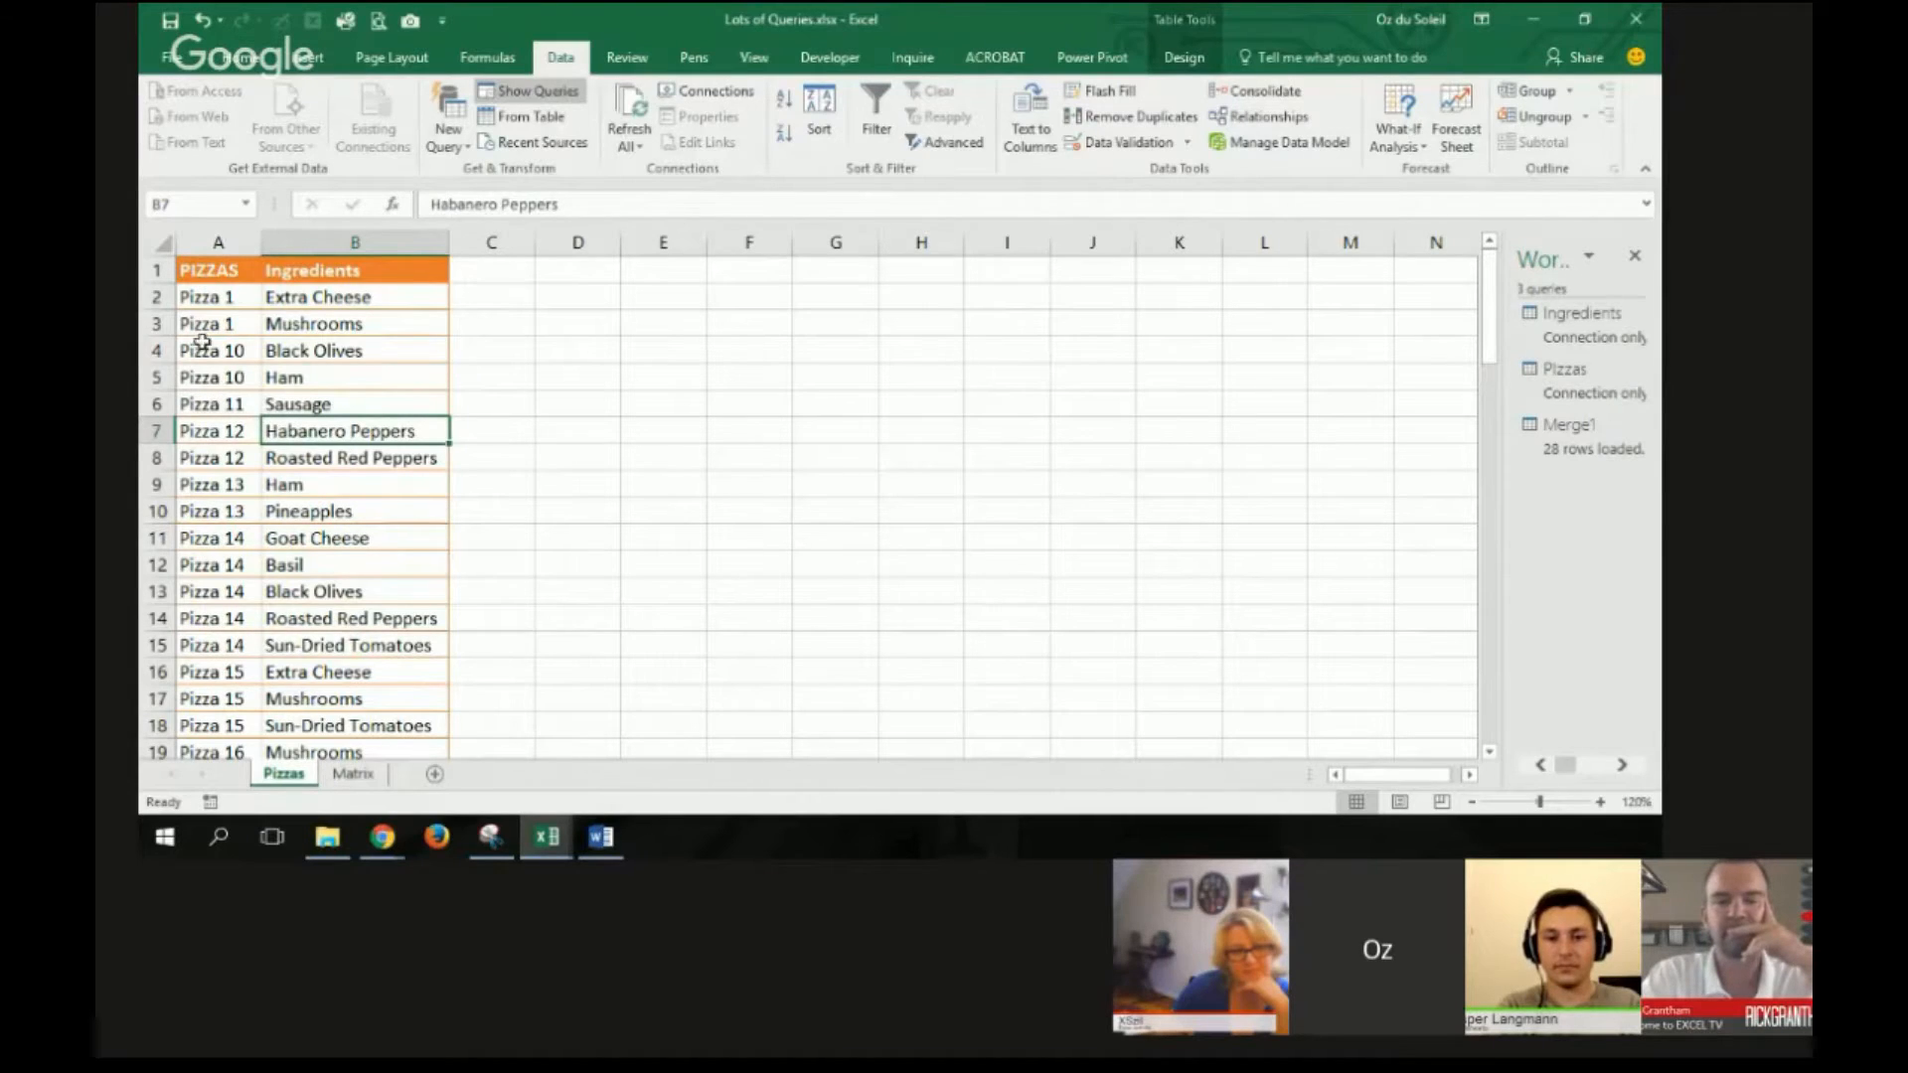
pyautogui.moveTo(216, 538)
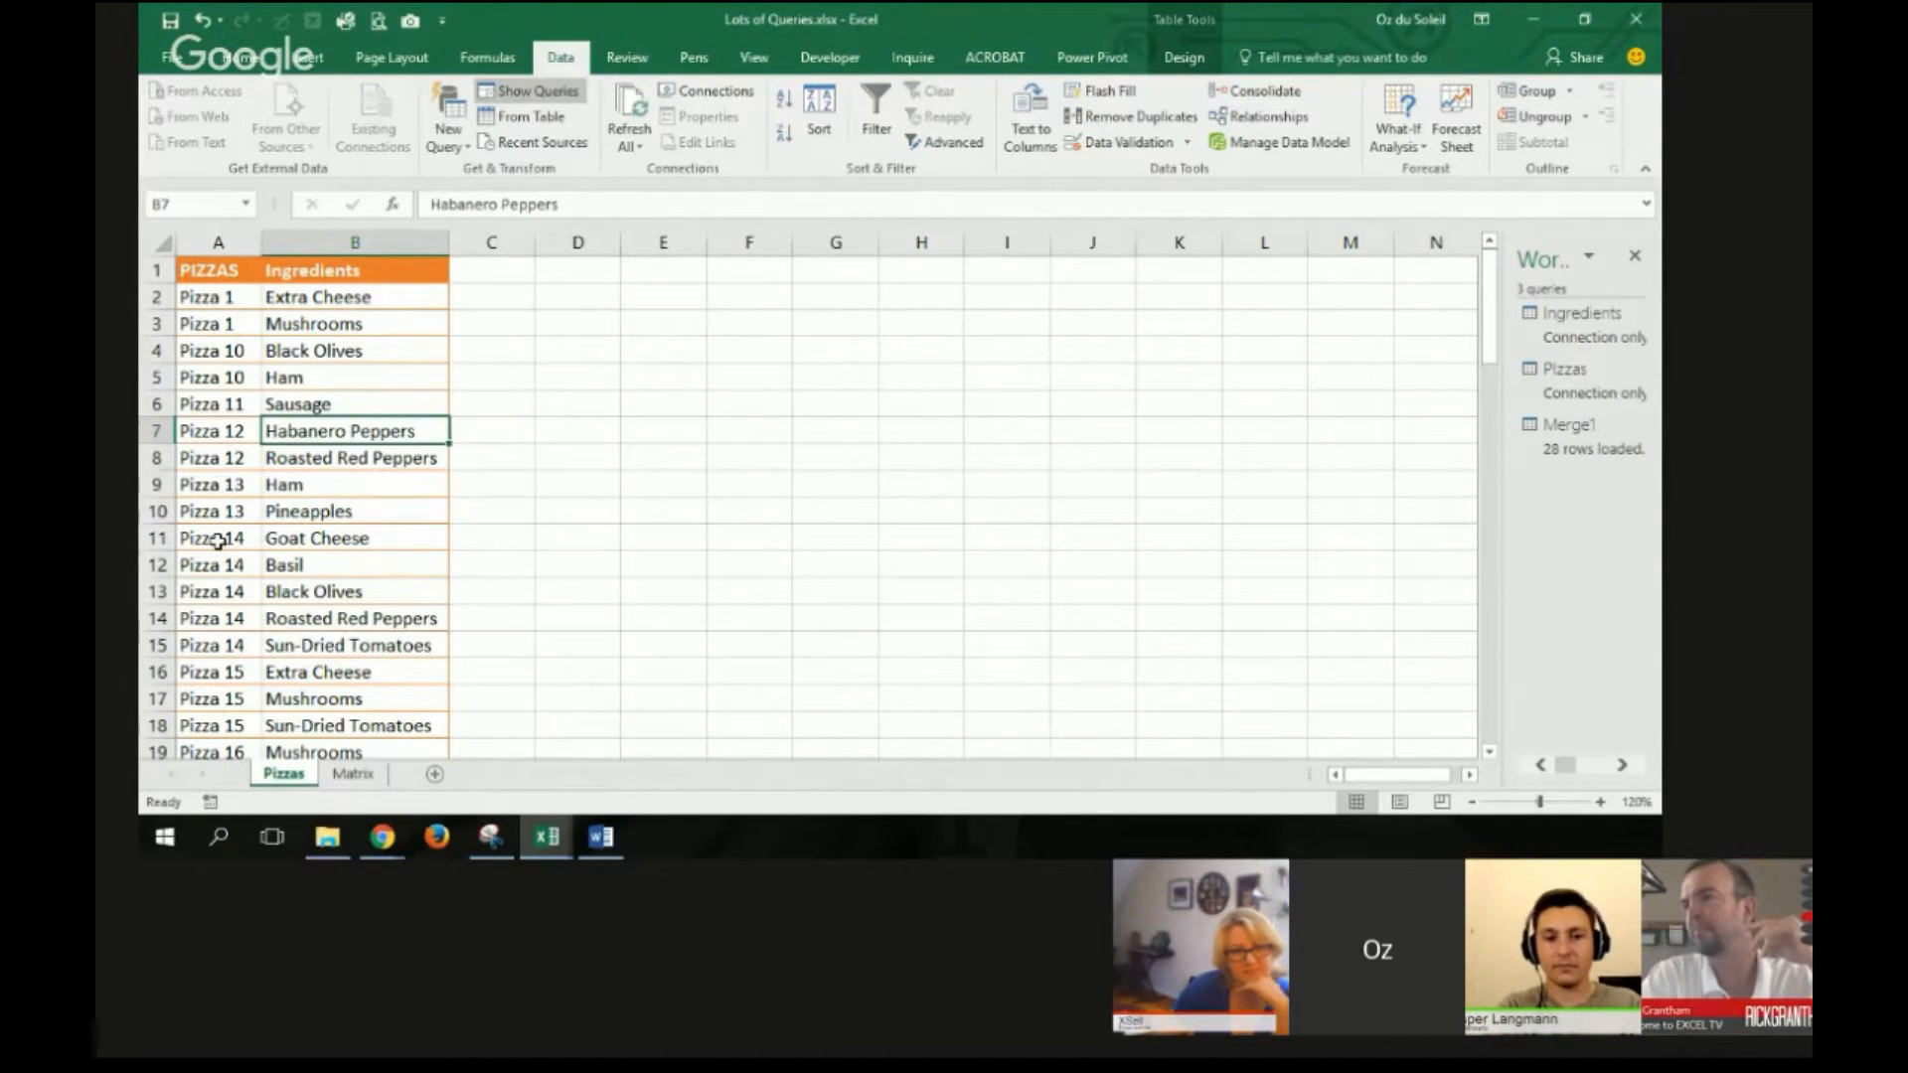
# Step: Review the Pizzas list, selecting the Pizza 11 Sausage row and Pizza 14's Roasted Red Peppers
pyautogui.click(219, 324)
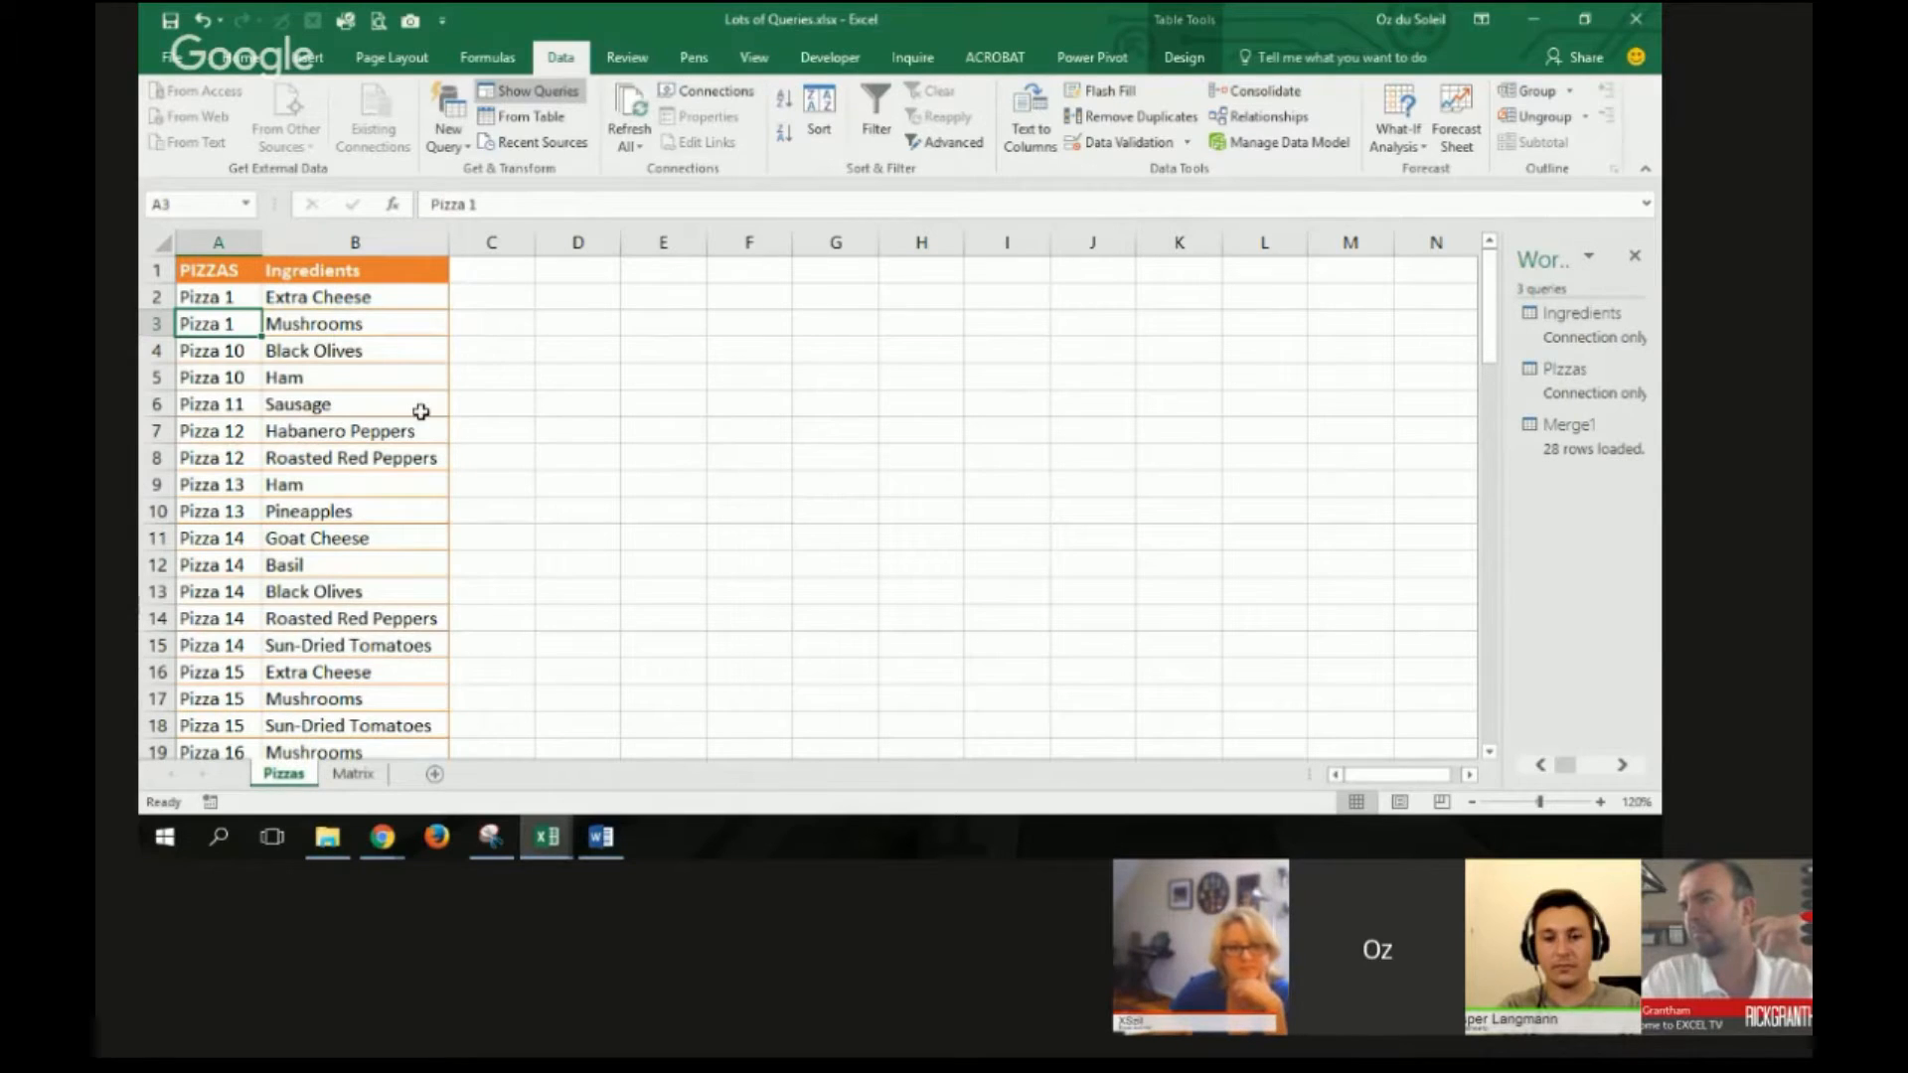
pyautogui.scroll(-3)
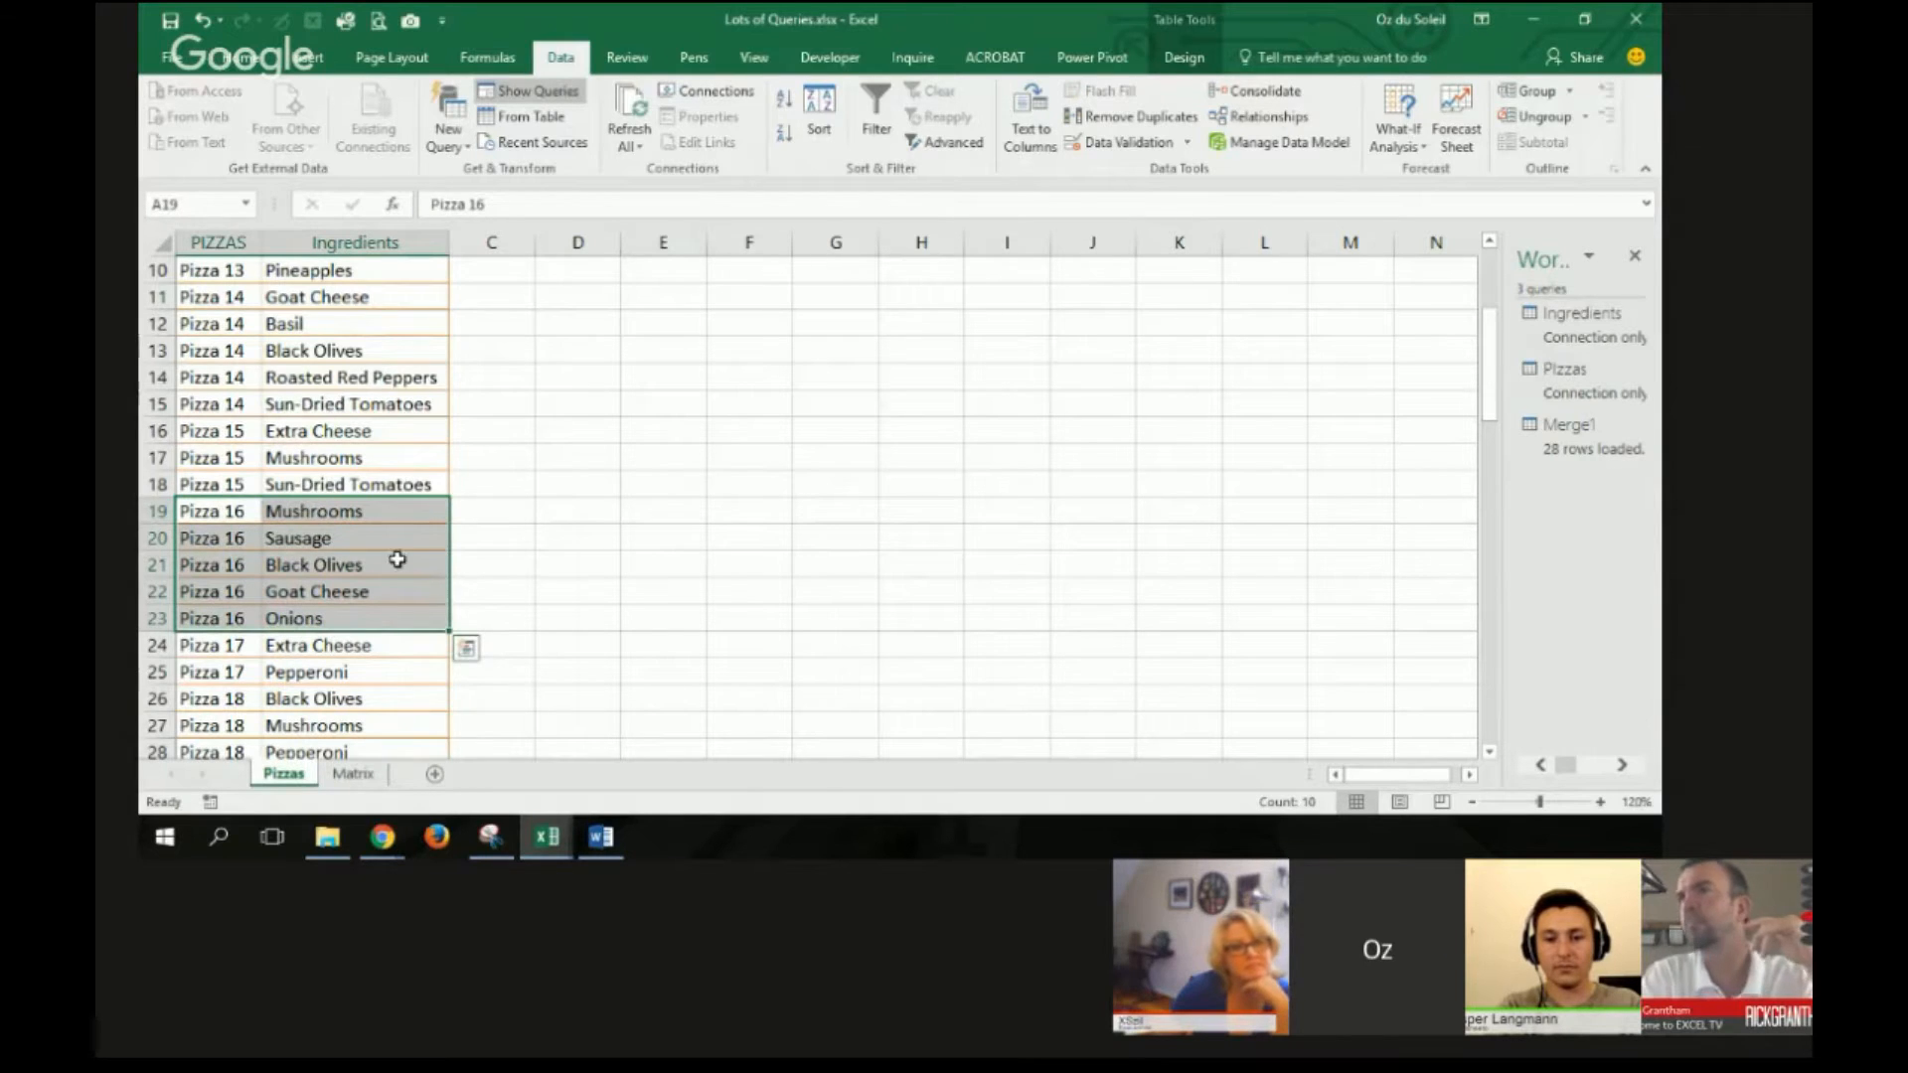
pyautogui.moveTo(356, 618)
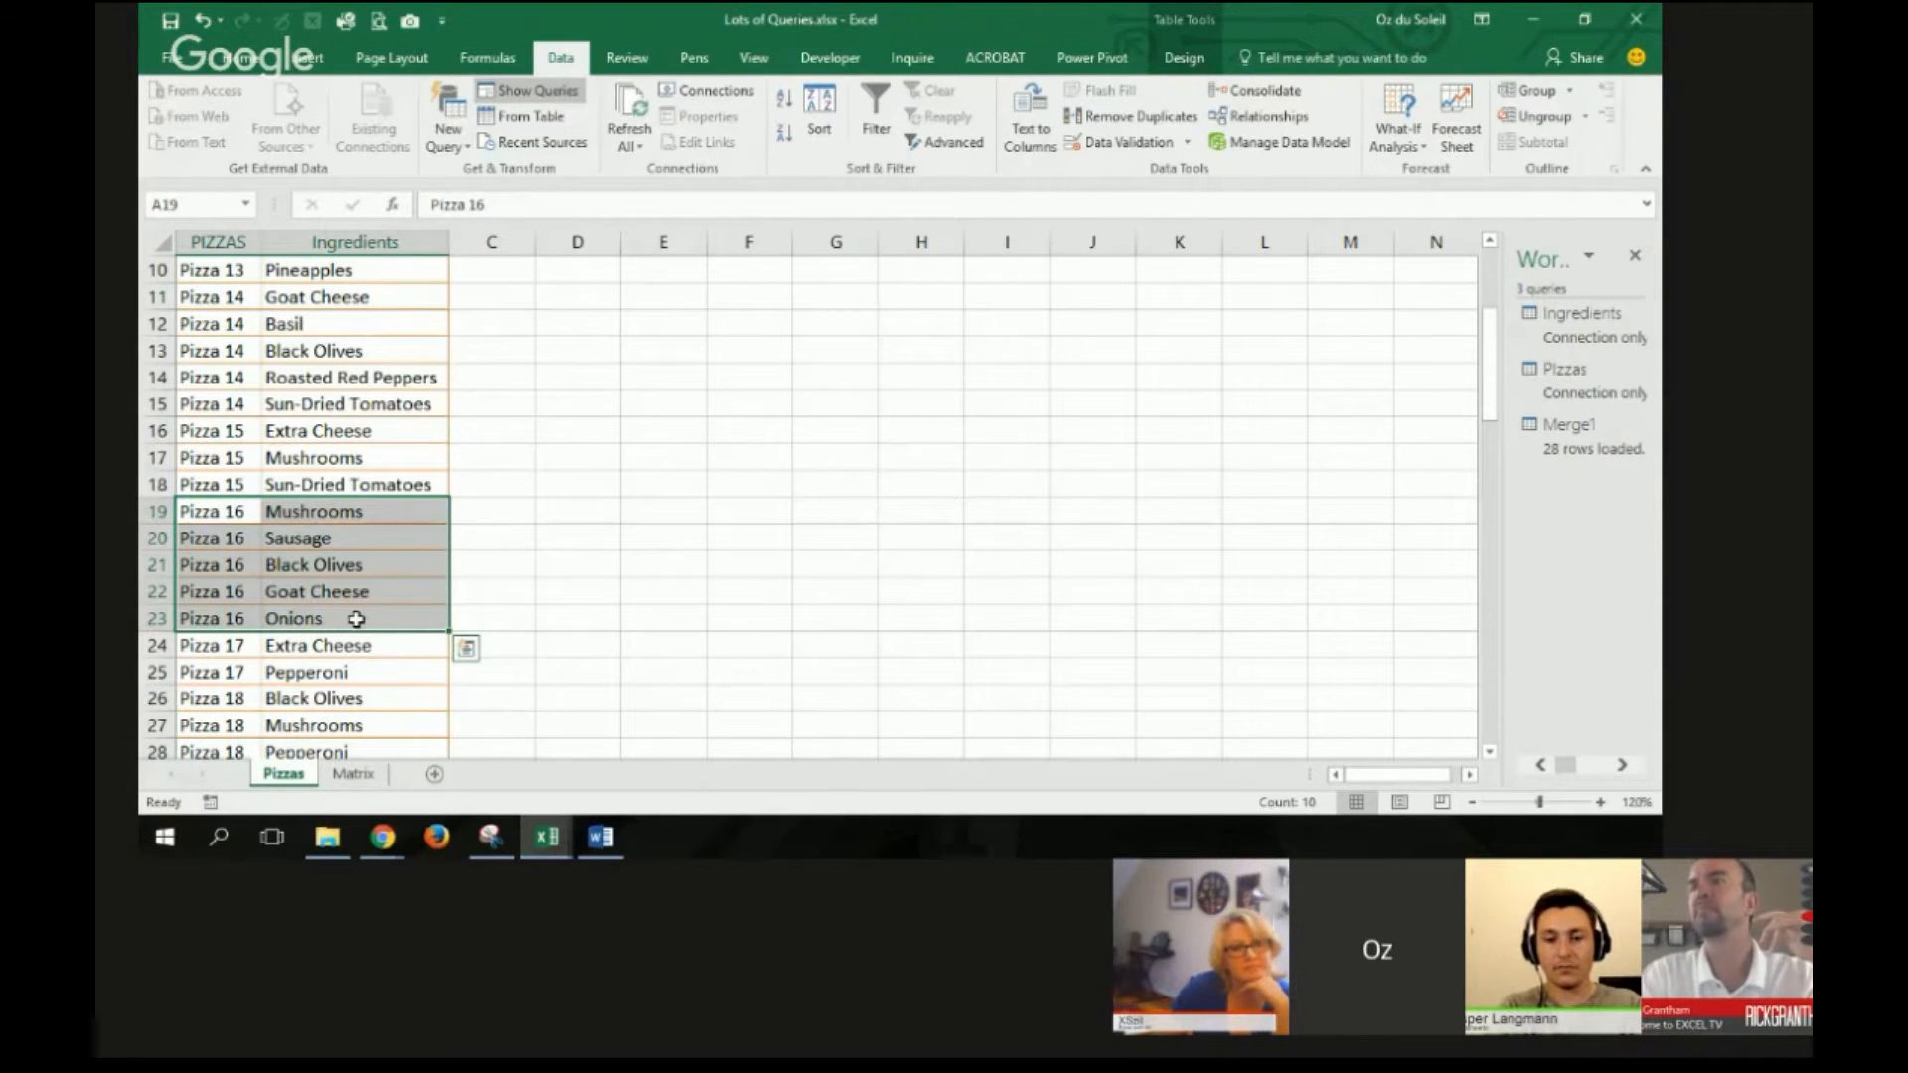
pyautogui.scroll(3)
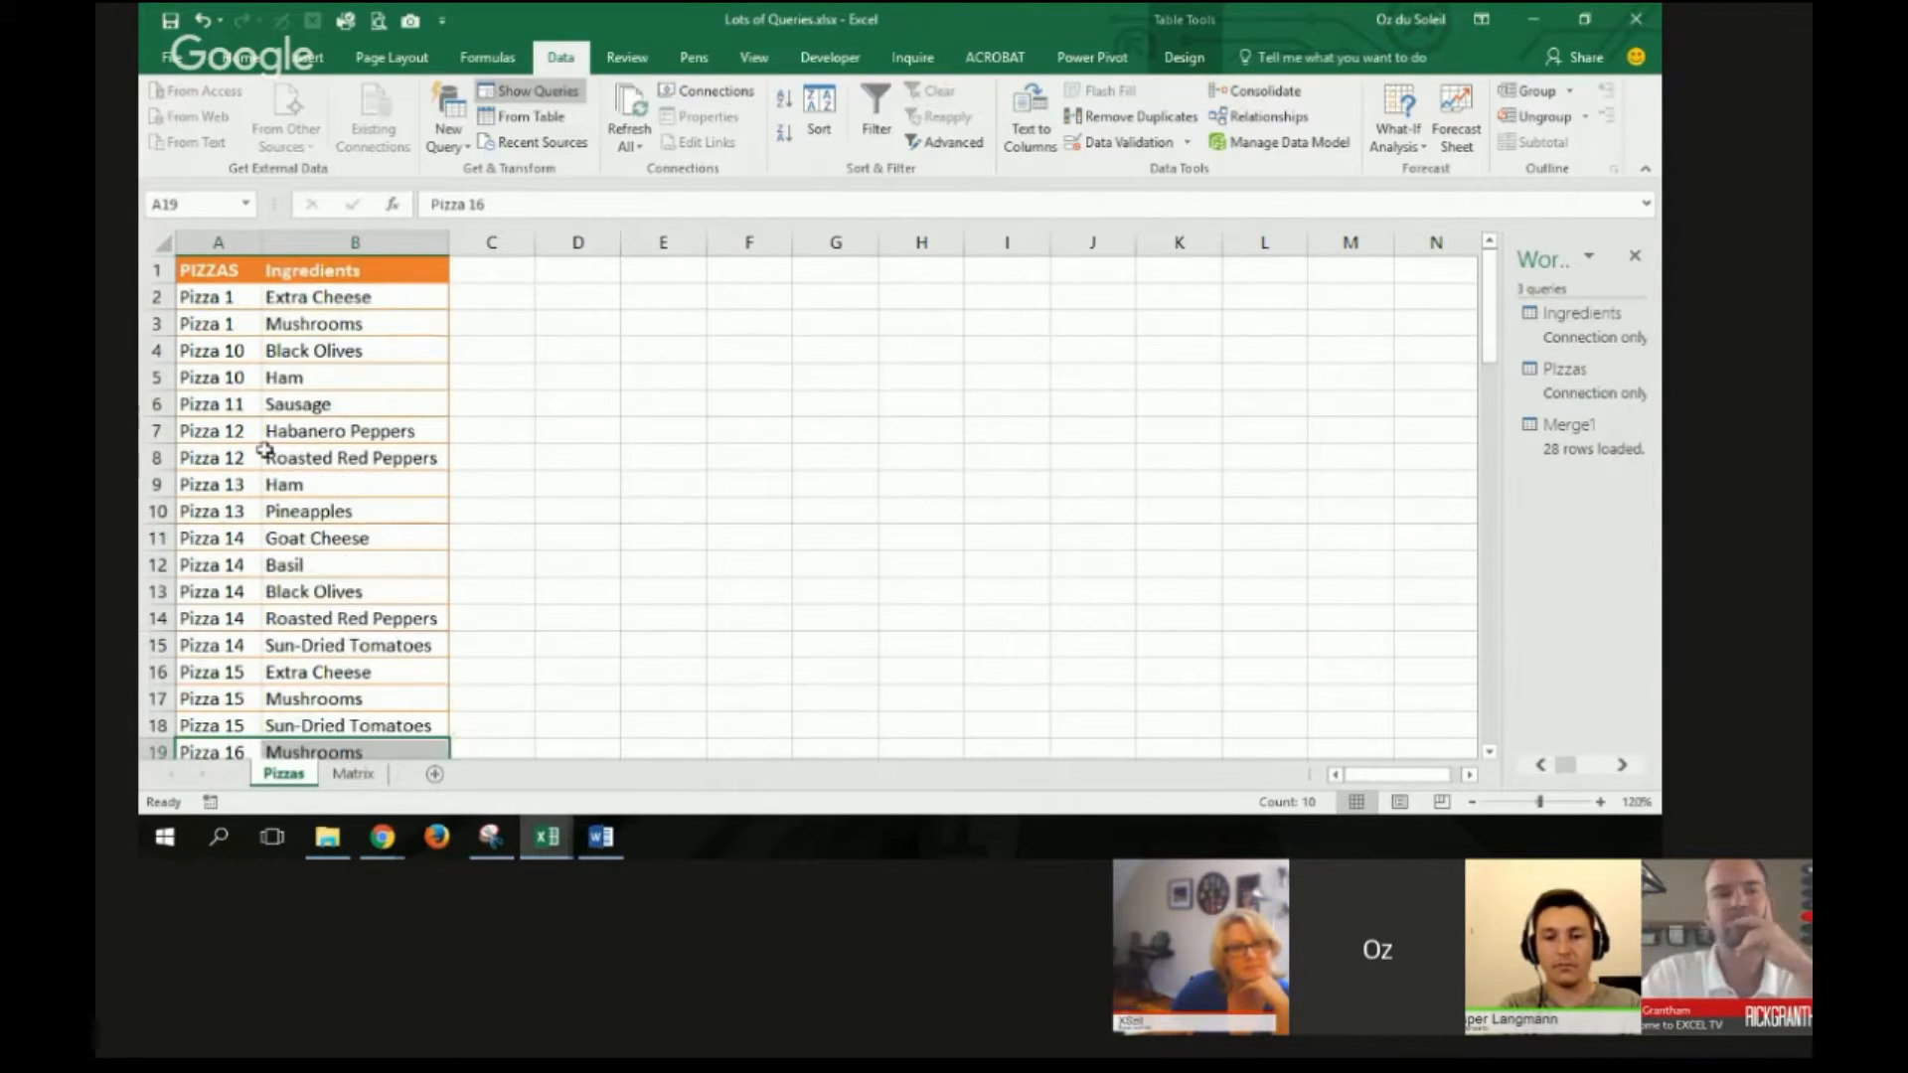
pyautogui.moveTo(219, 403); pyautogui.dragTo(353, 431)
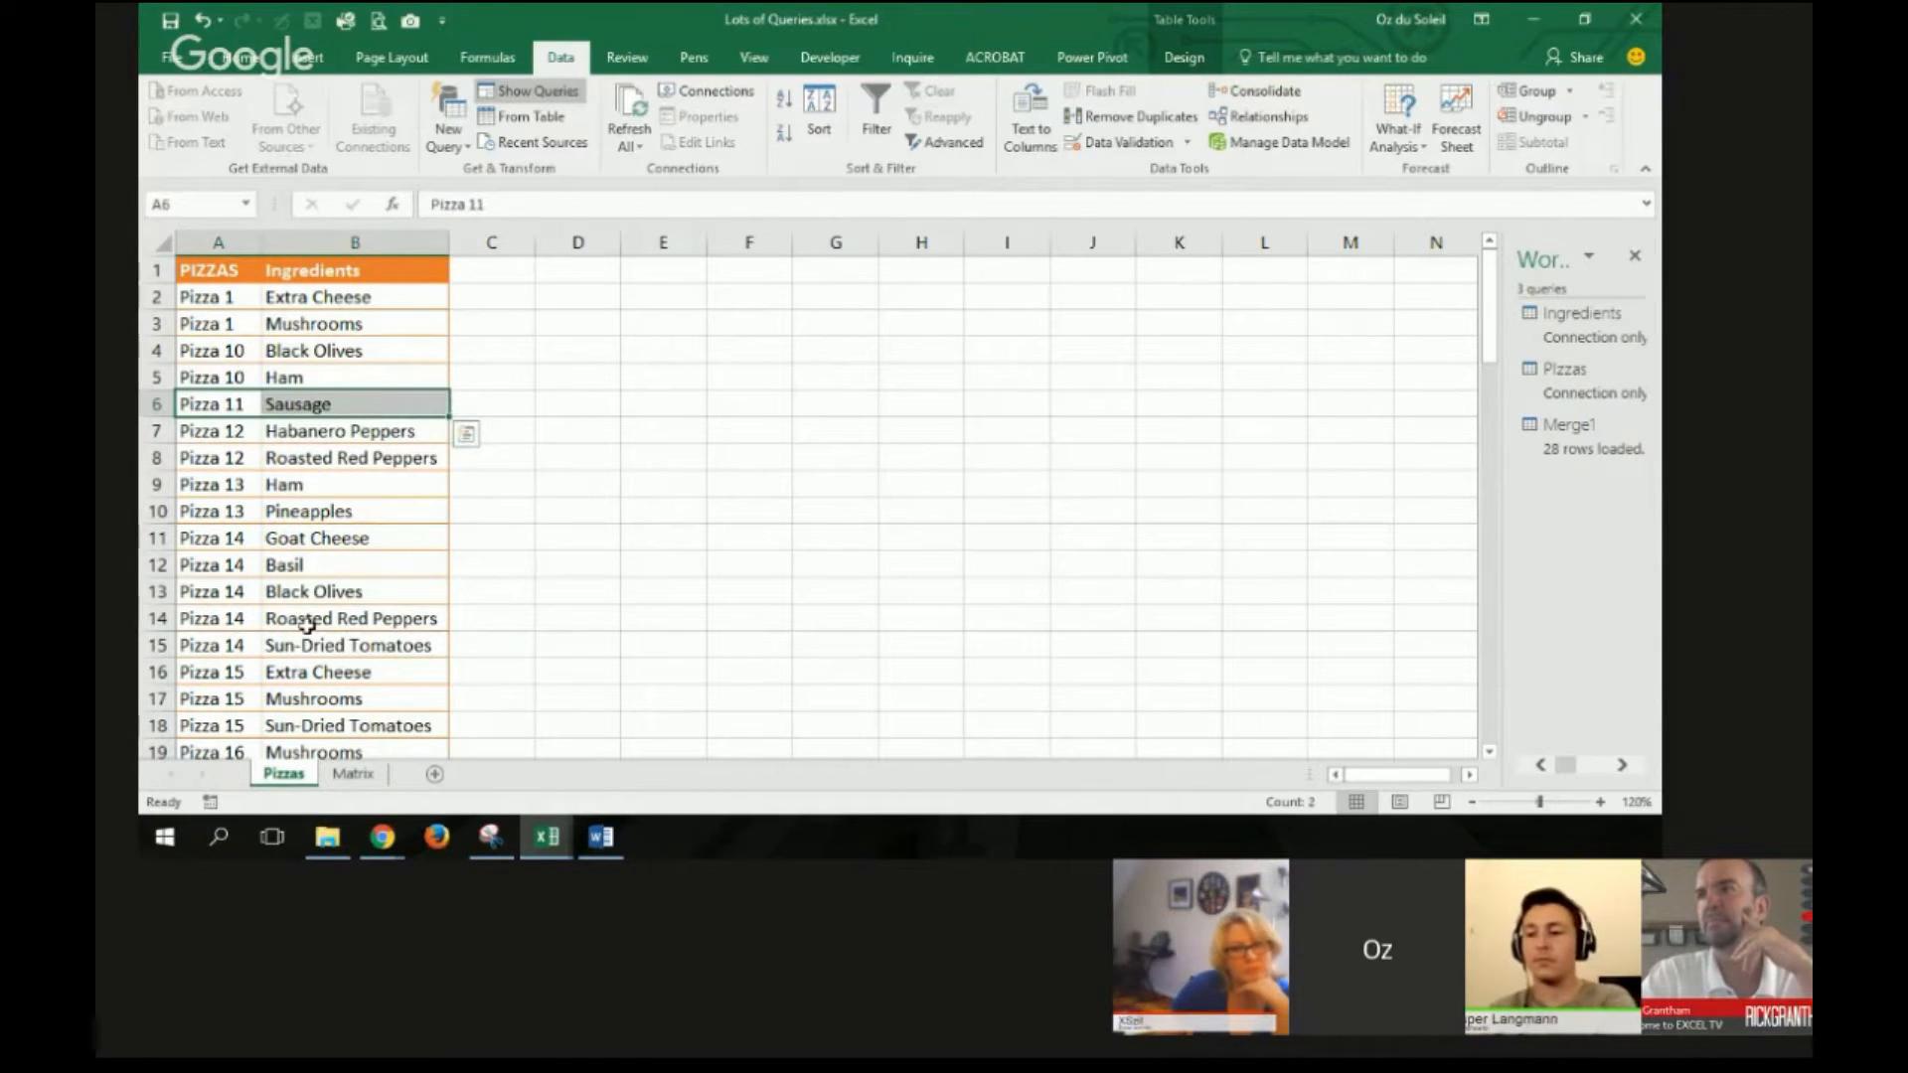
pyautogui.click(351, 618)
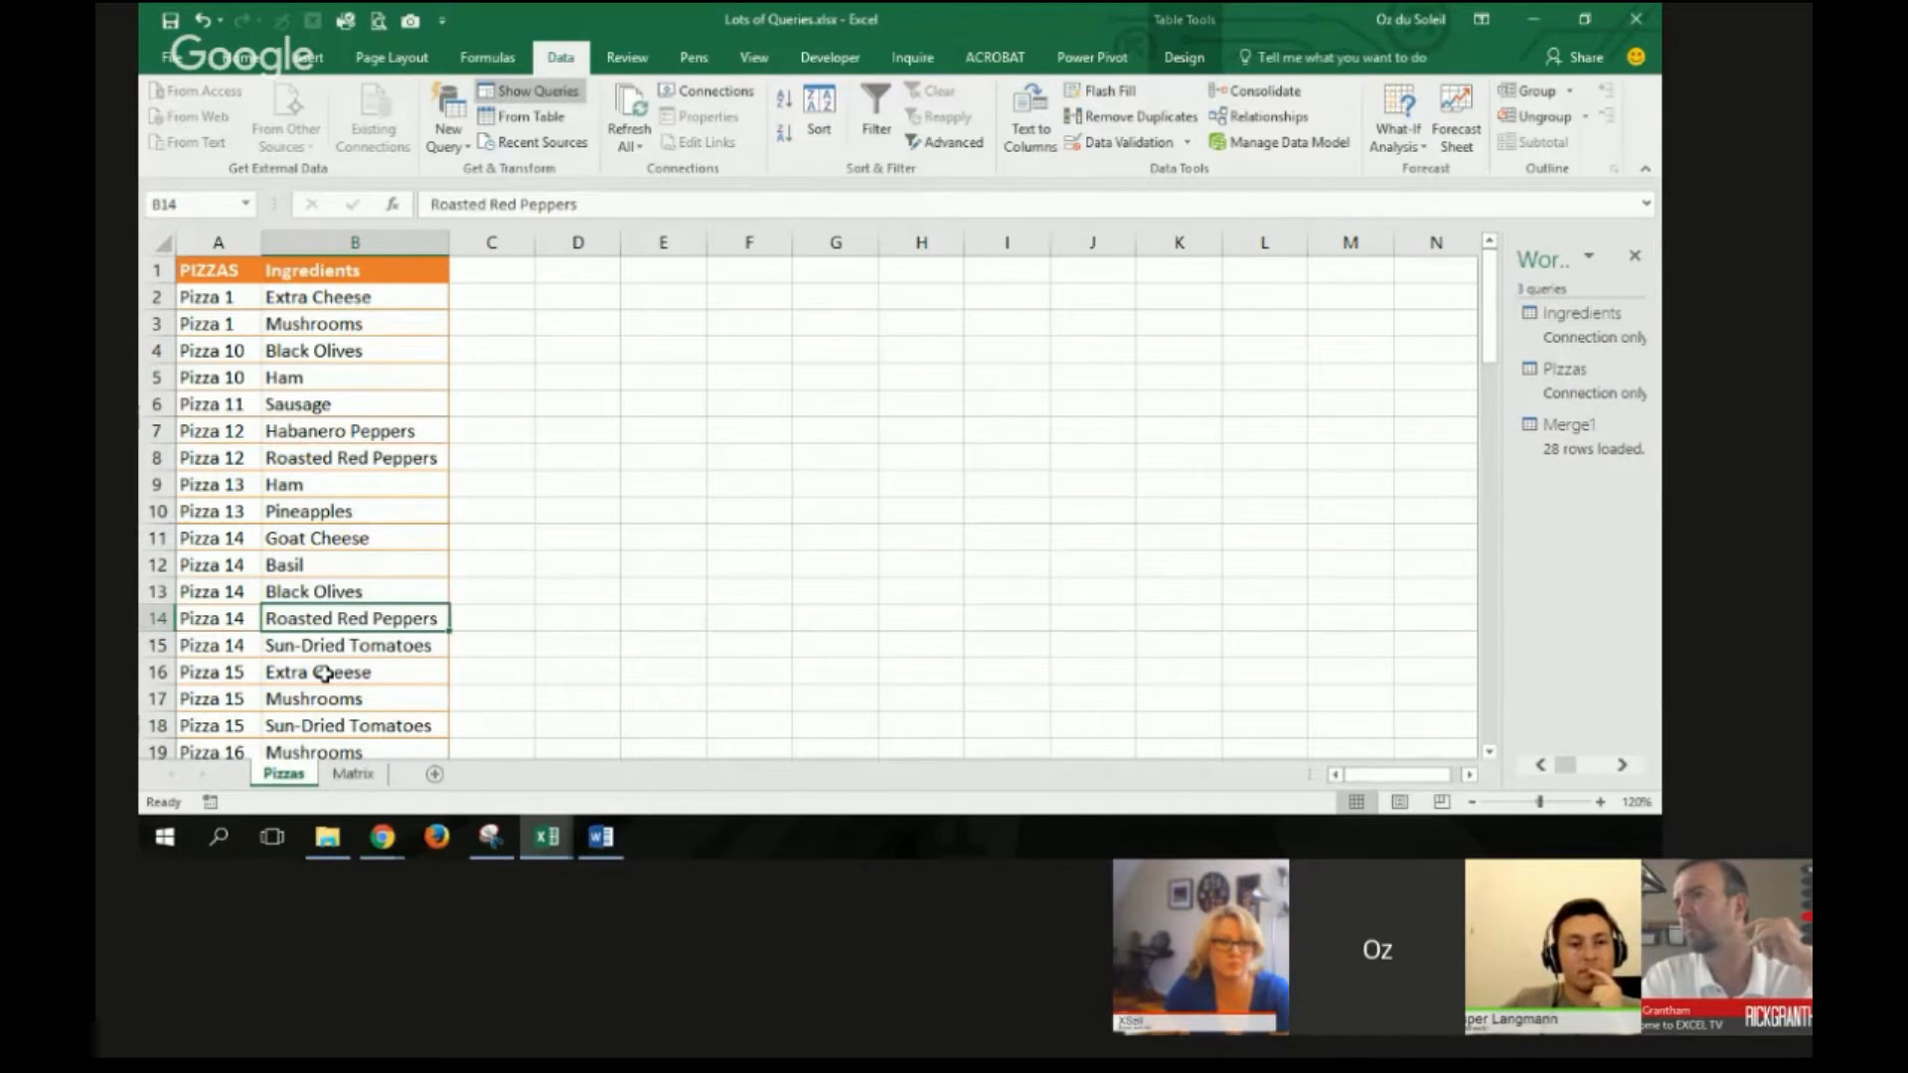
# Step: Compare the Pizza 11 row on the Matrix sheet, then return to the Pizzas list at Pizza 12
pyautogui.click(354, 773)
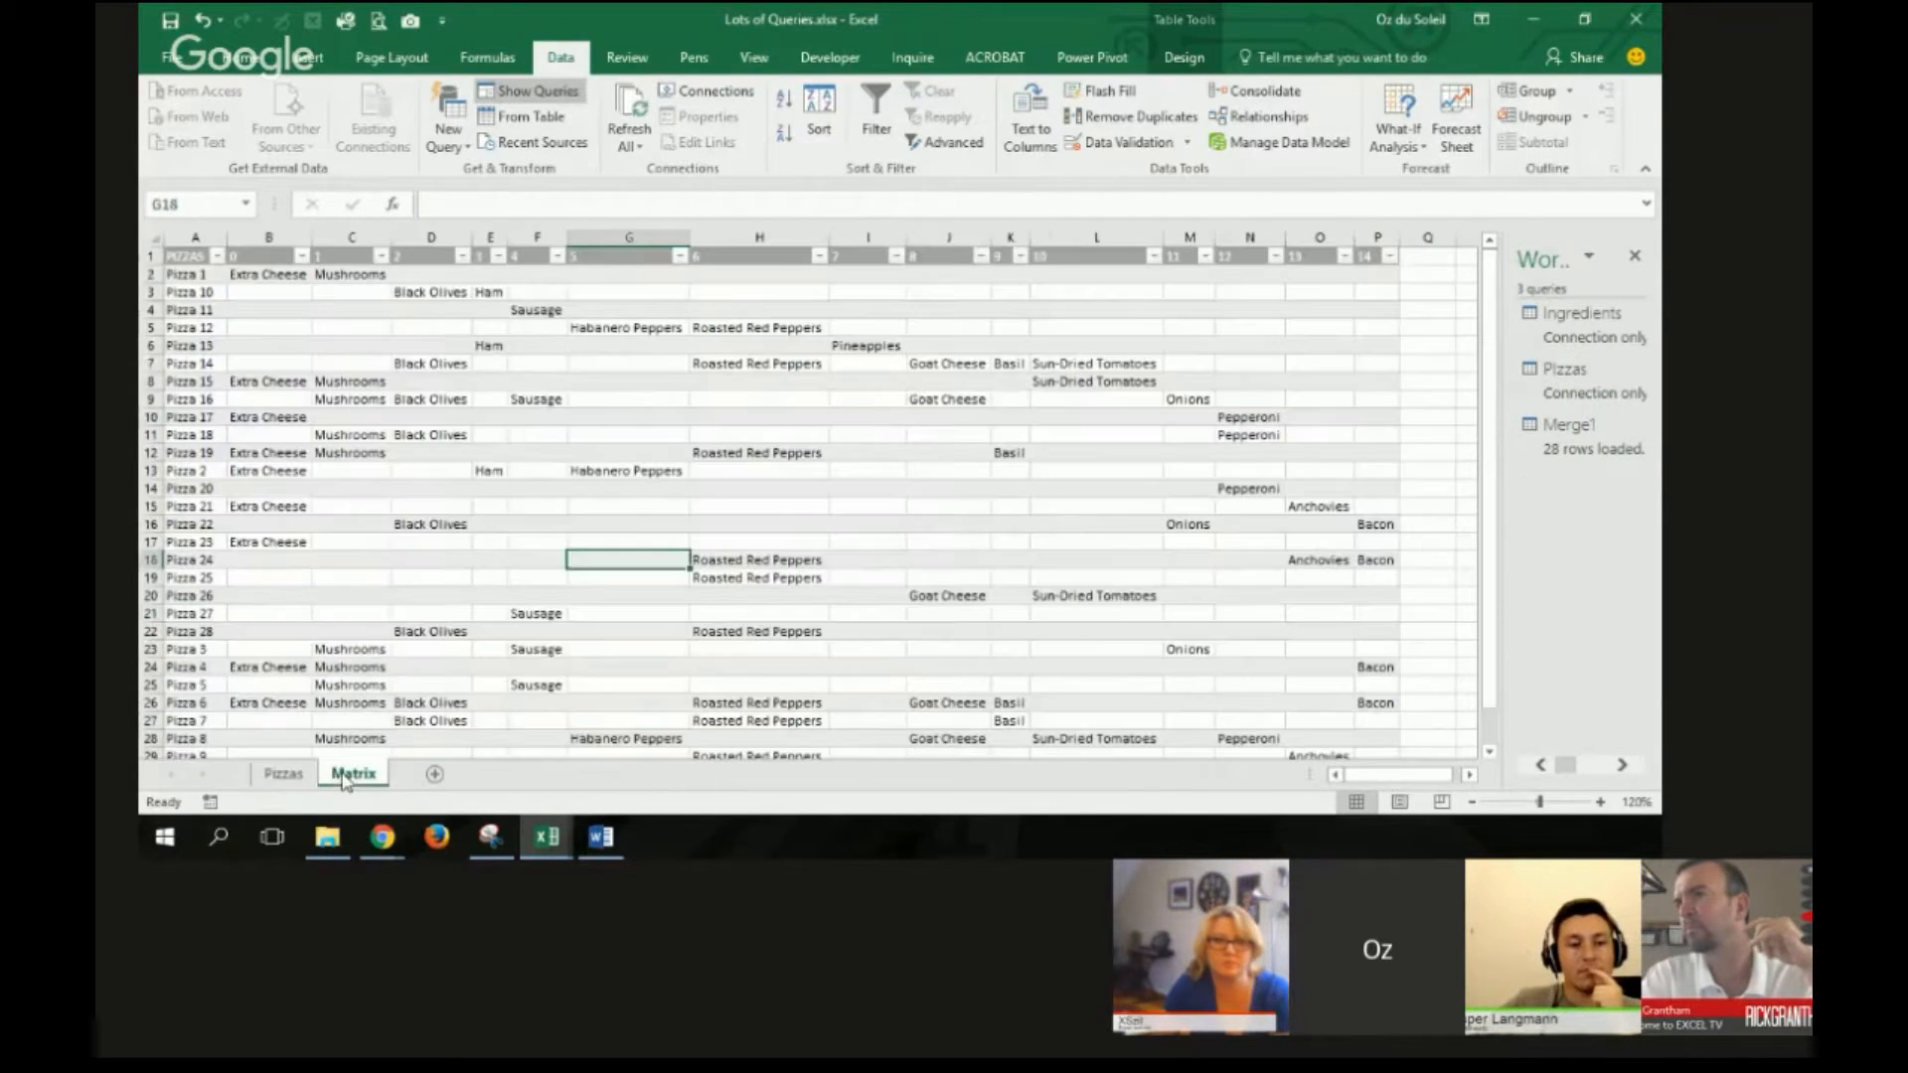
pyautogui.click(1570, 423)
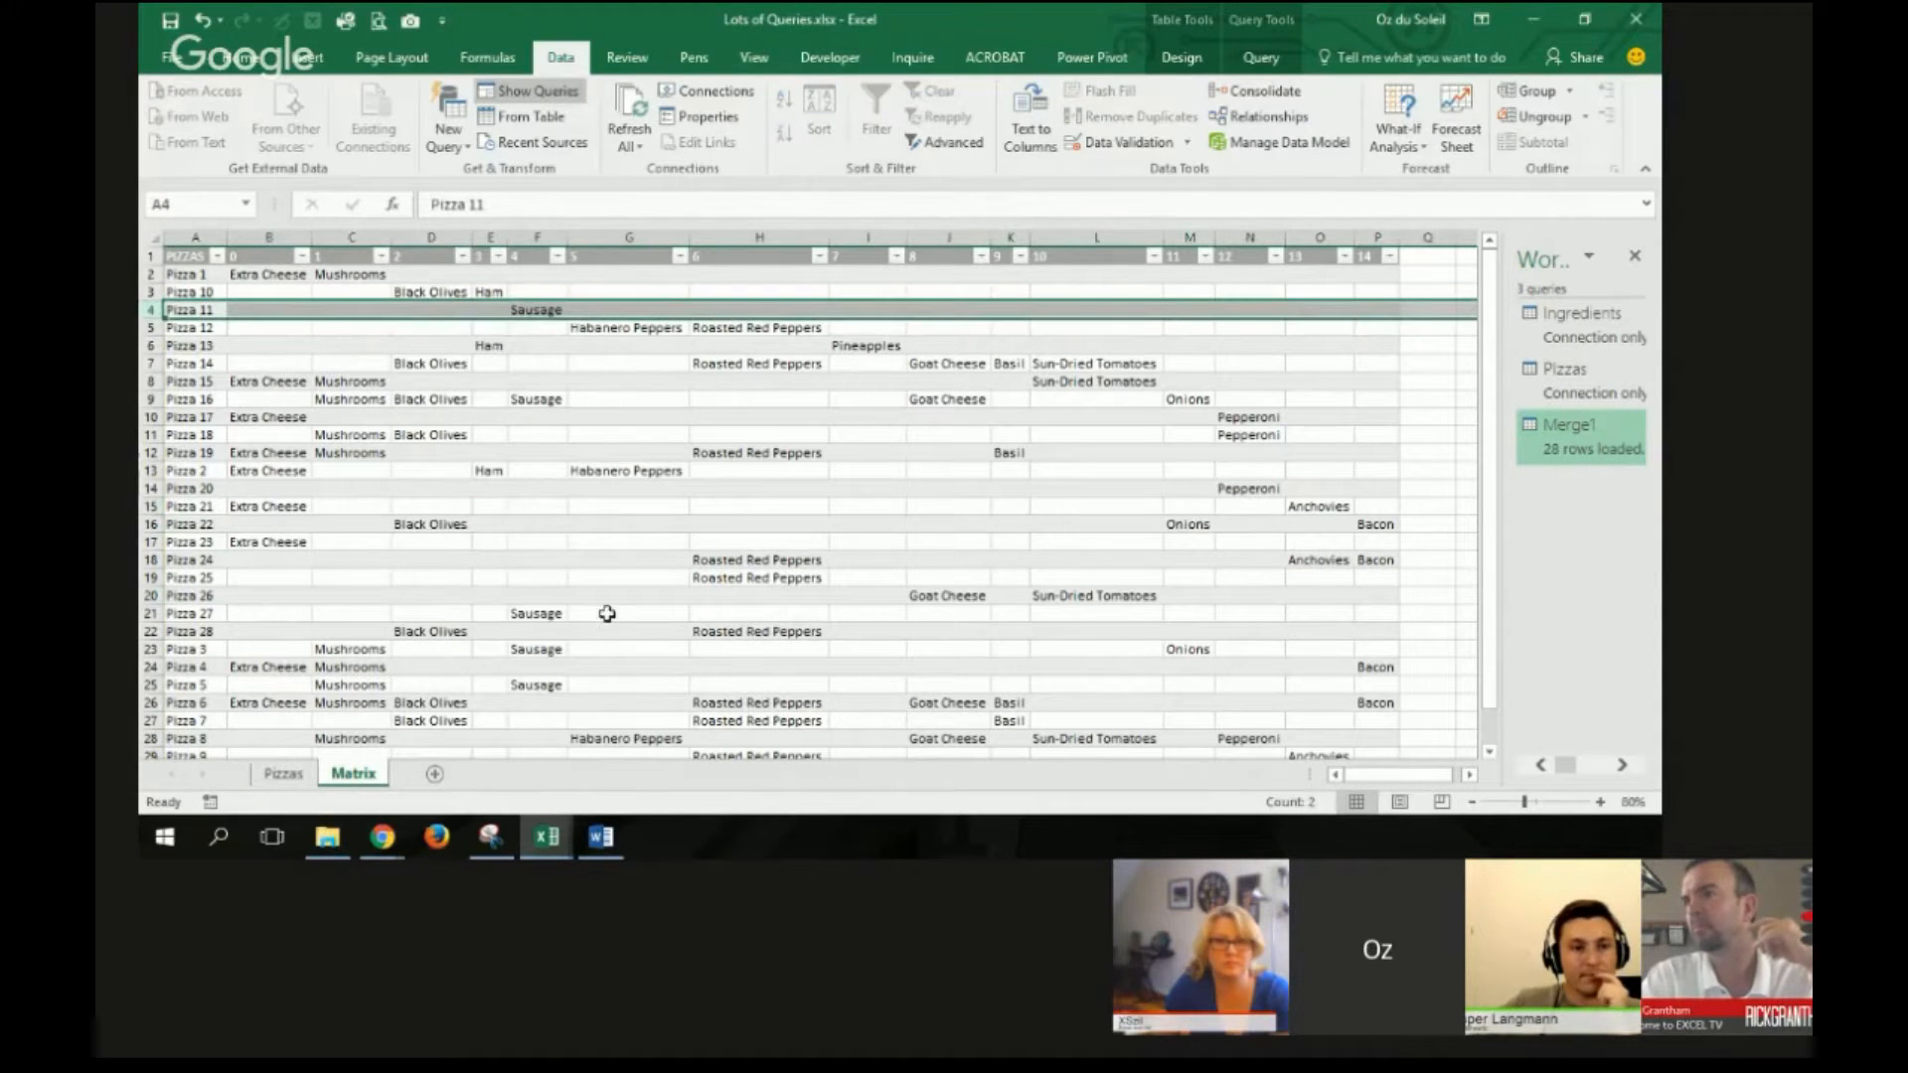
pyautogui.moveTo(540, 401)
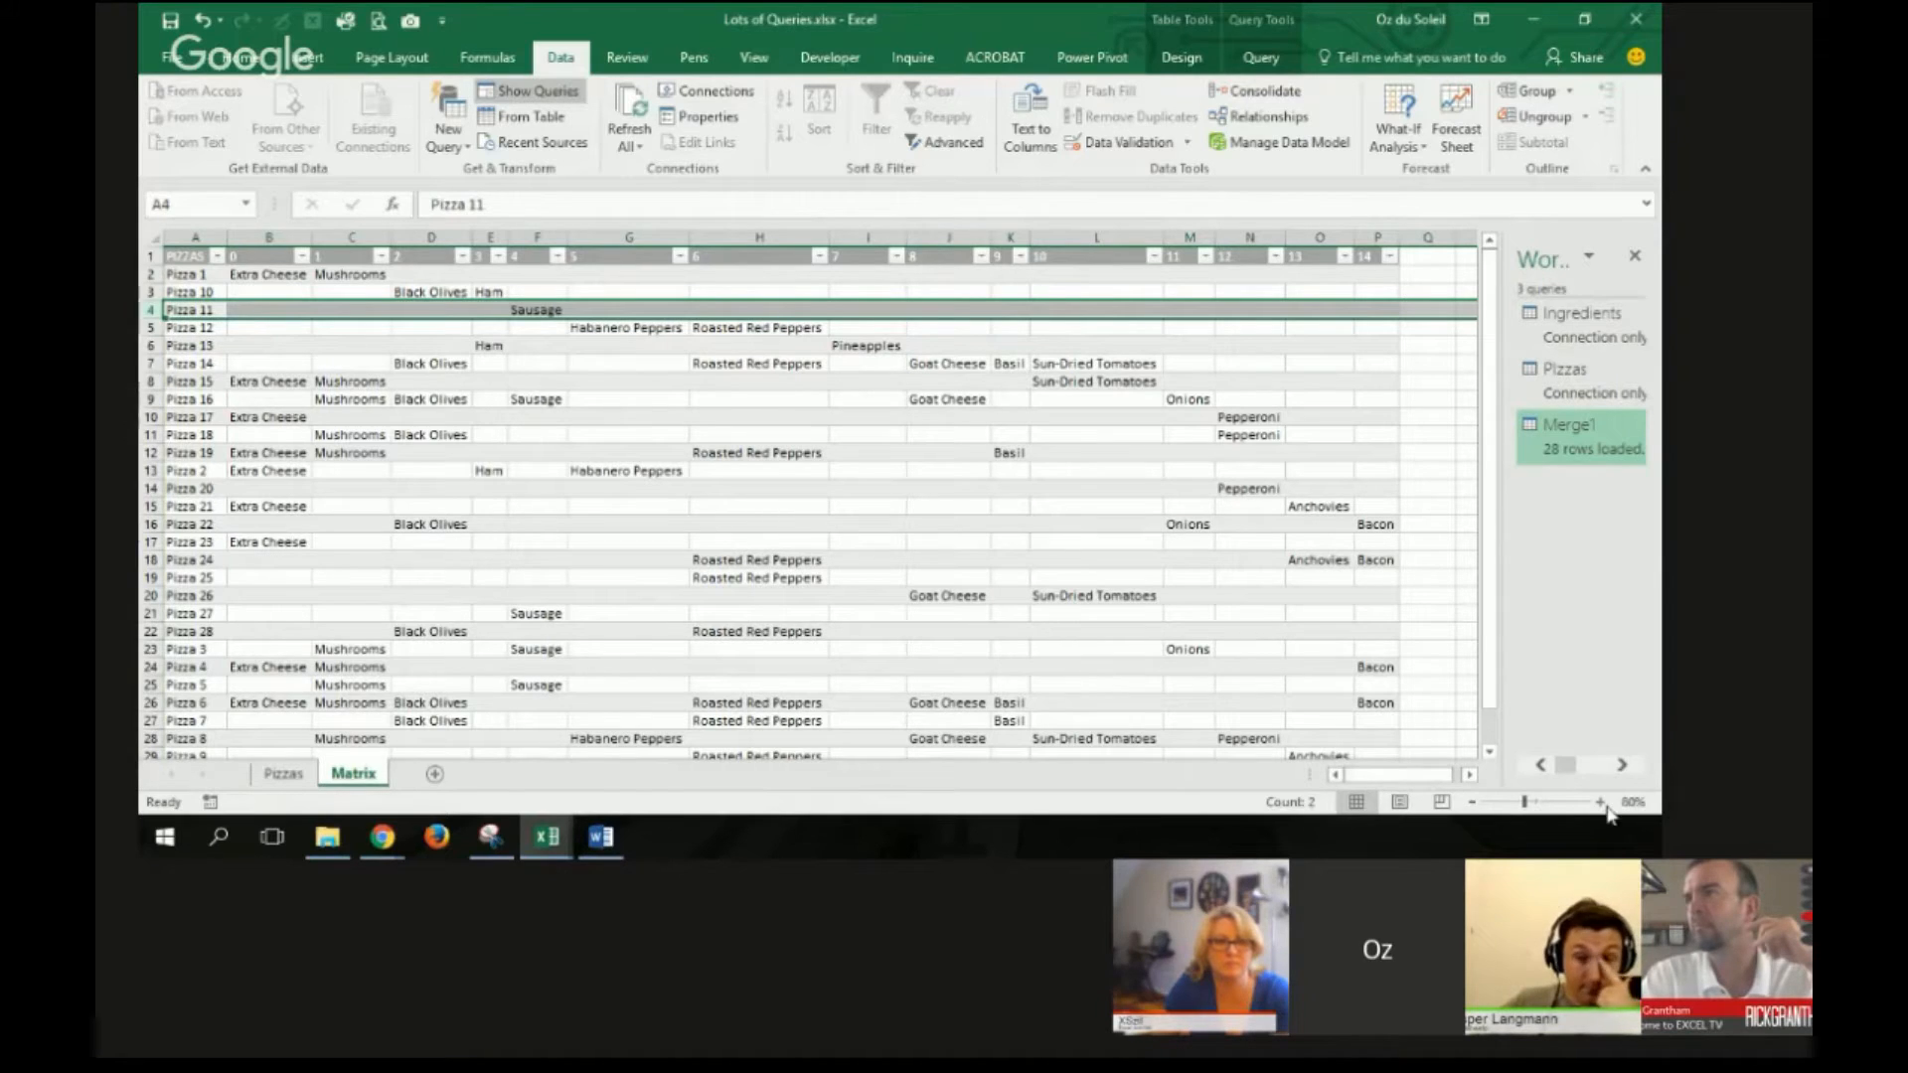
pyautogui.click(1601, 801)
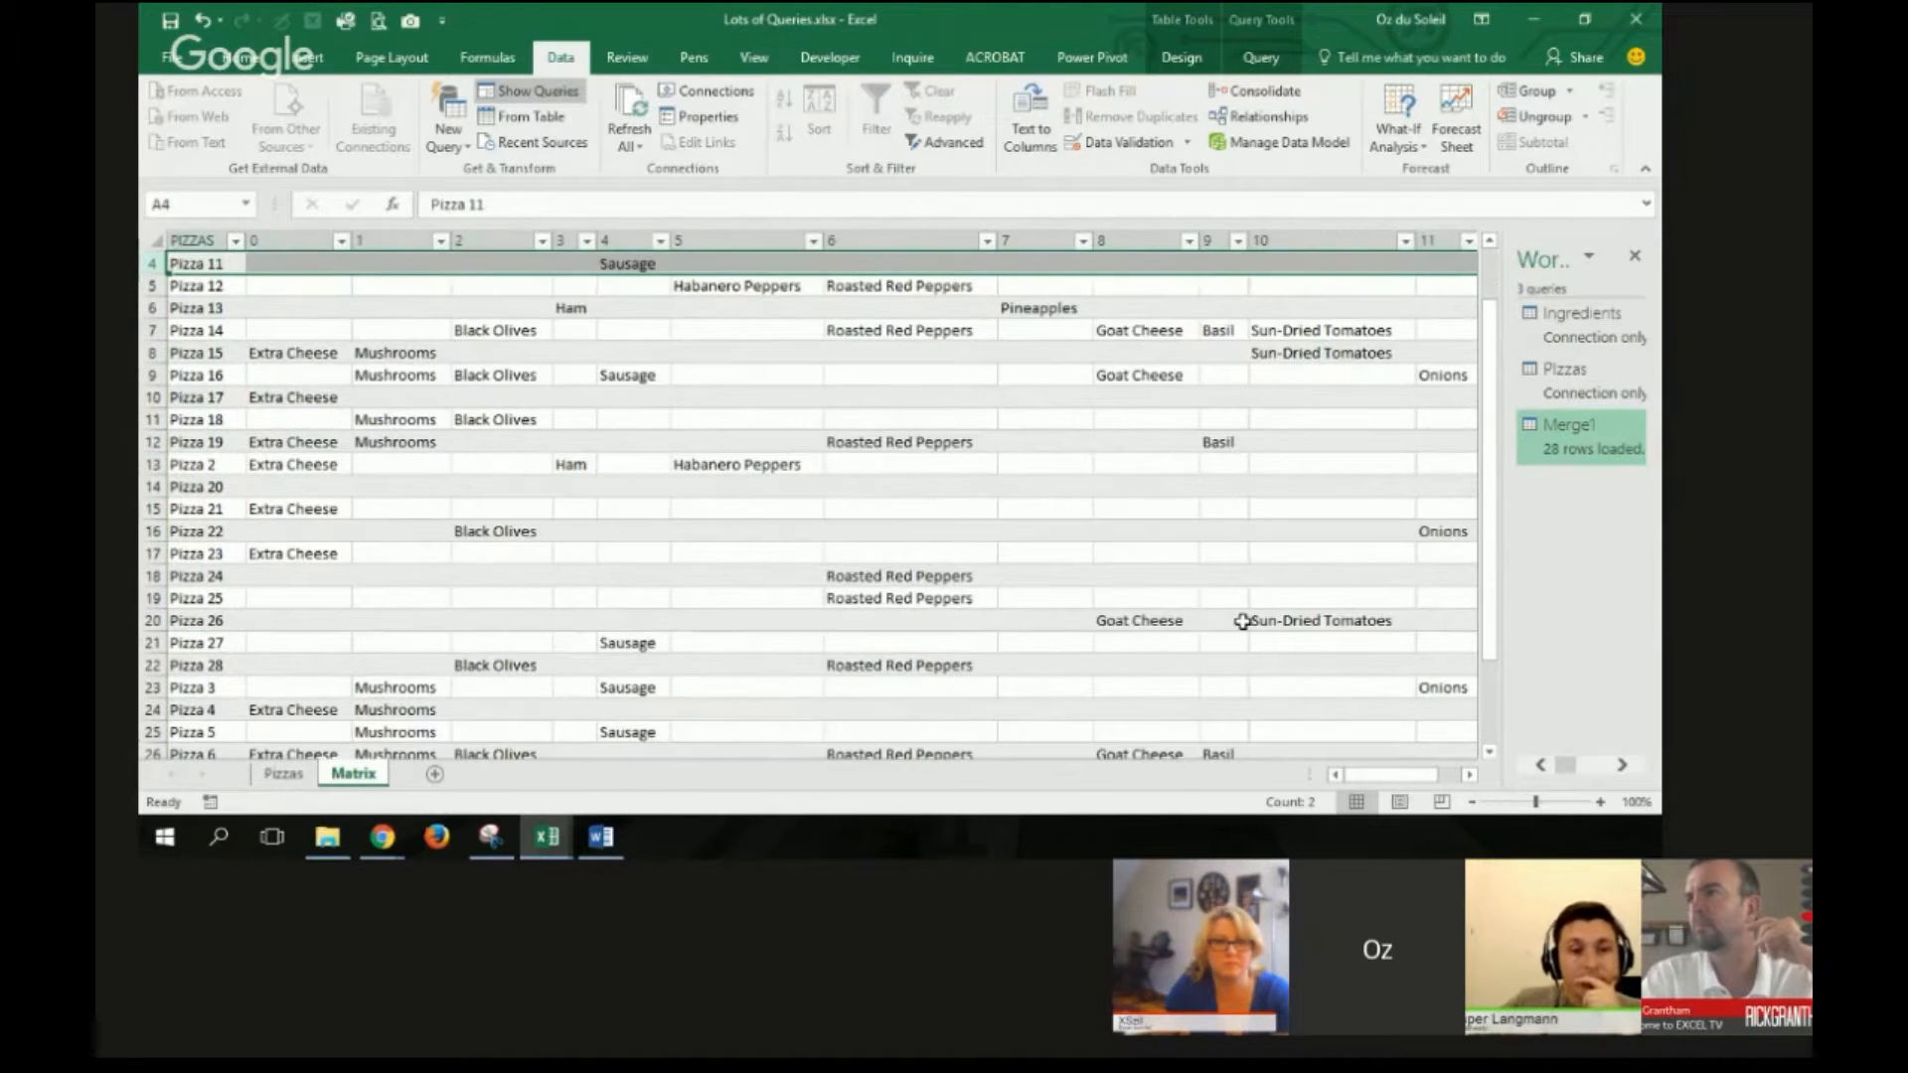
pyautogui.scroll(3)
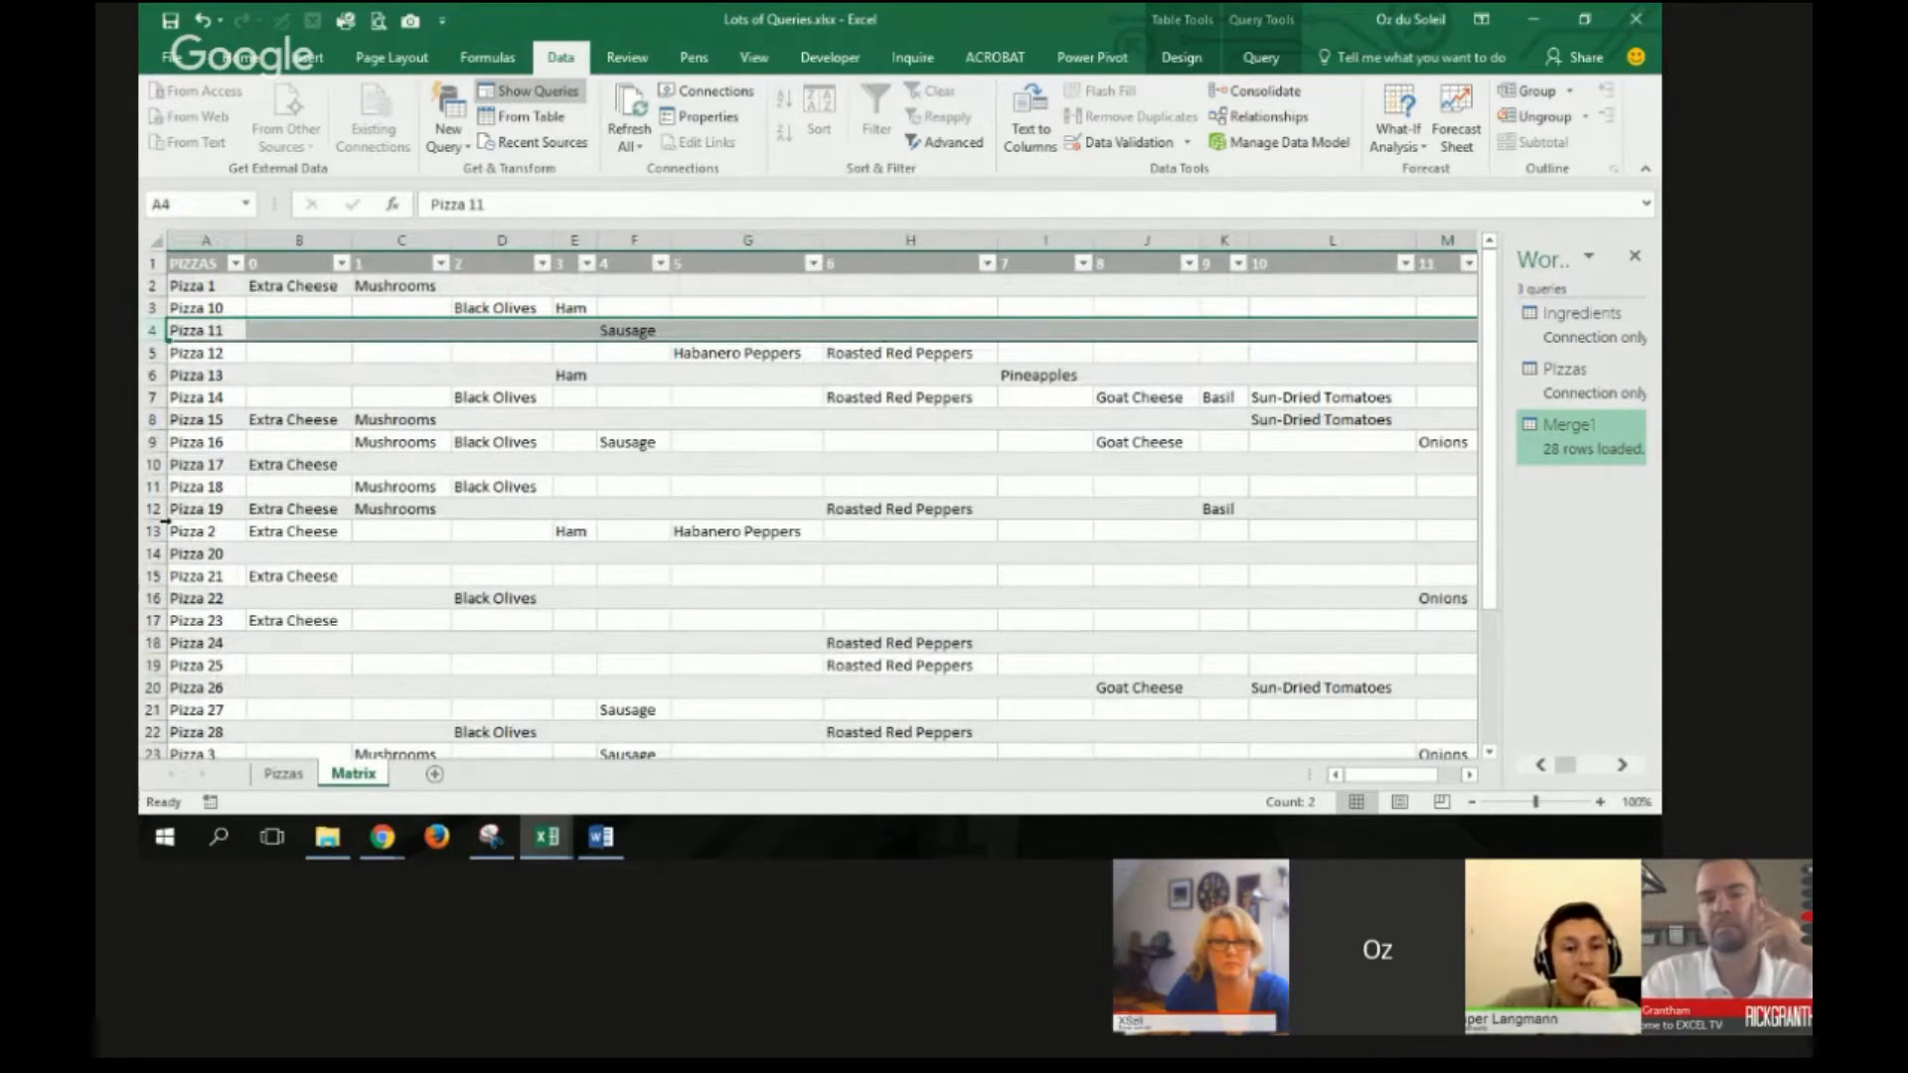
pyautogui.click(204, 508)
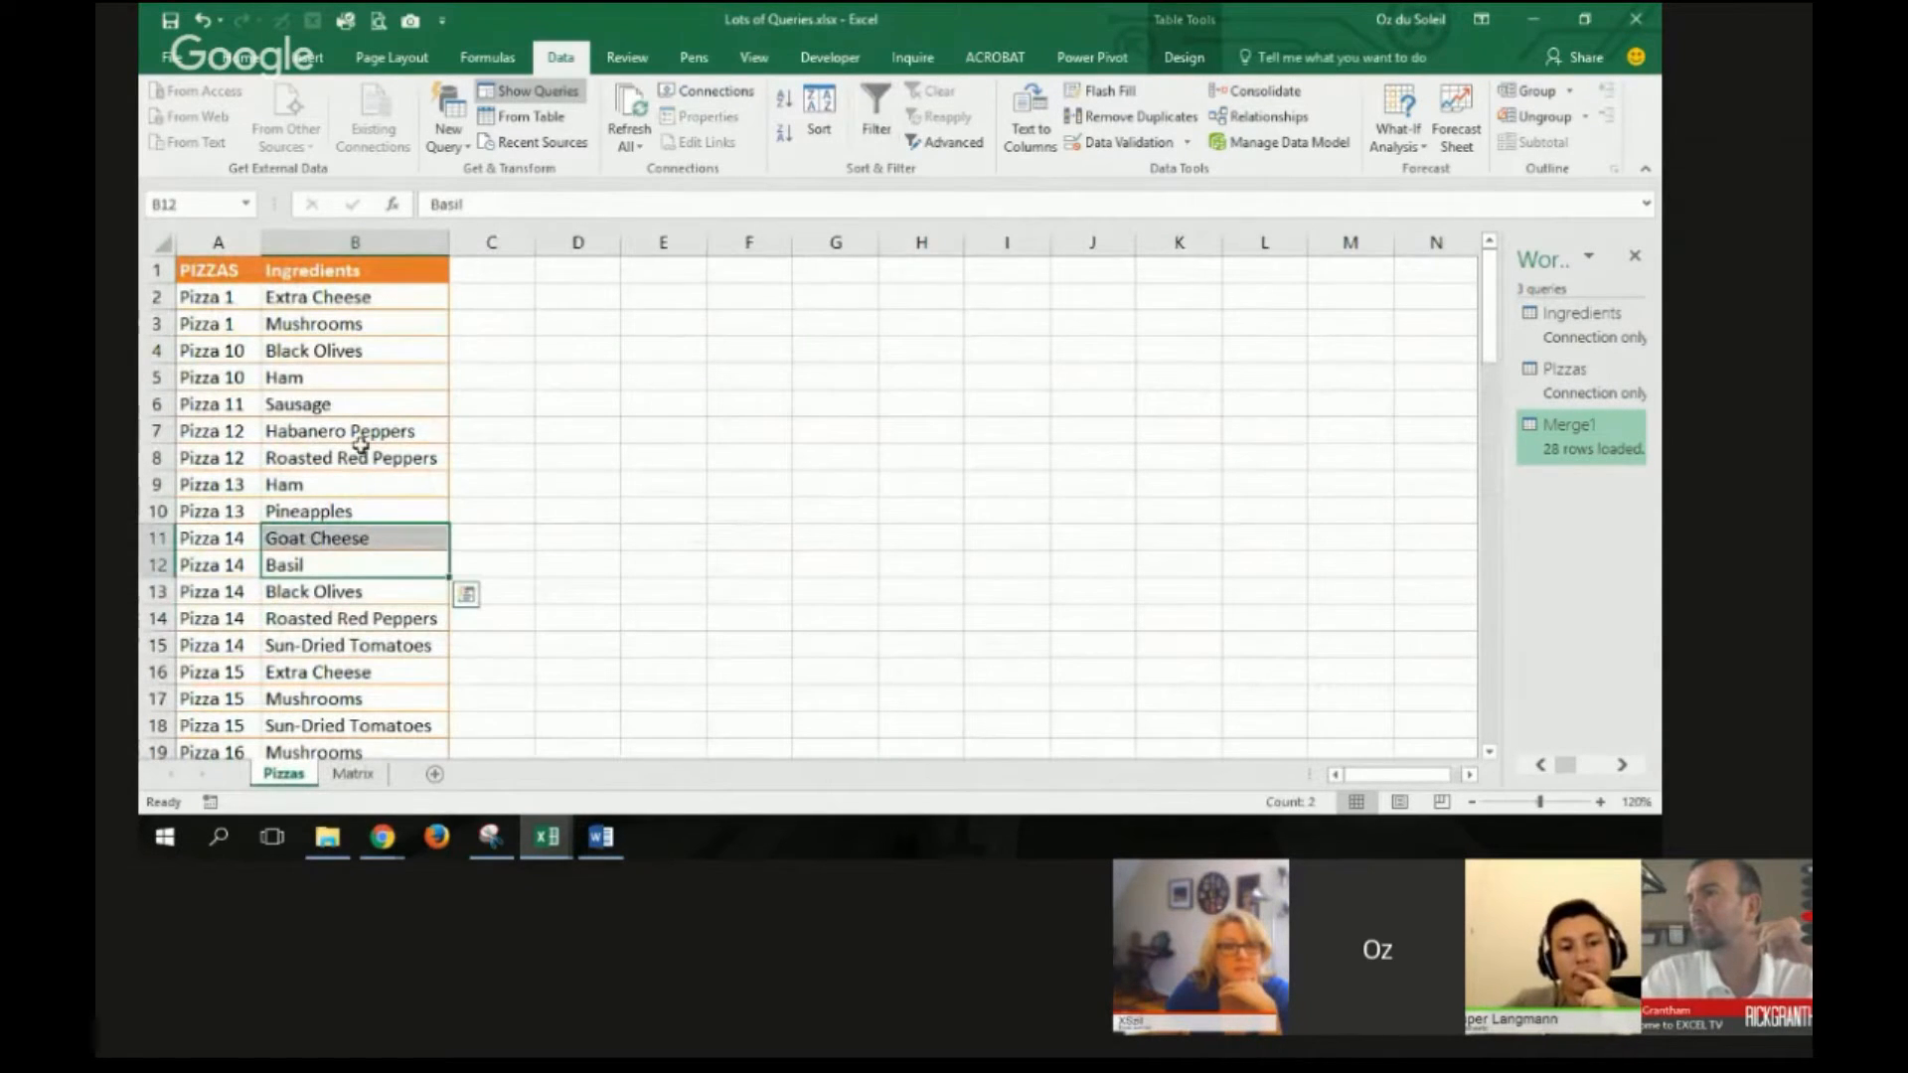
pyautogui.click(350, 457)
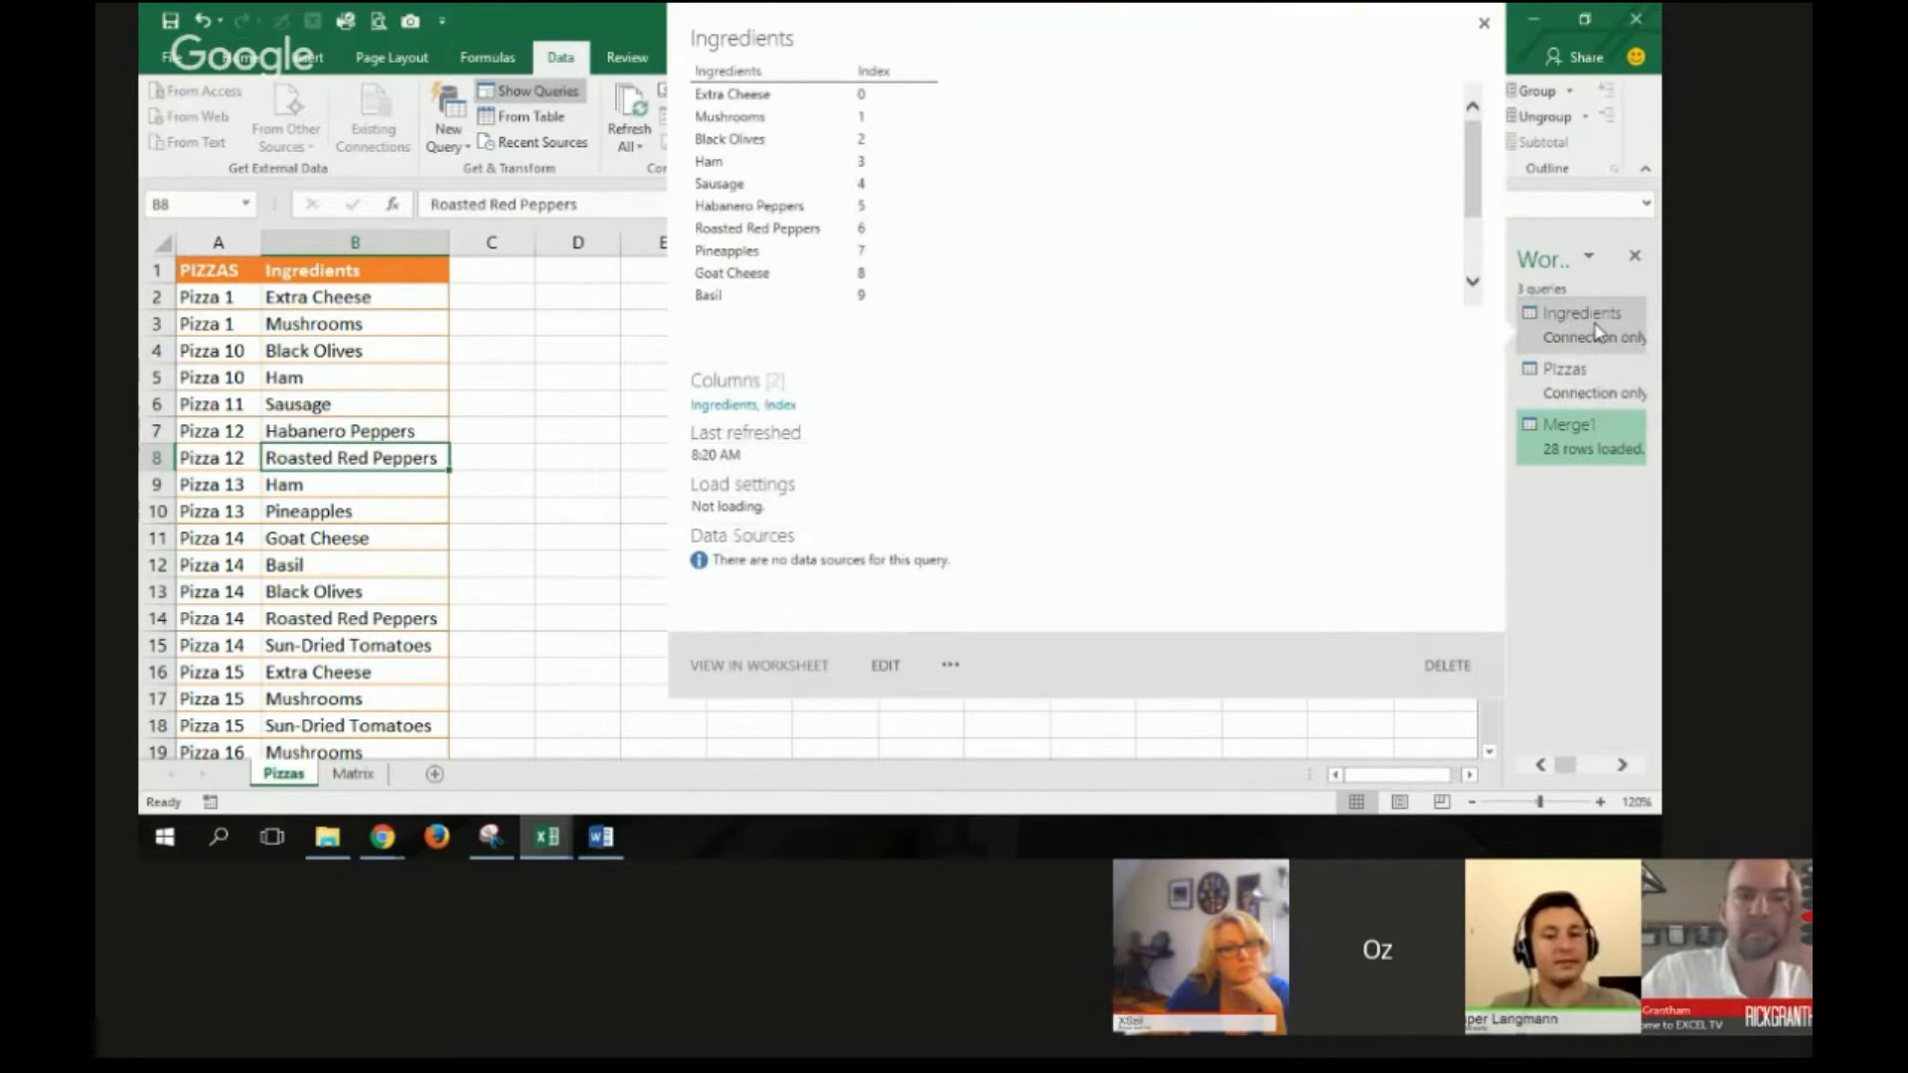
pyautogui.moveTo(852, 676)
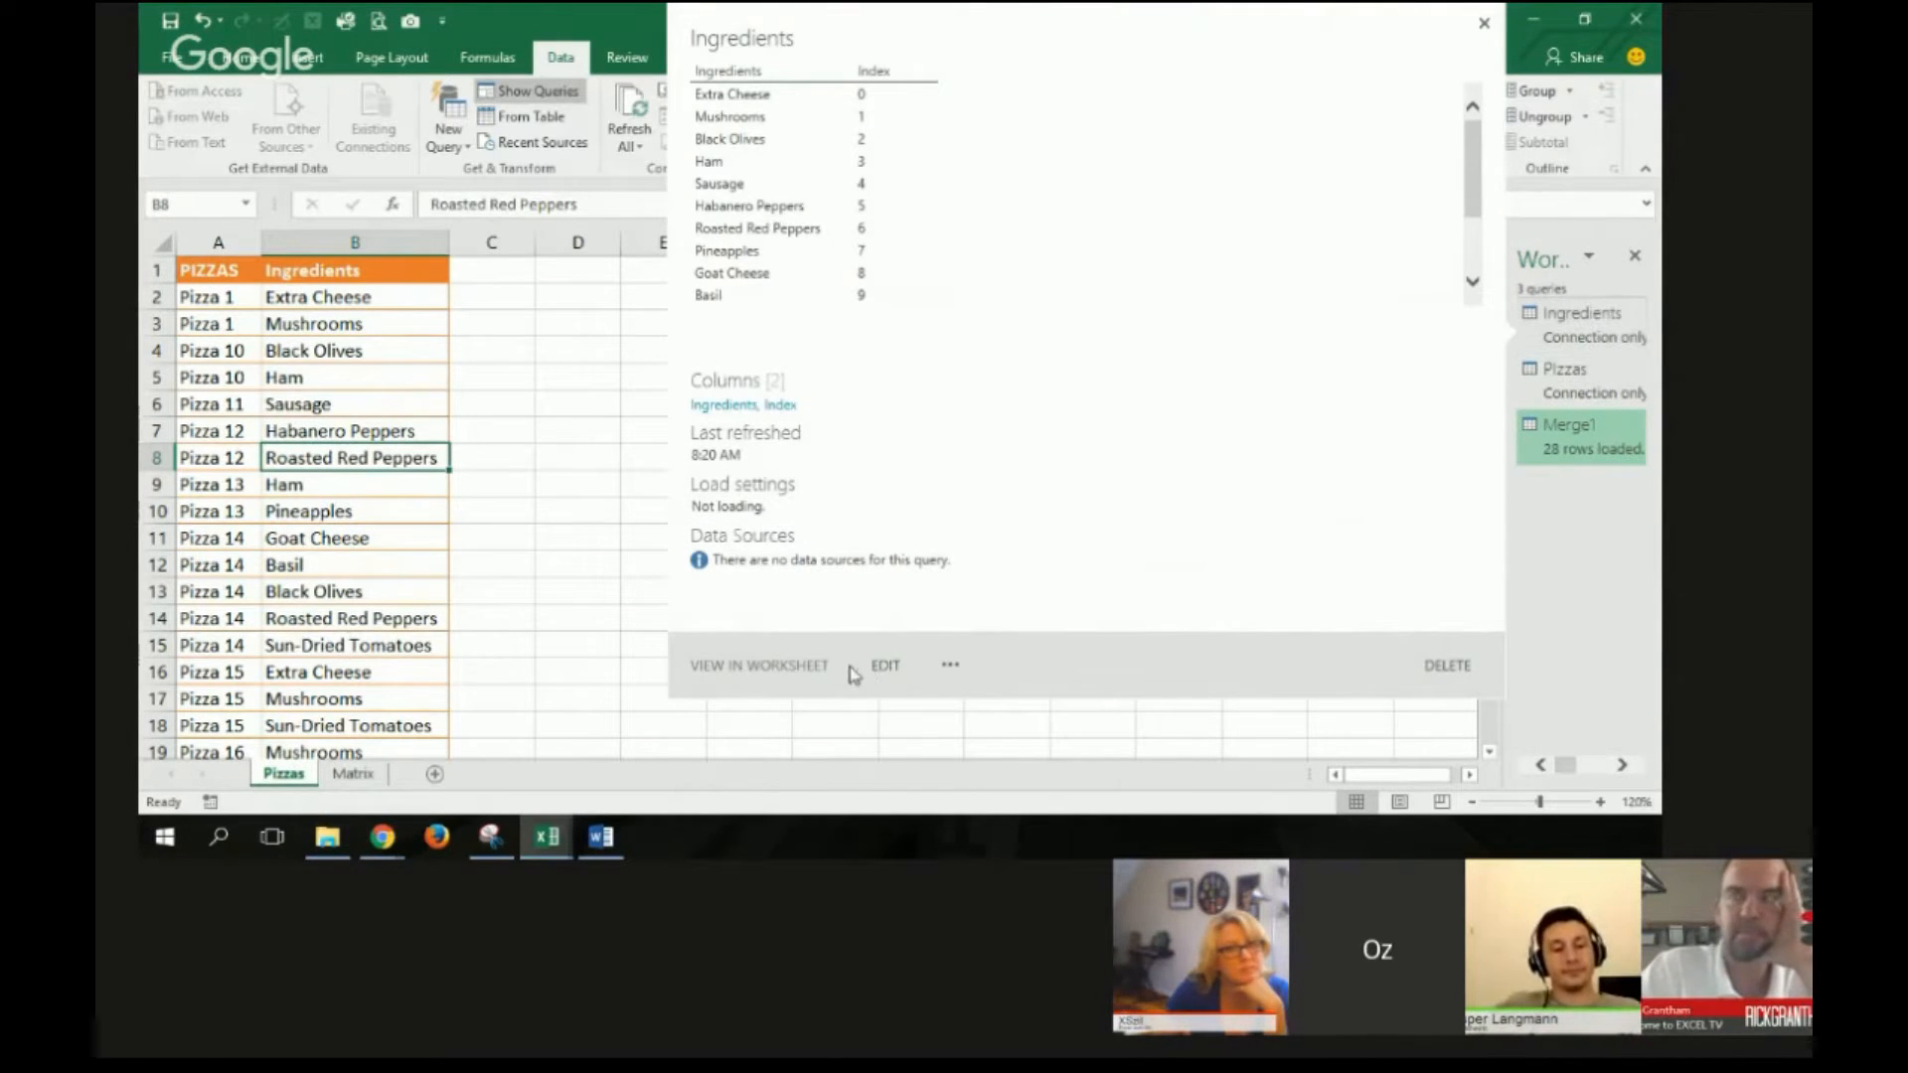
# Step: Open the Ingredients query for editing from the Workbook Queries pane
pyautogui.click(882, 666)
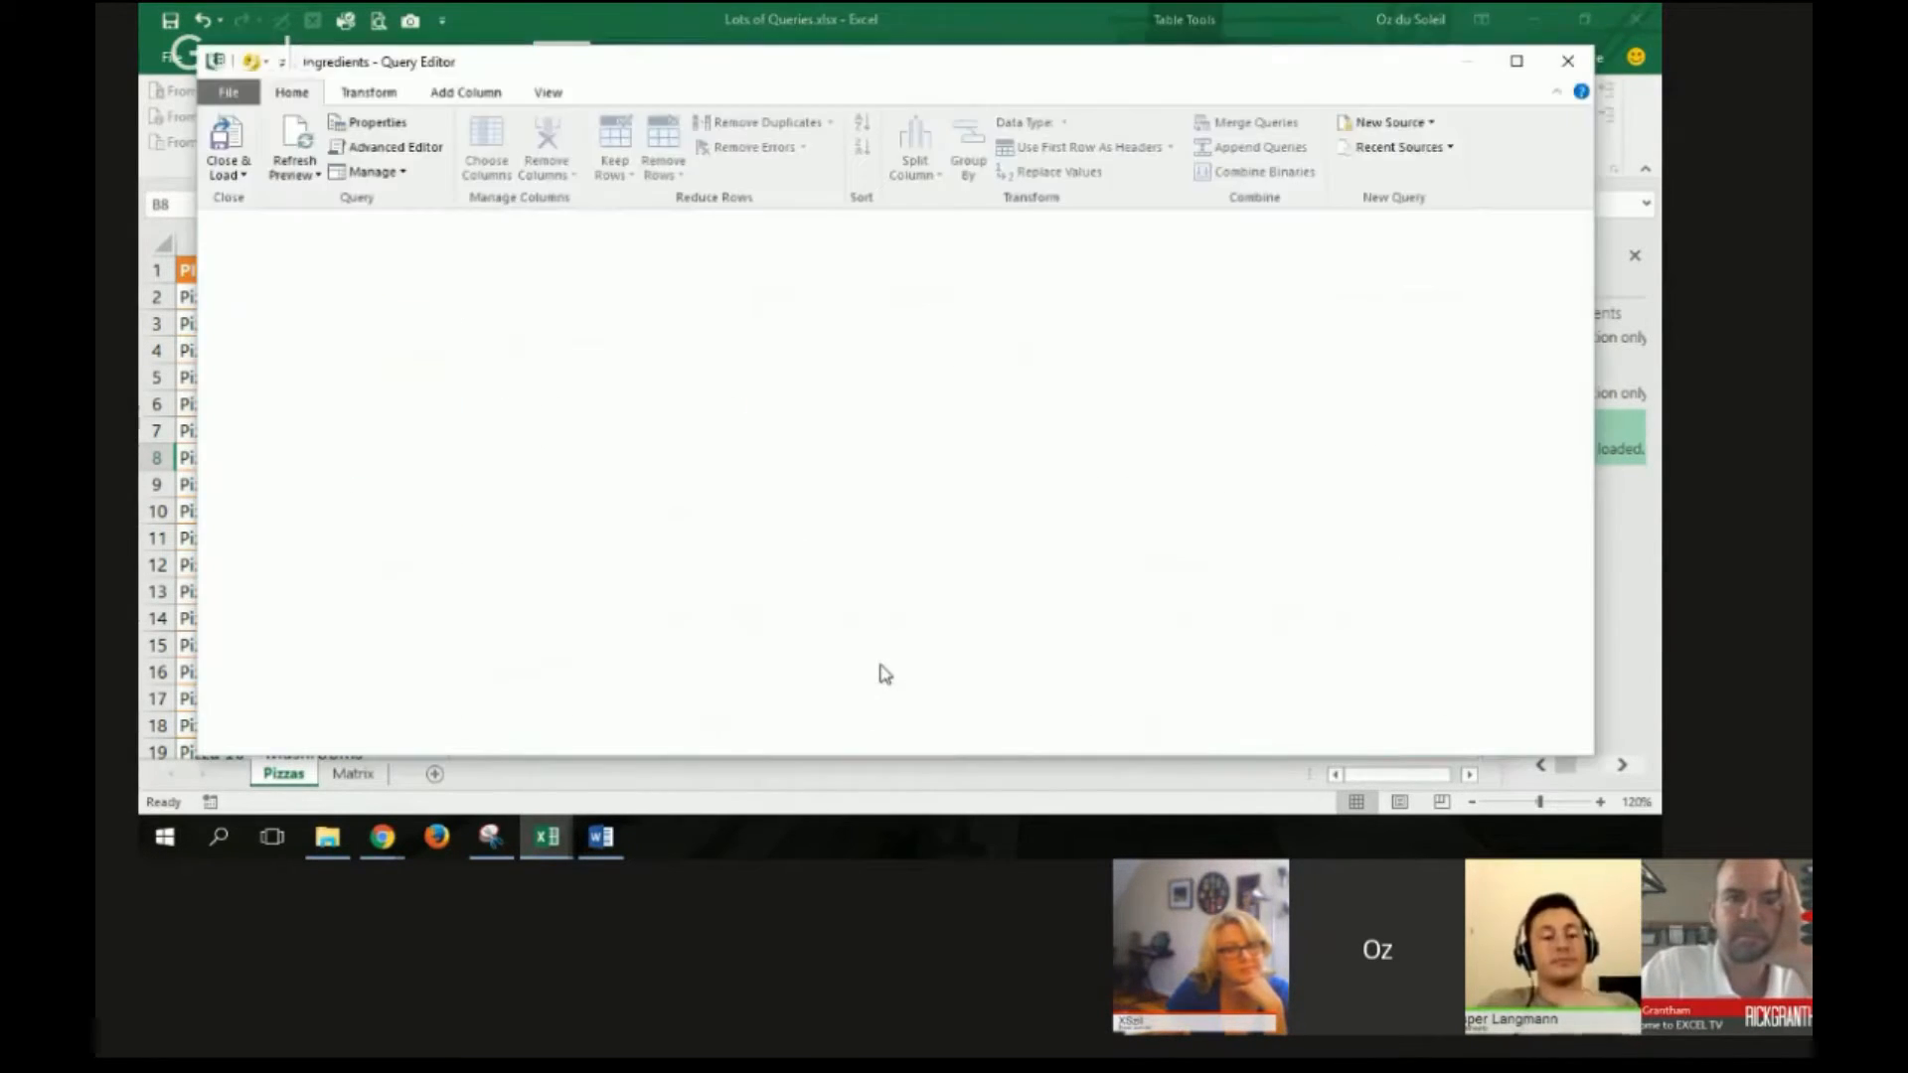
# Step: Step through the Ingredients query: source, removed PIZZAS column, removed duplicates, index 0–14
pyautogui.click(294, 145)
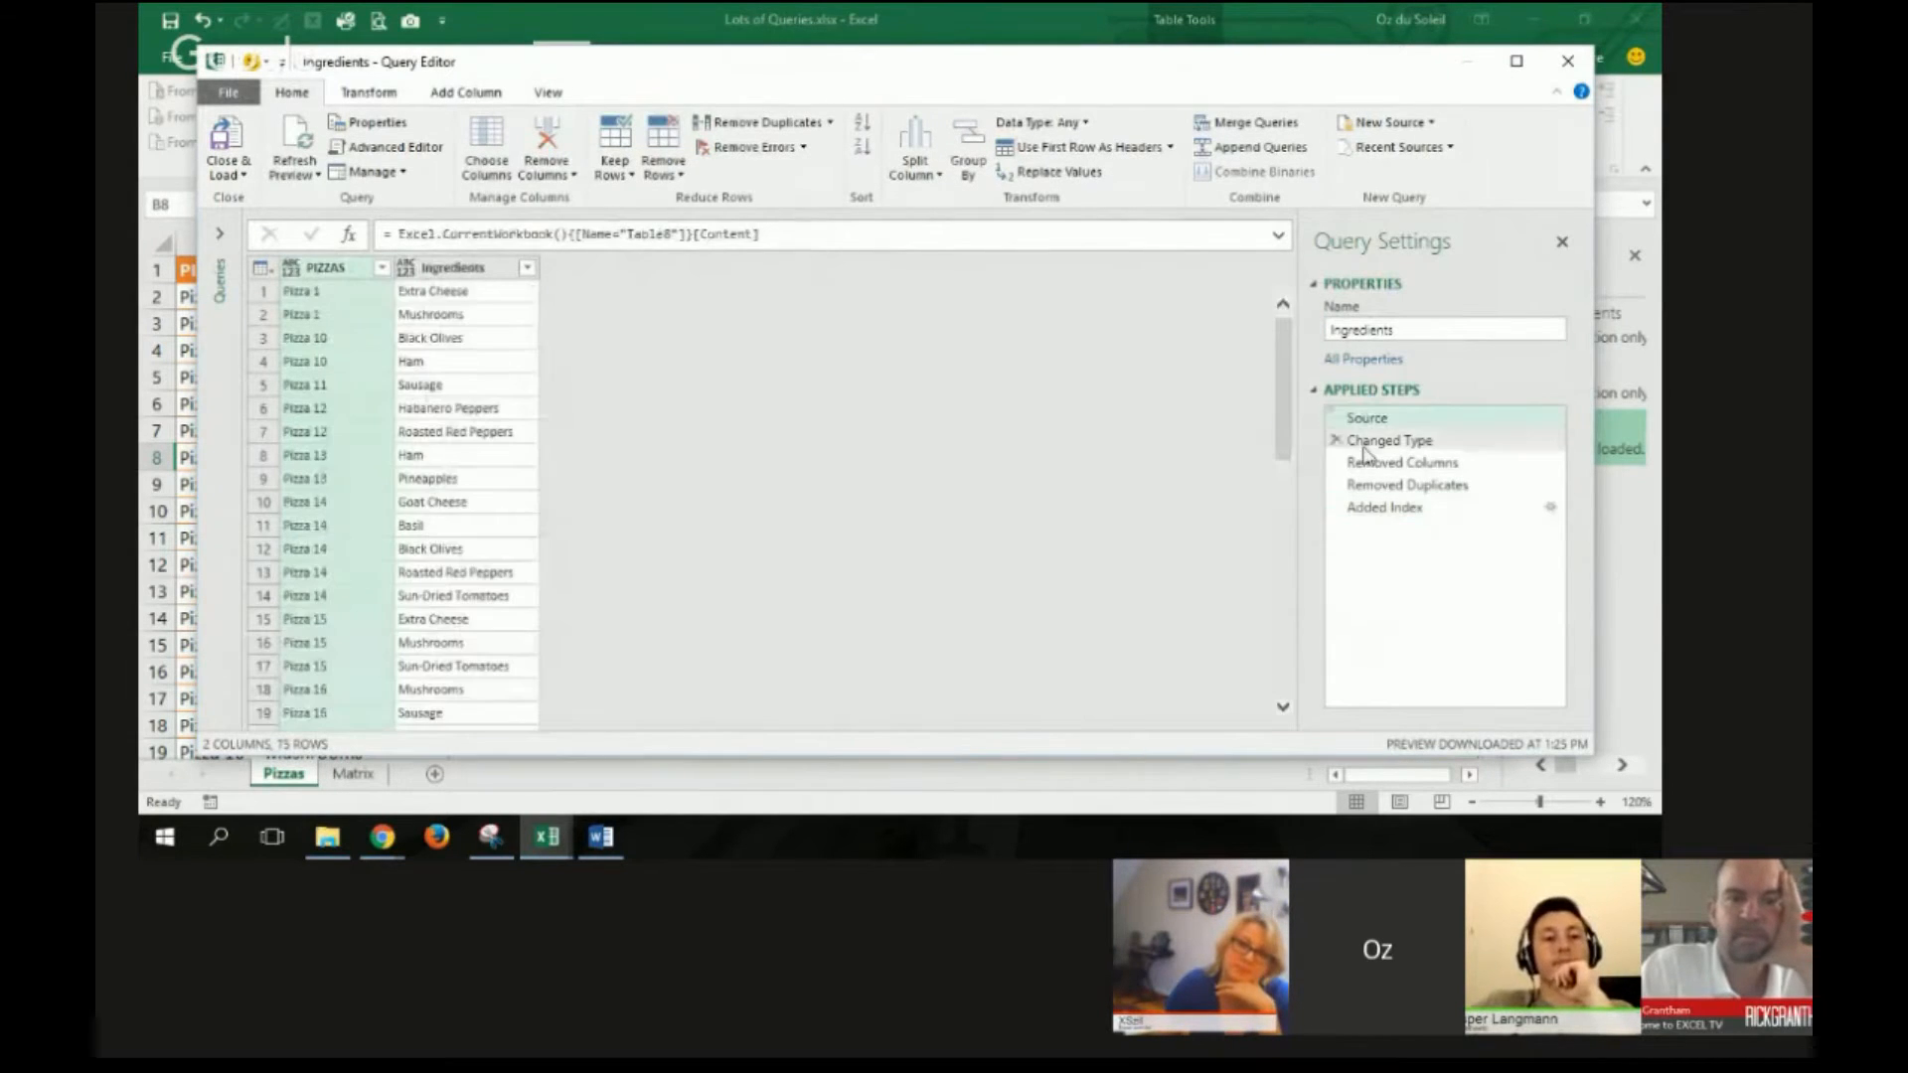
pyautogui.click(1367, 417)
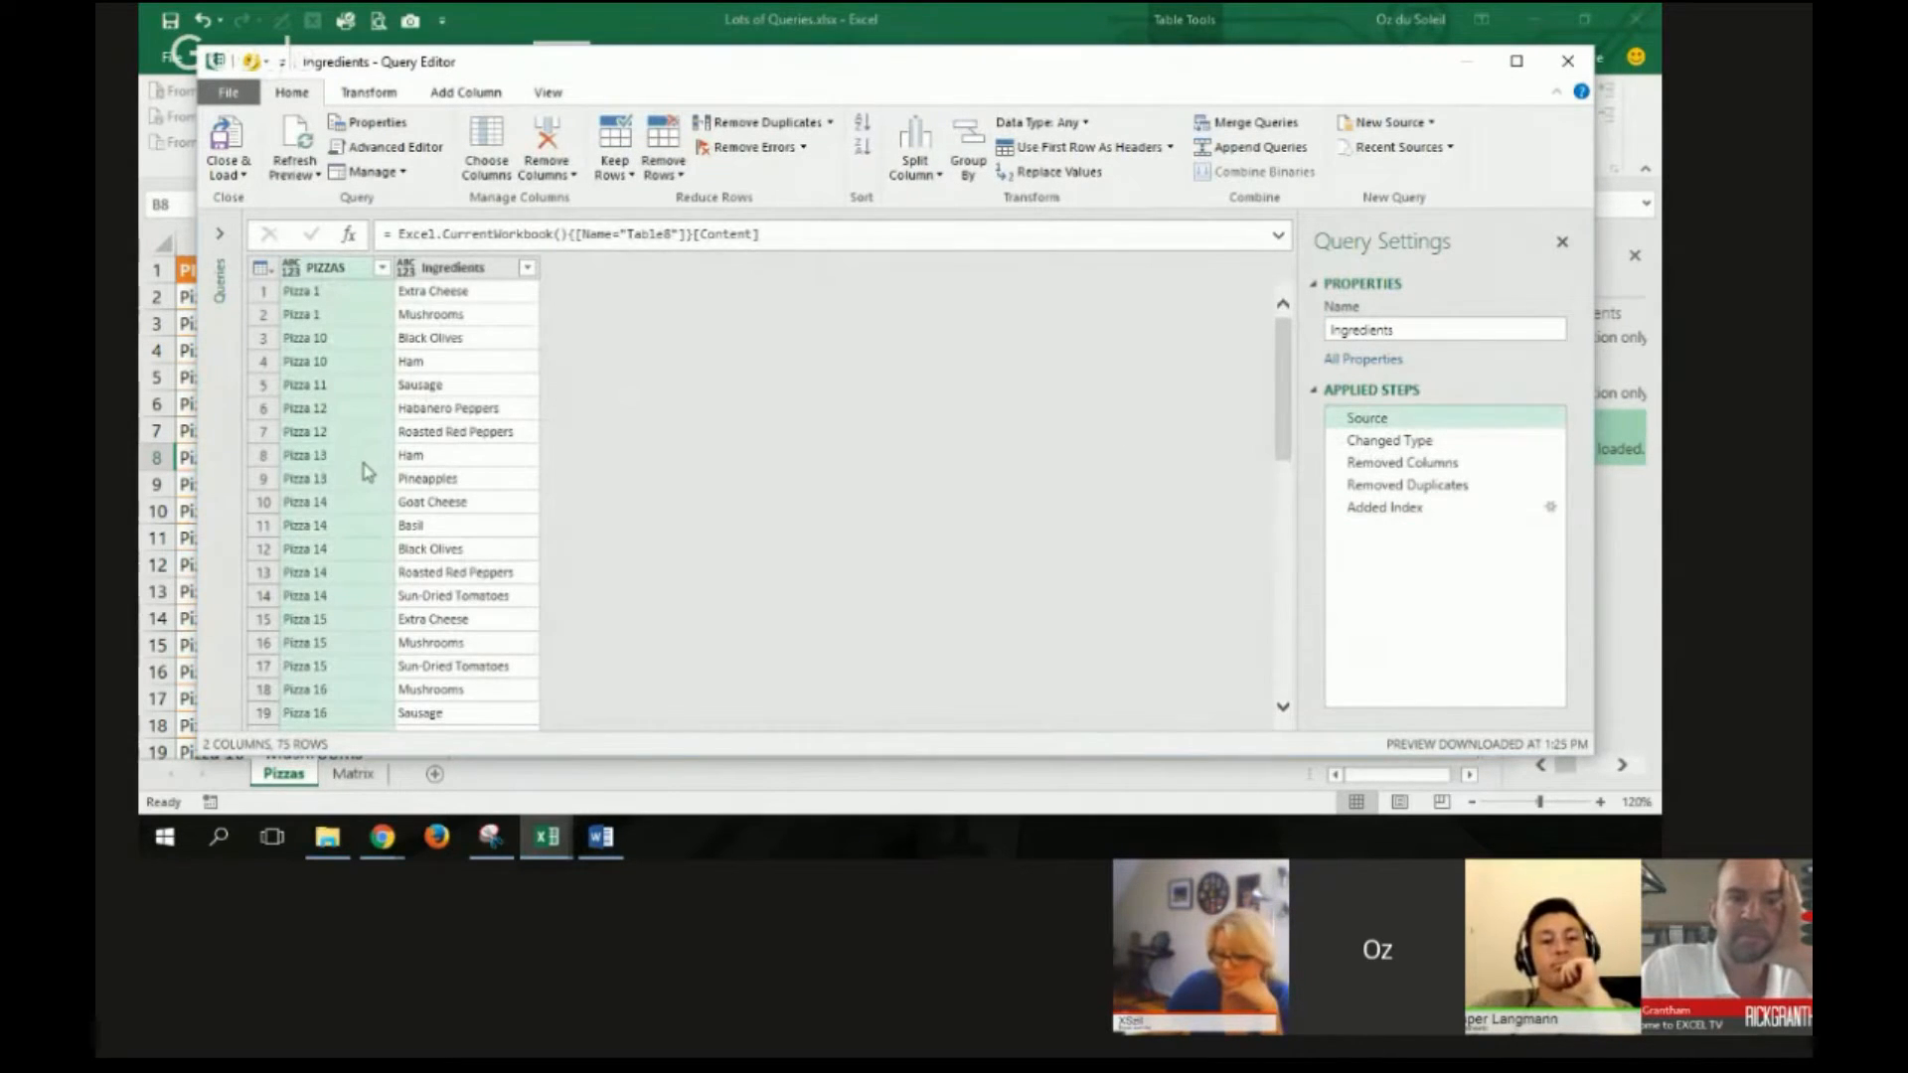
pyautogui.moveTo(344, 540)
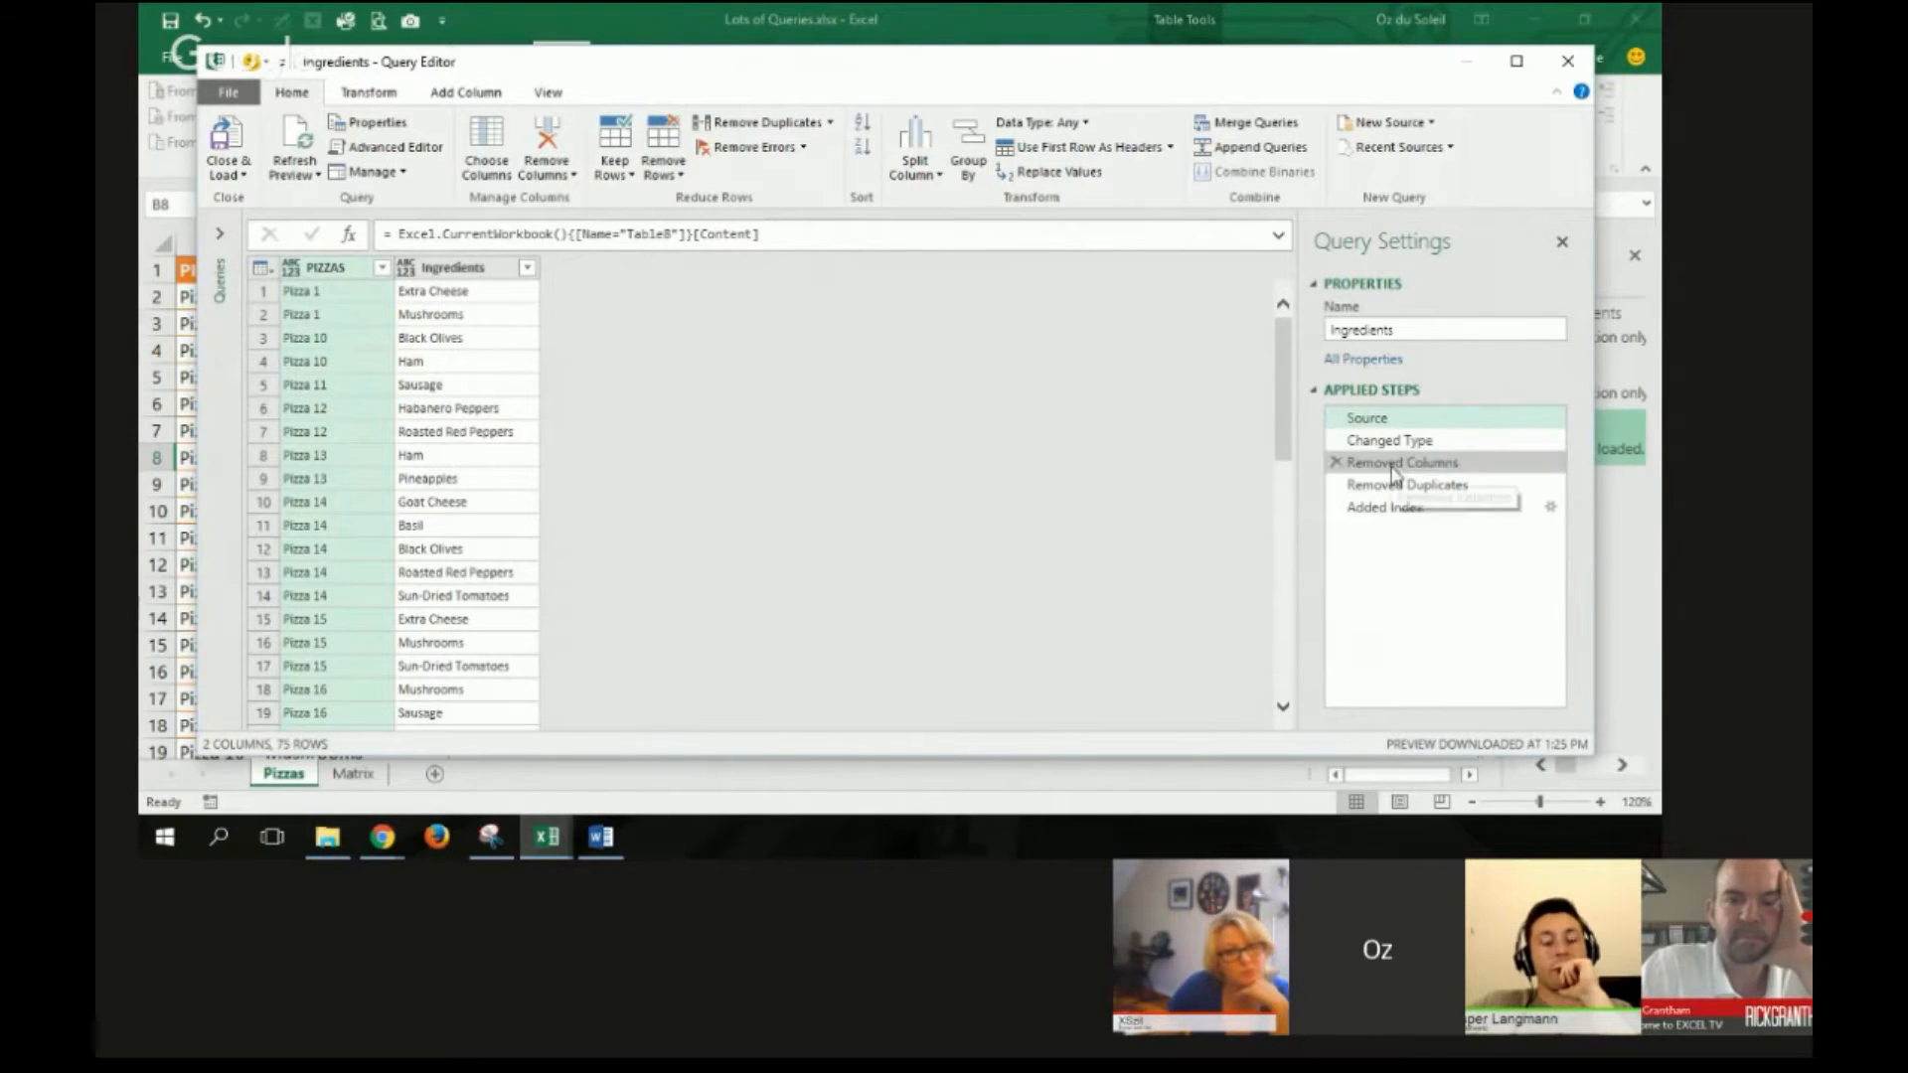
pyautogui.click(1399, 461)
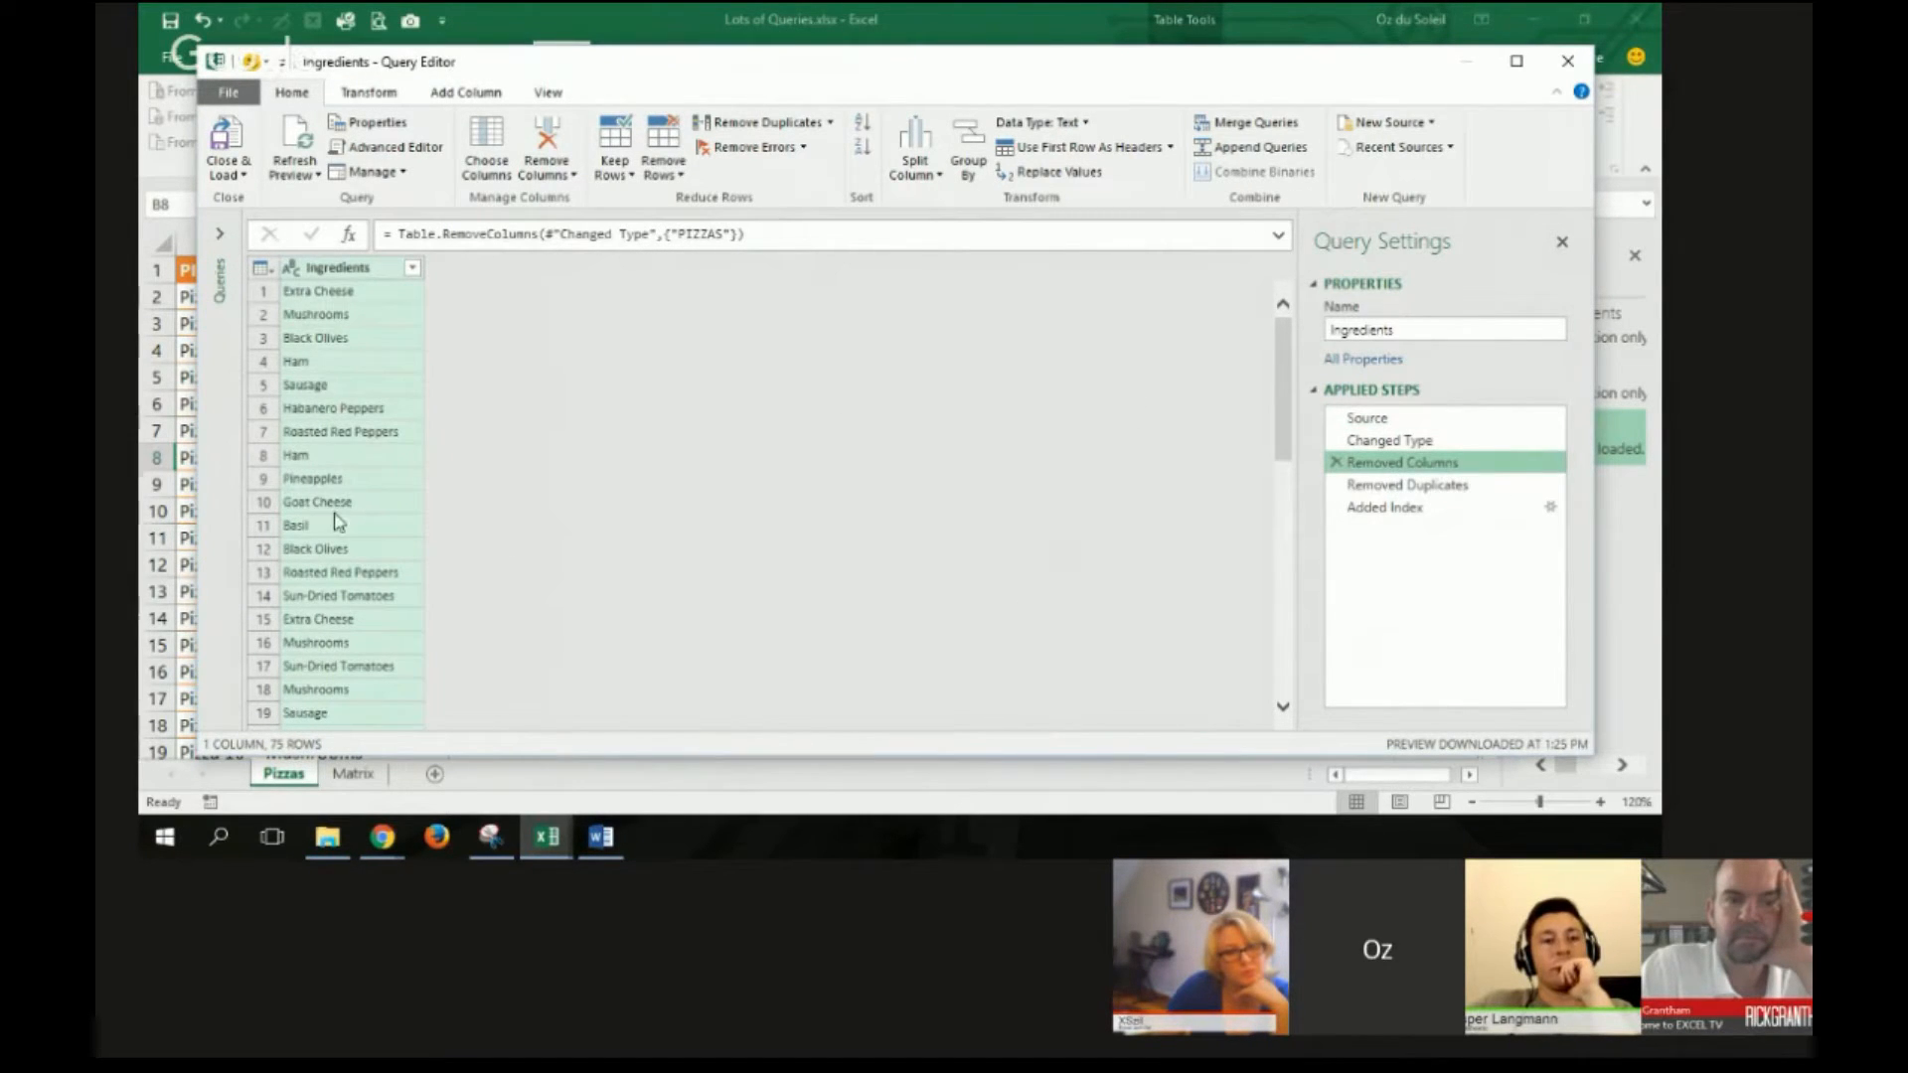
pyautogui.moveTo(326, 550)
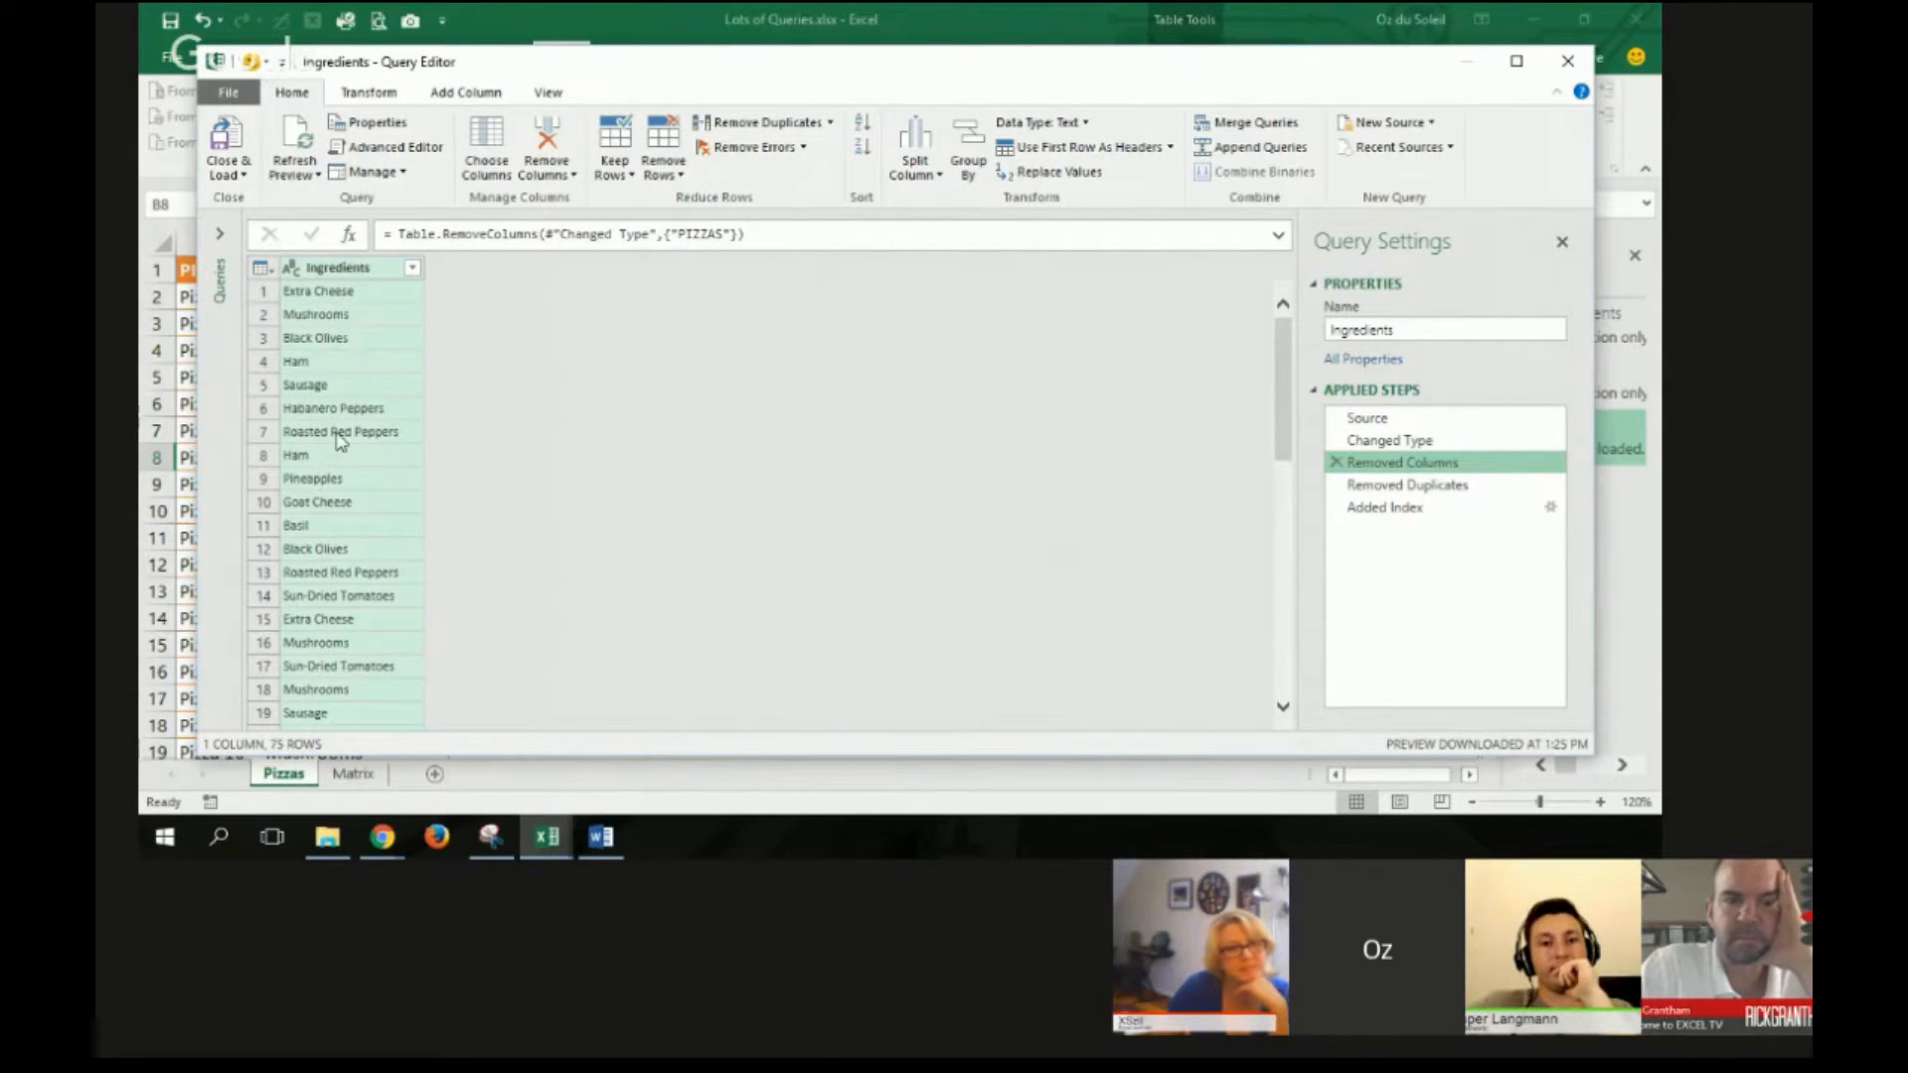
pyautogui.click(1406, 485)
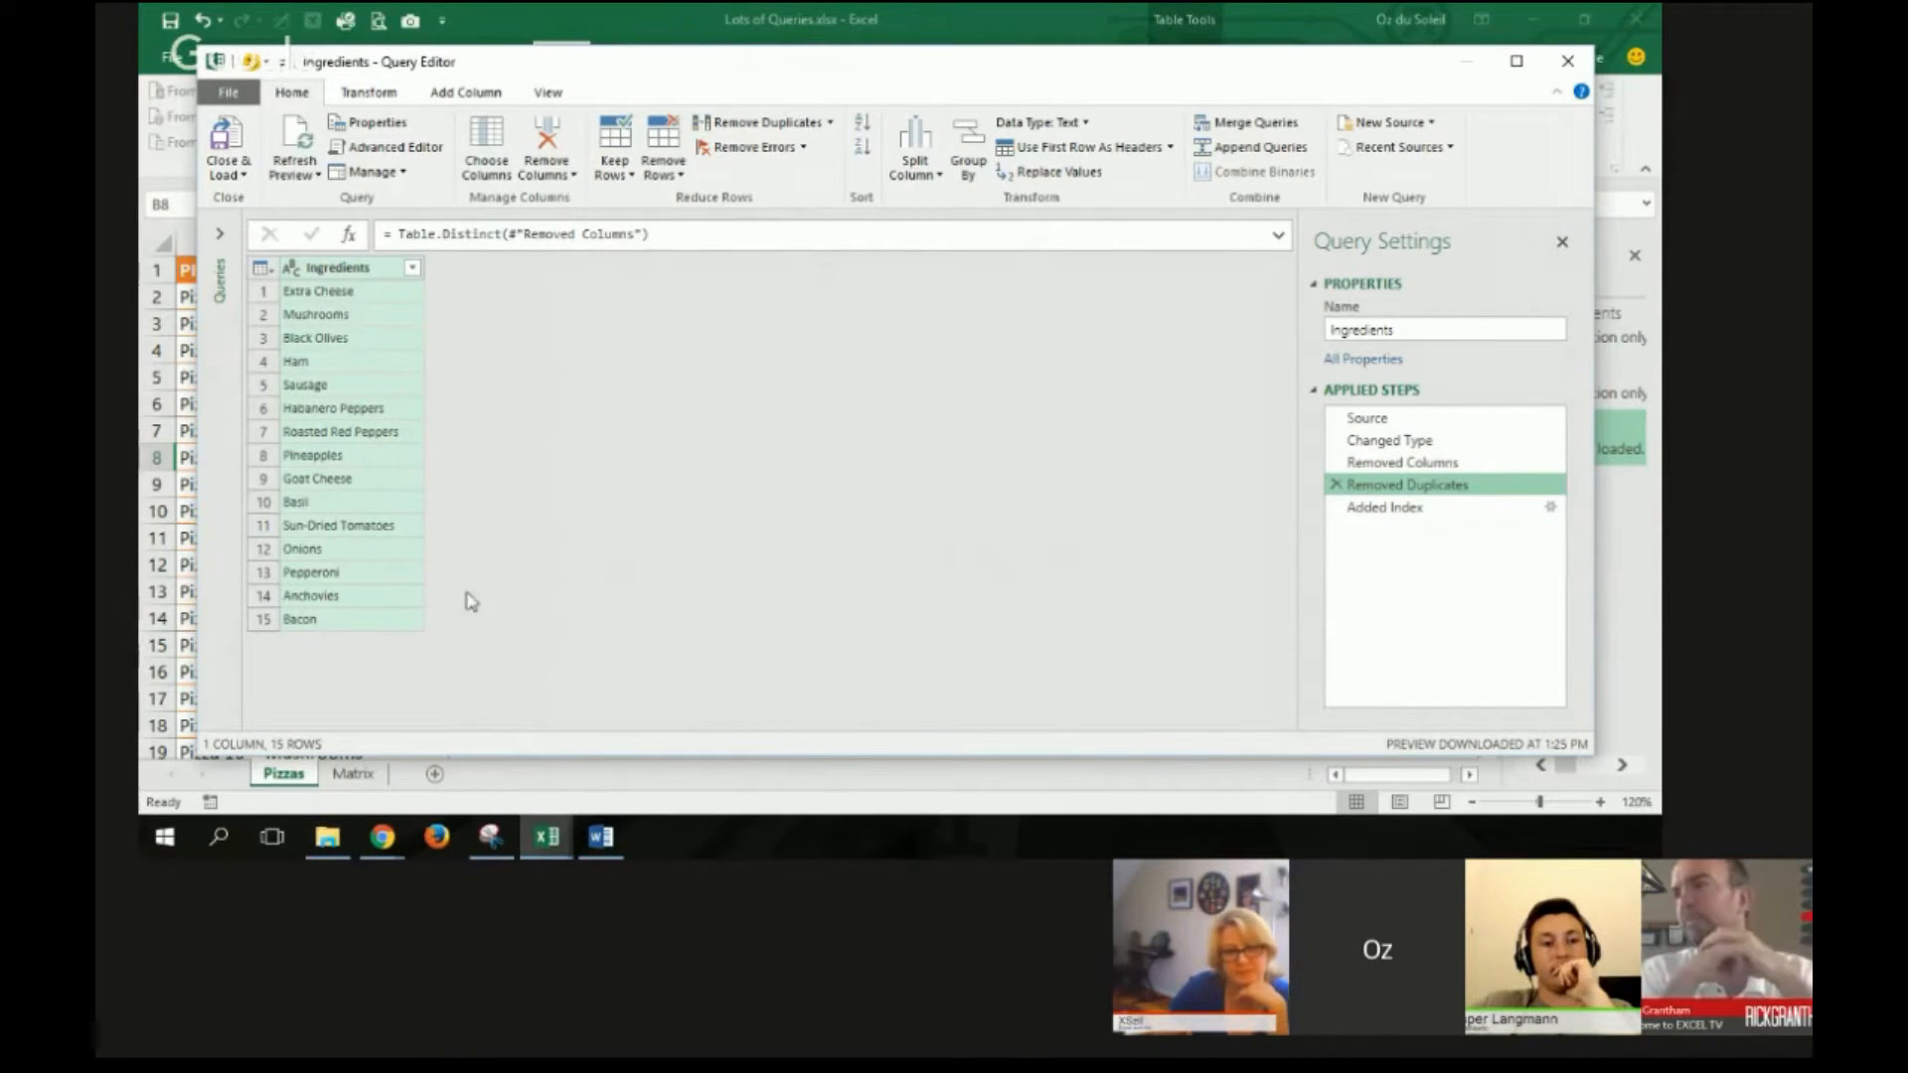
pyautogui.moveTo(1429, 660)
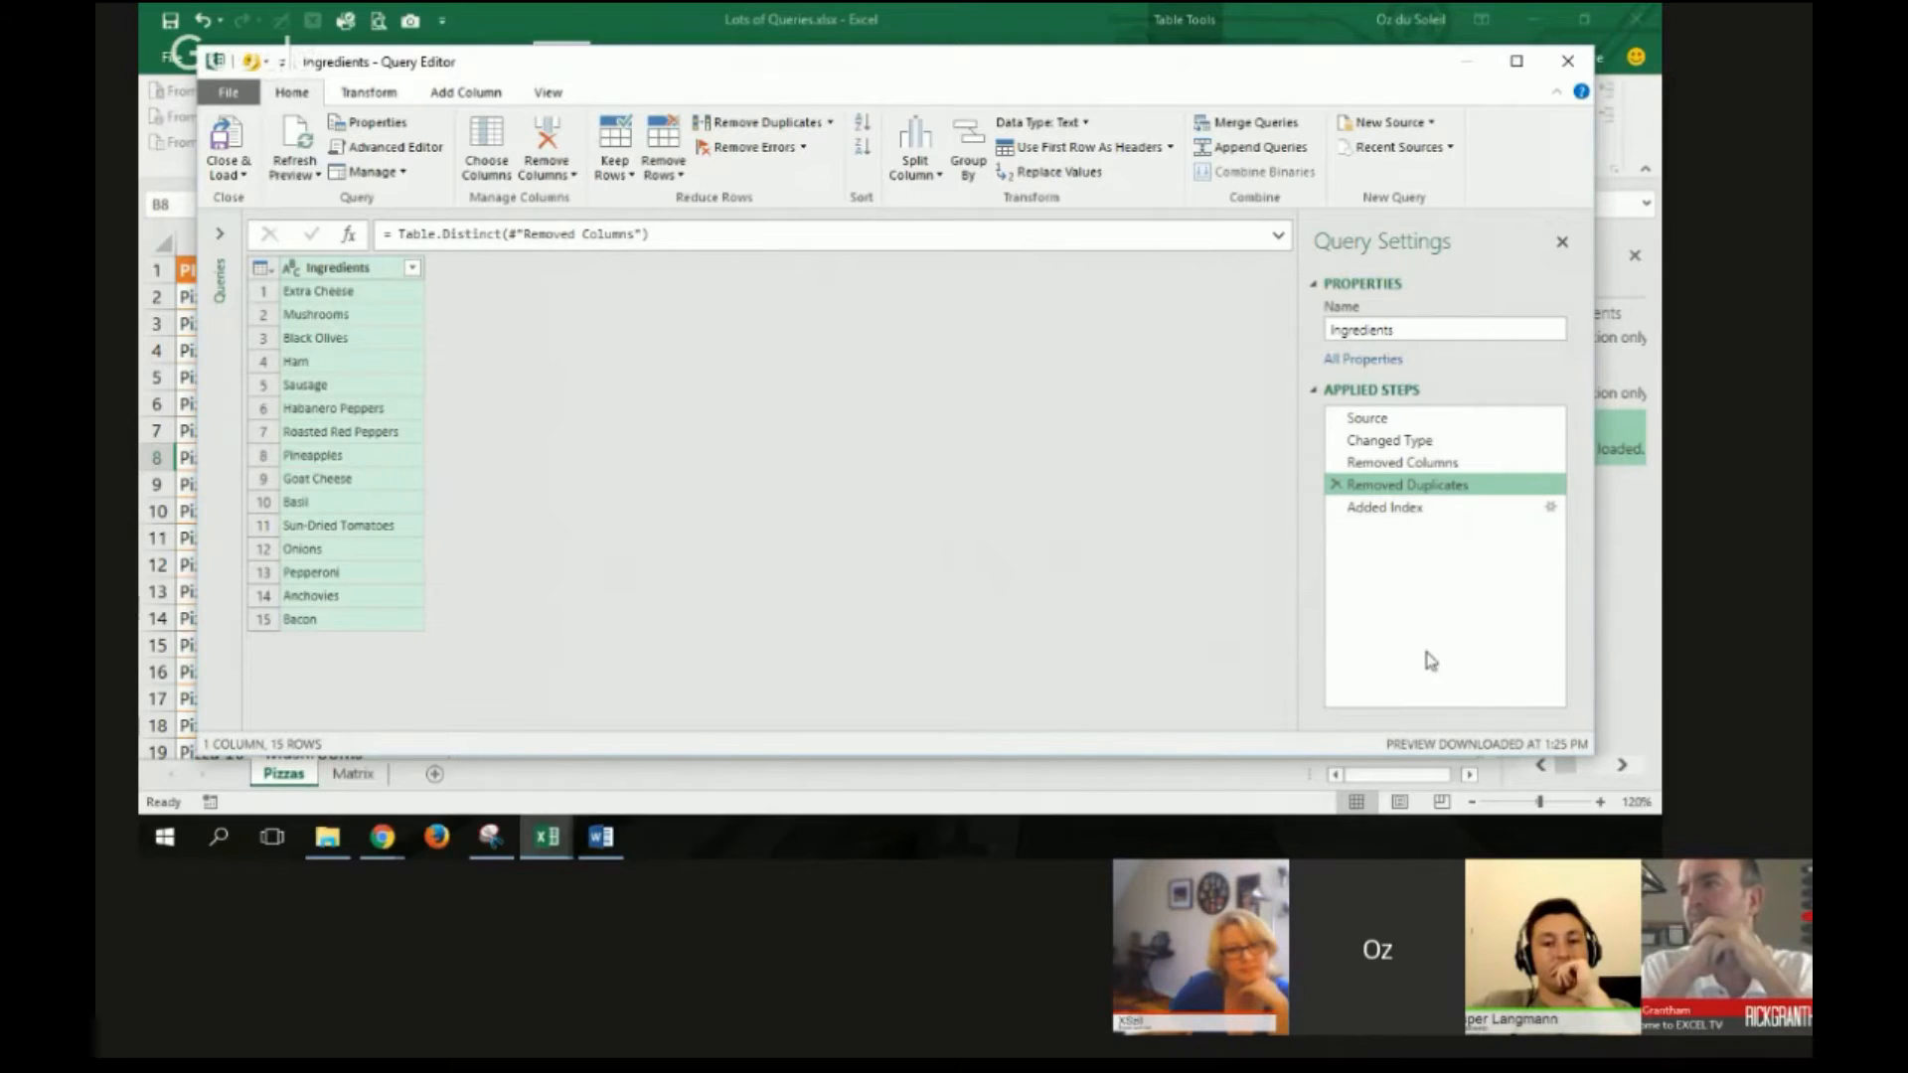
pyautogui.moveTo(1383, 506)
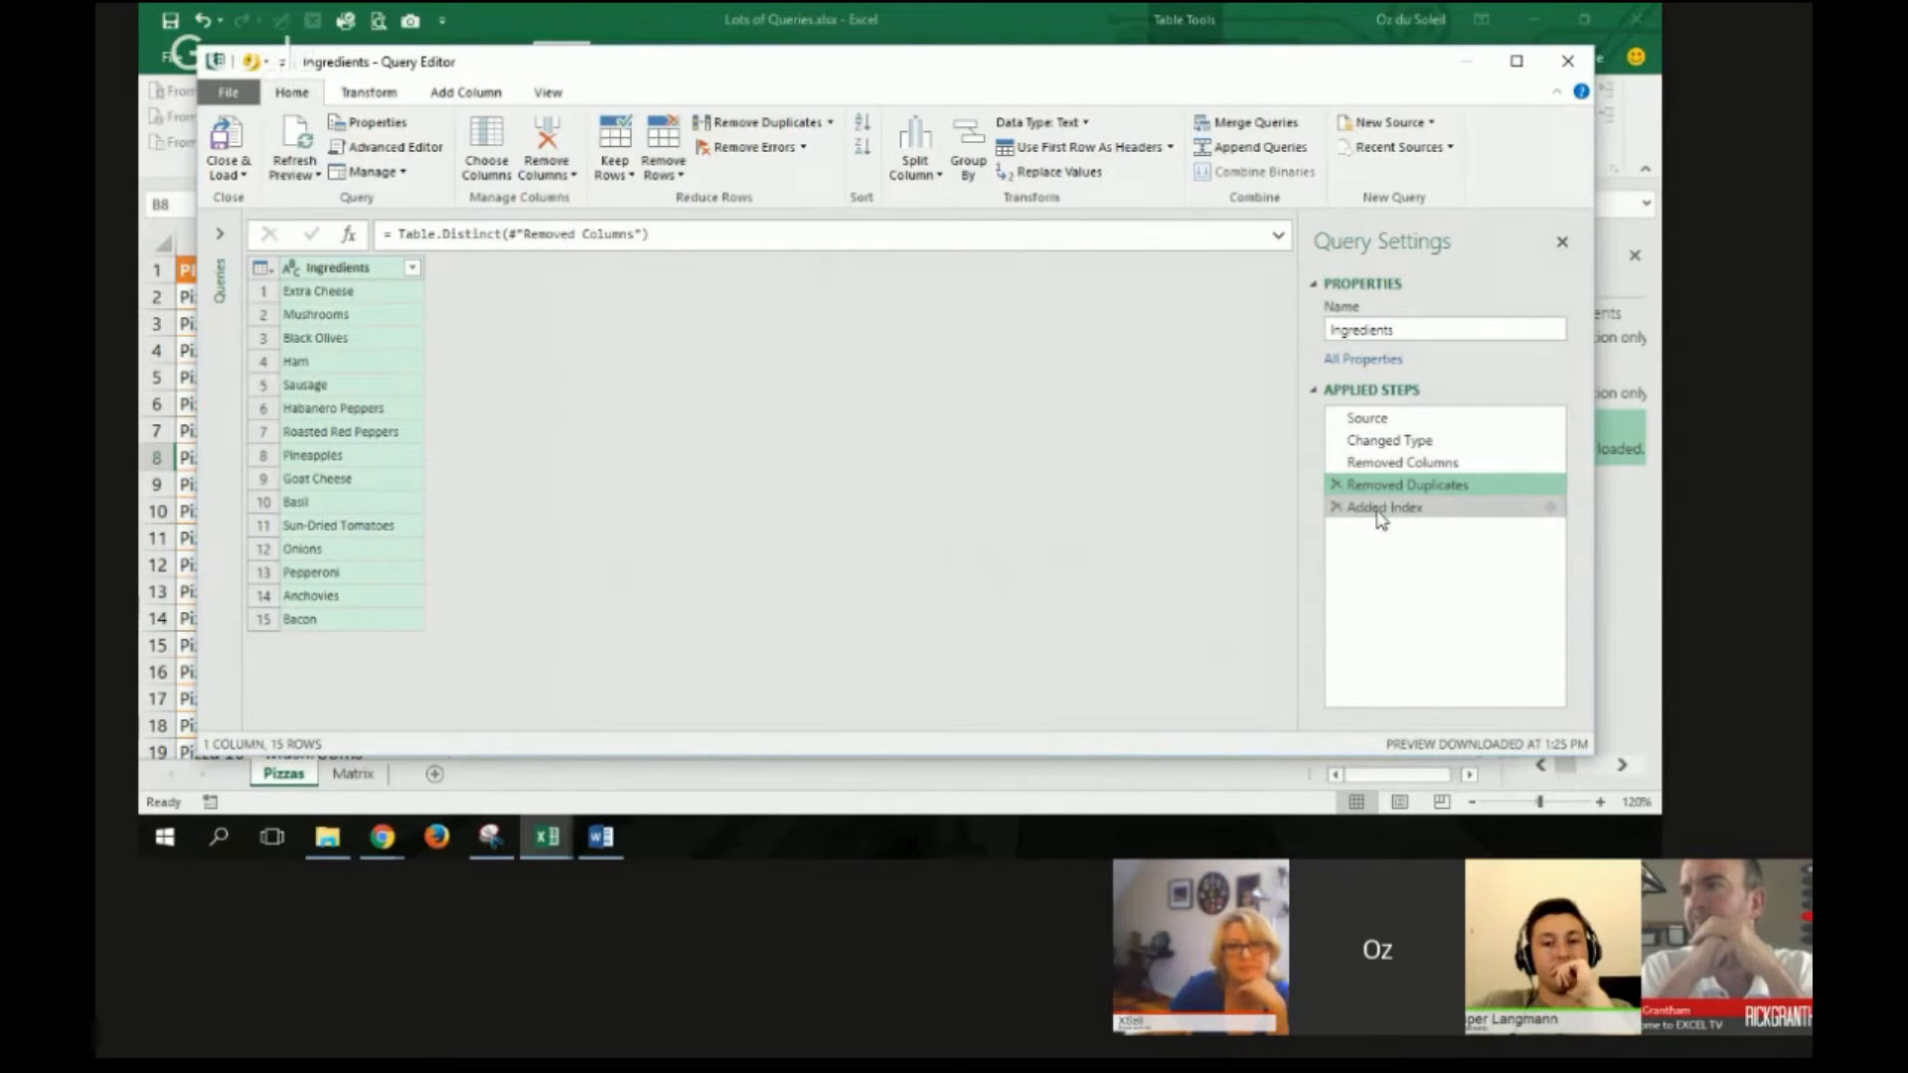
pyautogui.click(1385, 506)
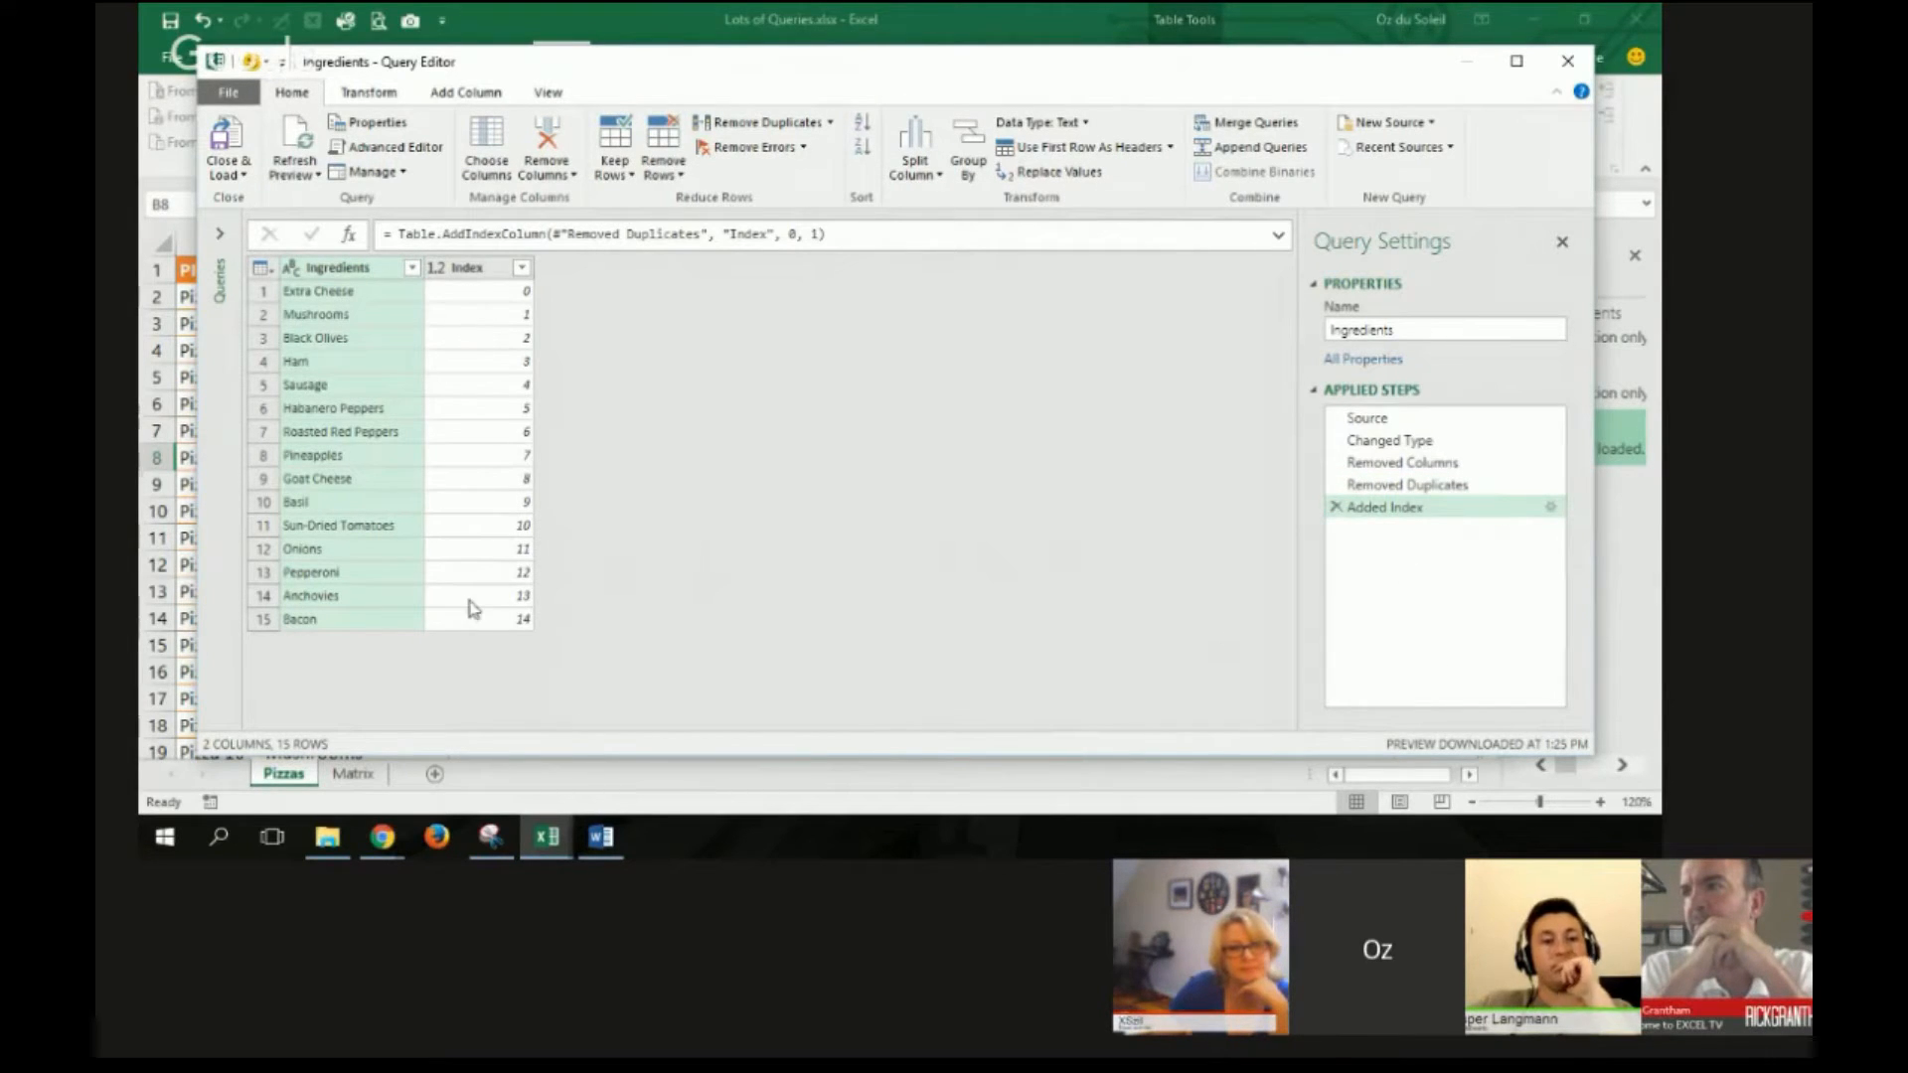
pyautogui.moveTo(410, 532)
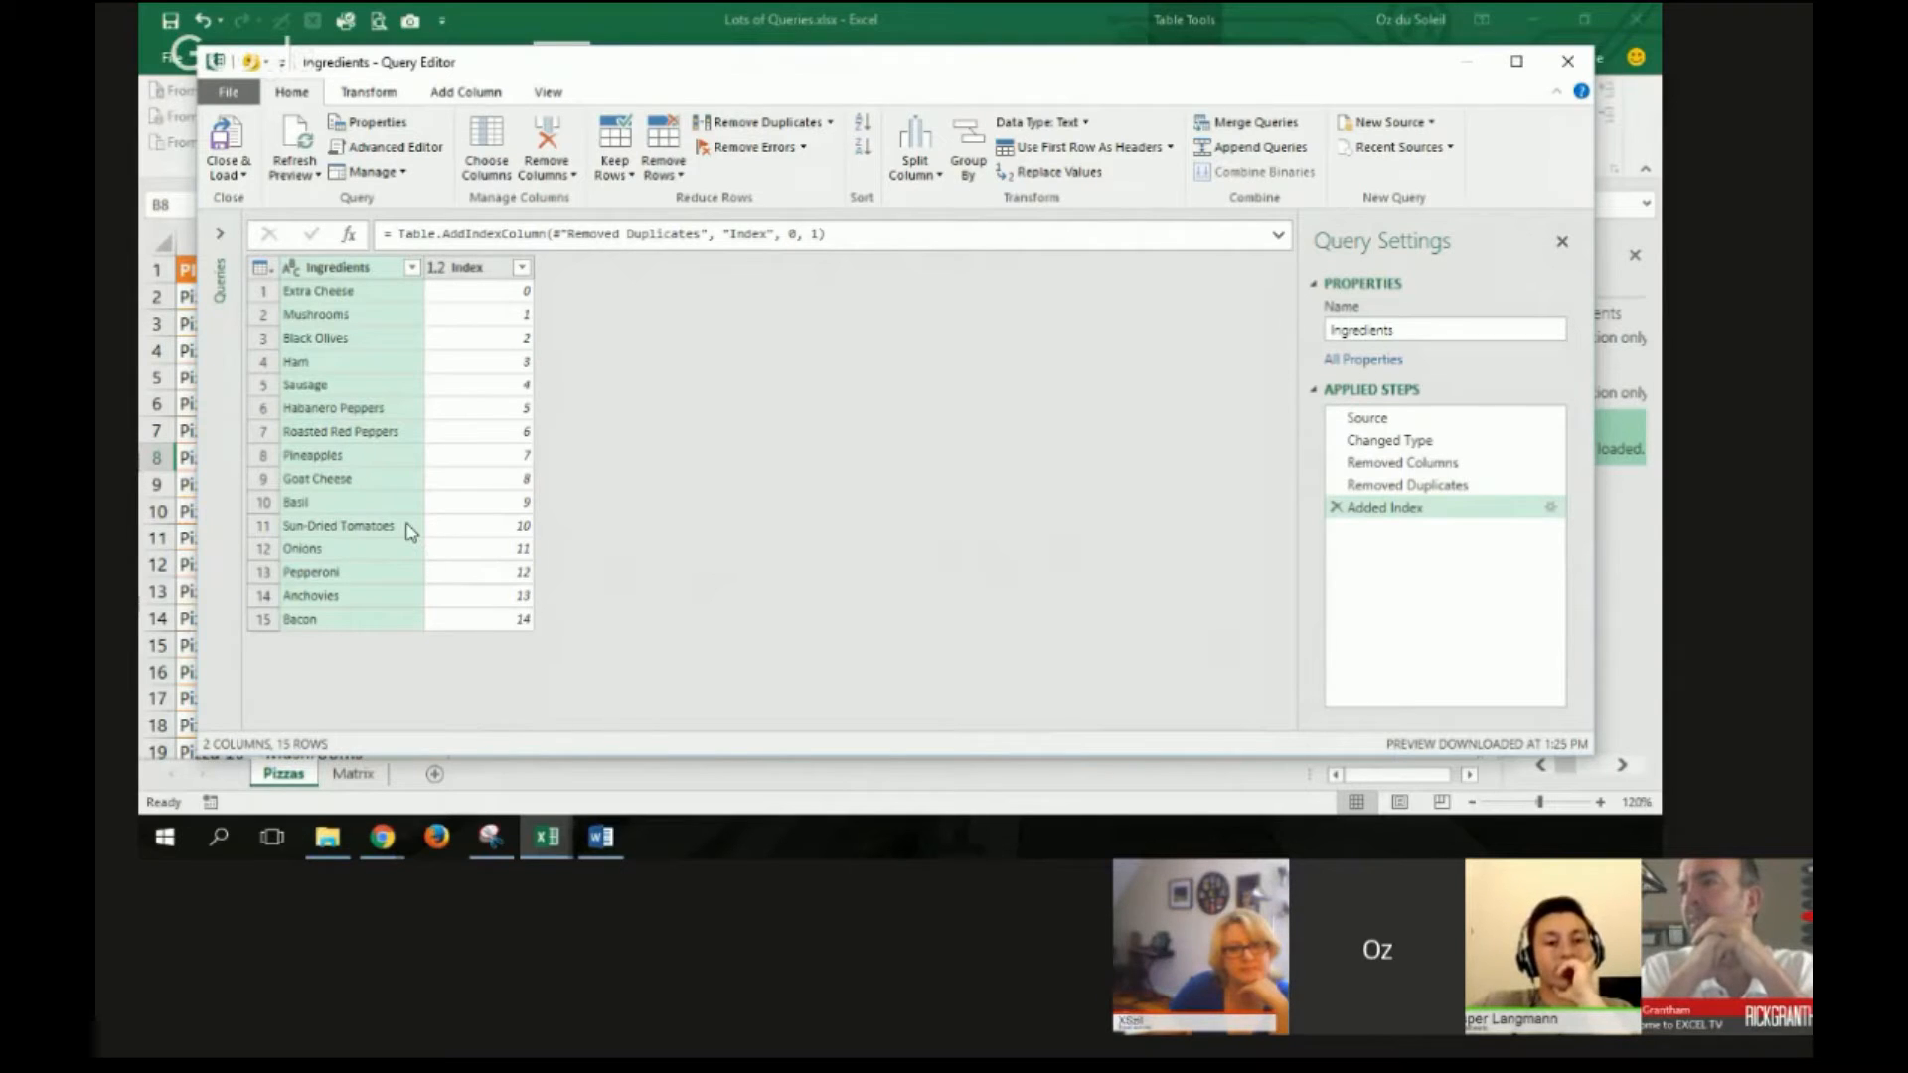
pyautogui.moveTo(382, 469)
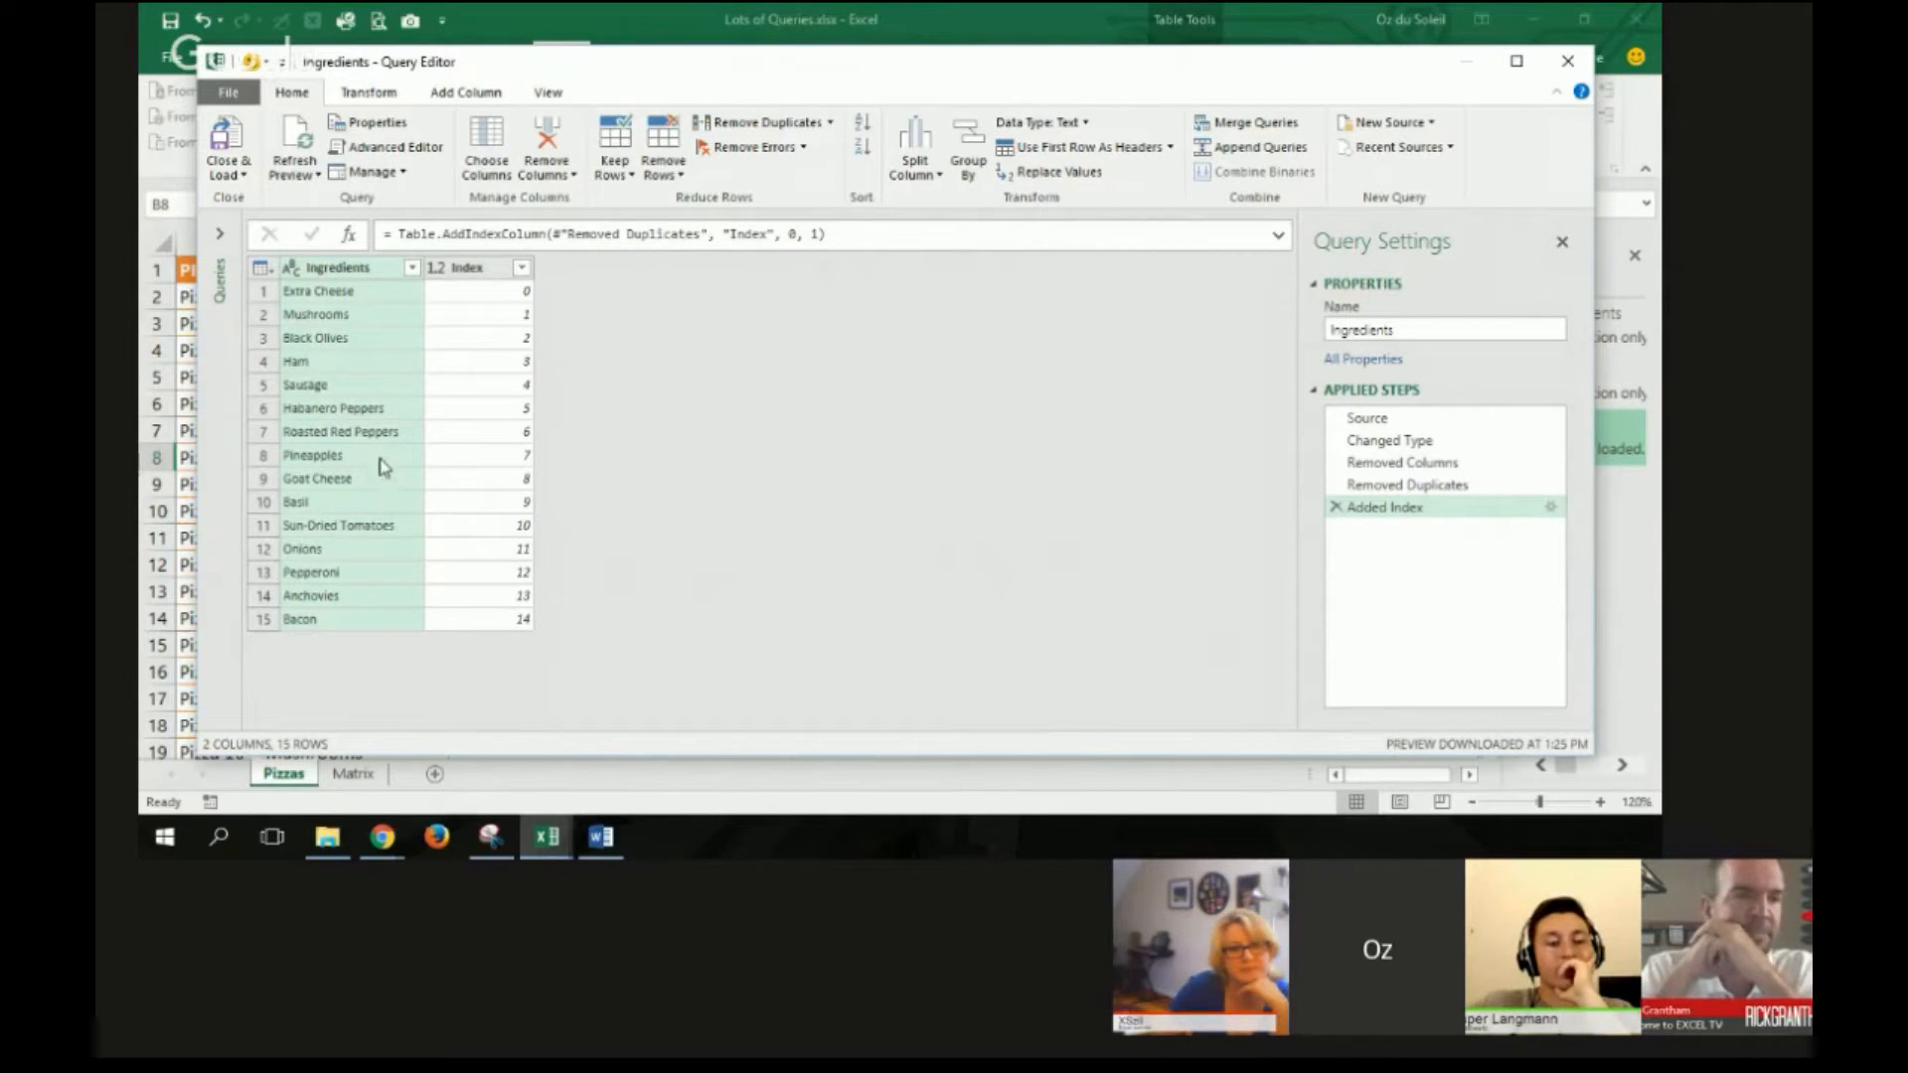
pyautogui.moveTo(487, 459)
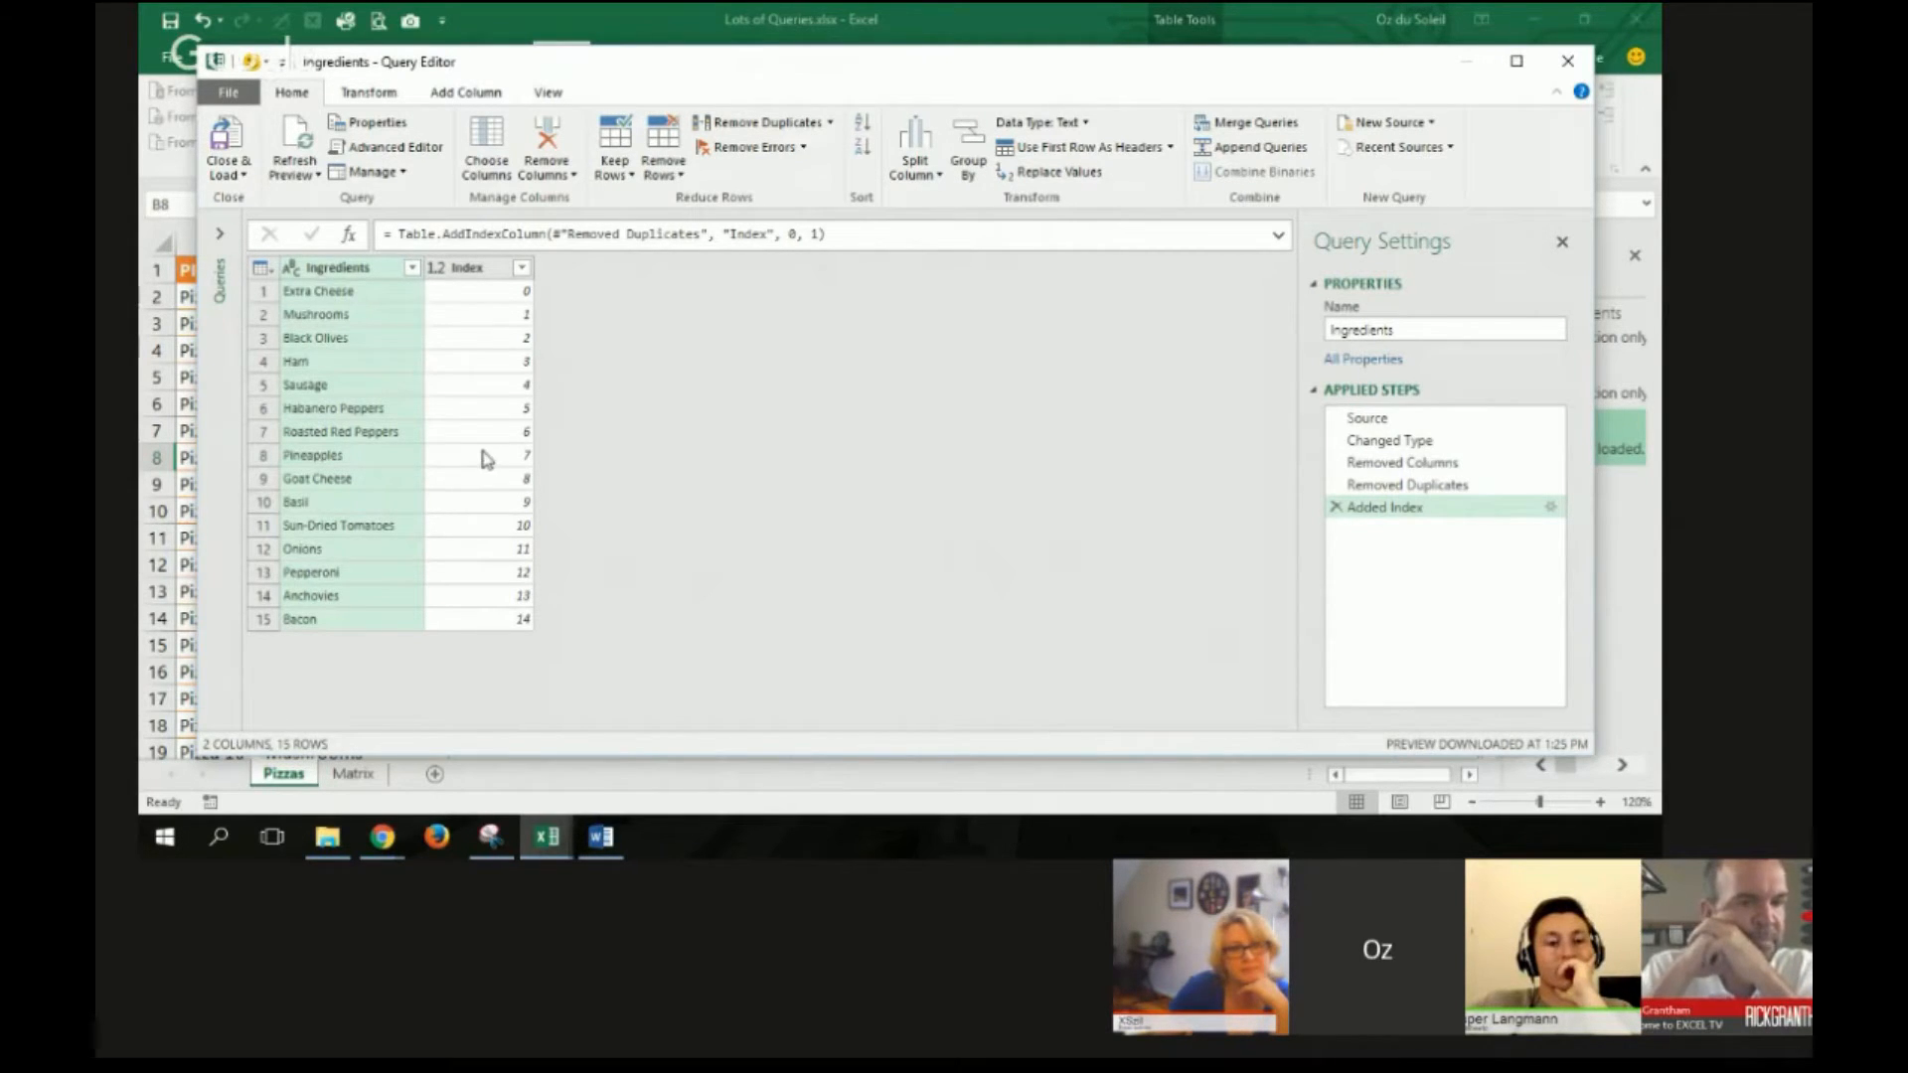
pyautogui.moveTo(497, 381)
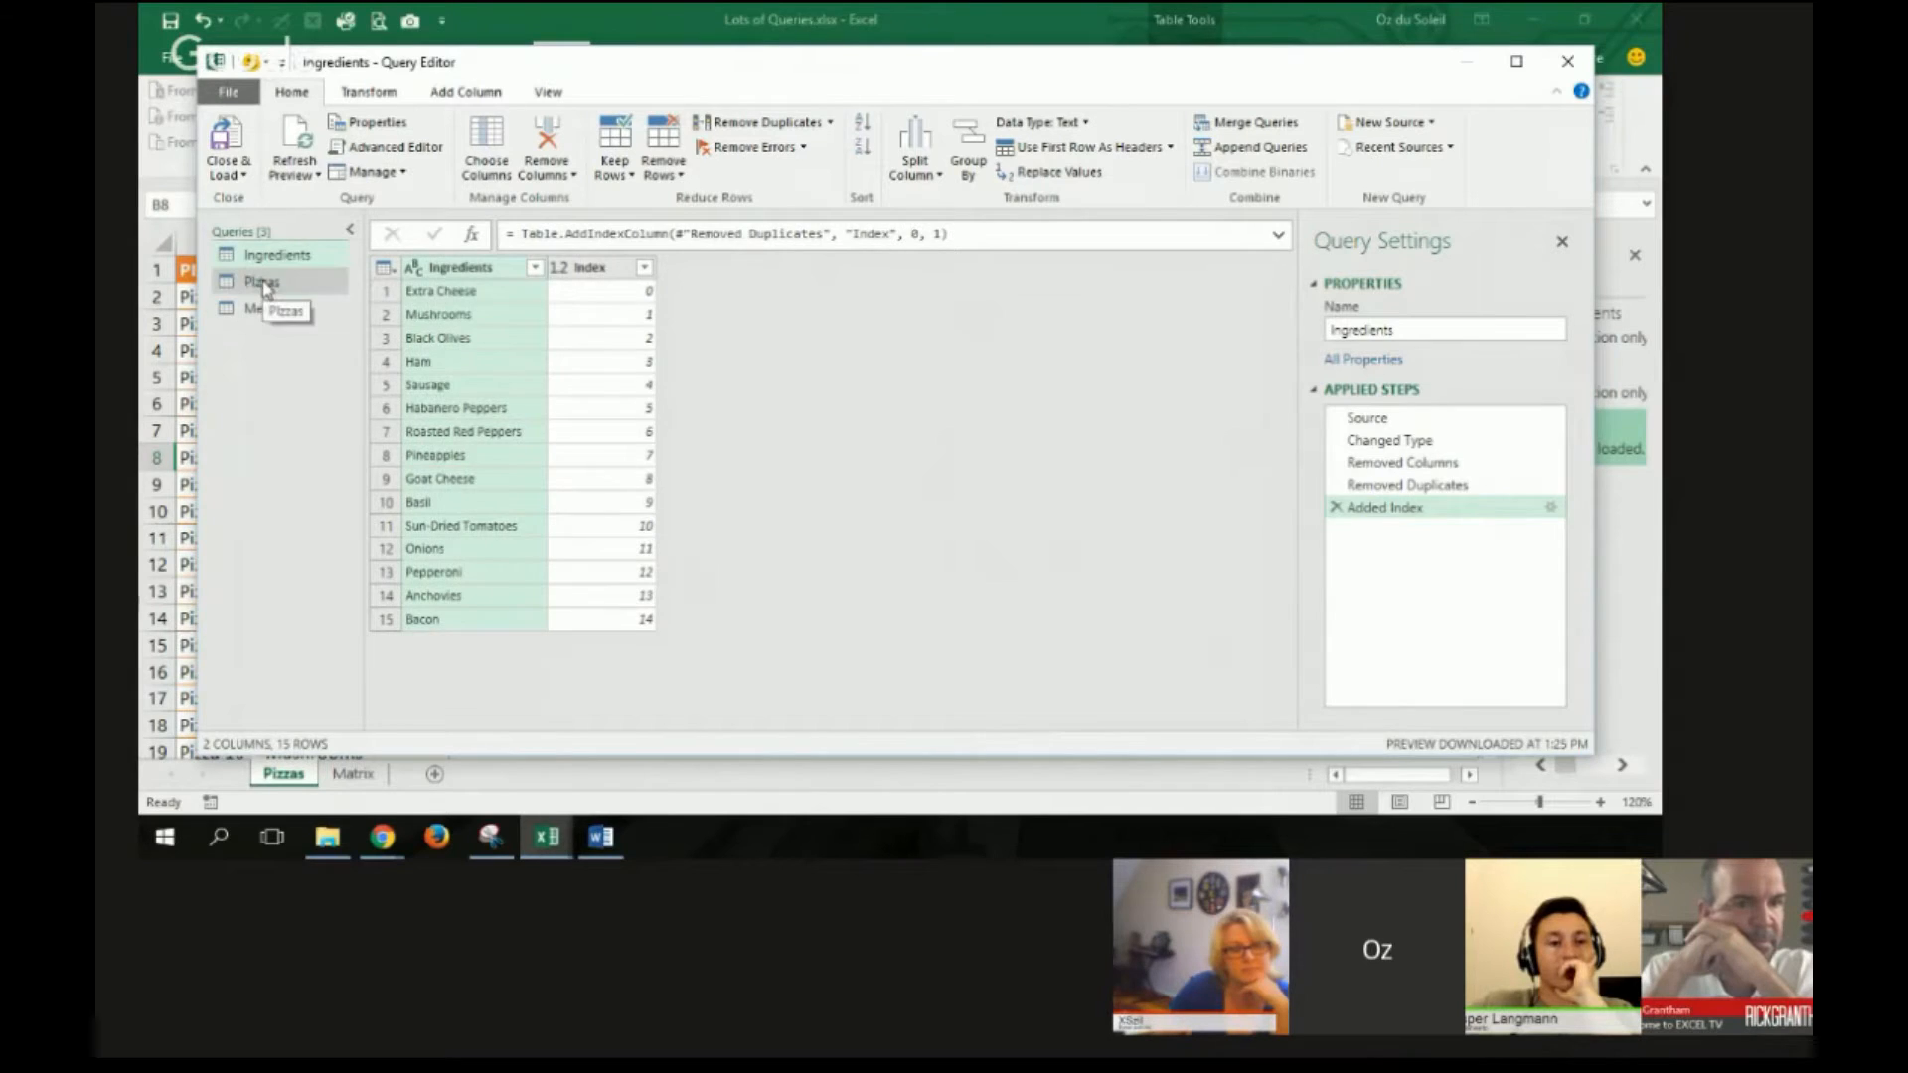
# Step: Show the Pizzas query's 75 pizza-ingredient rows in the Query Editor
pyautogui.click(262, 280)
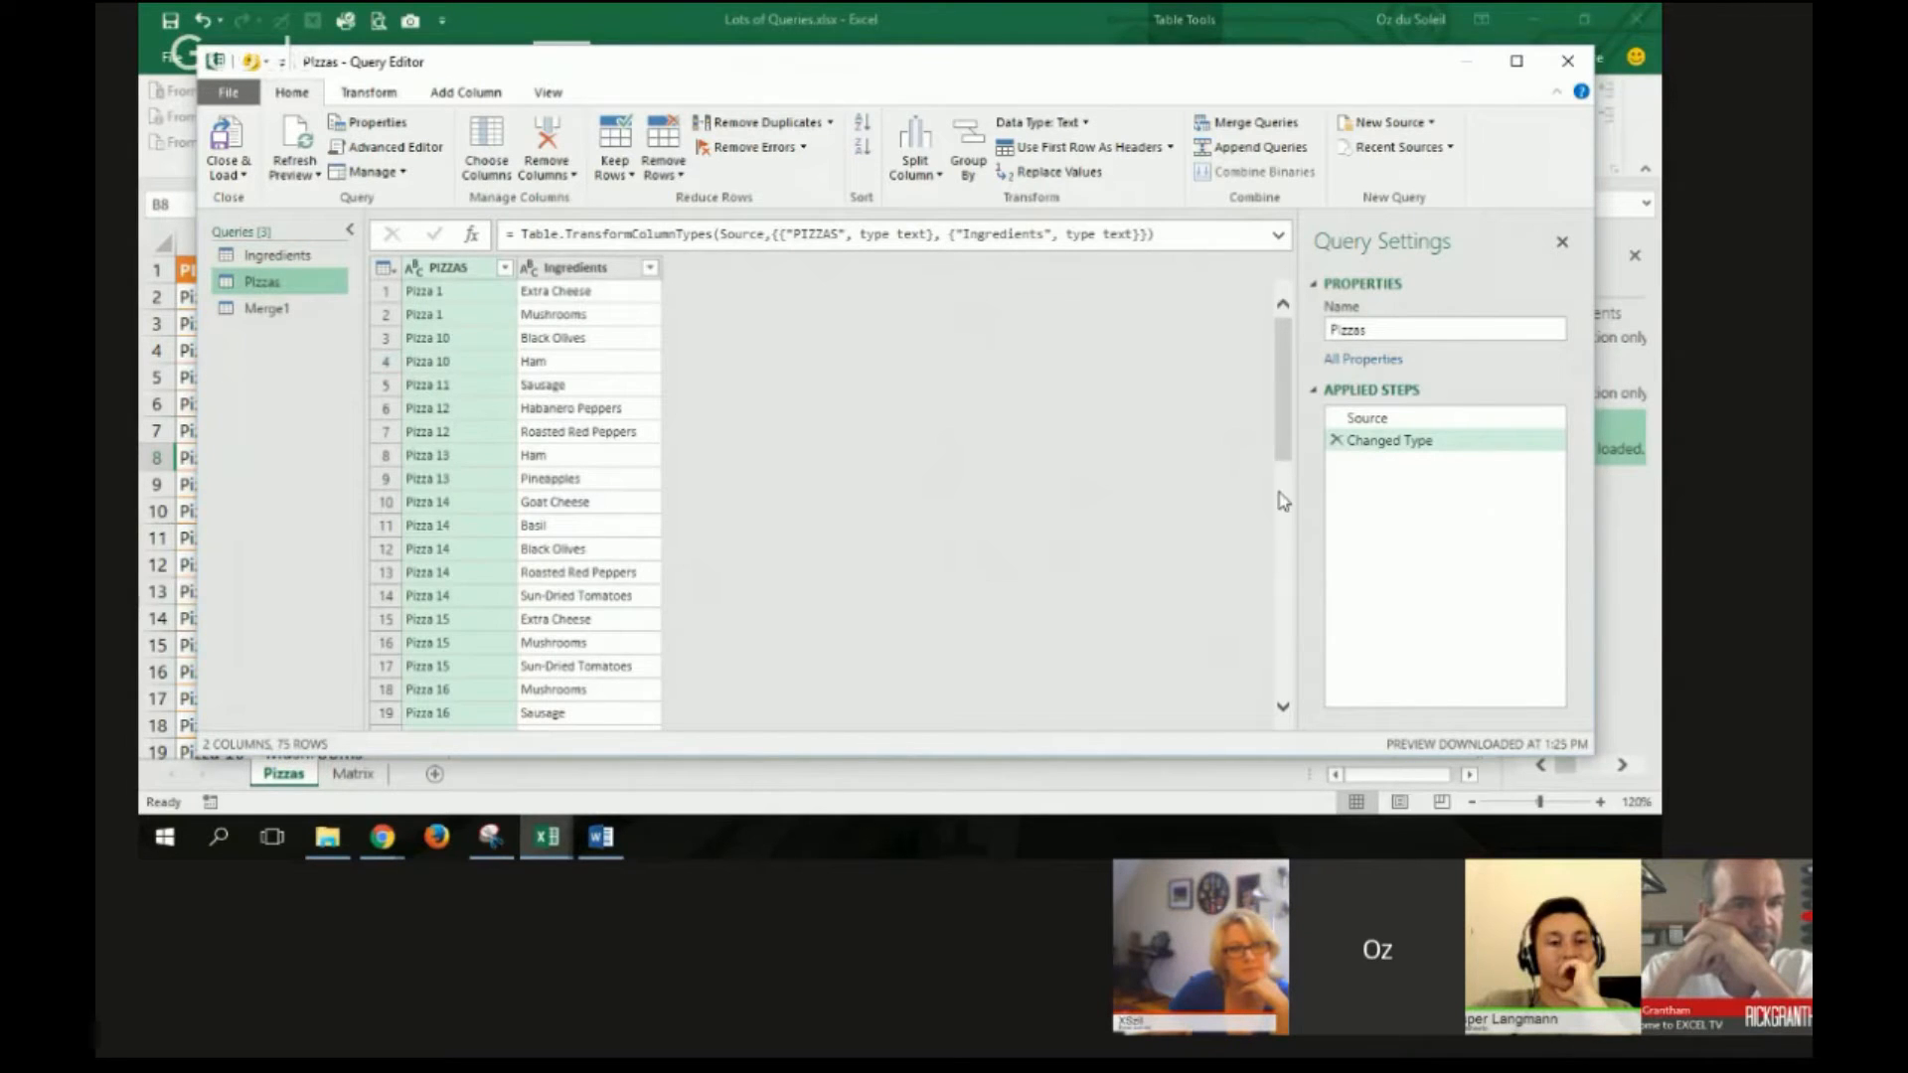
pyautogui.moveTo(511, 624)
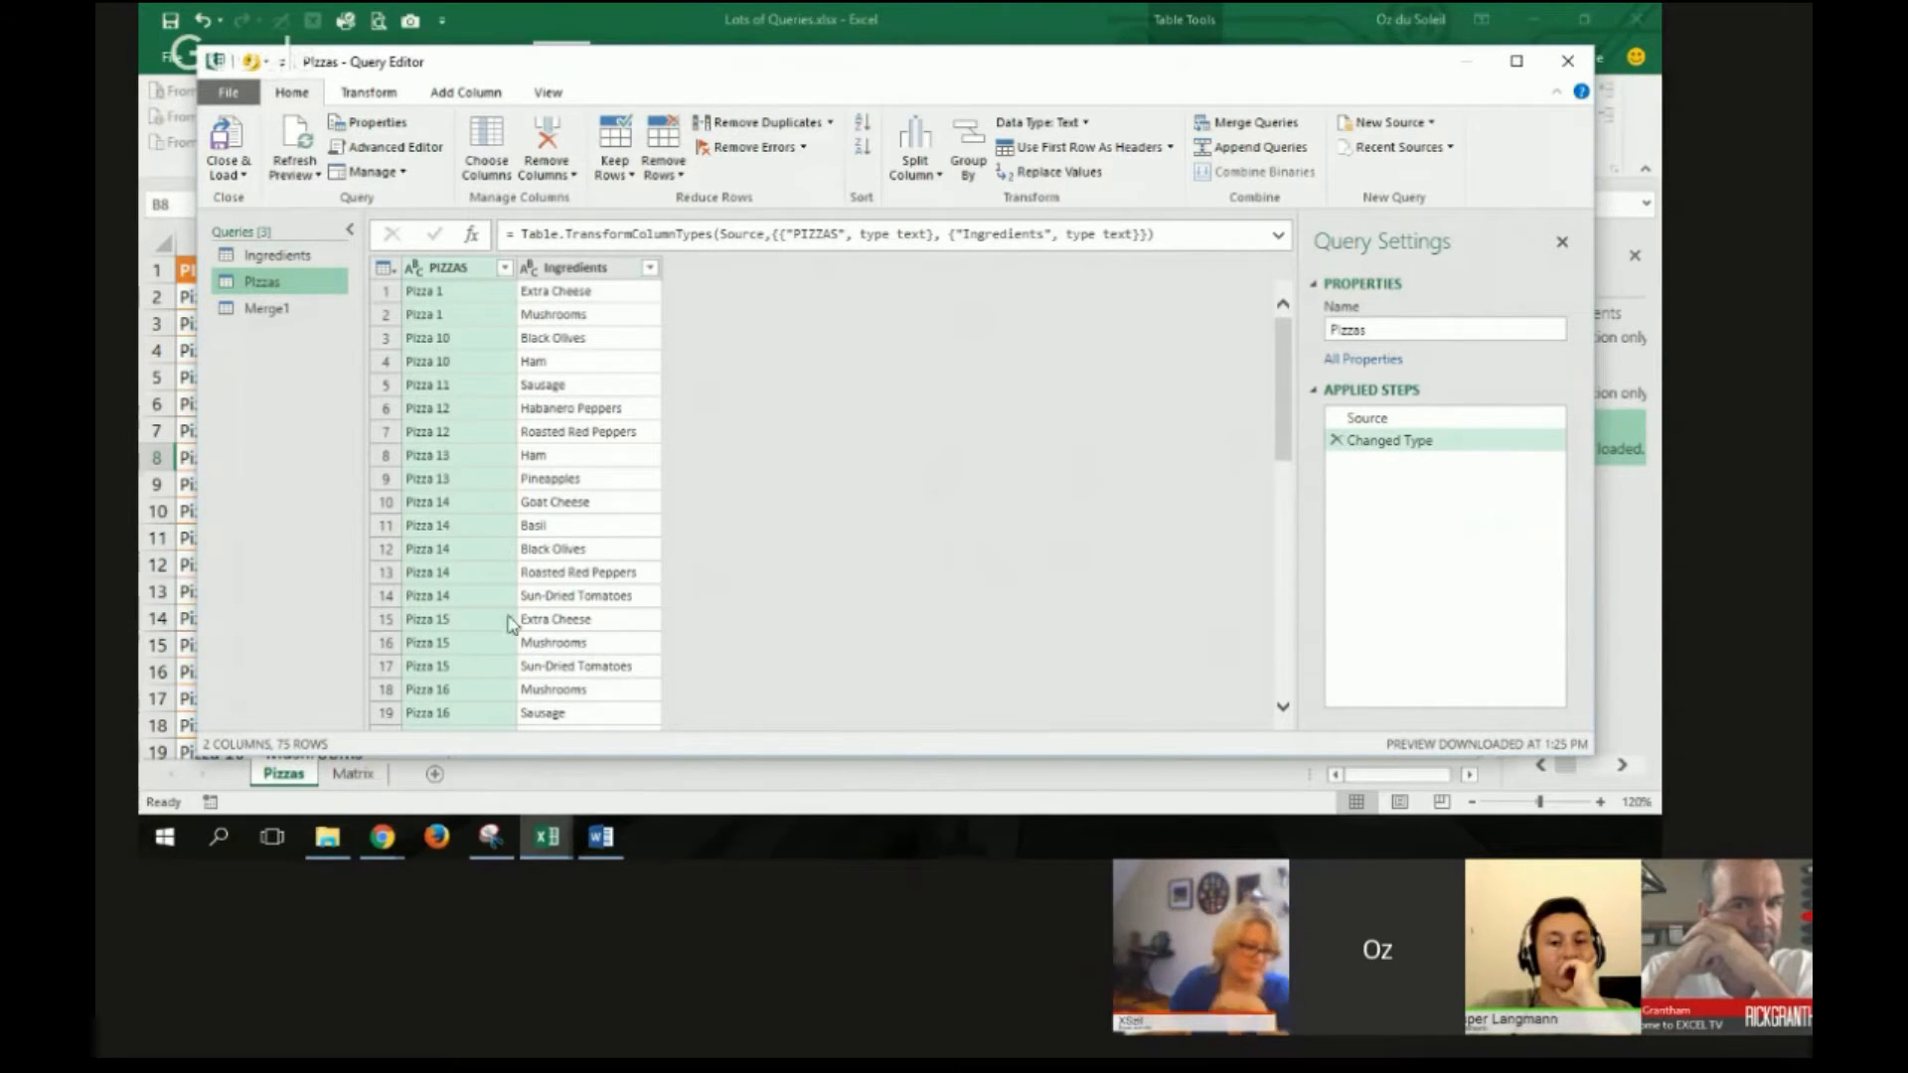
pyautogui.moveTo(542, 594)
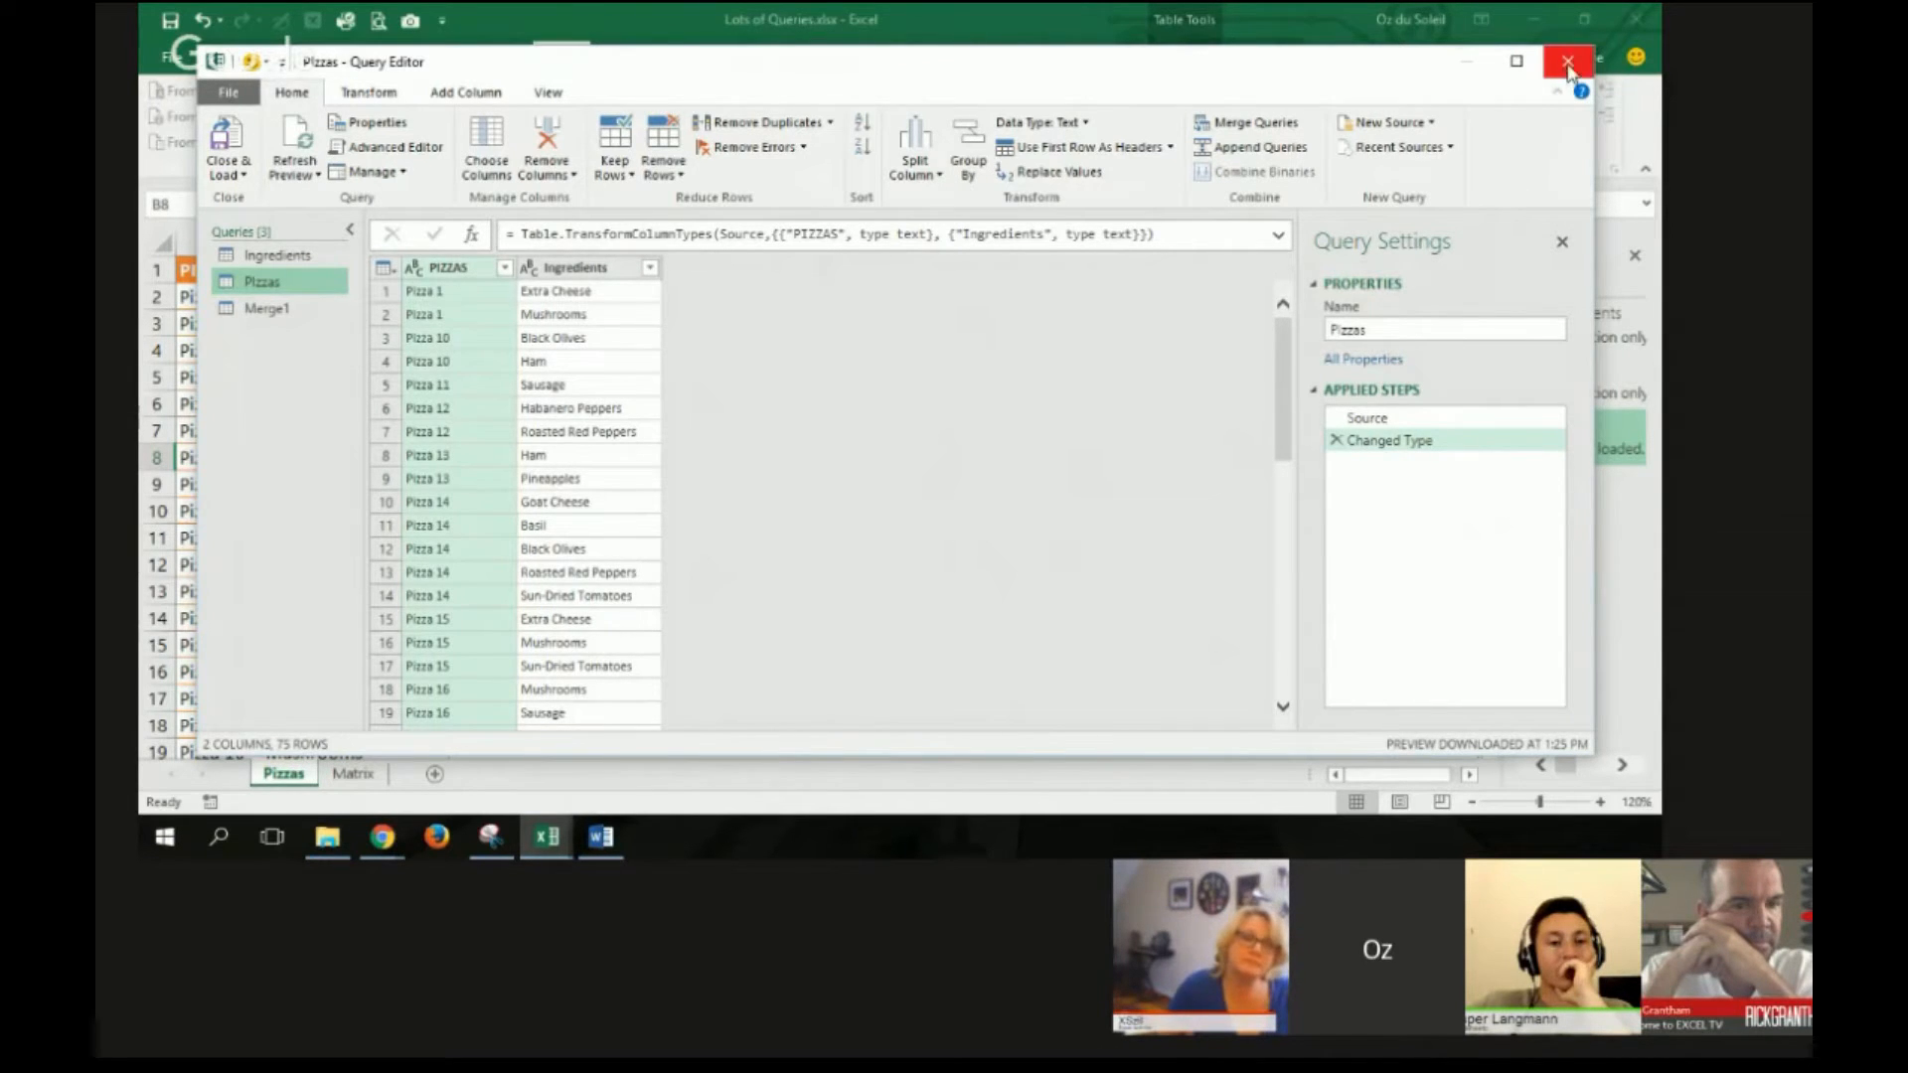
# Step: Close the editor and start a Merge query with Pizzas as the first table
pyautogui.click(1568, 61)
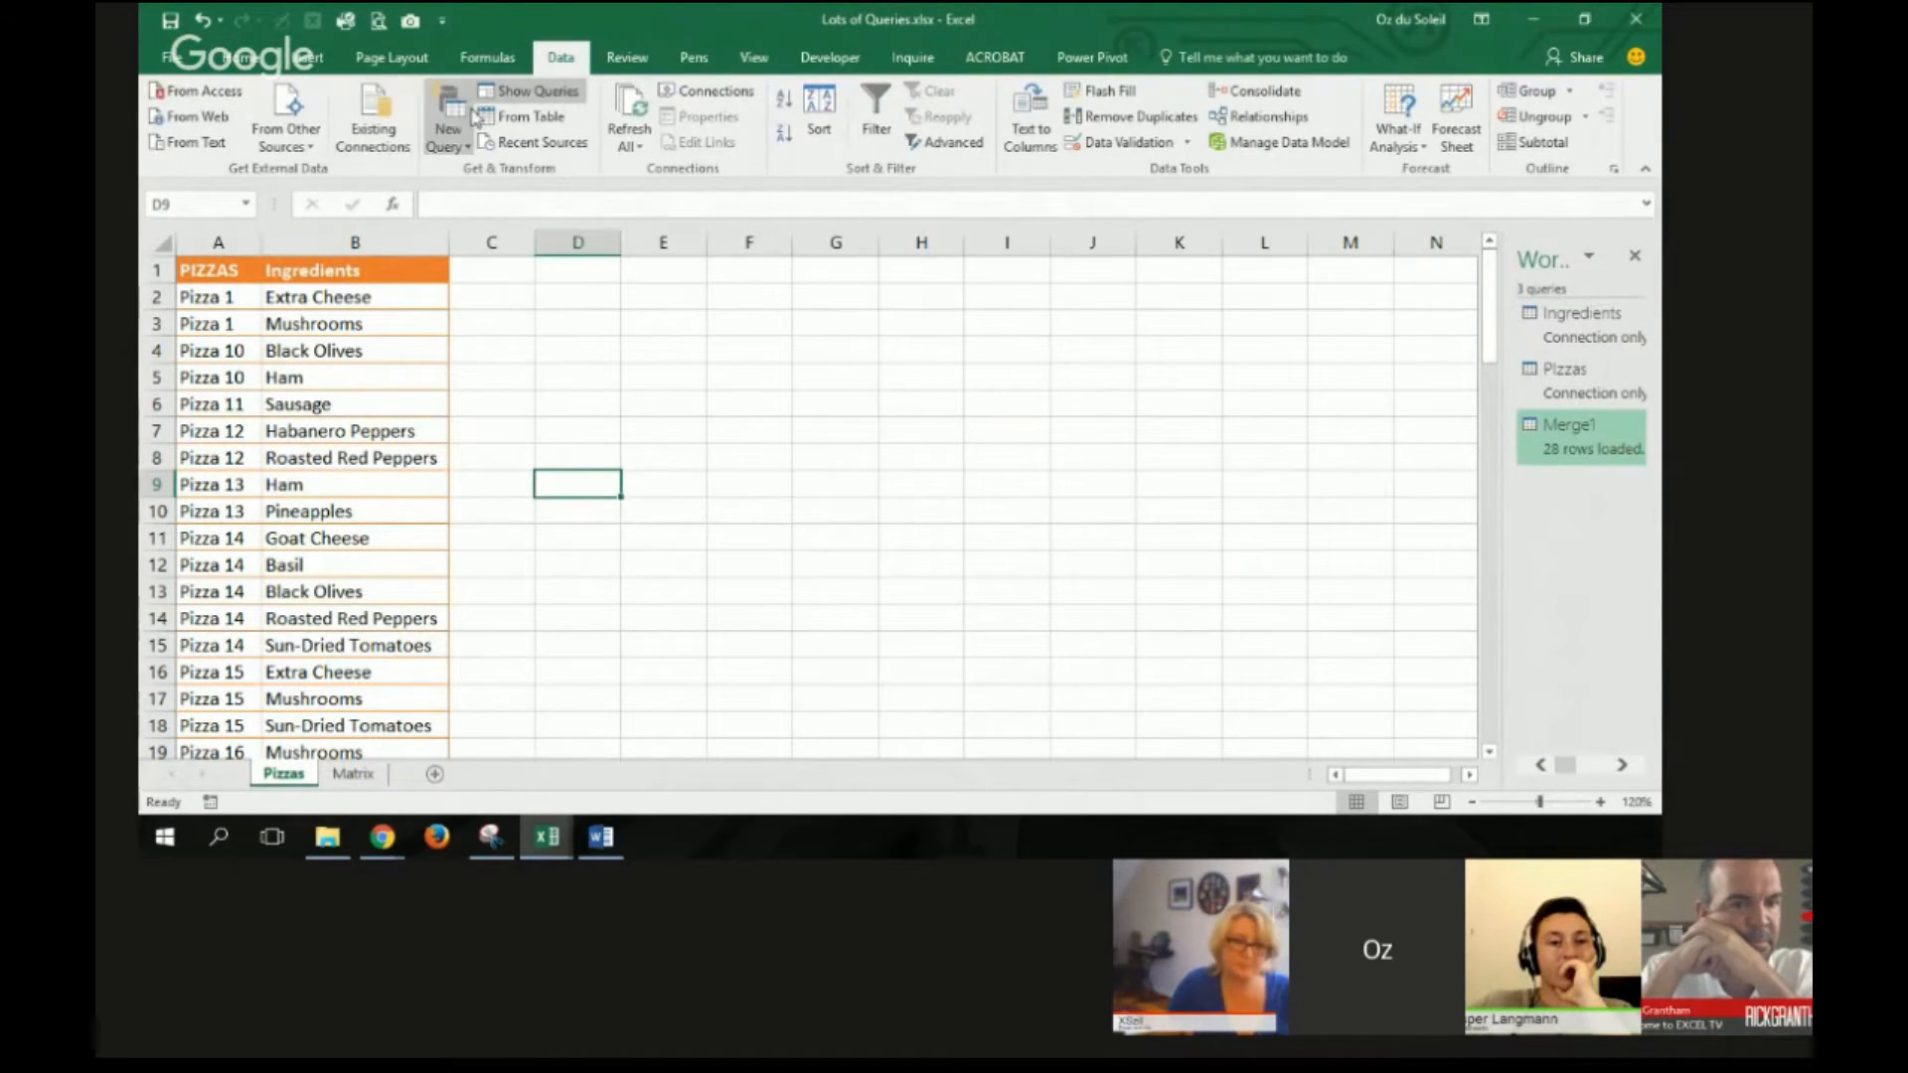
pyautogui.click(447, 127)
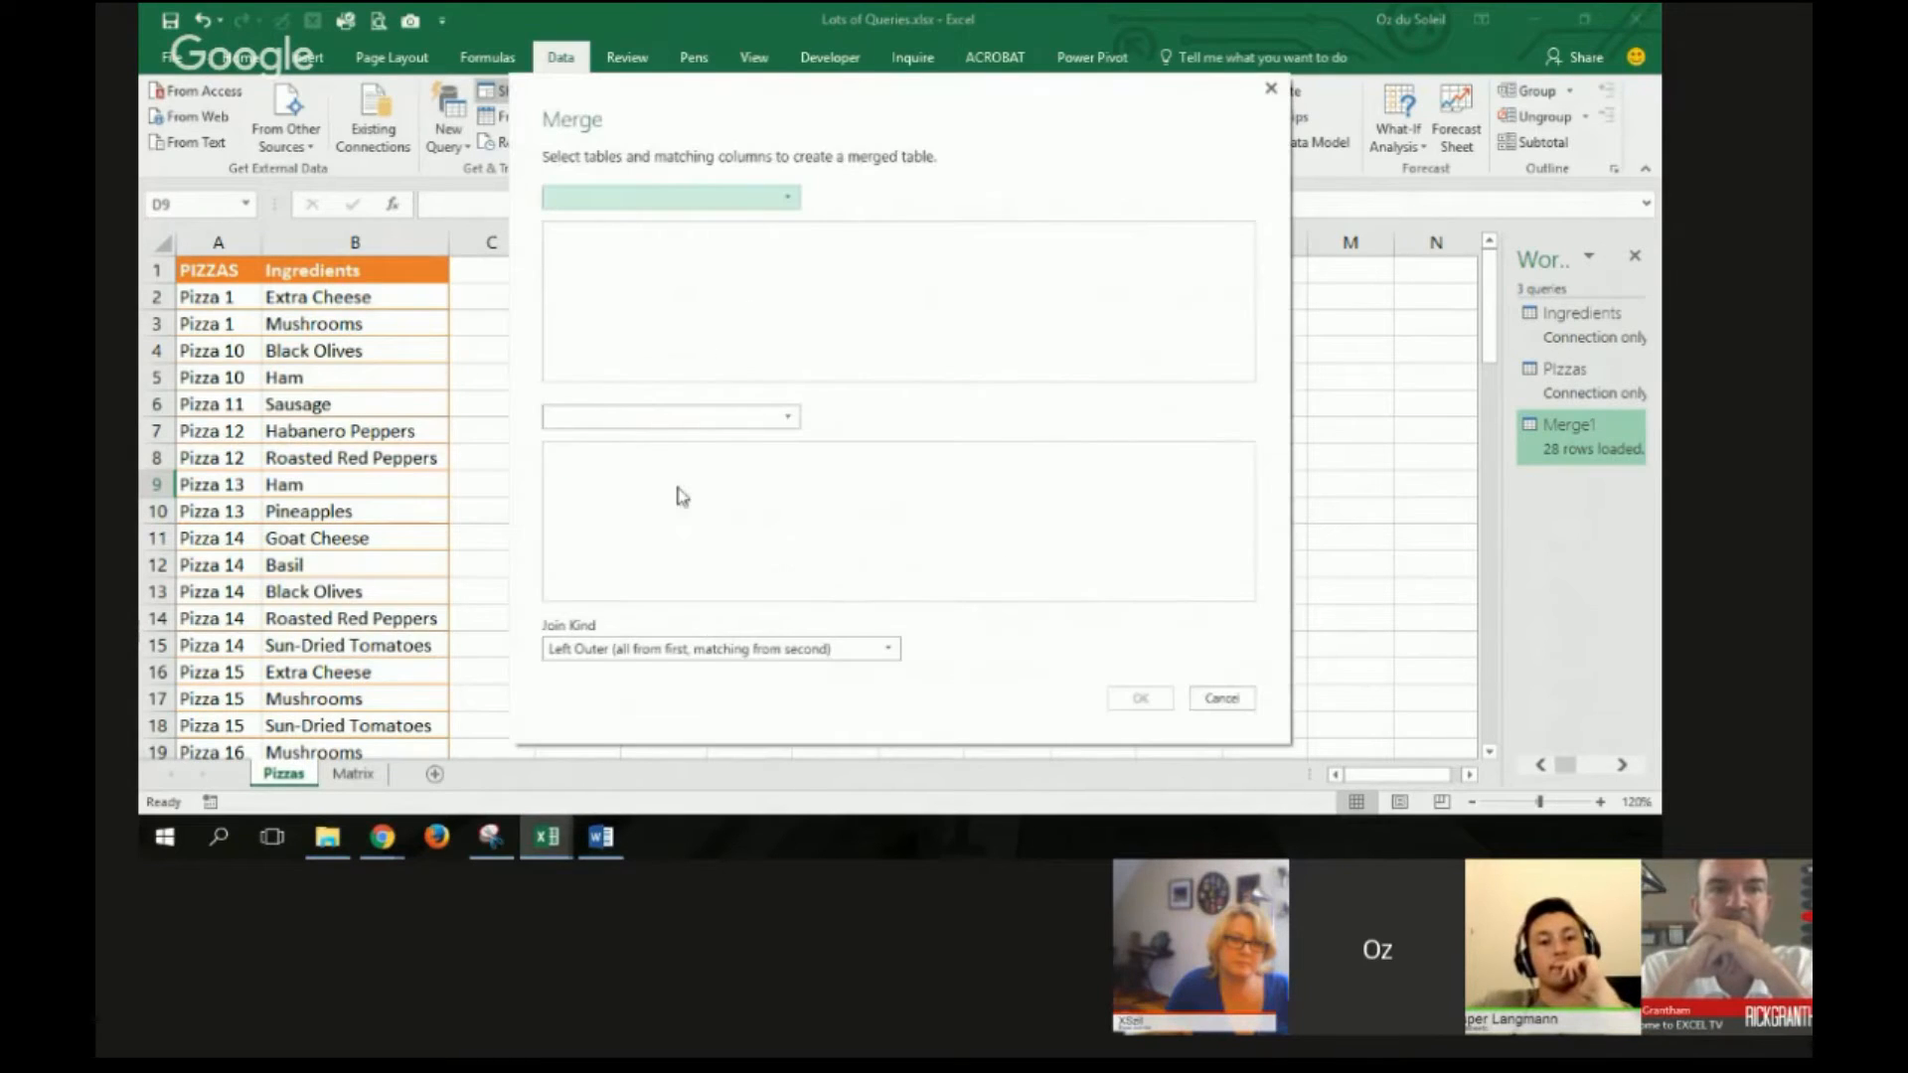
pyautogui.moveTo(769, 246)
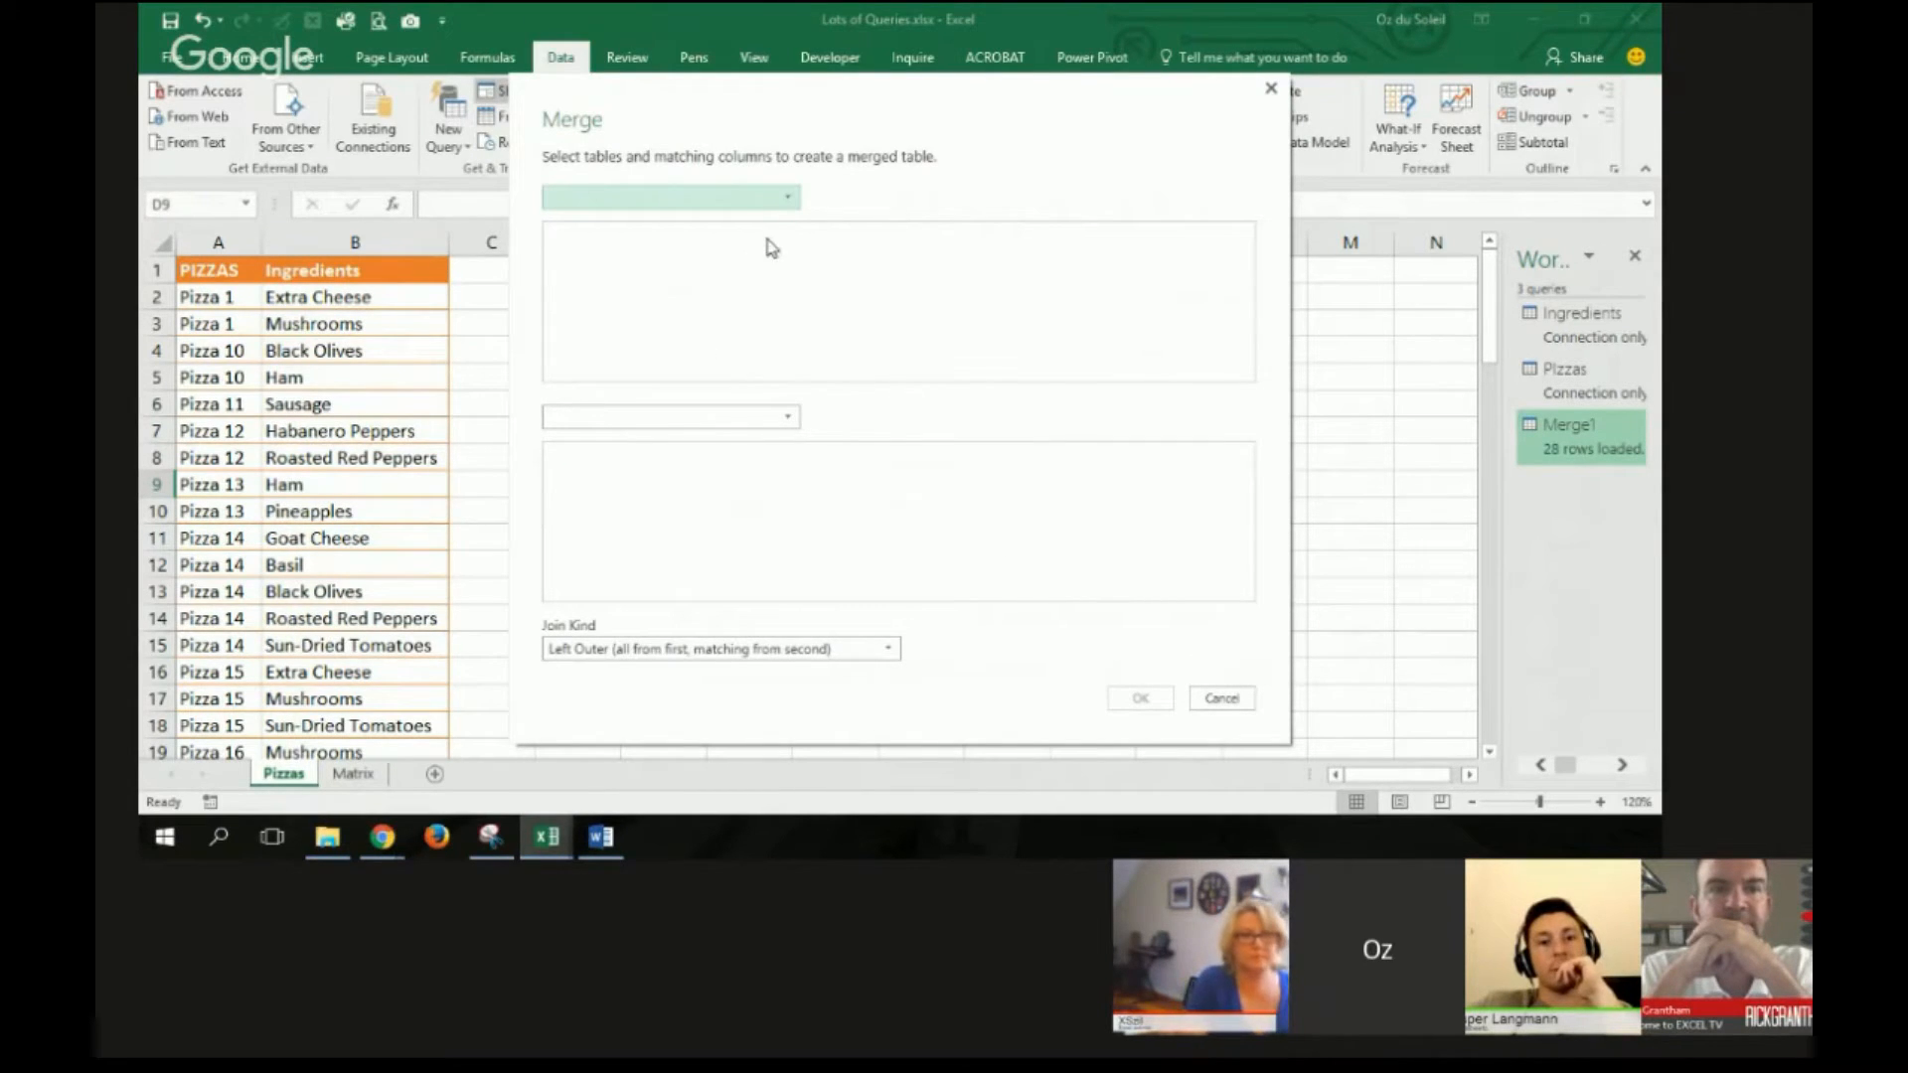
pyautogui.click(787, 197)
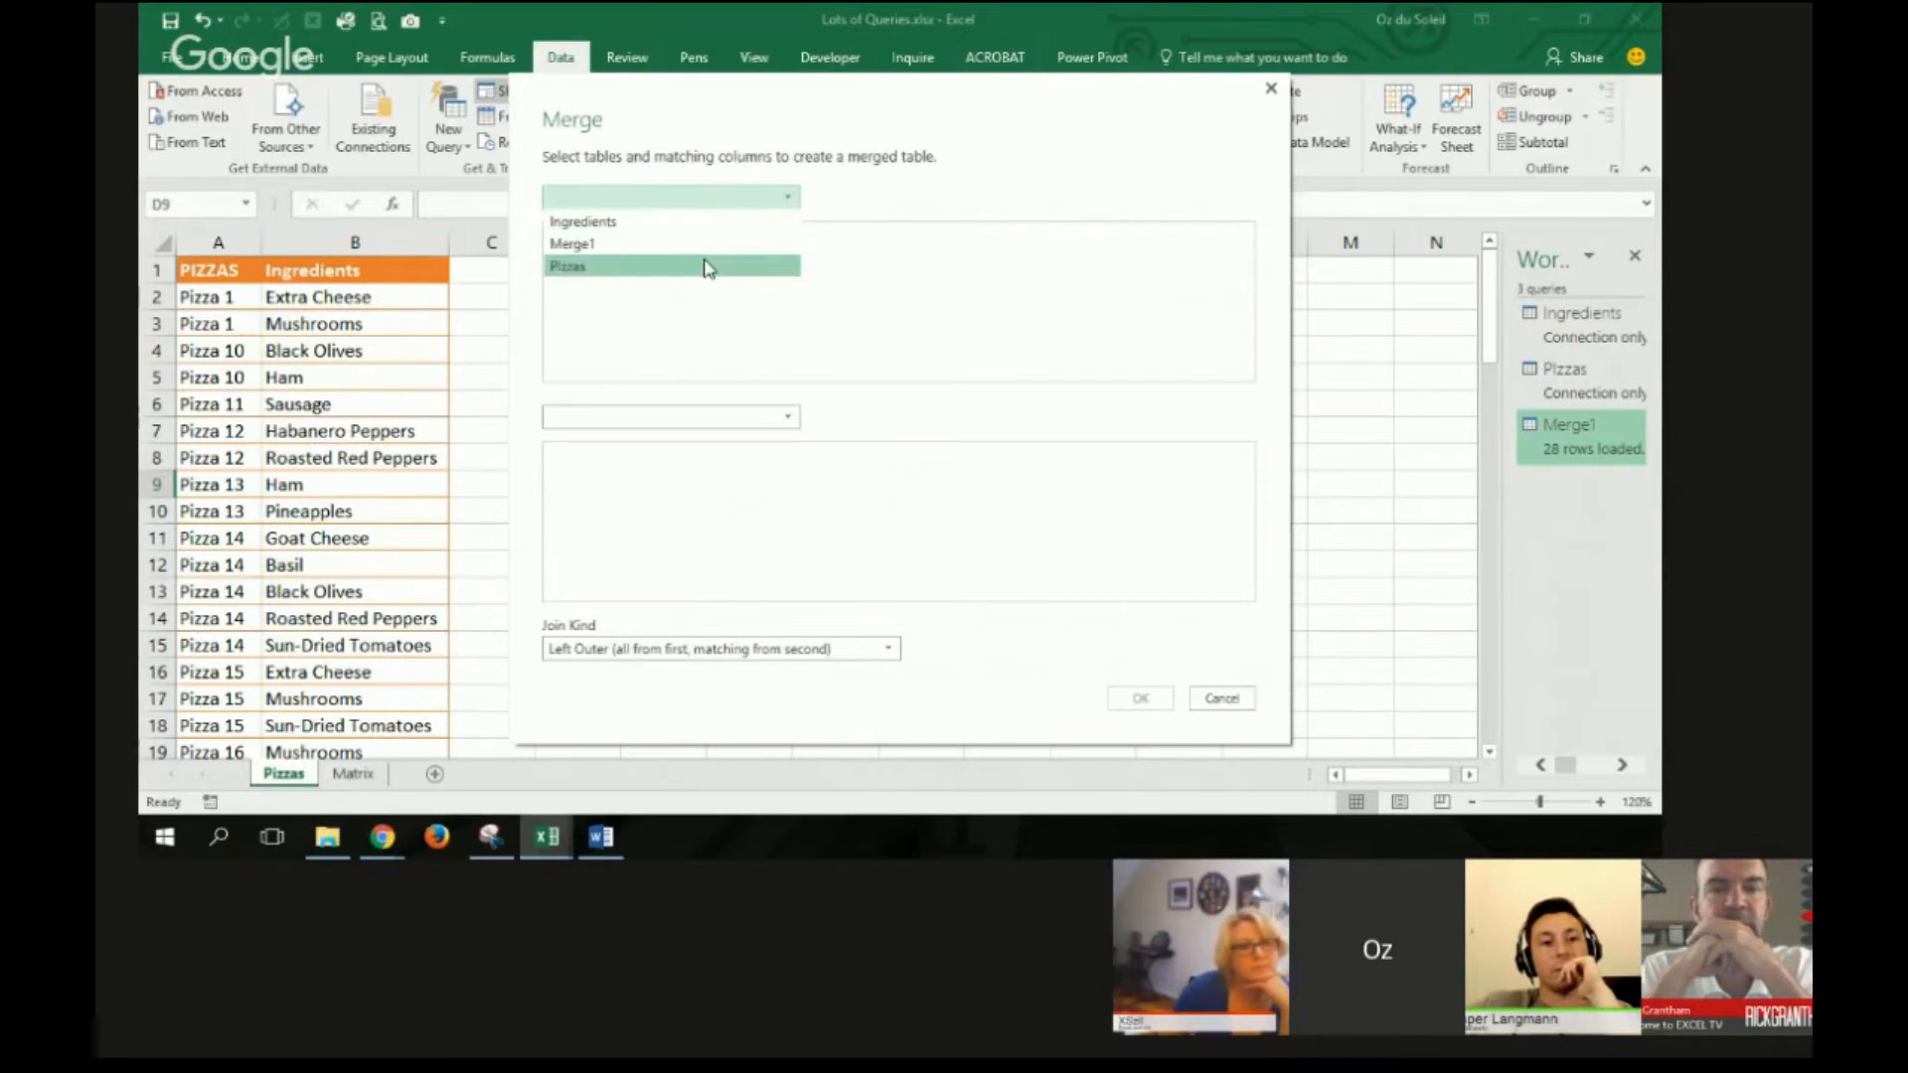
pyautogui.click(669, 265)
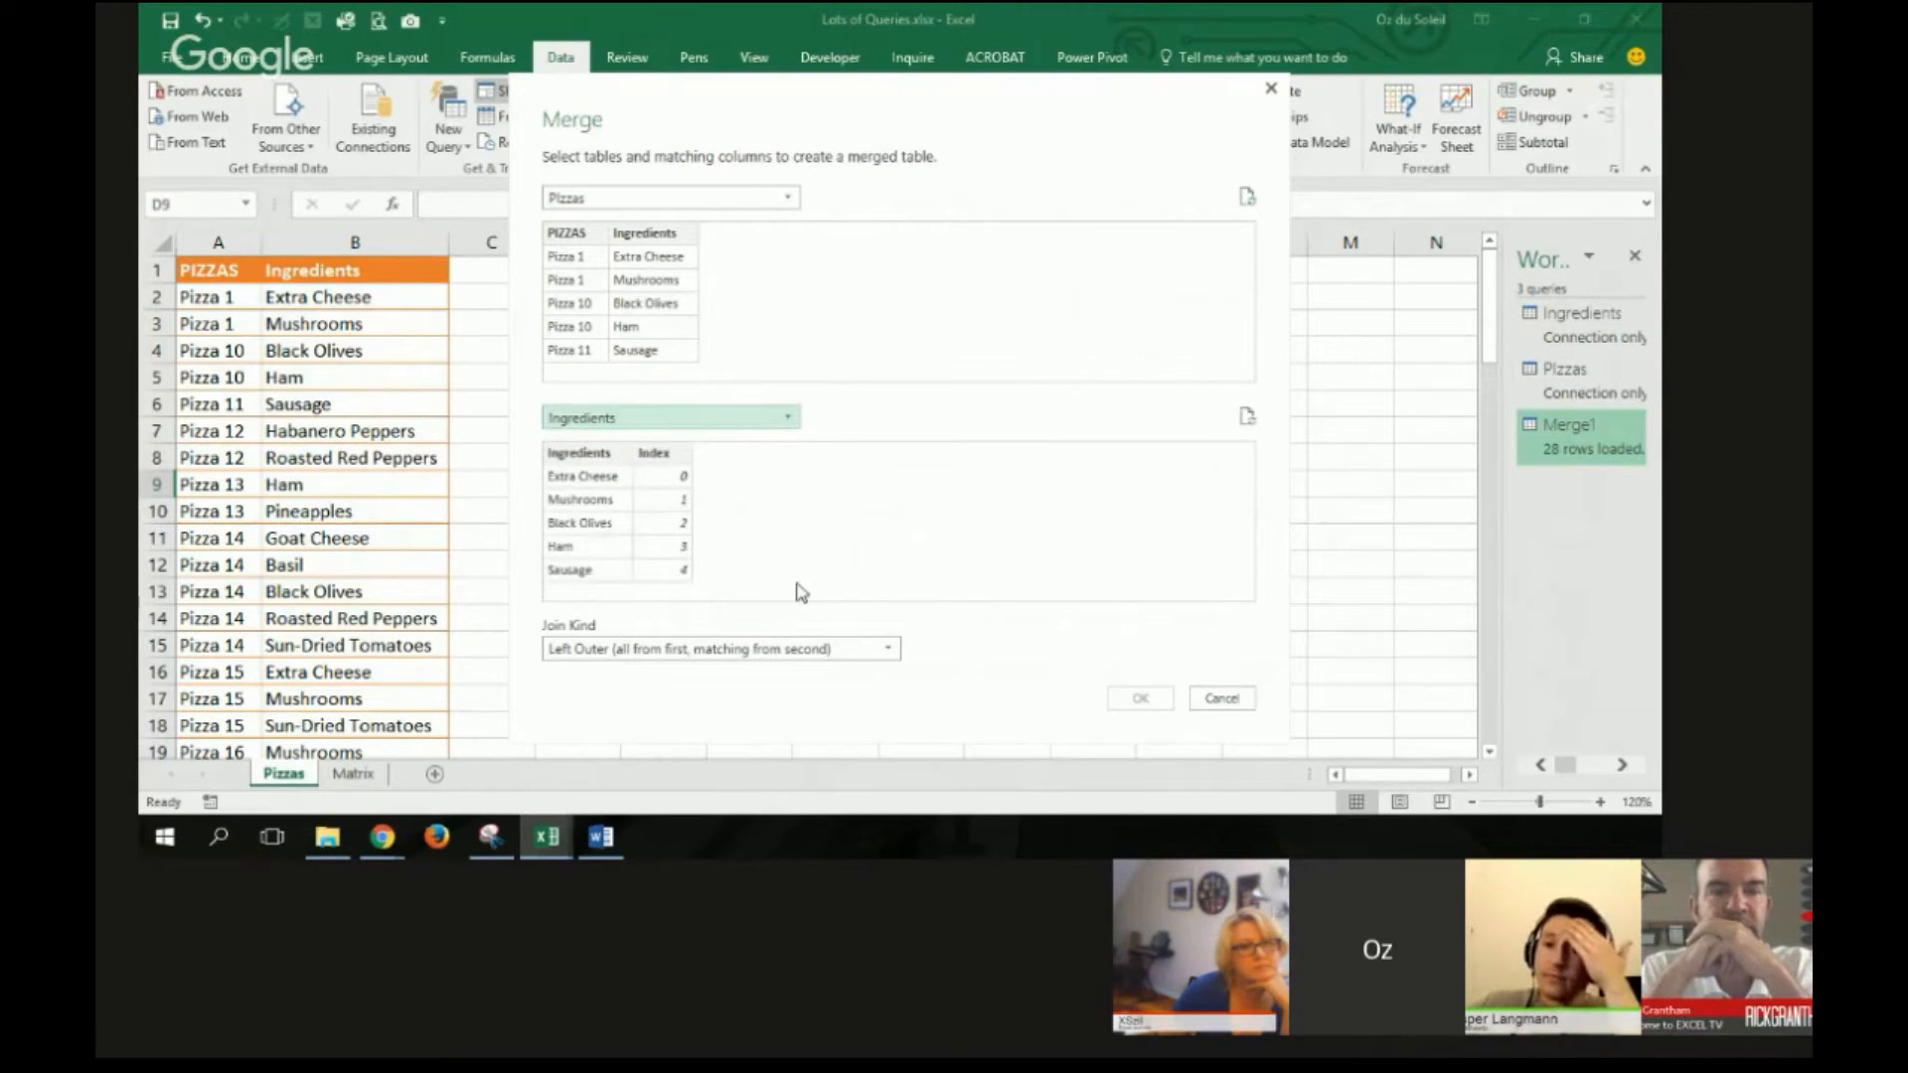
pyautogui.moveTo(1015, 634)
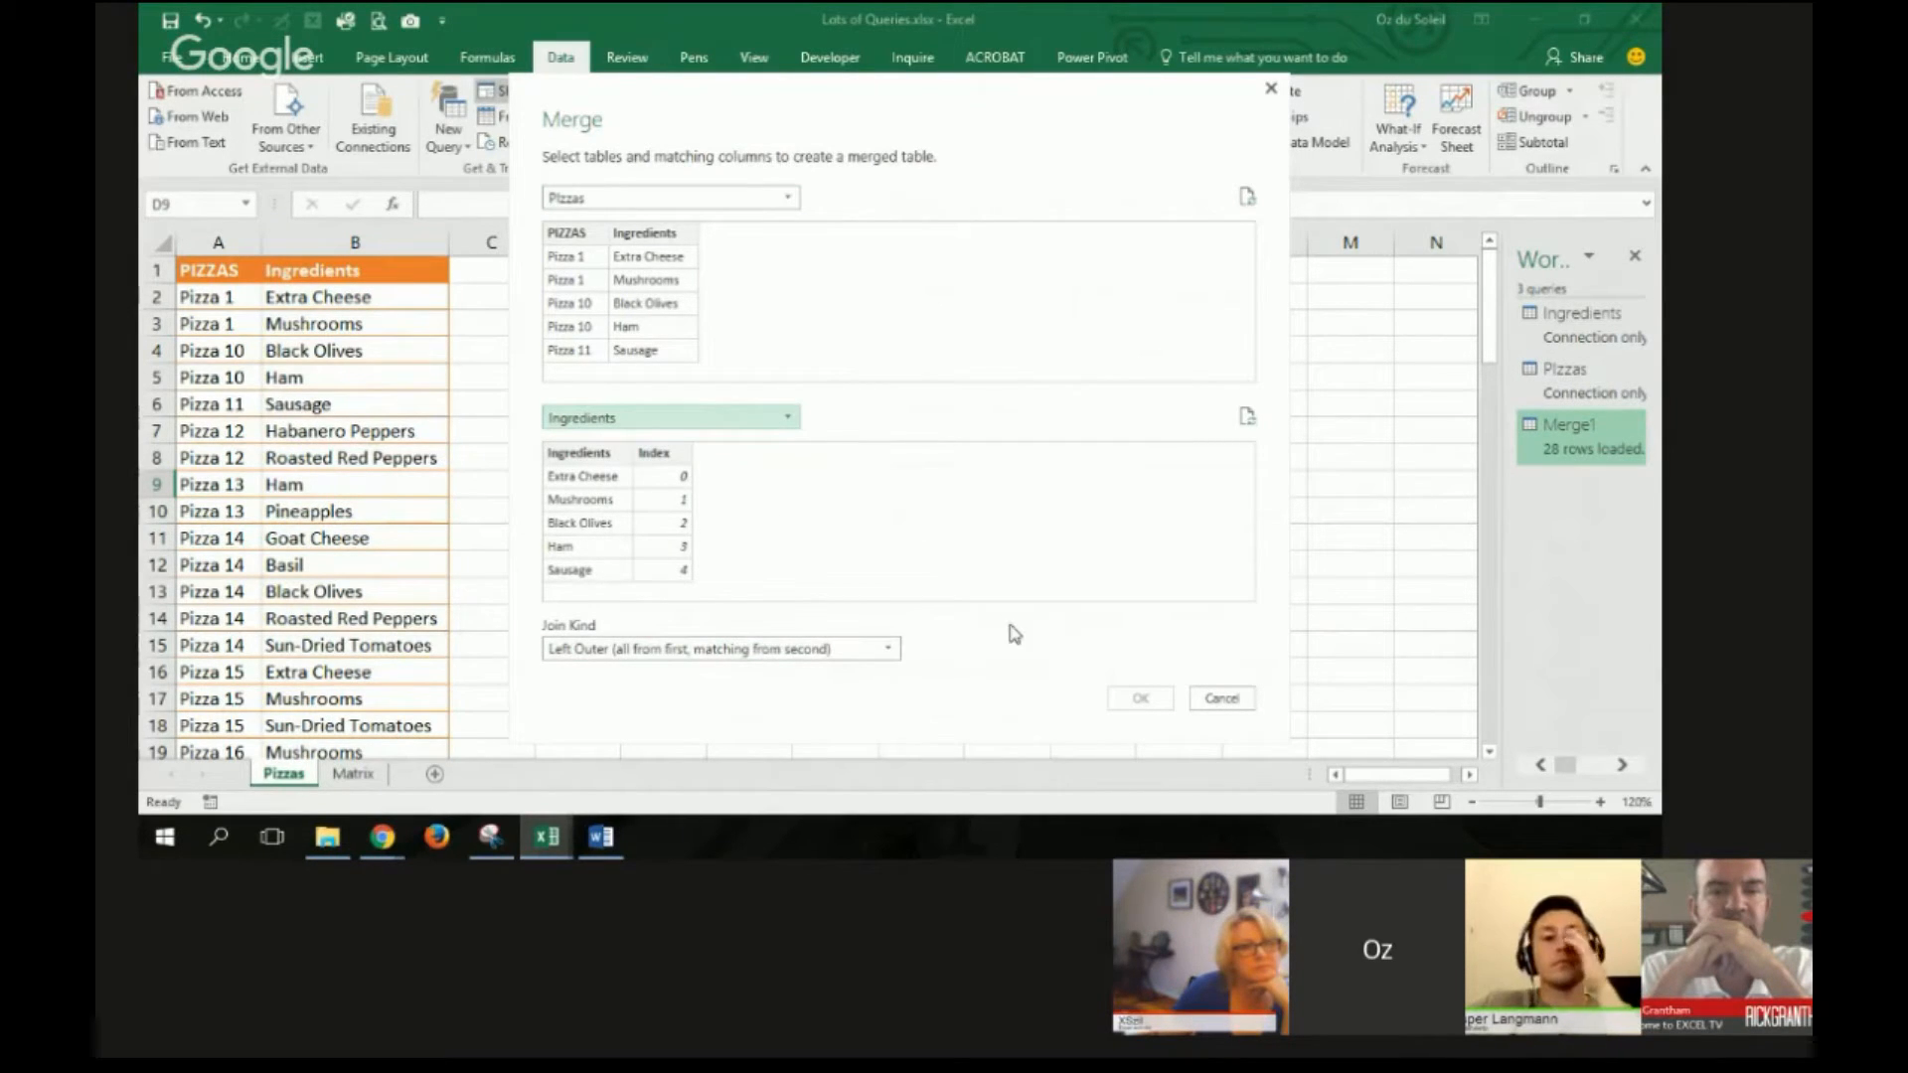
# Step: Match Pizzas to Ingredients on their Ingredients columns and confirm, all 75 rows matching
pyautogui.click(579, 451)
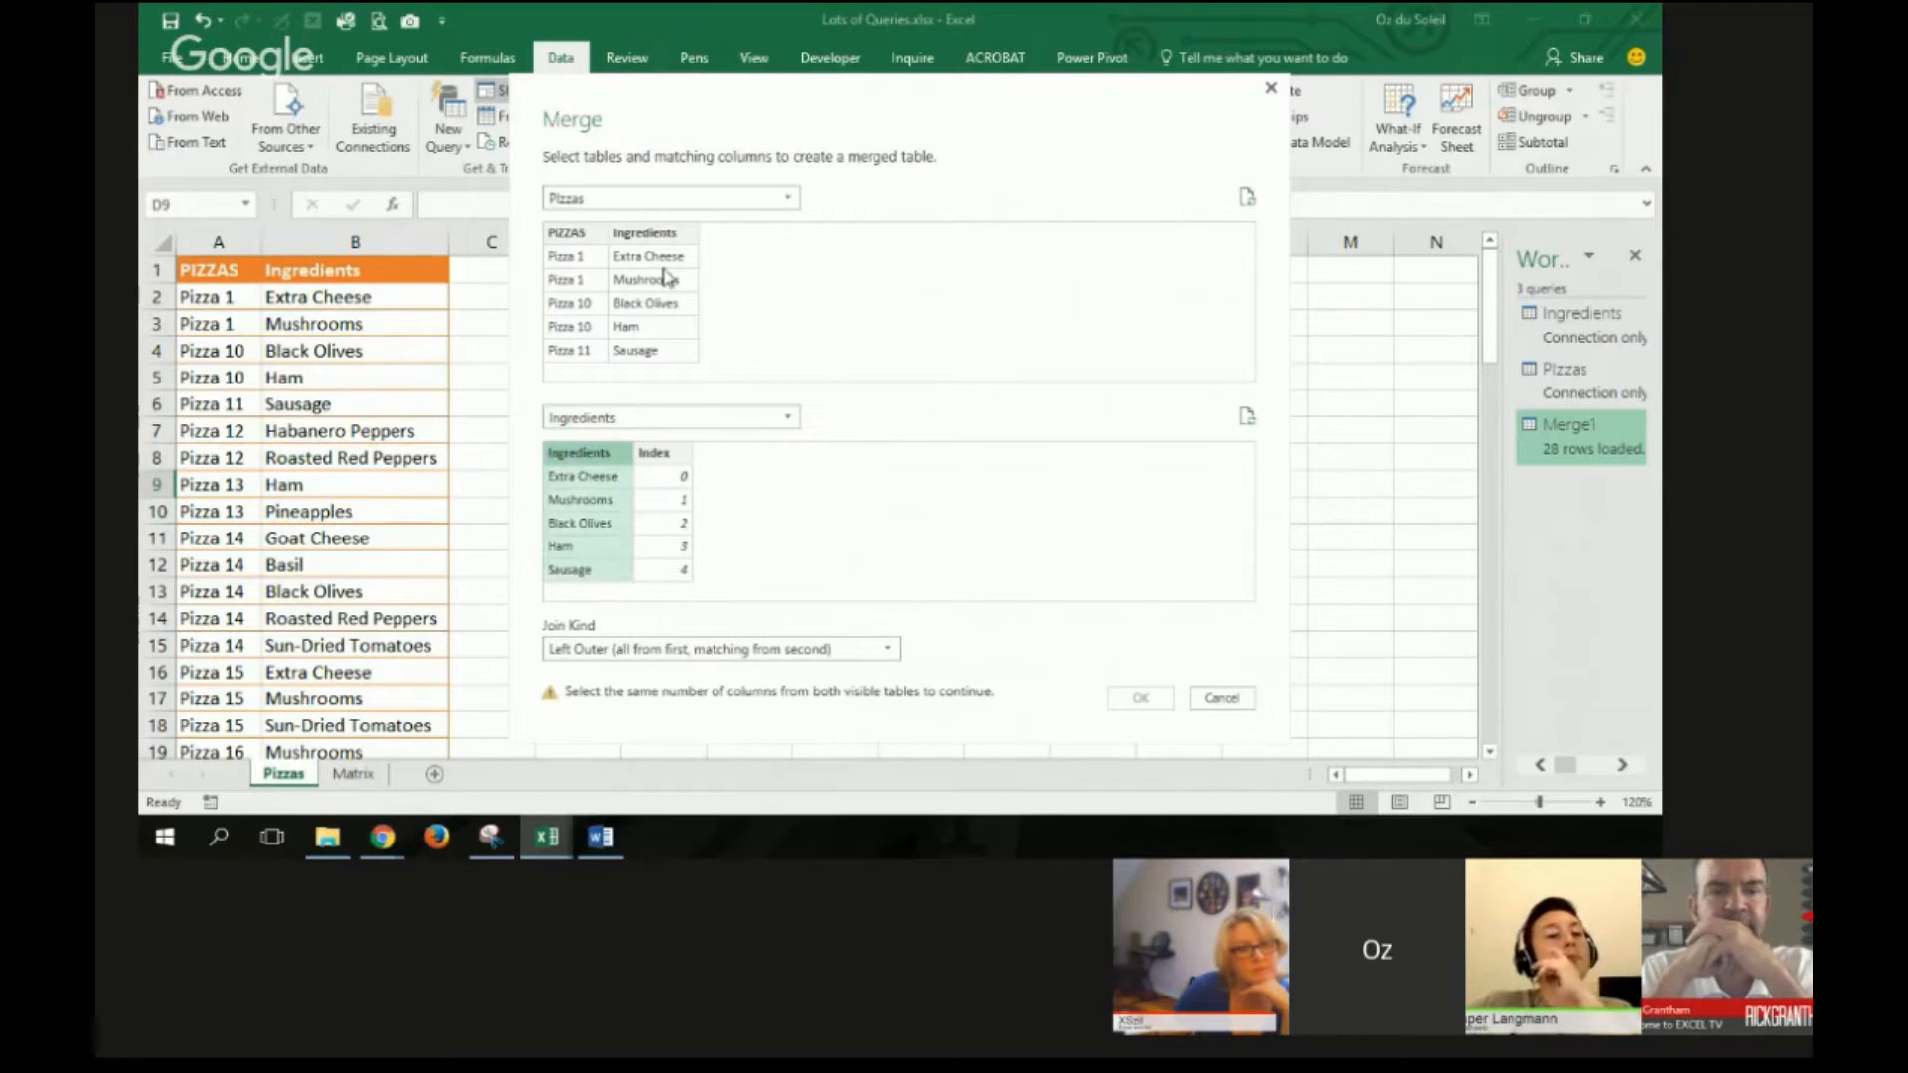
pyautogui.click(643, 232)
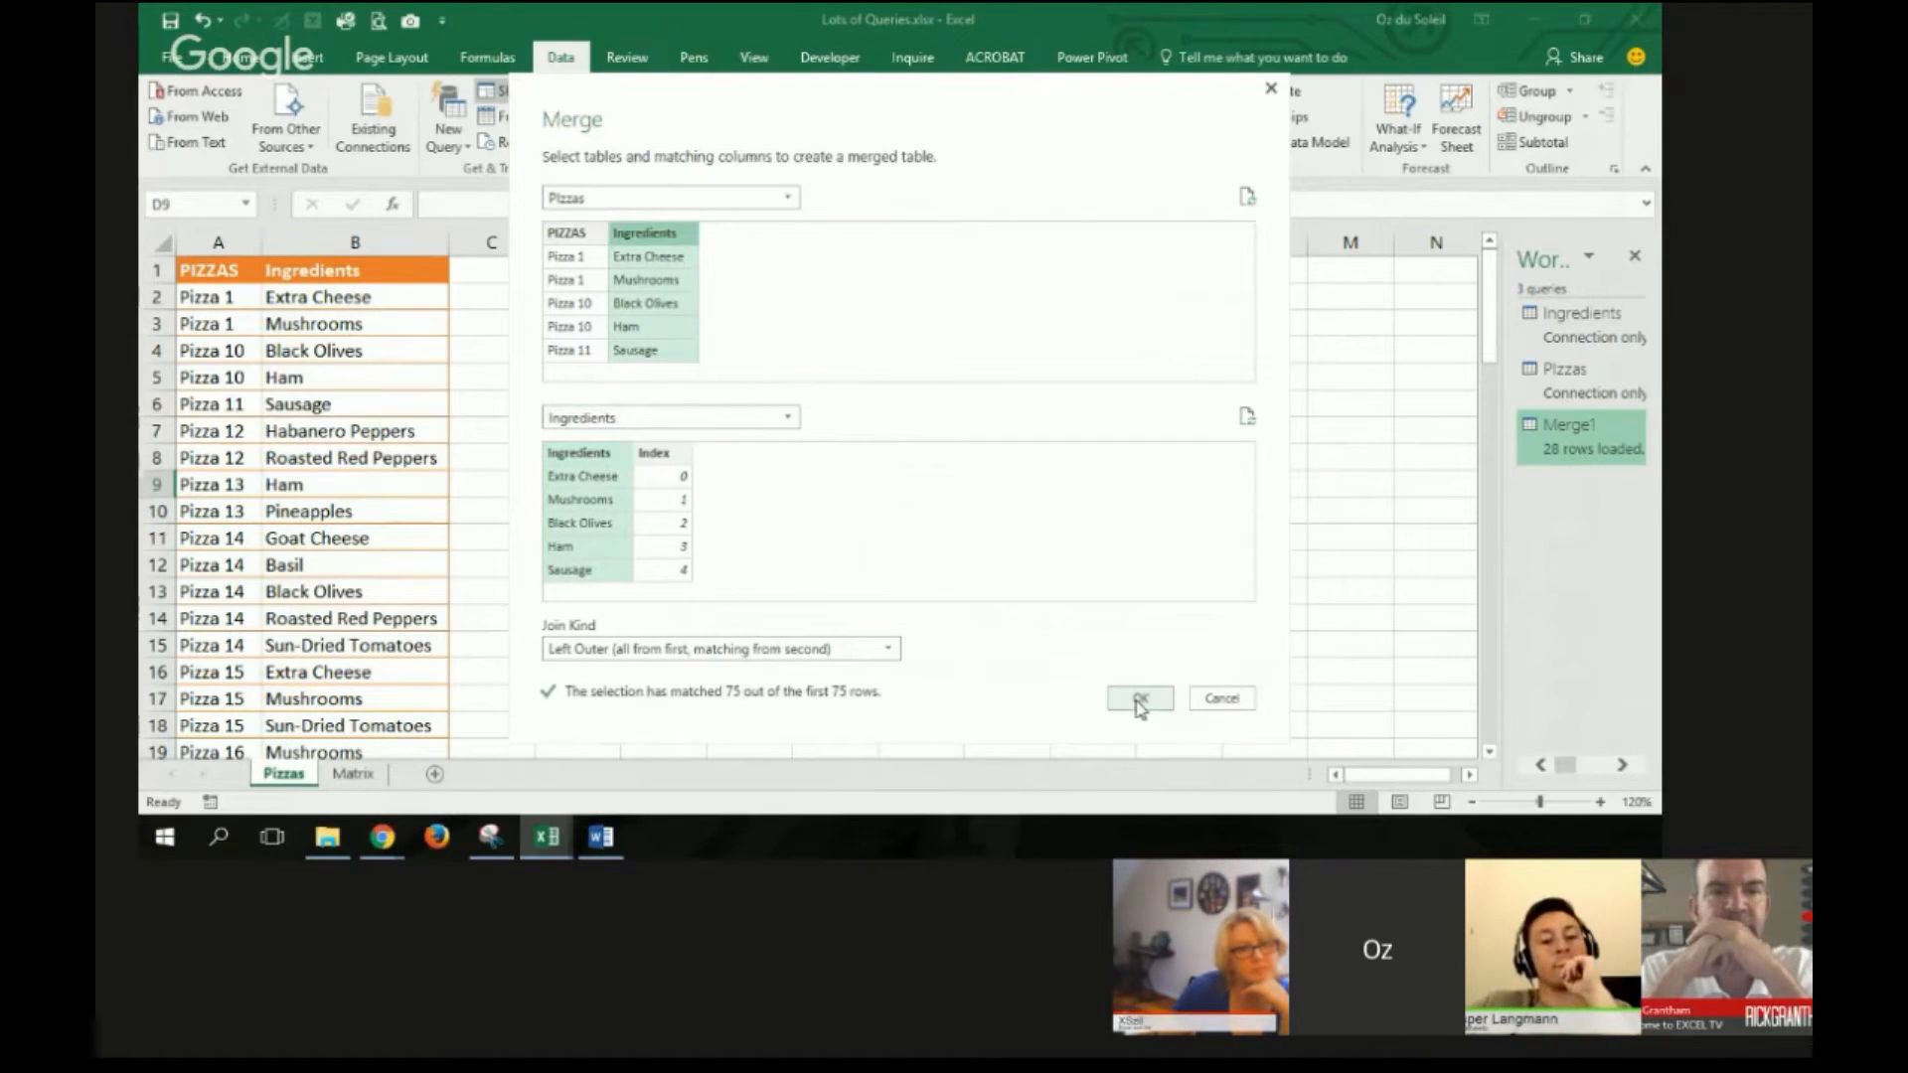
pyautogui.click(1137, 697)
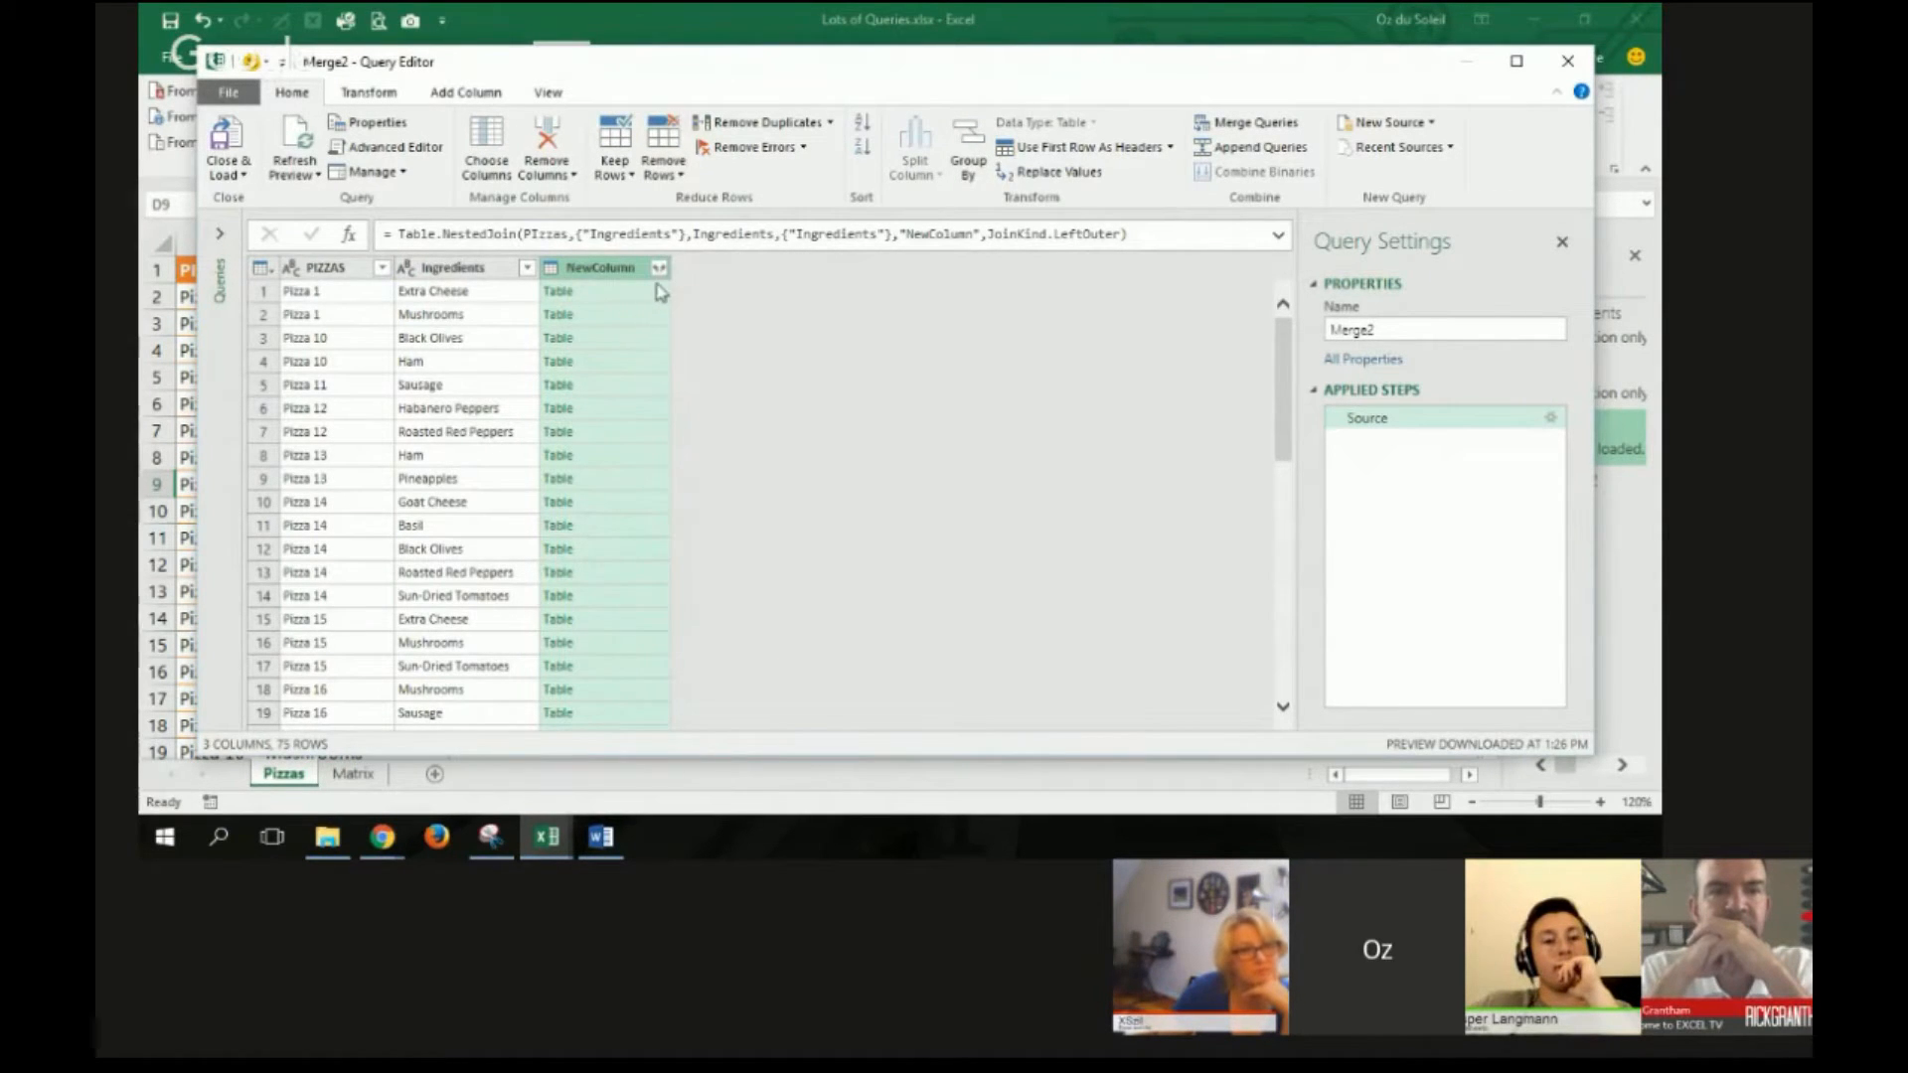
pyautogui.moveTo(485, 408)
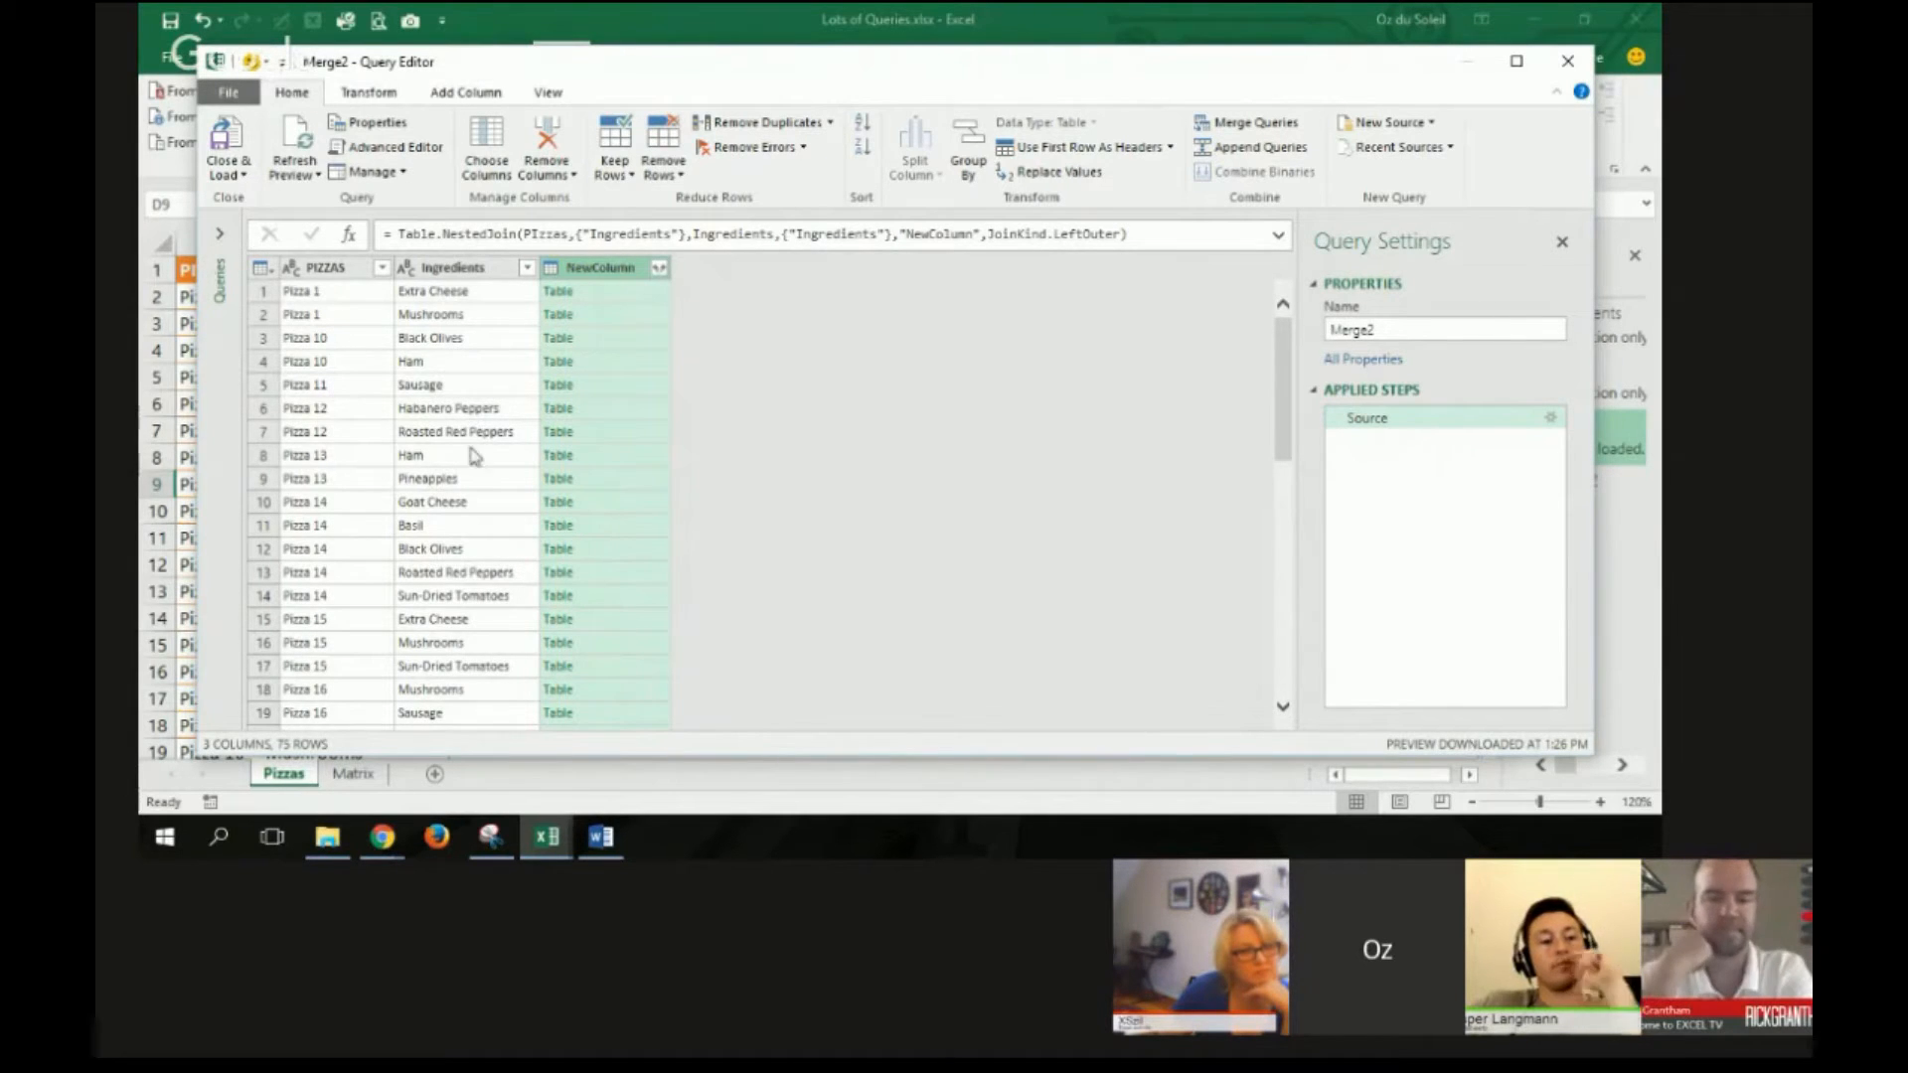
pyautogui.moveTo(658, 278)
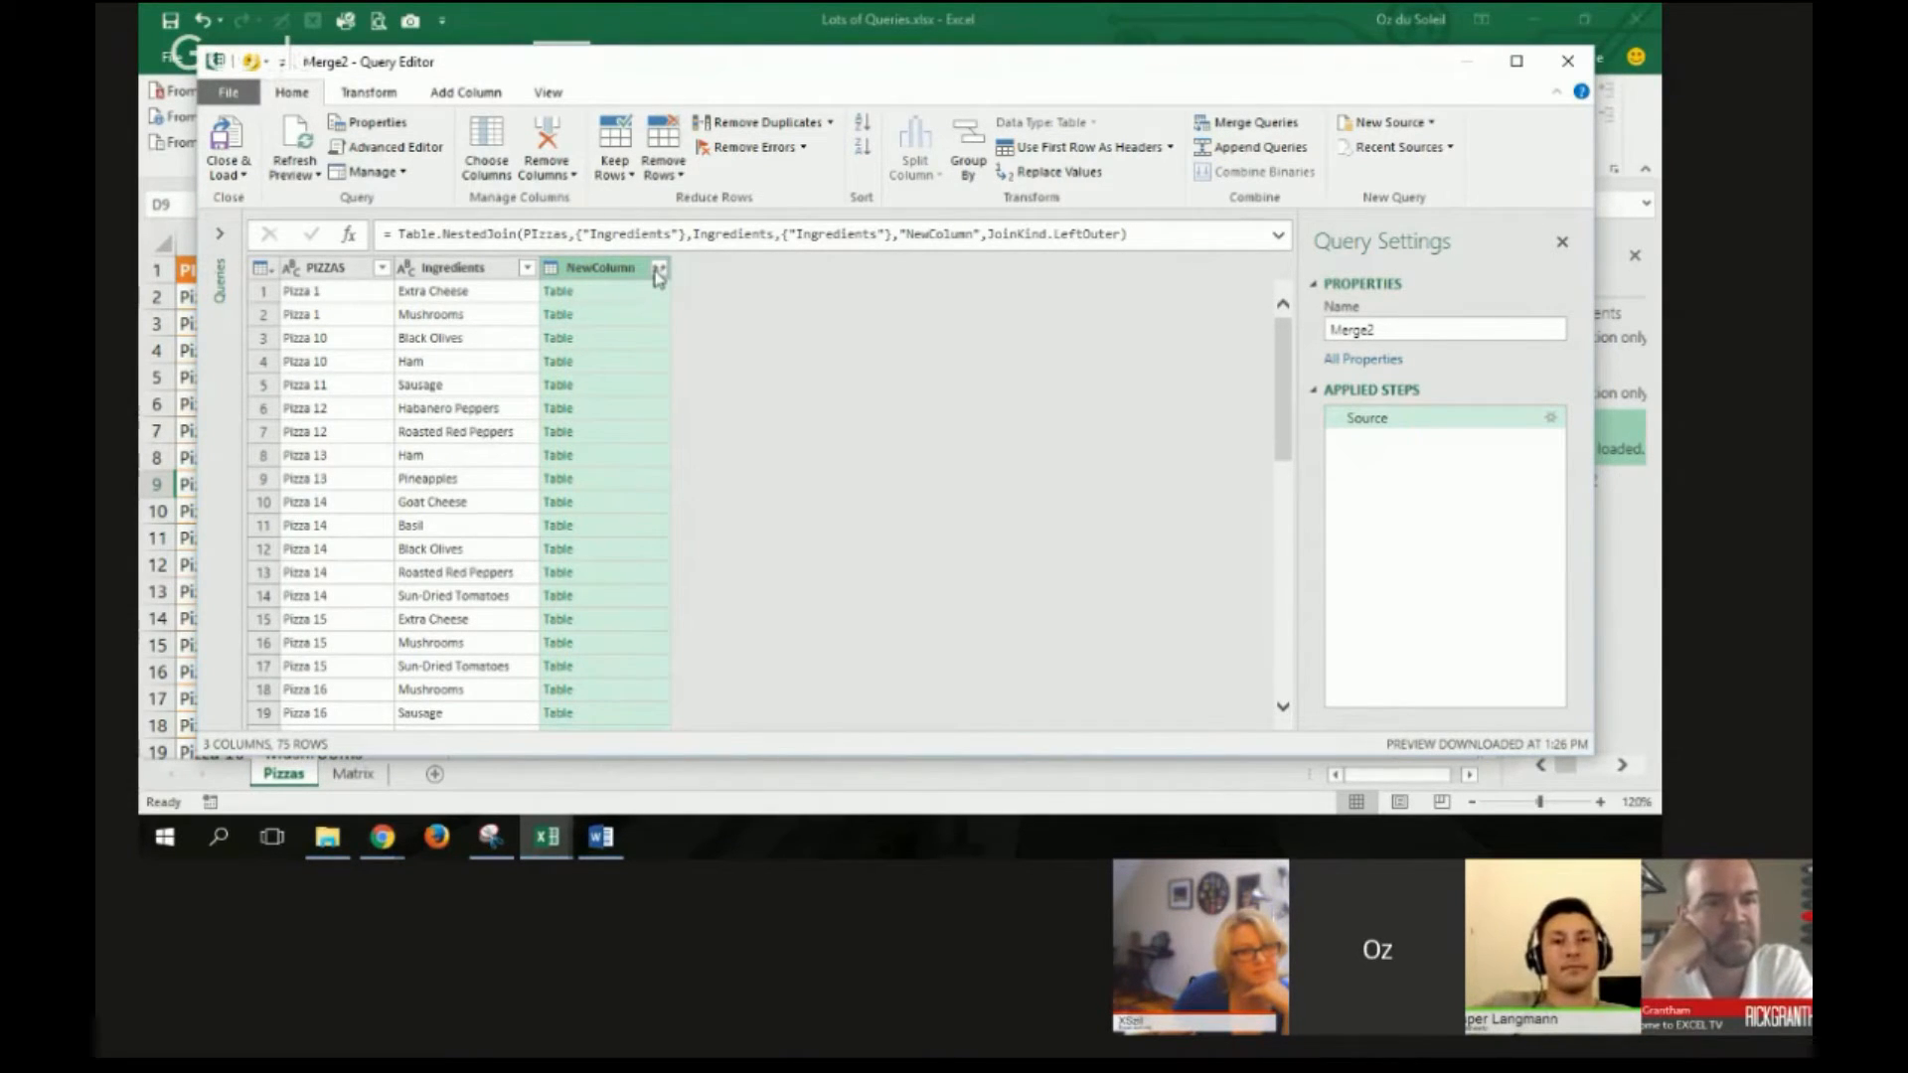
# Step: Expand NewColumn keeping only the Index field, dropping the duplicate Ingredients field
pyautogui.click(659, 266)
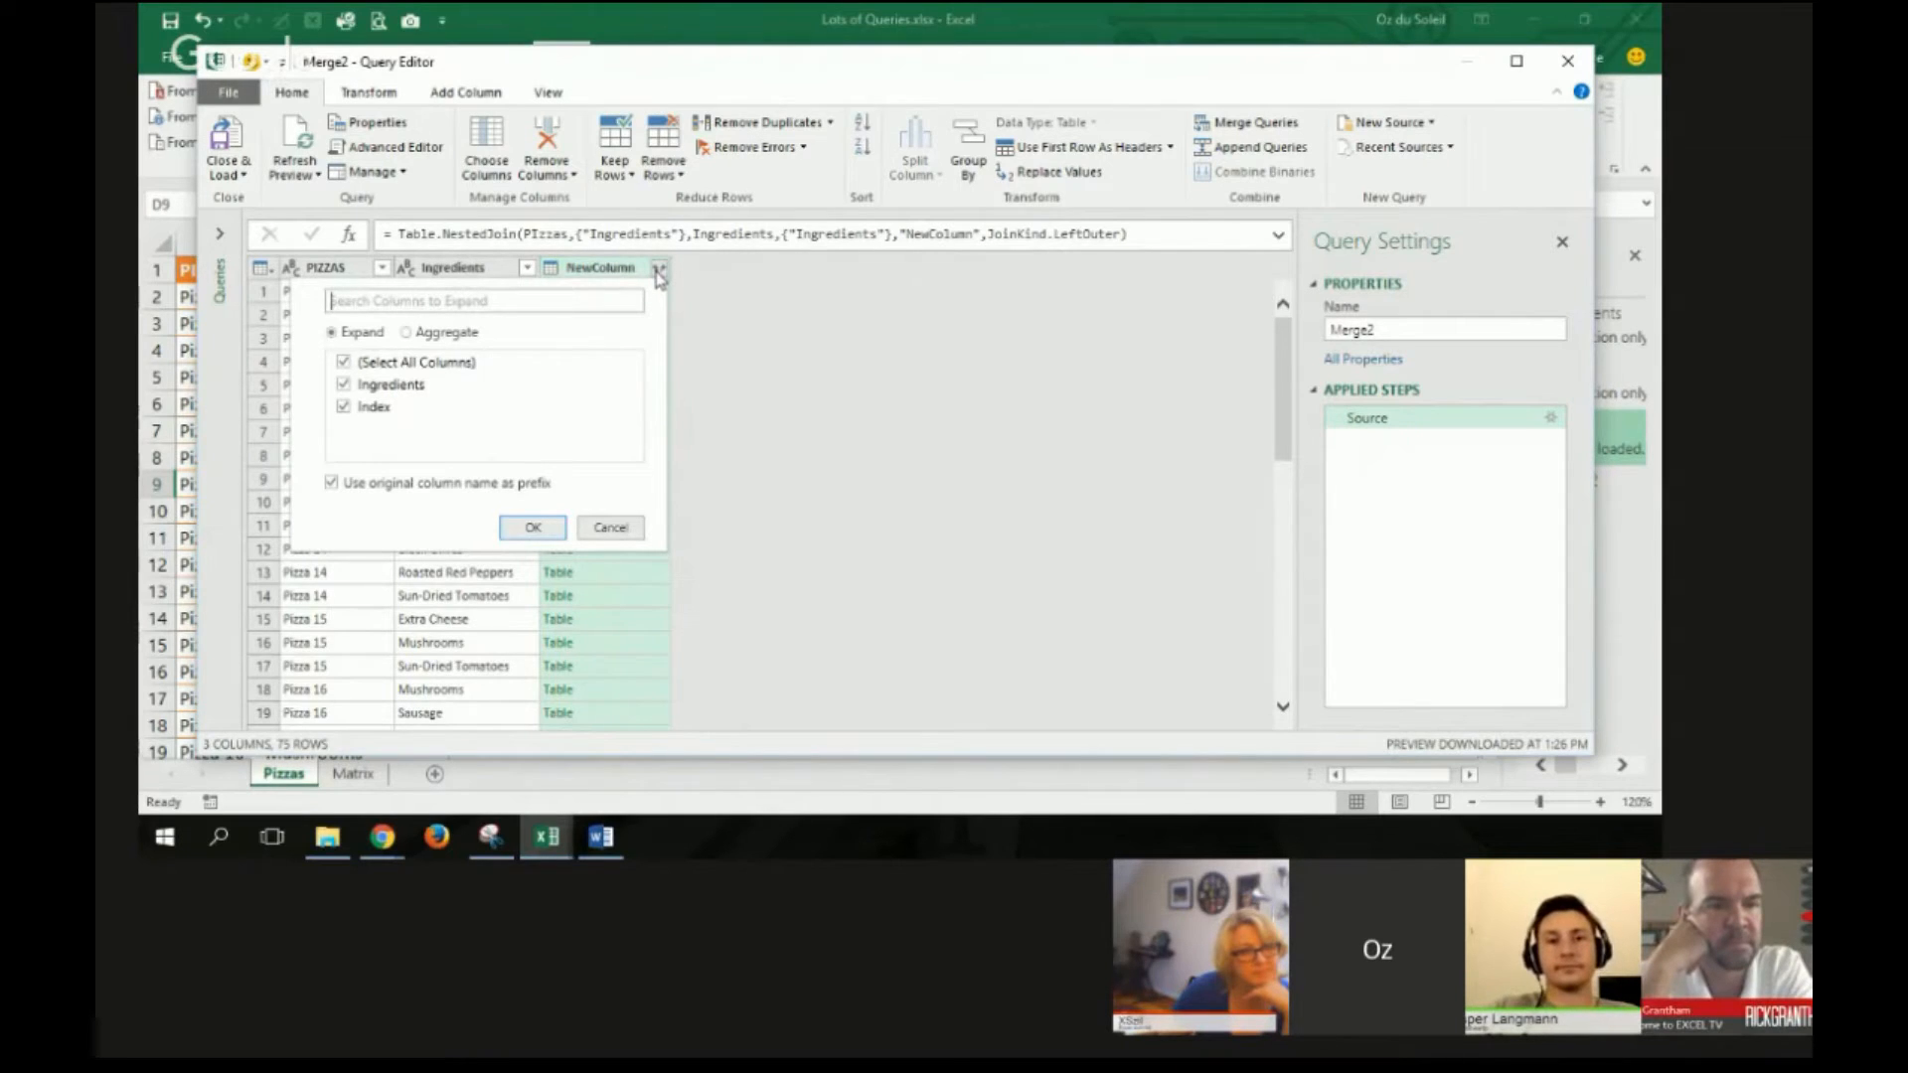
pyautogui.moveTo(658, 286)
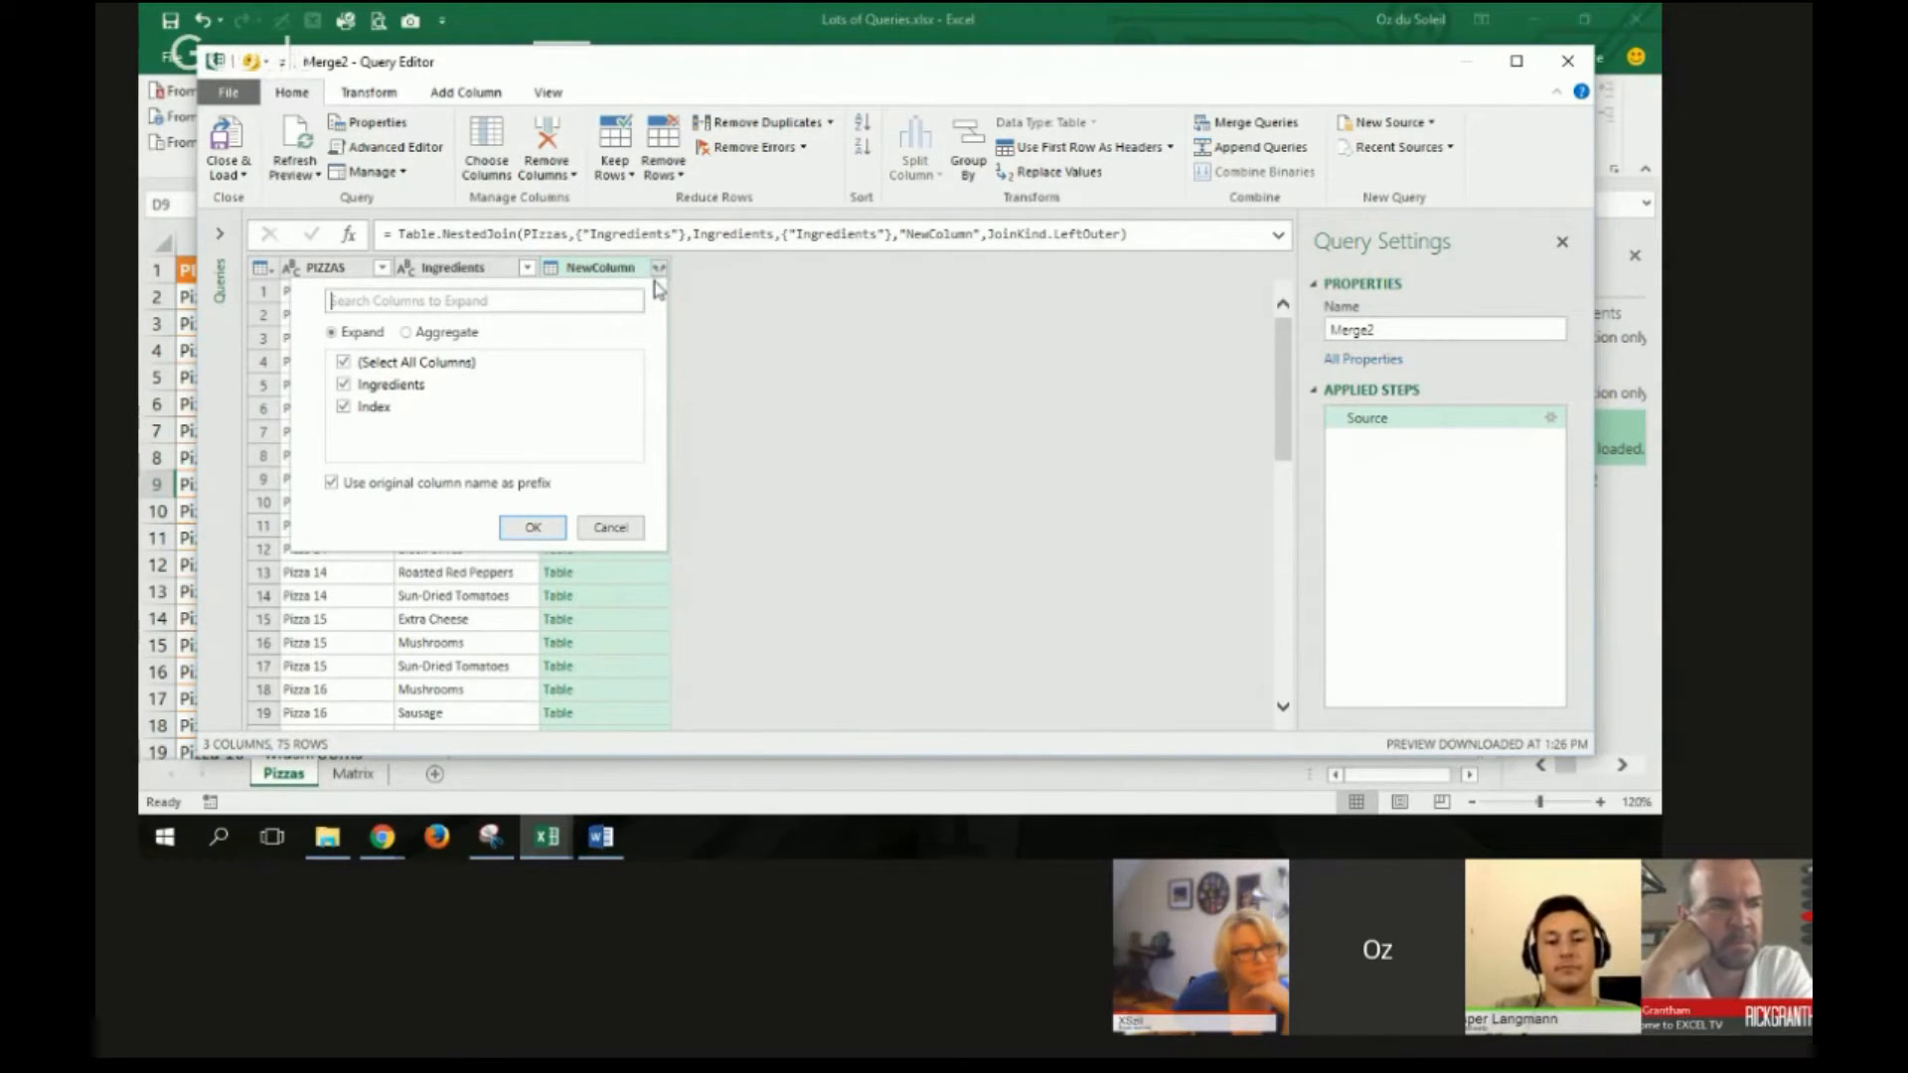
pyautogui.moveTo(344, 425)
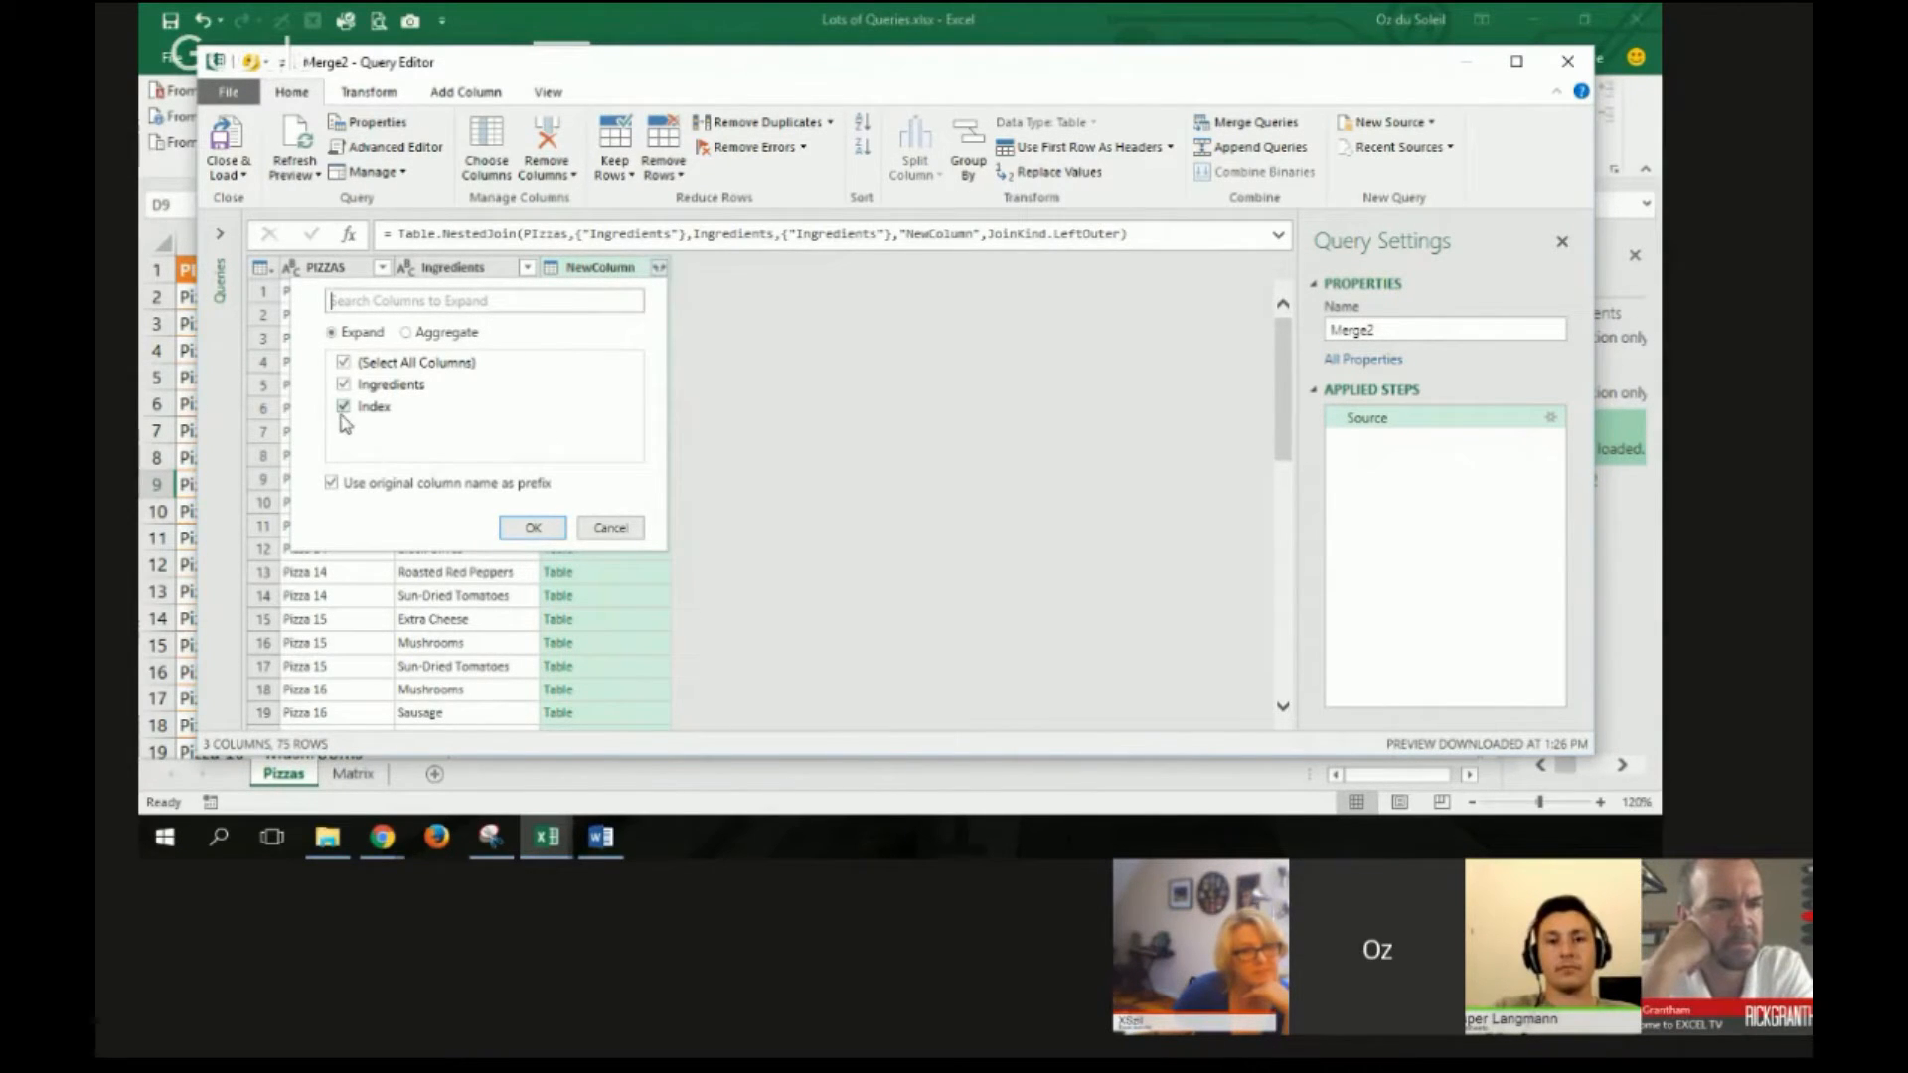
pyautogui.click(343, 406)
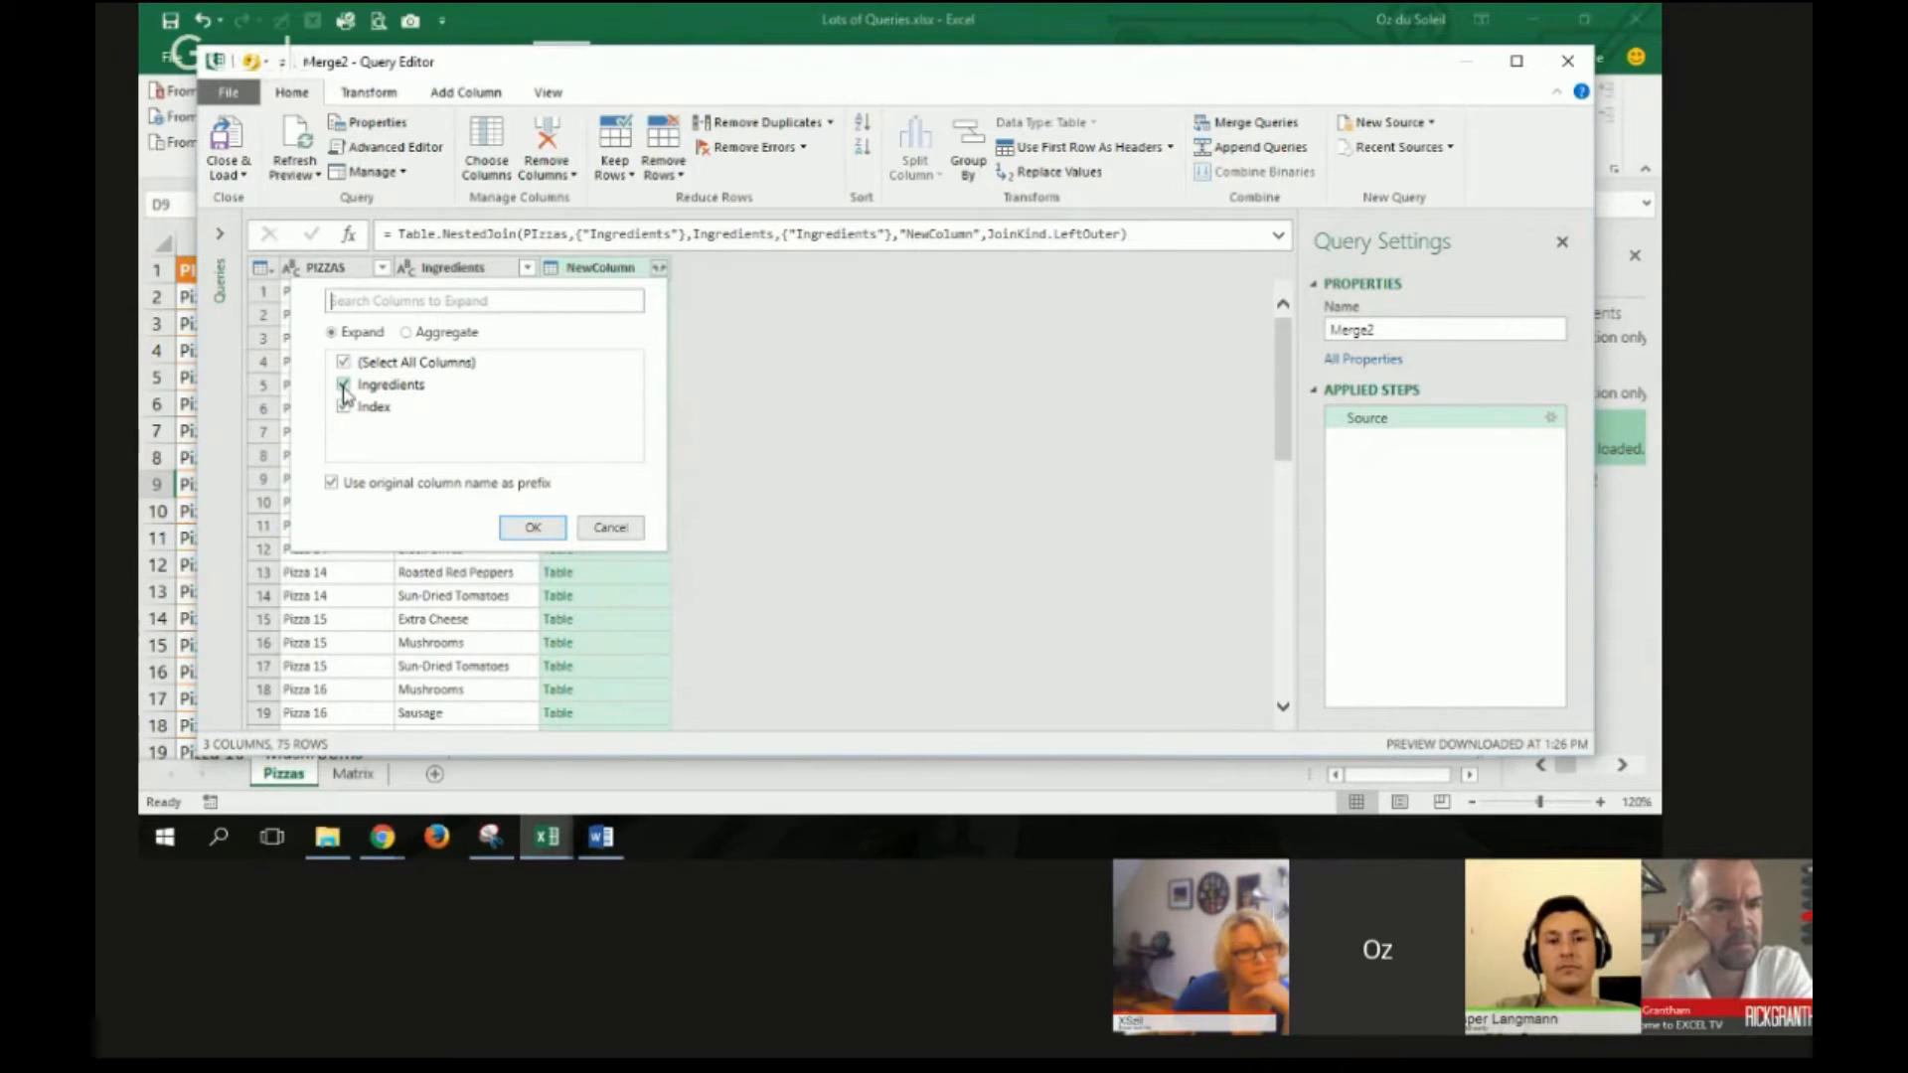
pyautogui.click(533, 526)
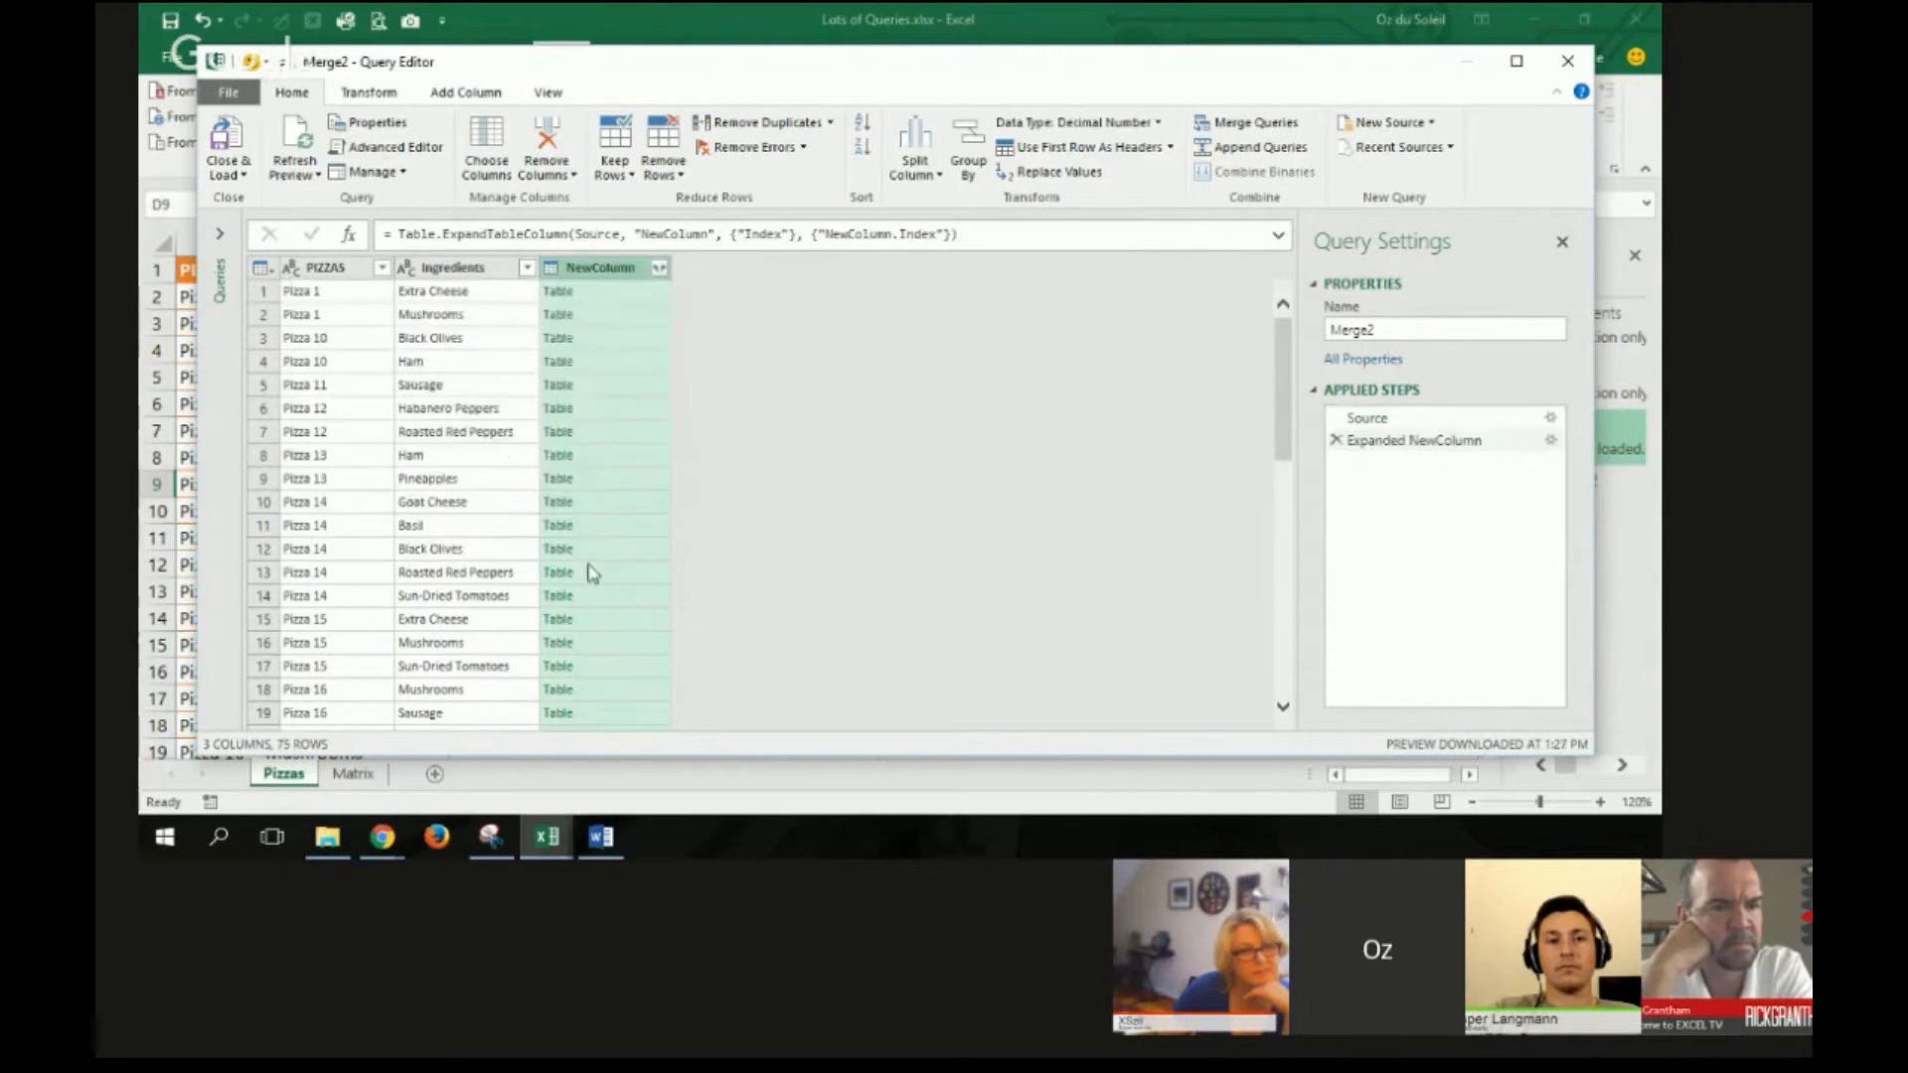
pyautogui.click(660, 266)
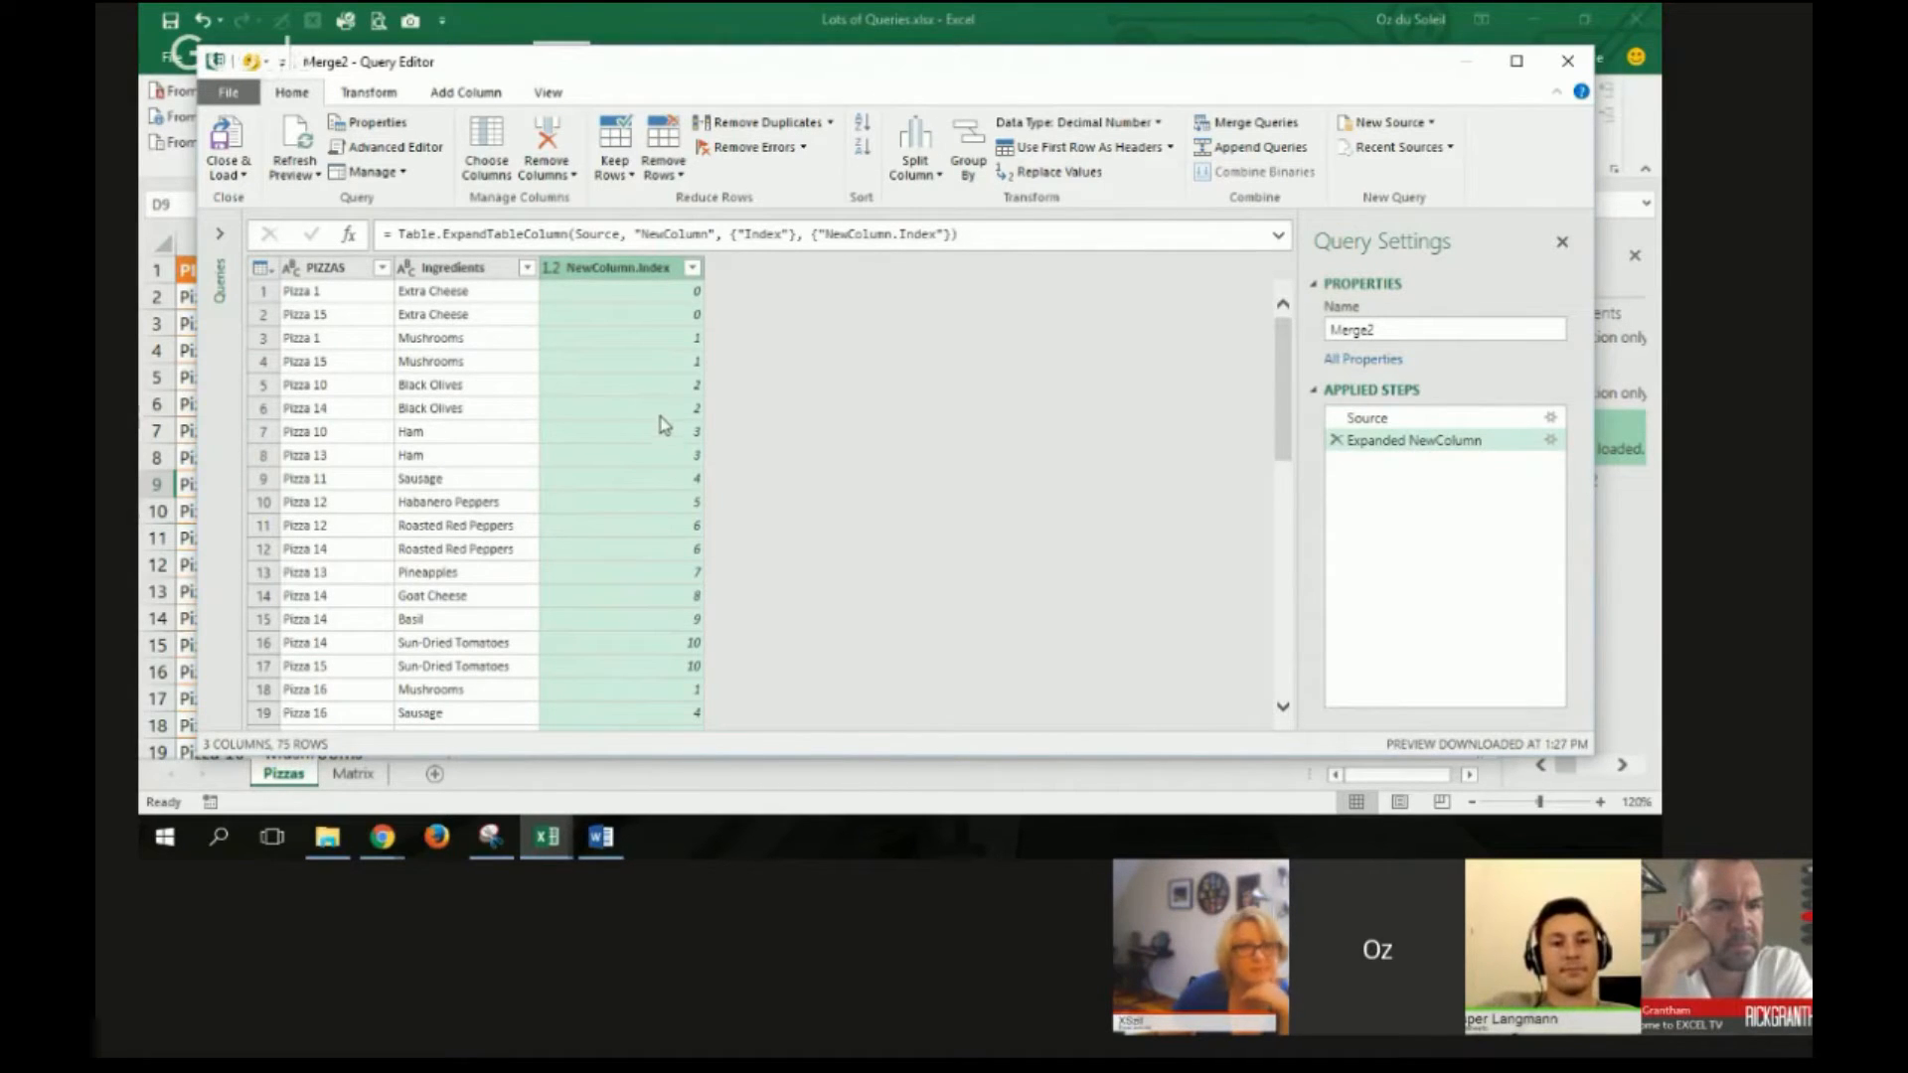
pyautogui.moveTo(608, 280)
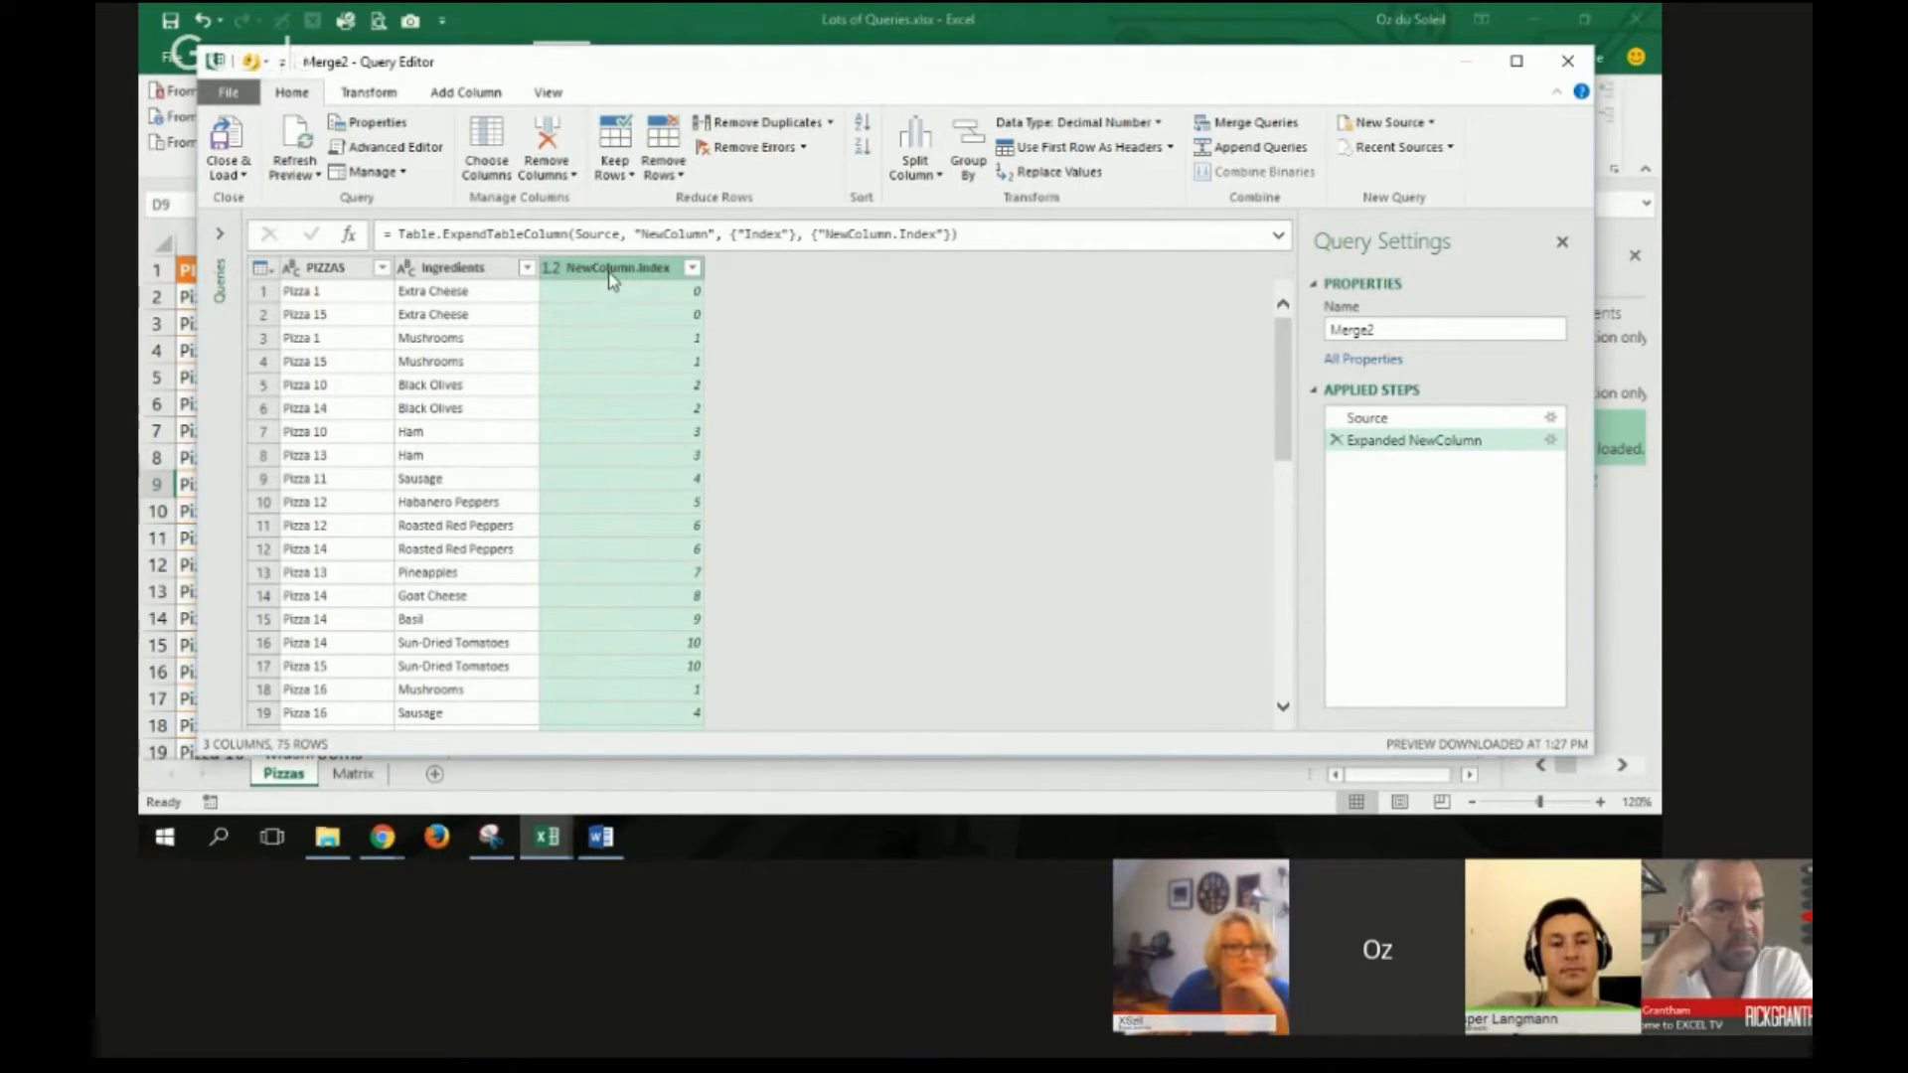
pyautogui.moveTo(616, 412)
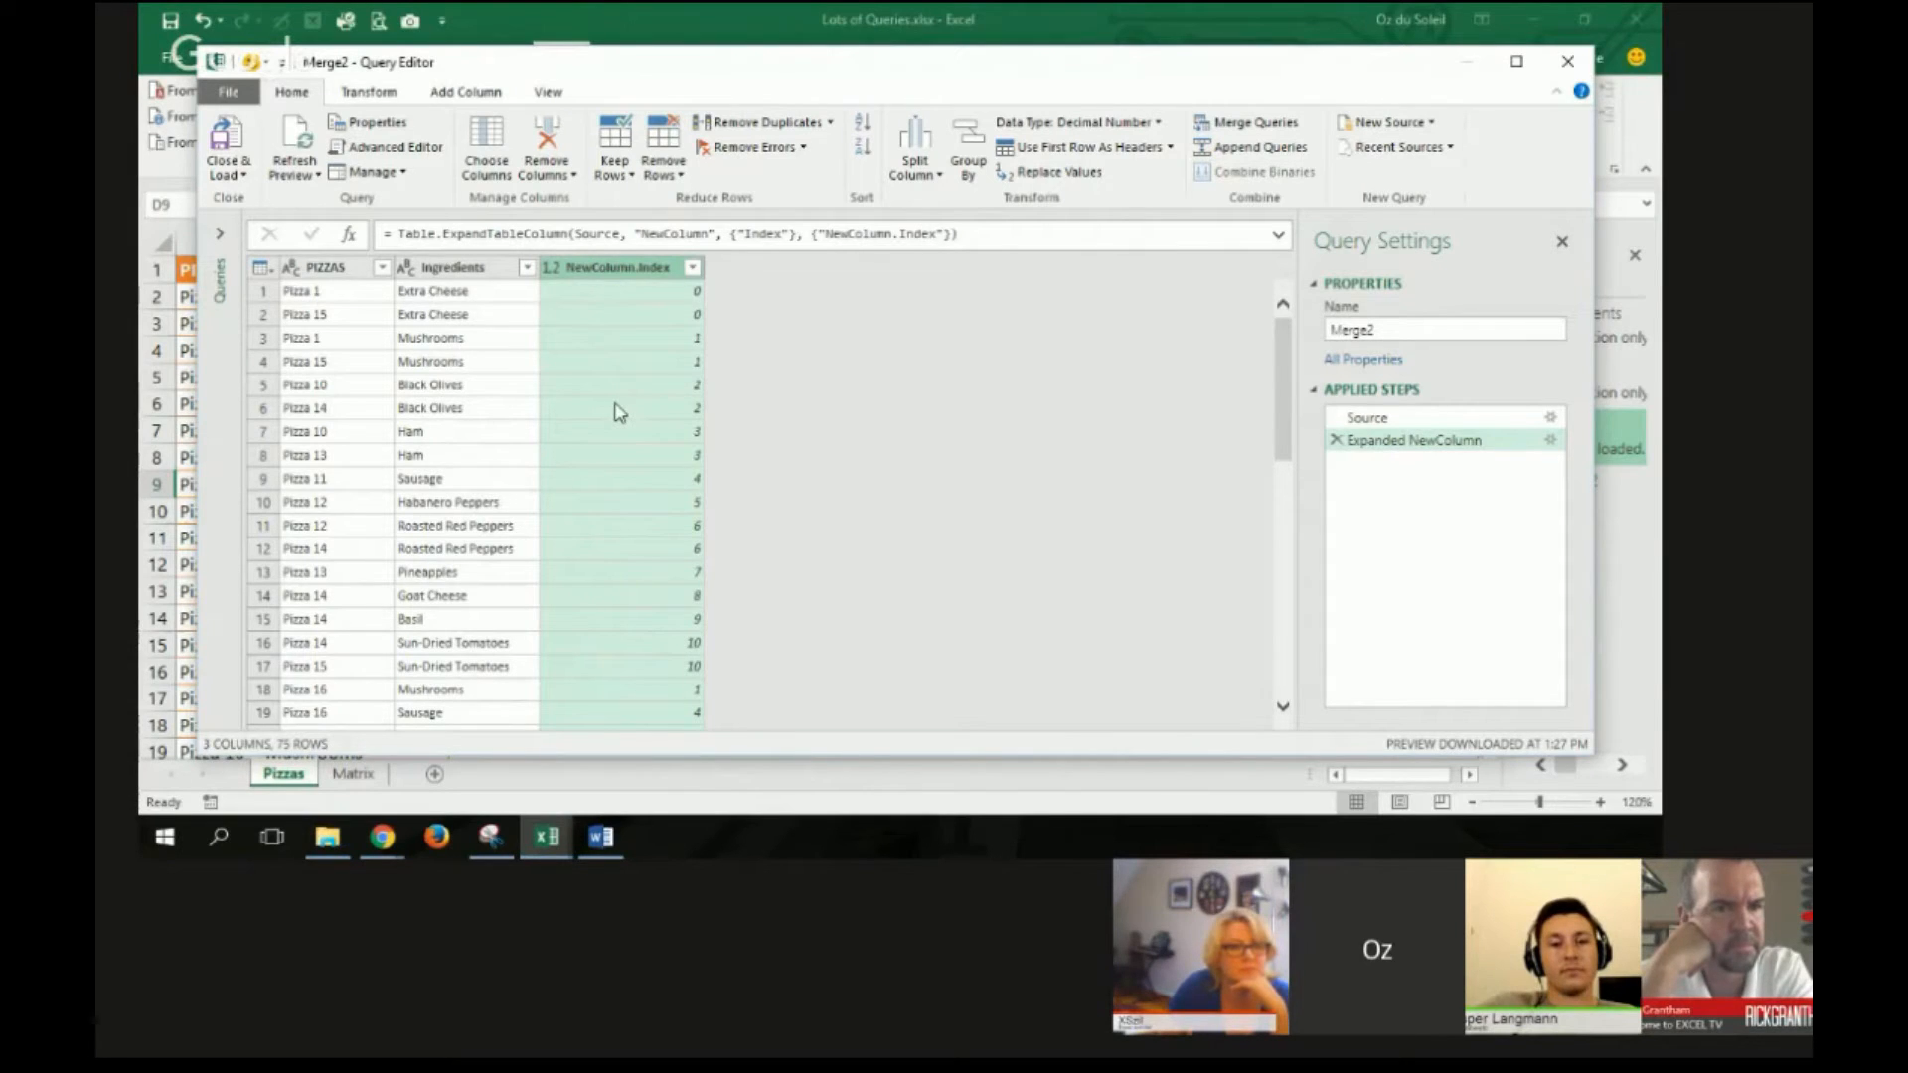
pyautogui.moveTo(644, 378)
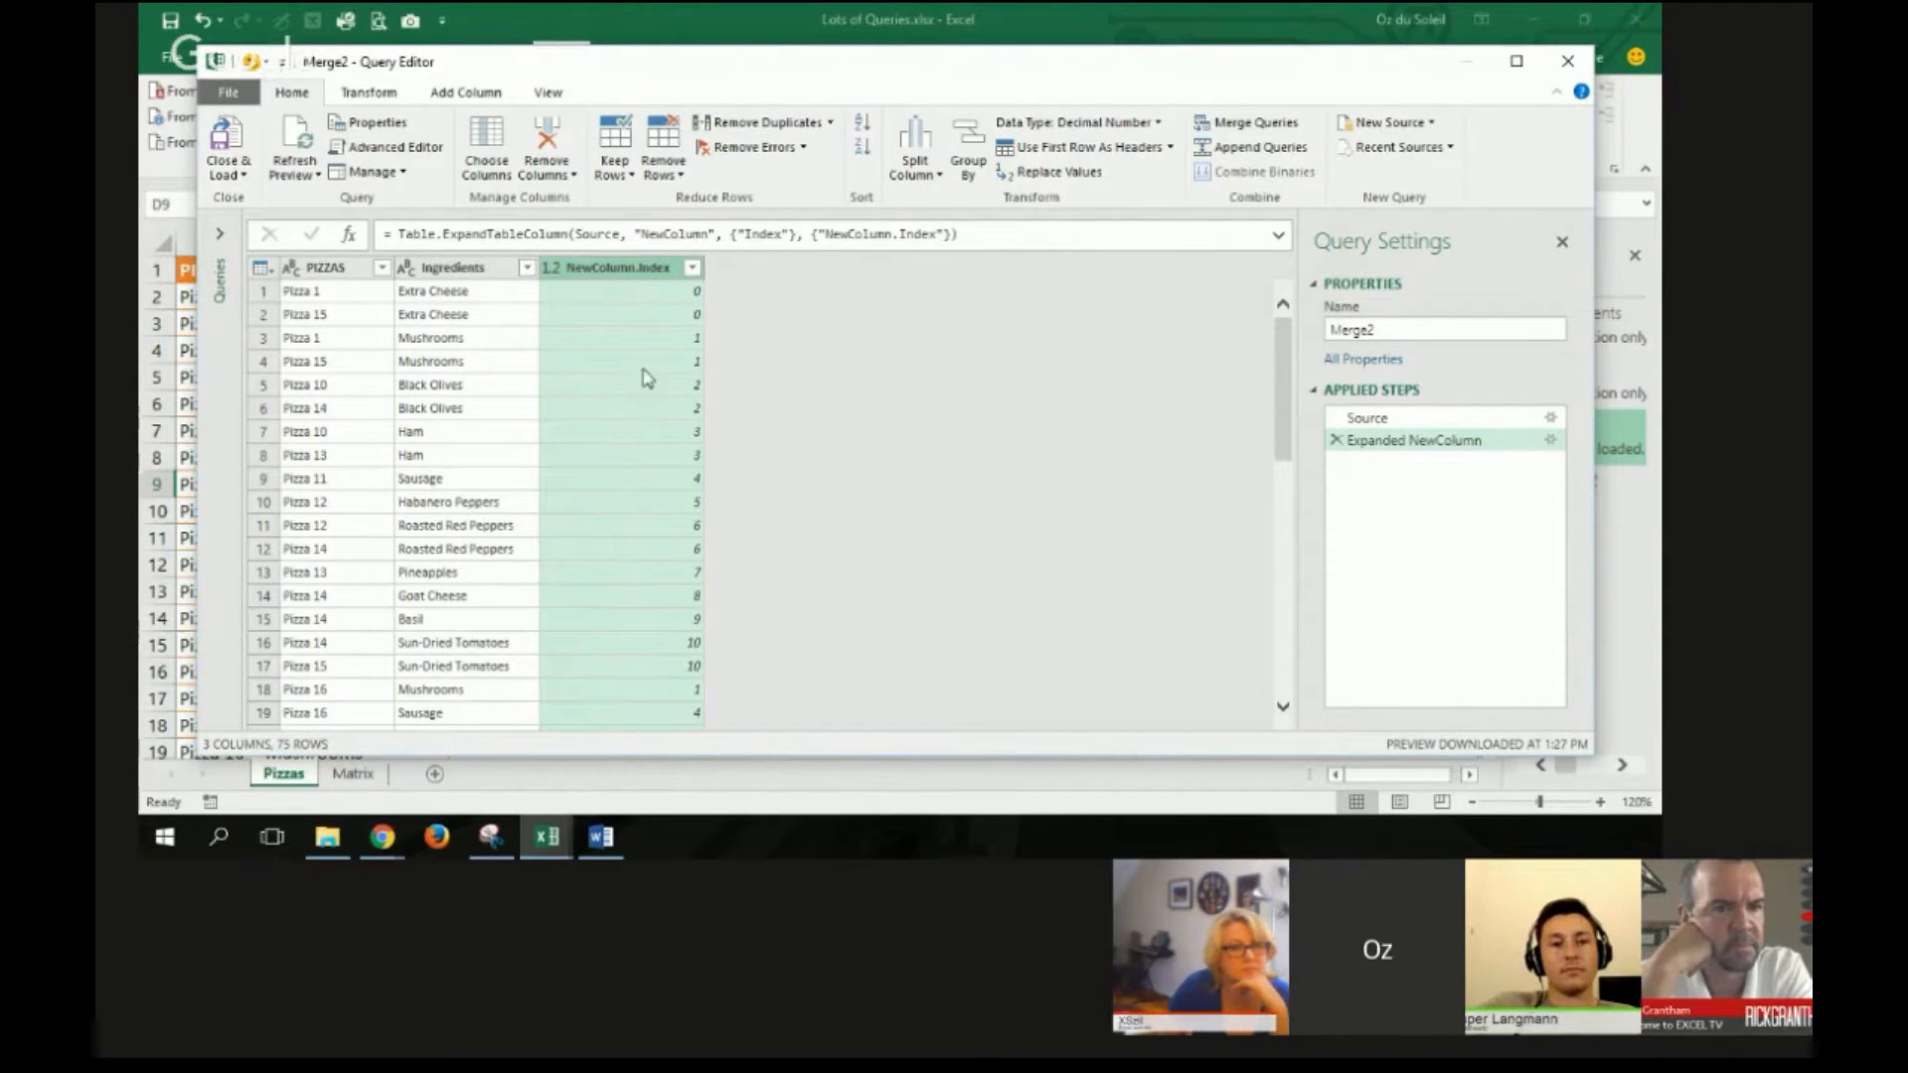
pyautogui.moveTo(669, 384)
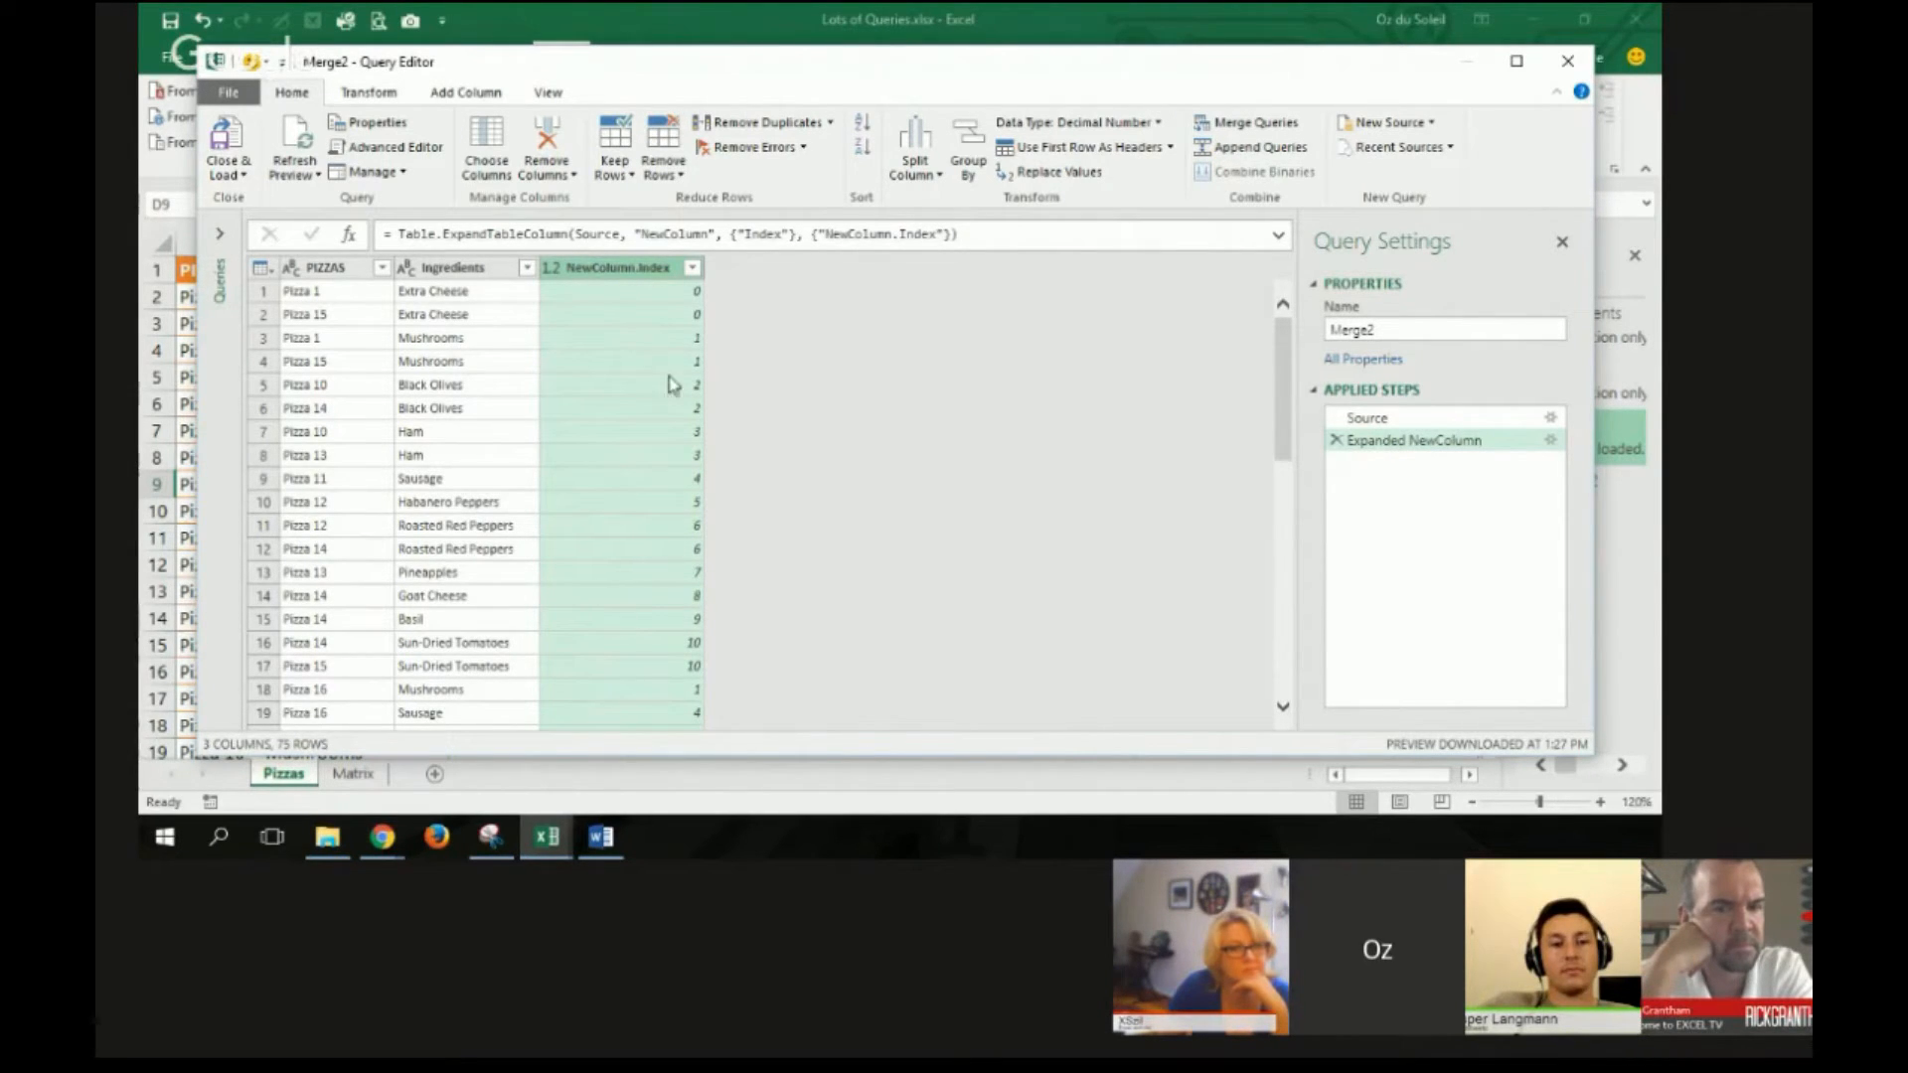
pyautogui.moveTo(667, 408)
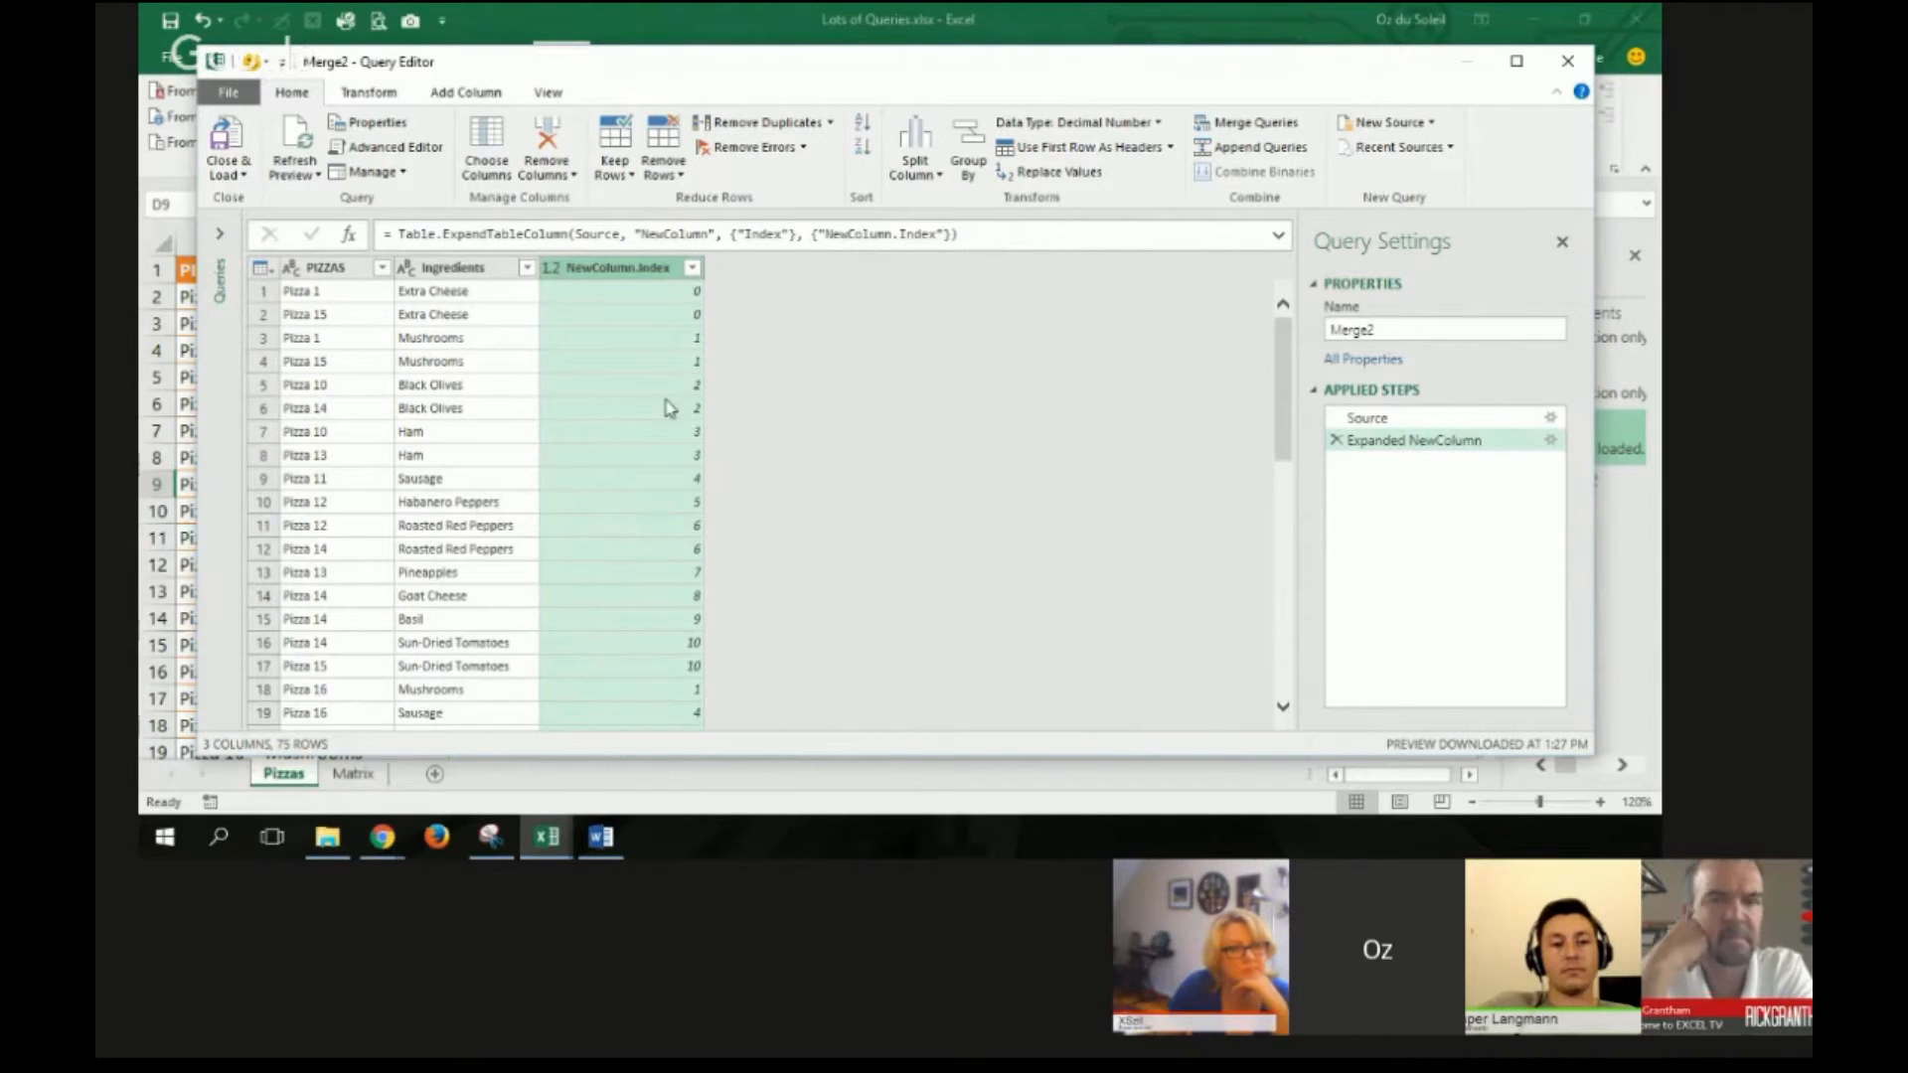
pyautogui.moveTo(465, 509)
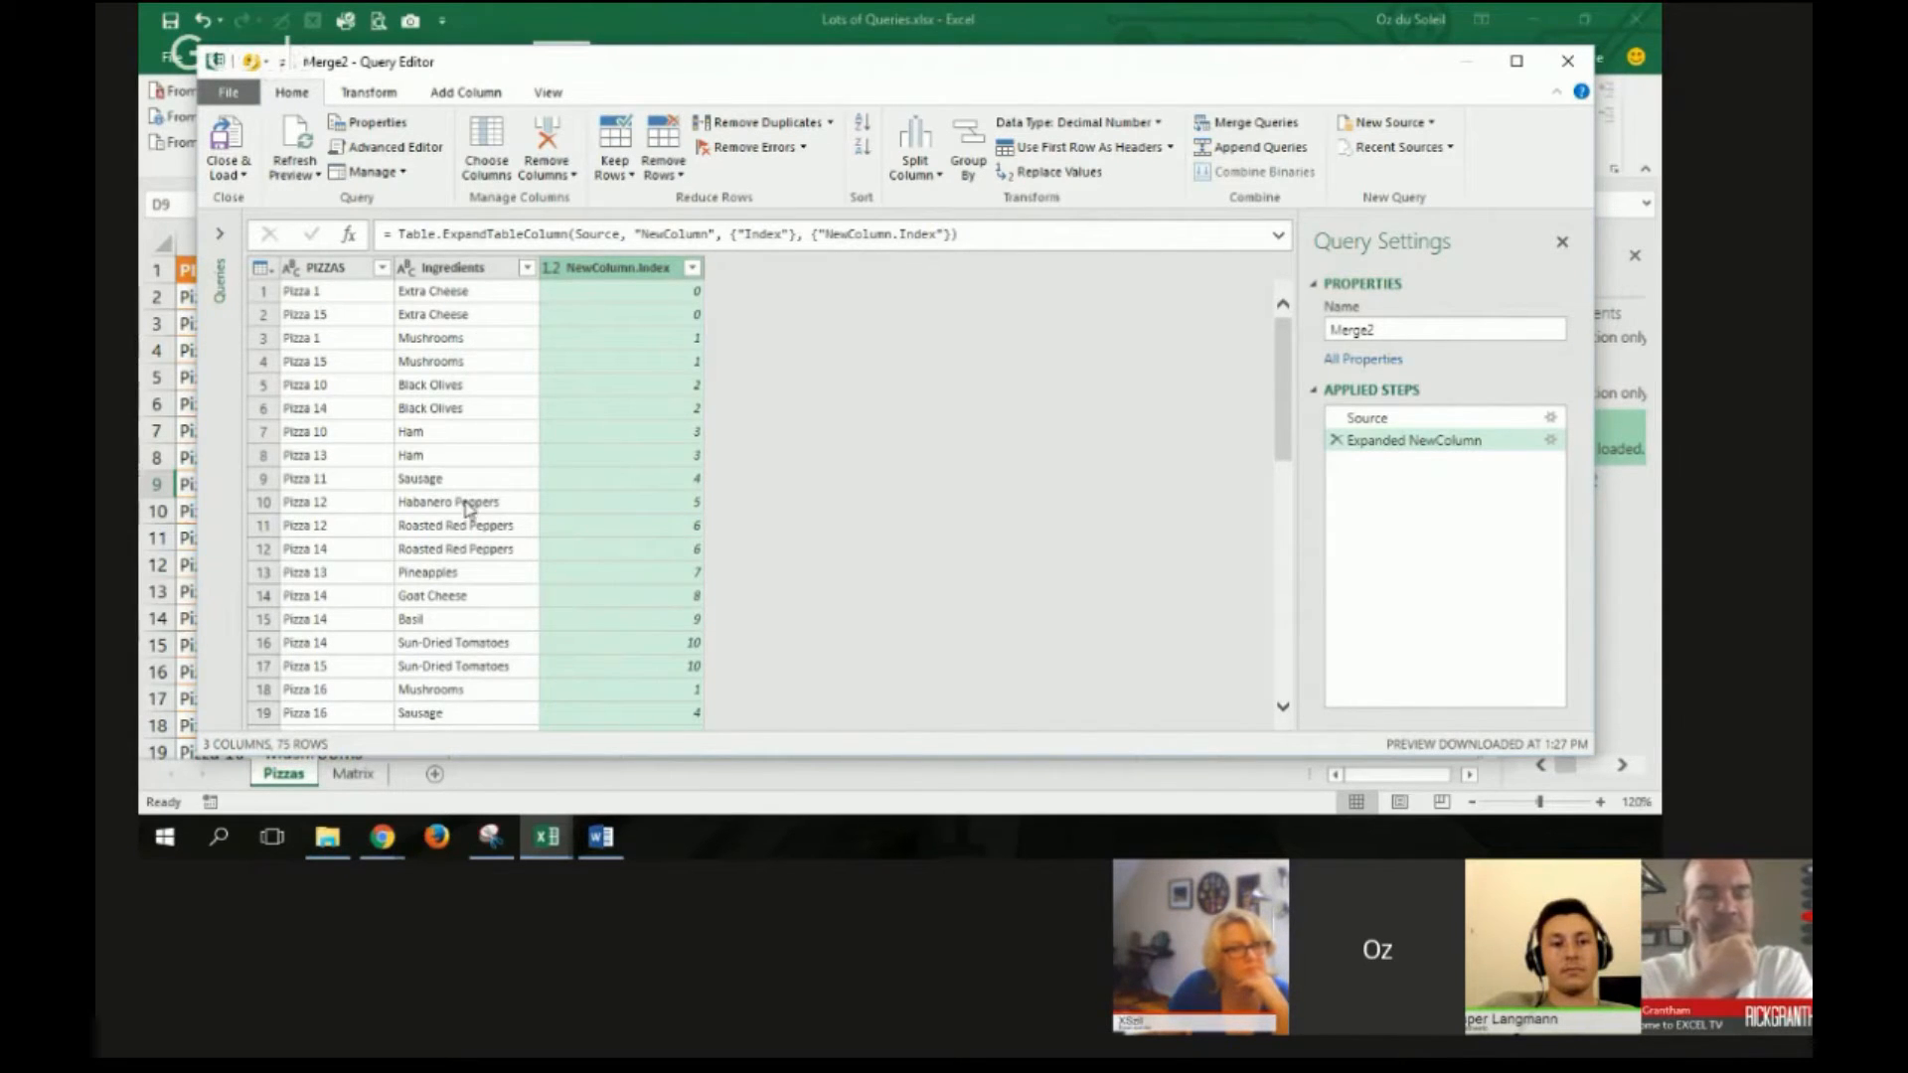
pyautogui.moveTo(642, 426)
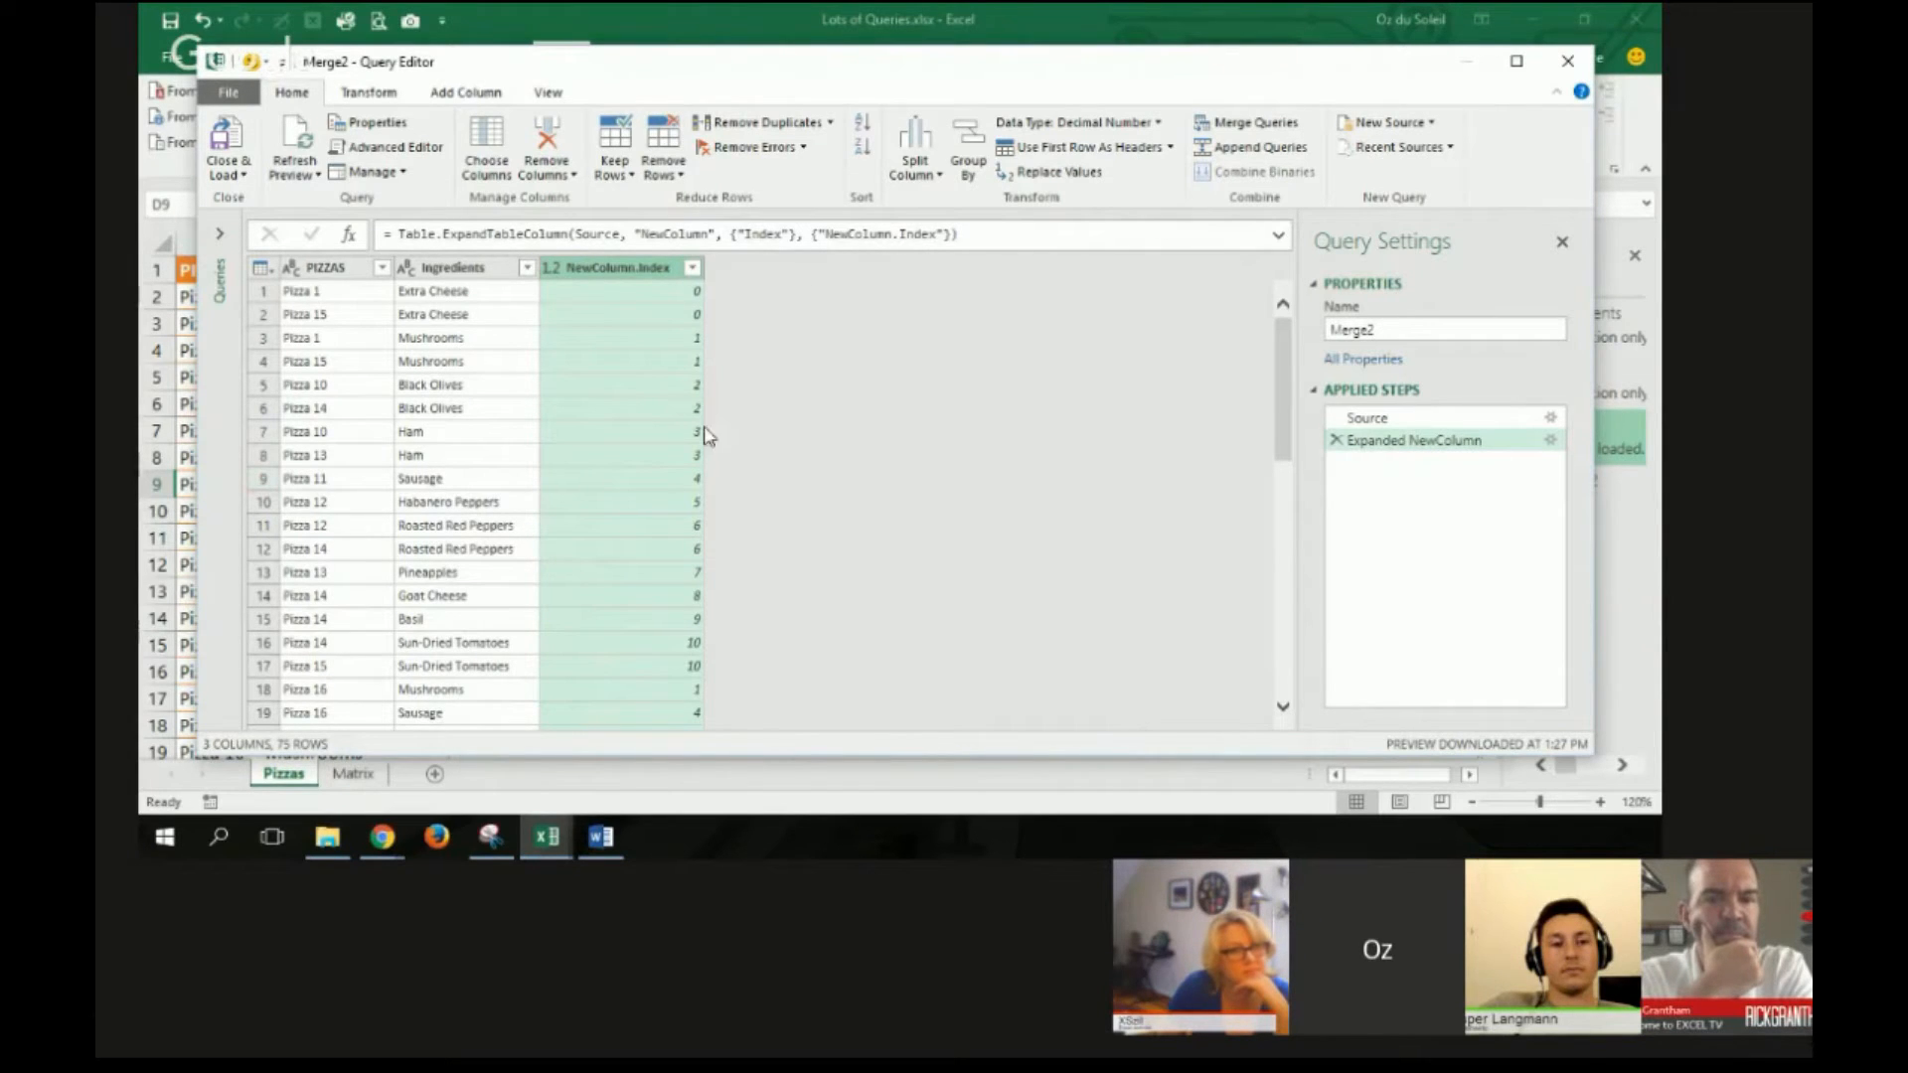
pyautogui.moveTo(608, 326)
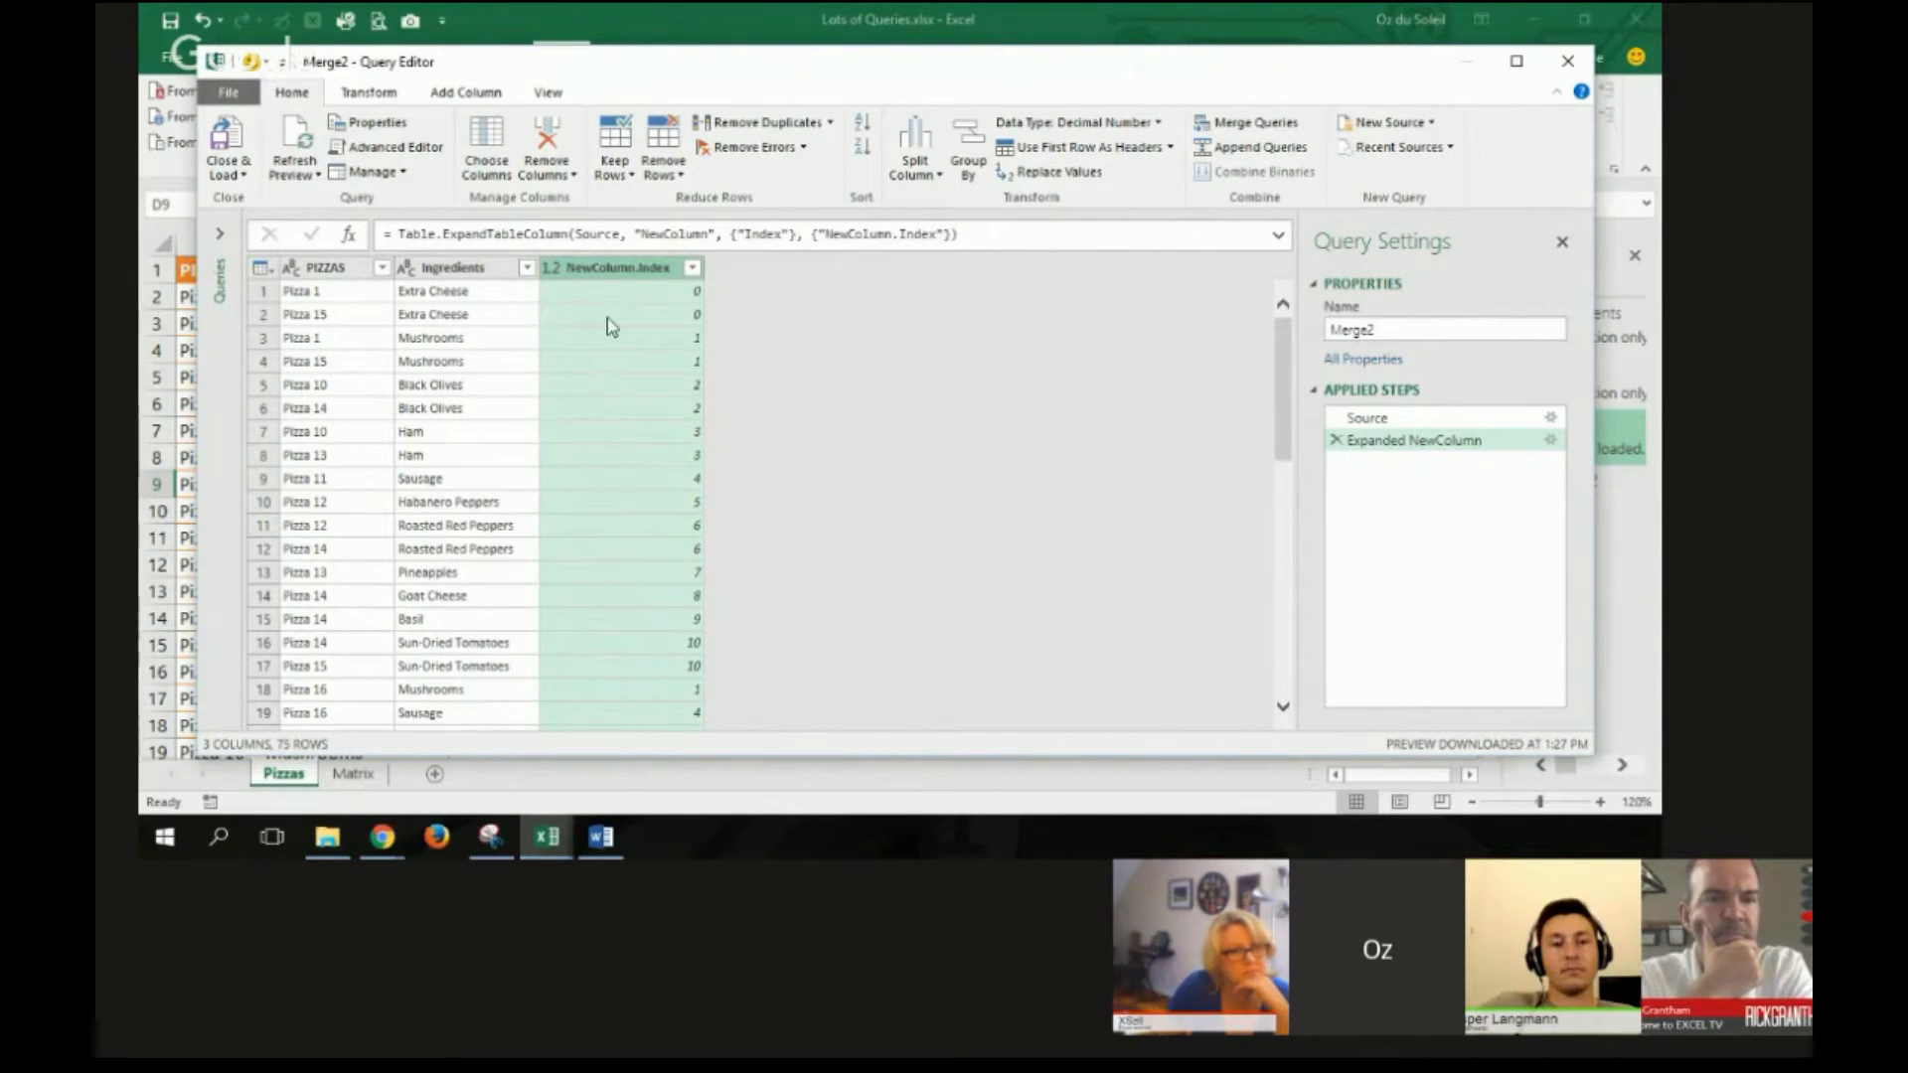
# Step: Pivot NewColumn.Index with Ingredients as values and Don't Aggregate, giving one row per pizza
pyautogui.click(369, 91)
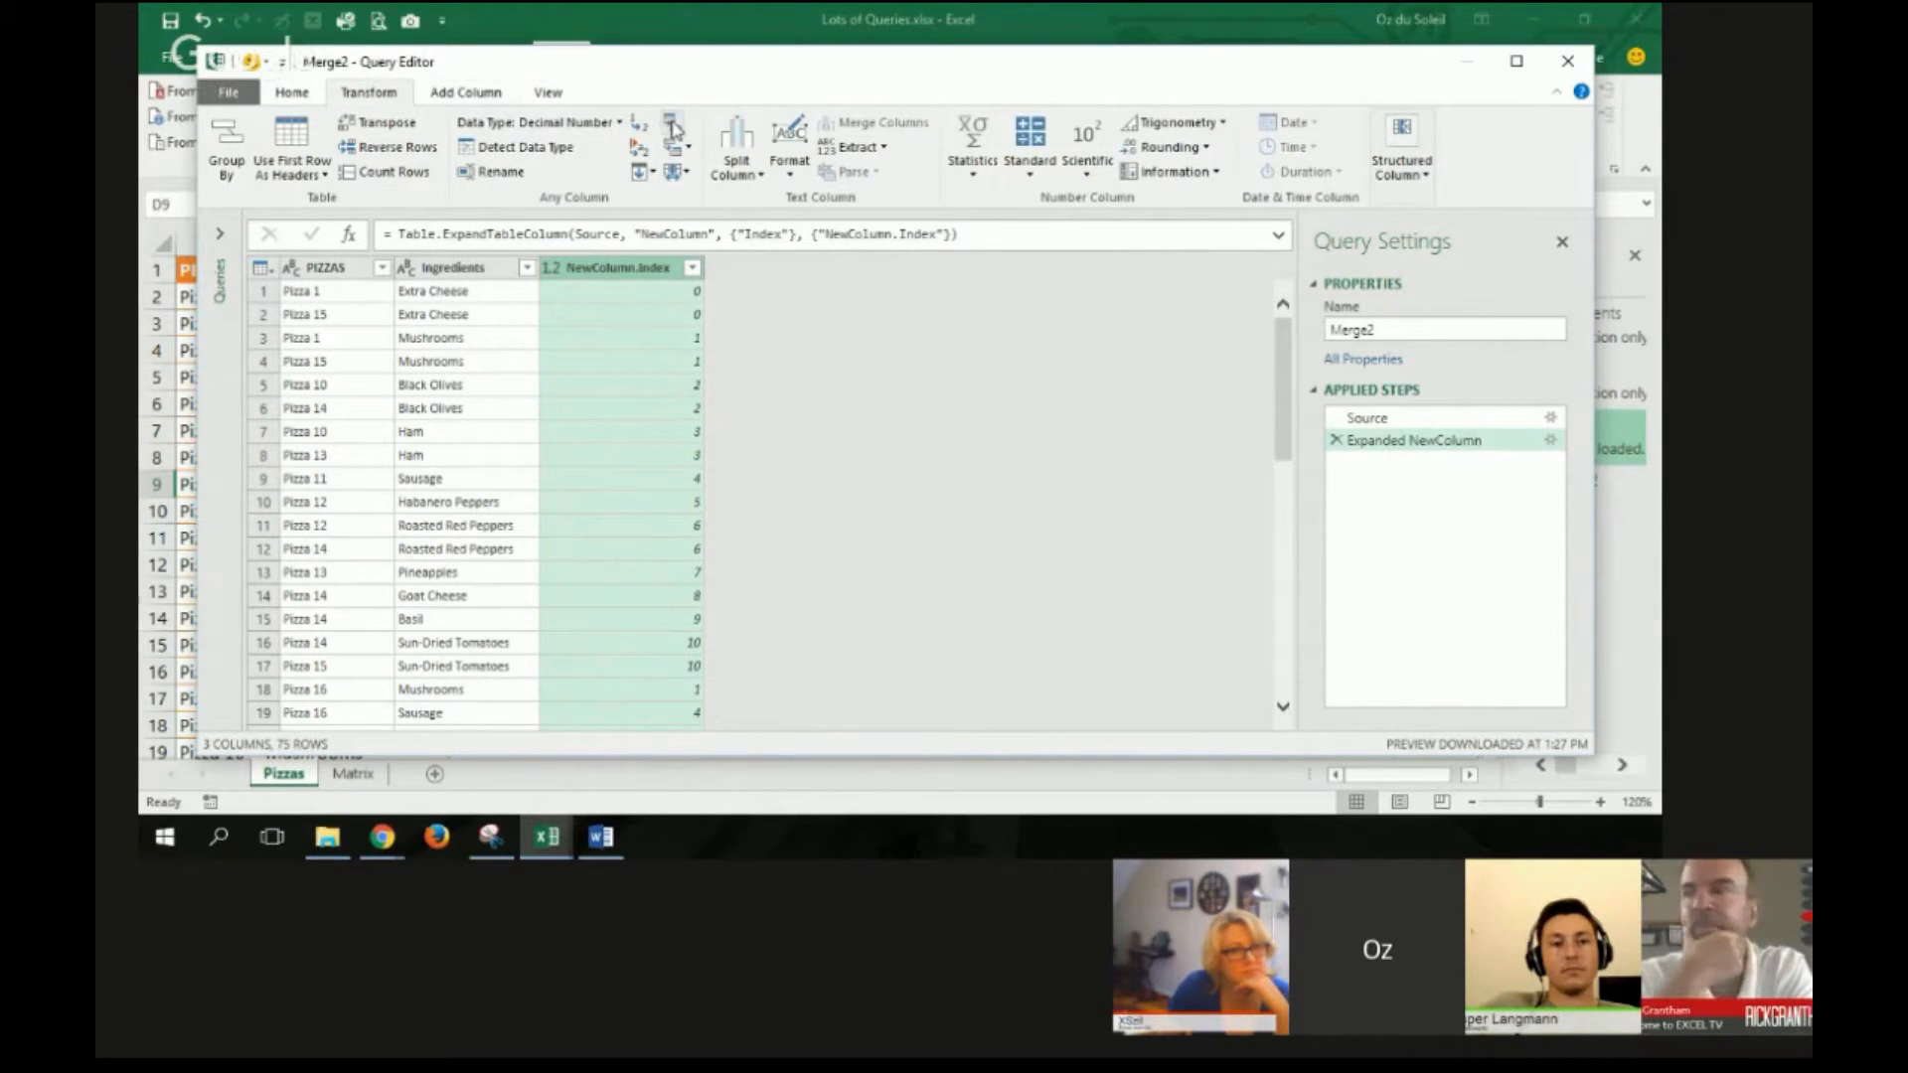
pyautogui.click(674, 131)
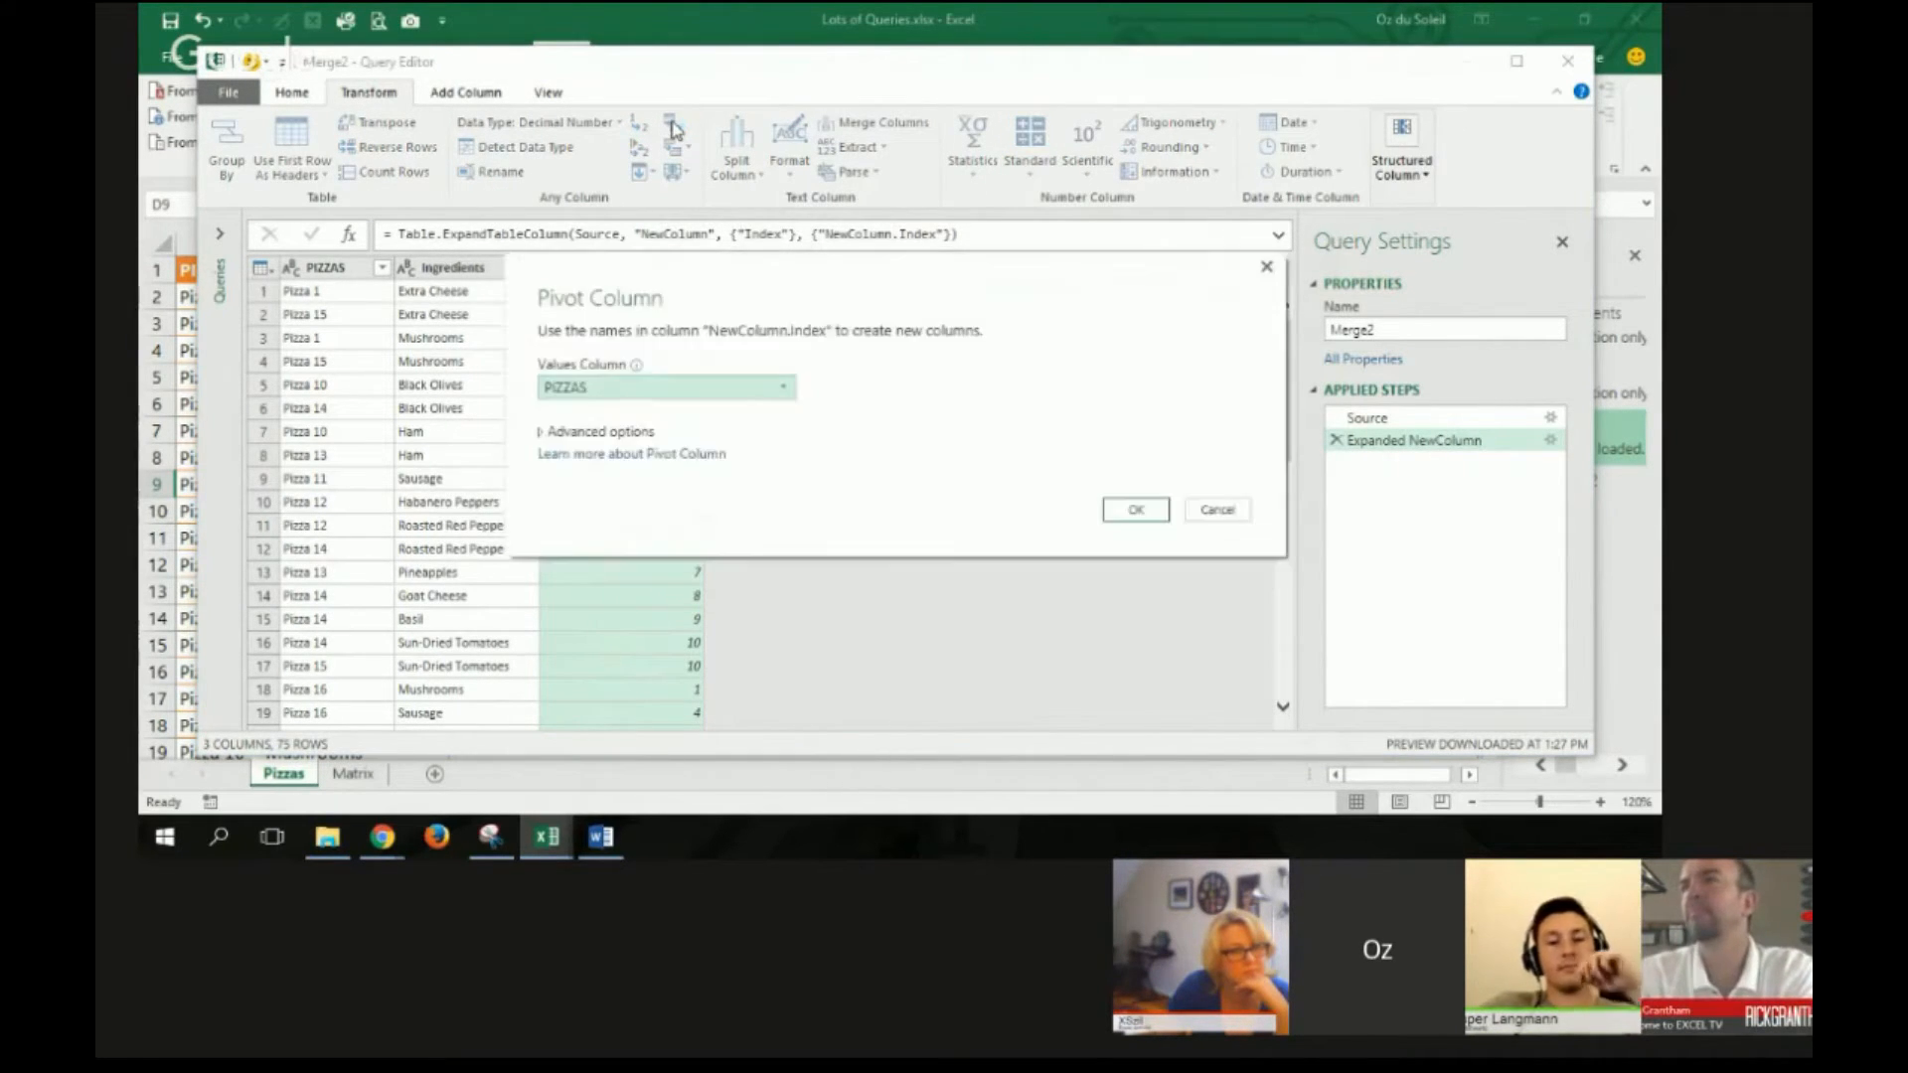
pyautogui.moveTo(727, 405)
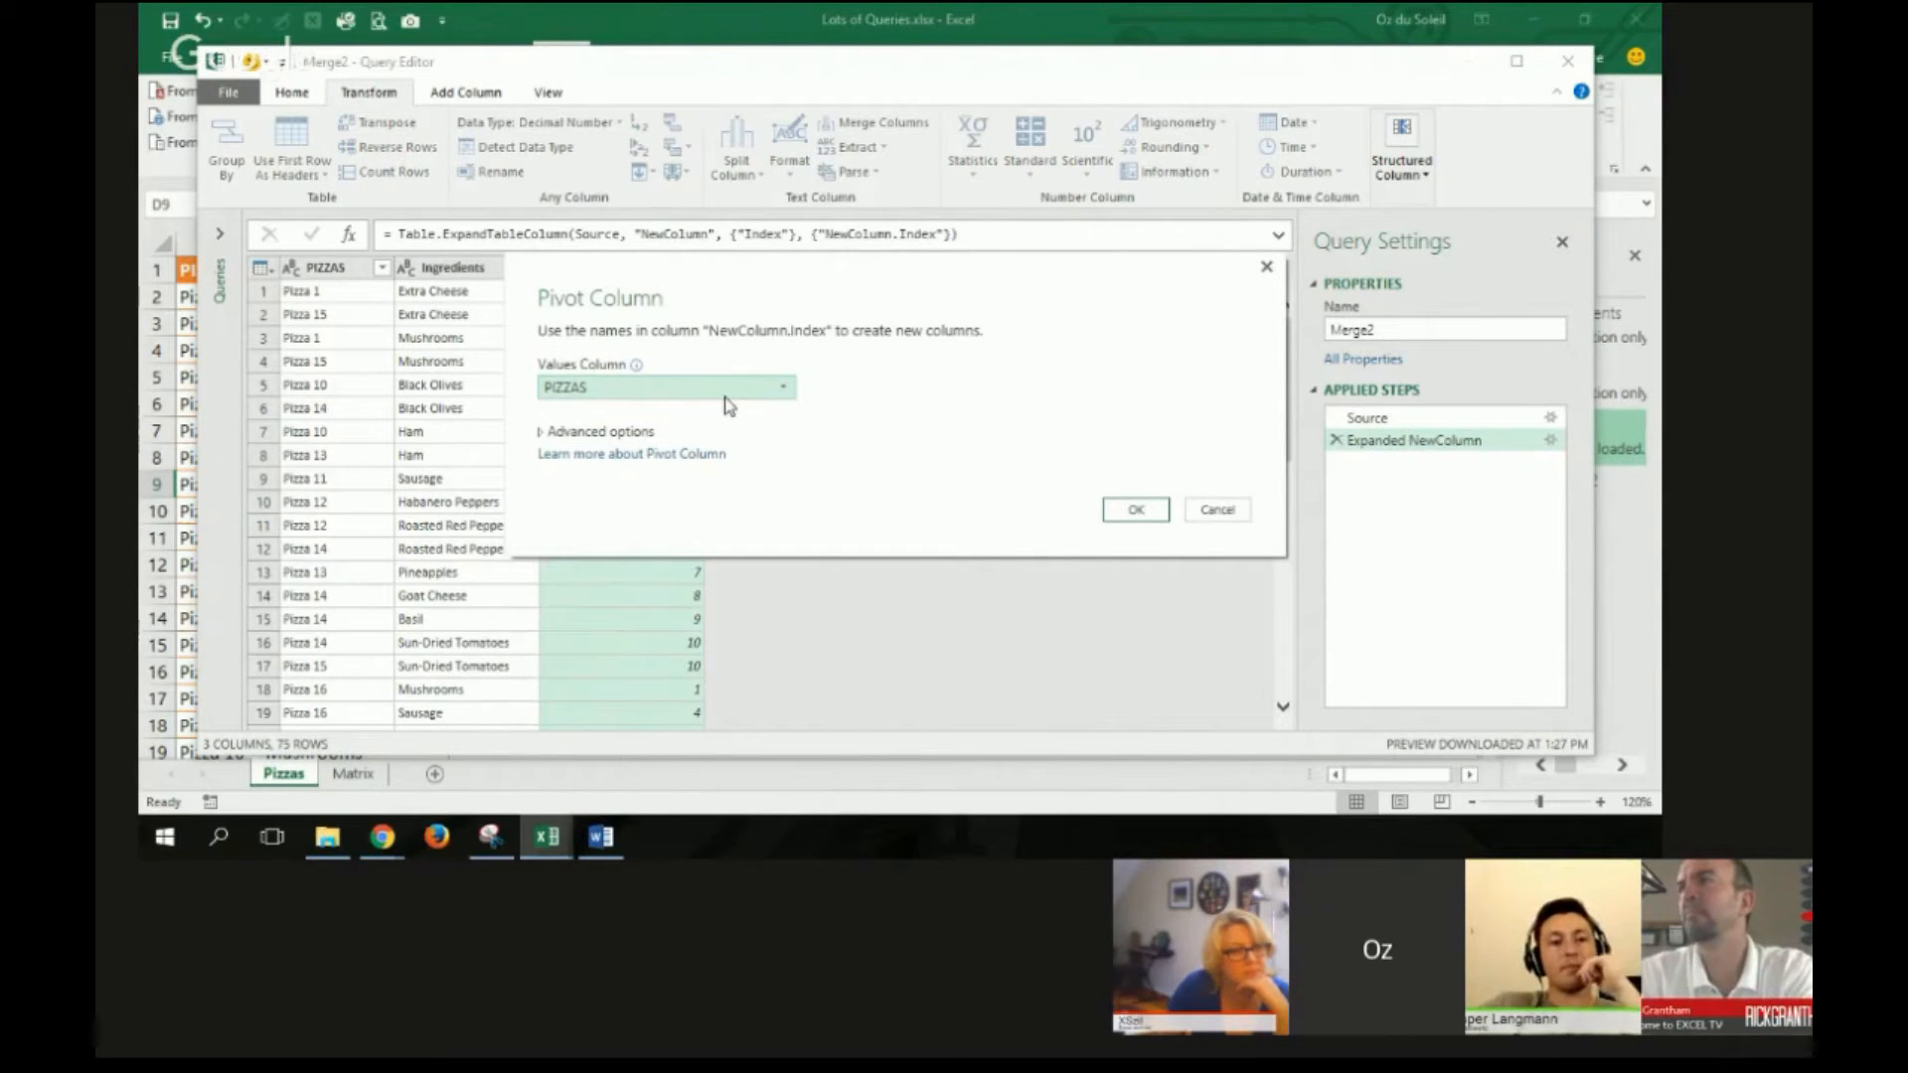
pyautogui.click(665, 388)
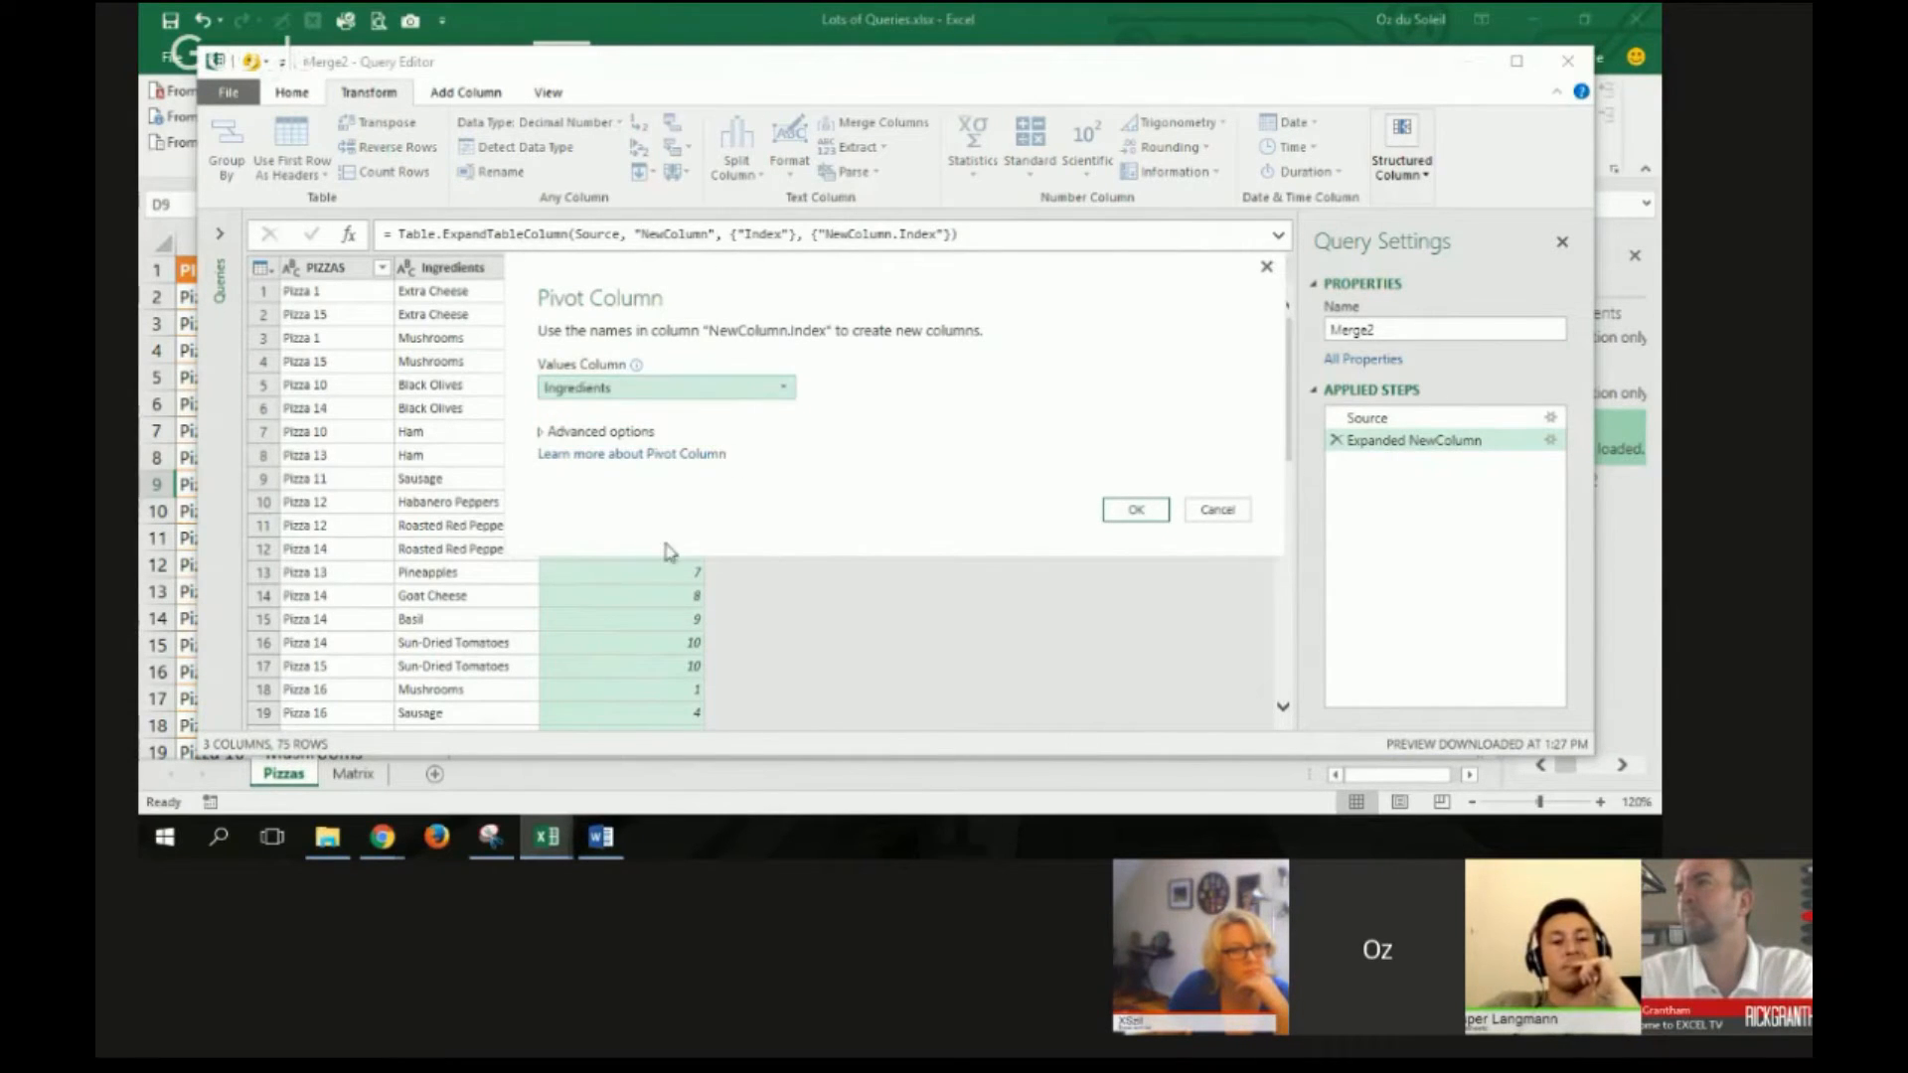
pyautogui.click(594, 431)
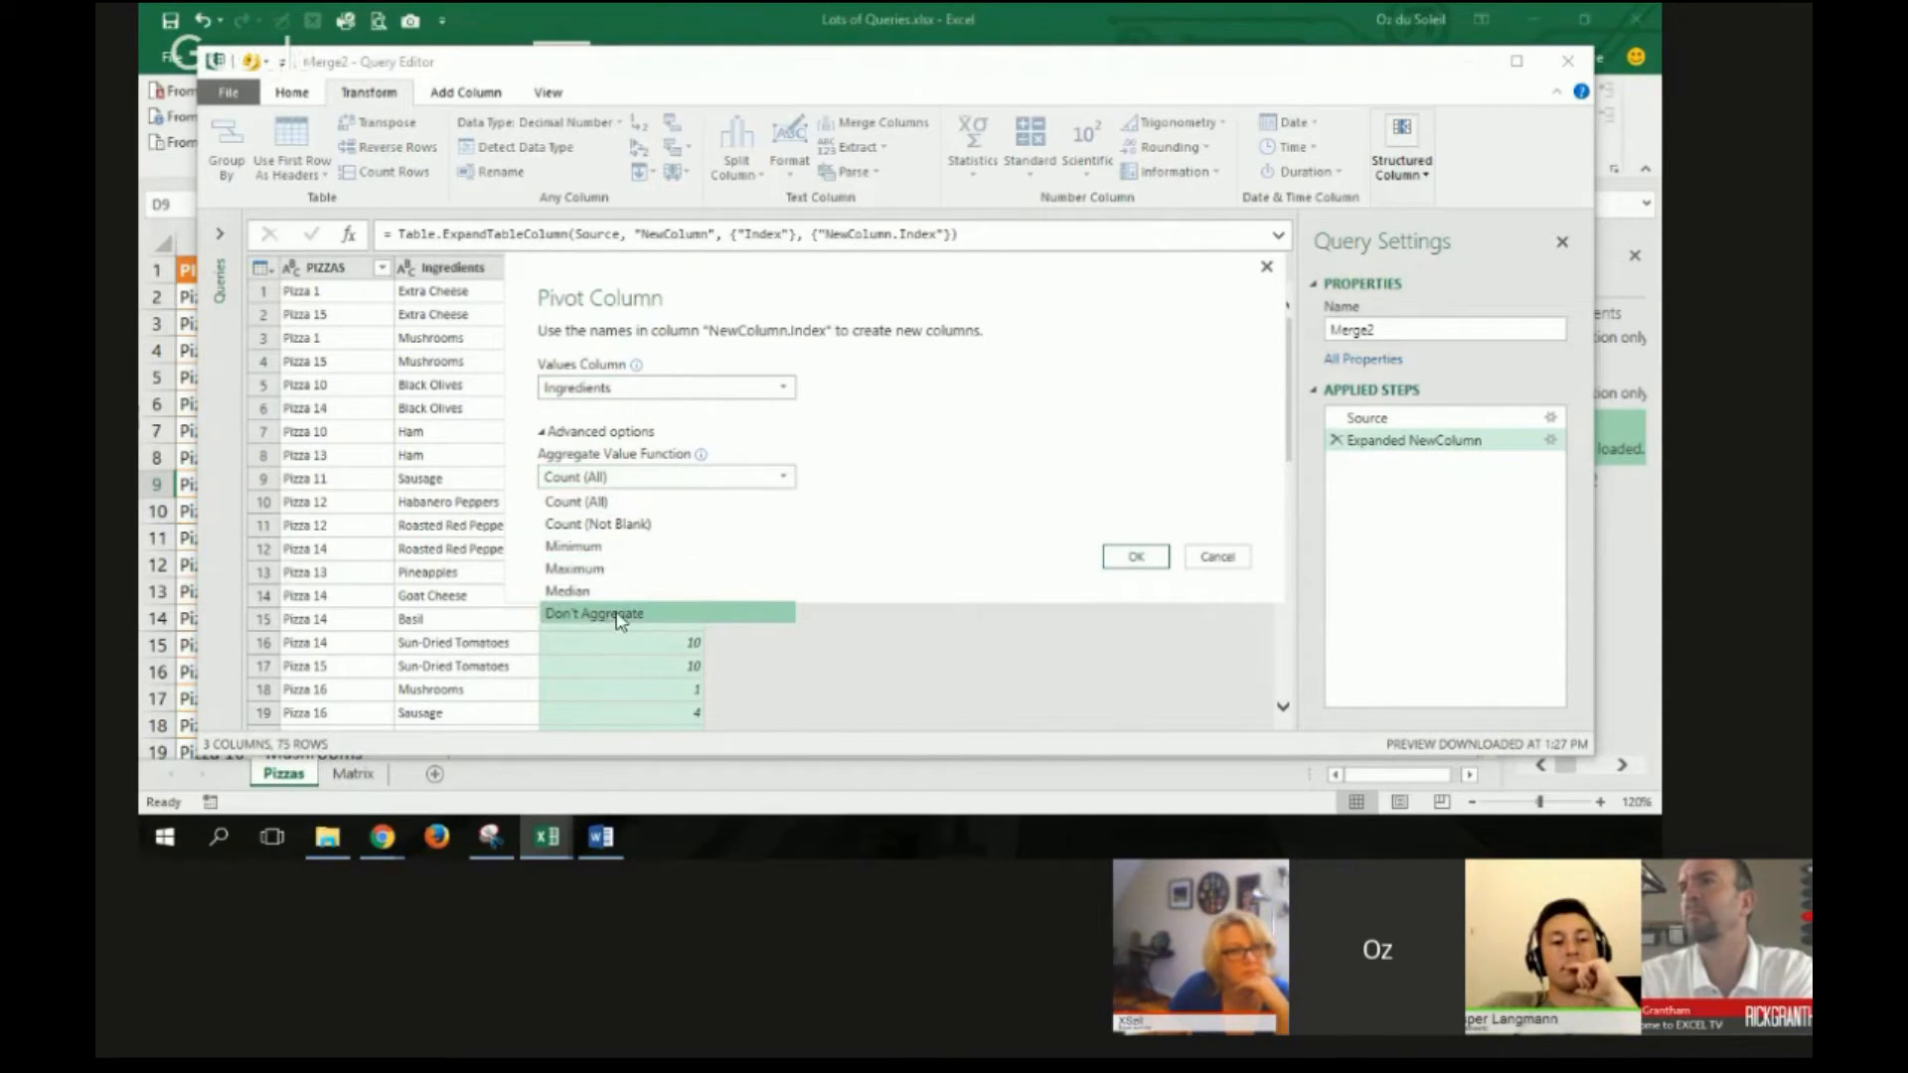
pyautogui.moveTo(660, 624)
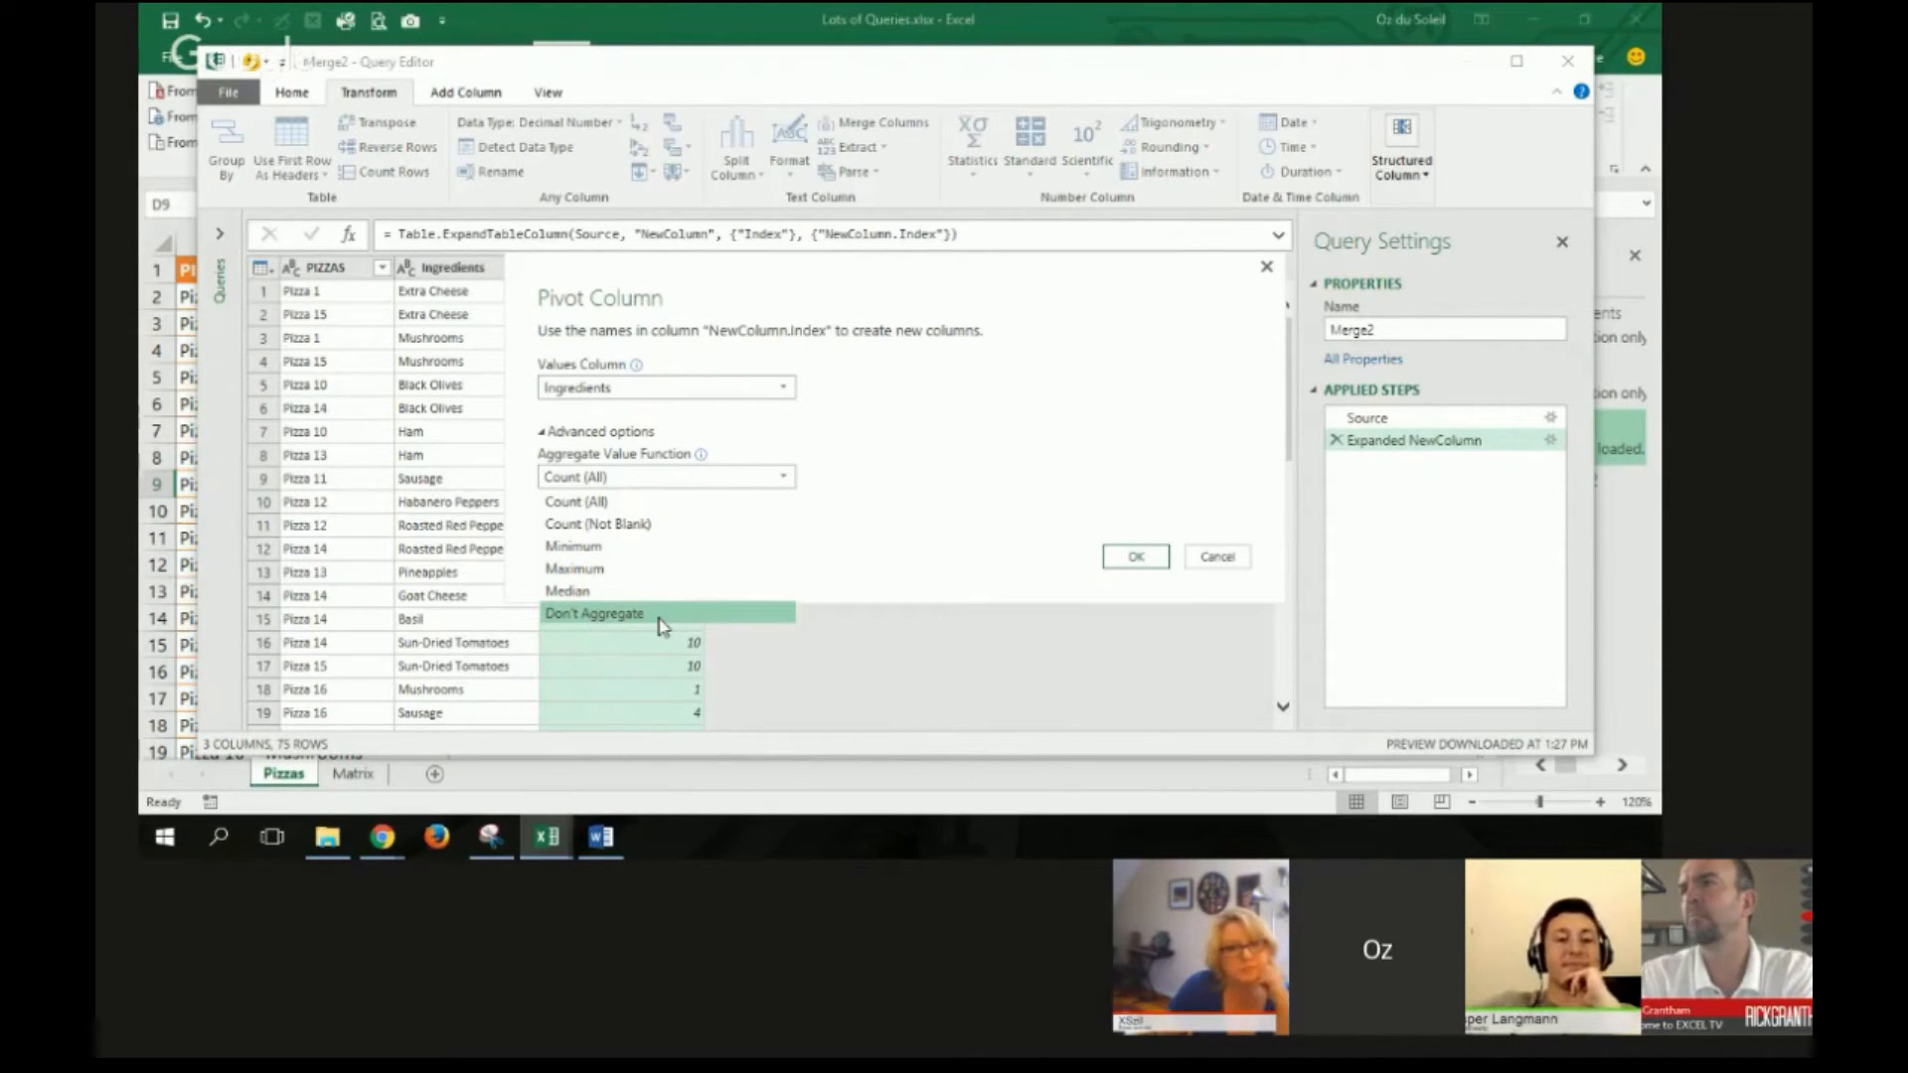
pyautogui.click(594, 612)
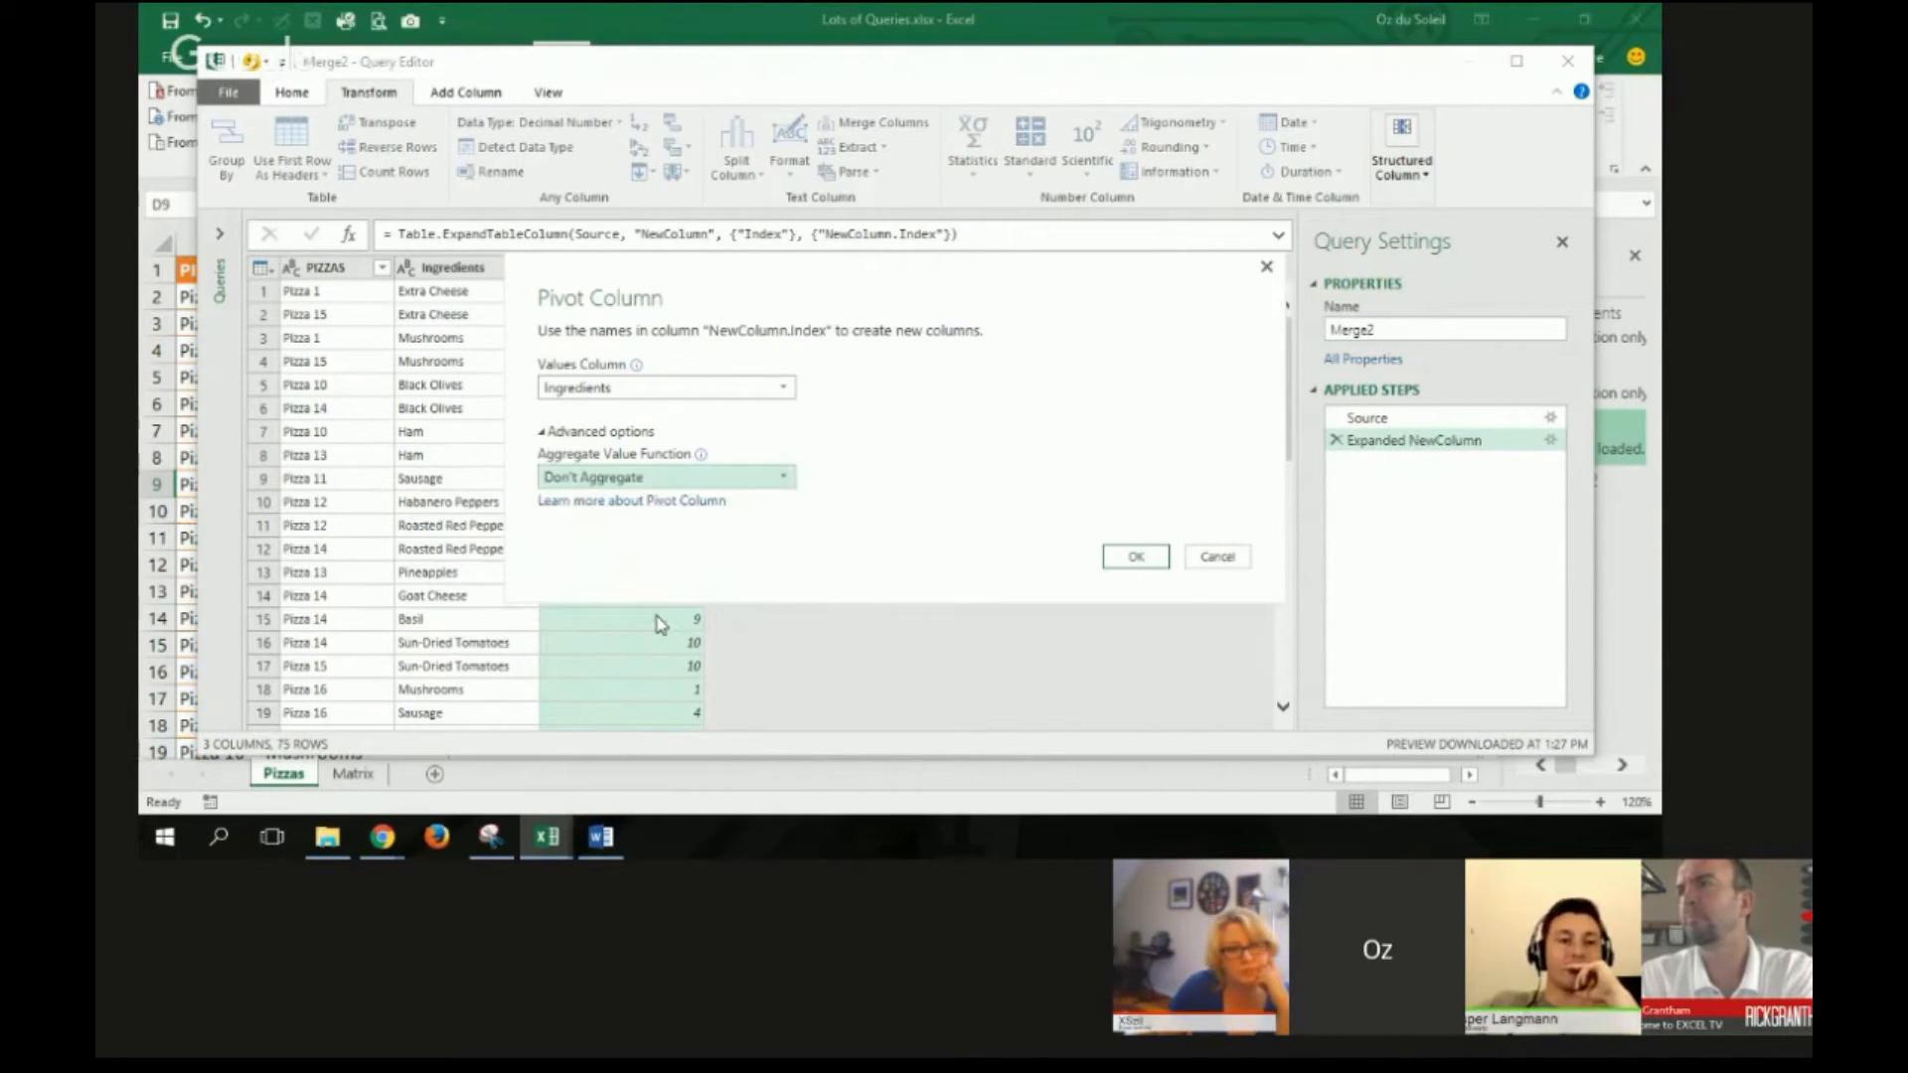
pyautogui.click(1133, 557)
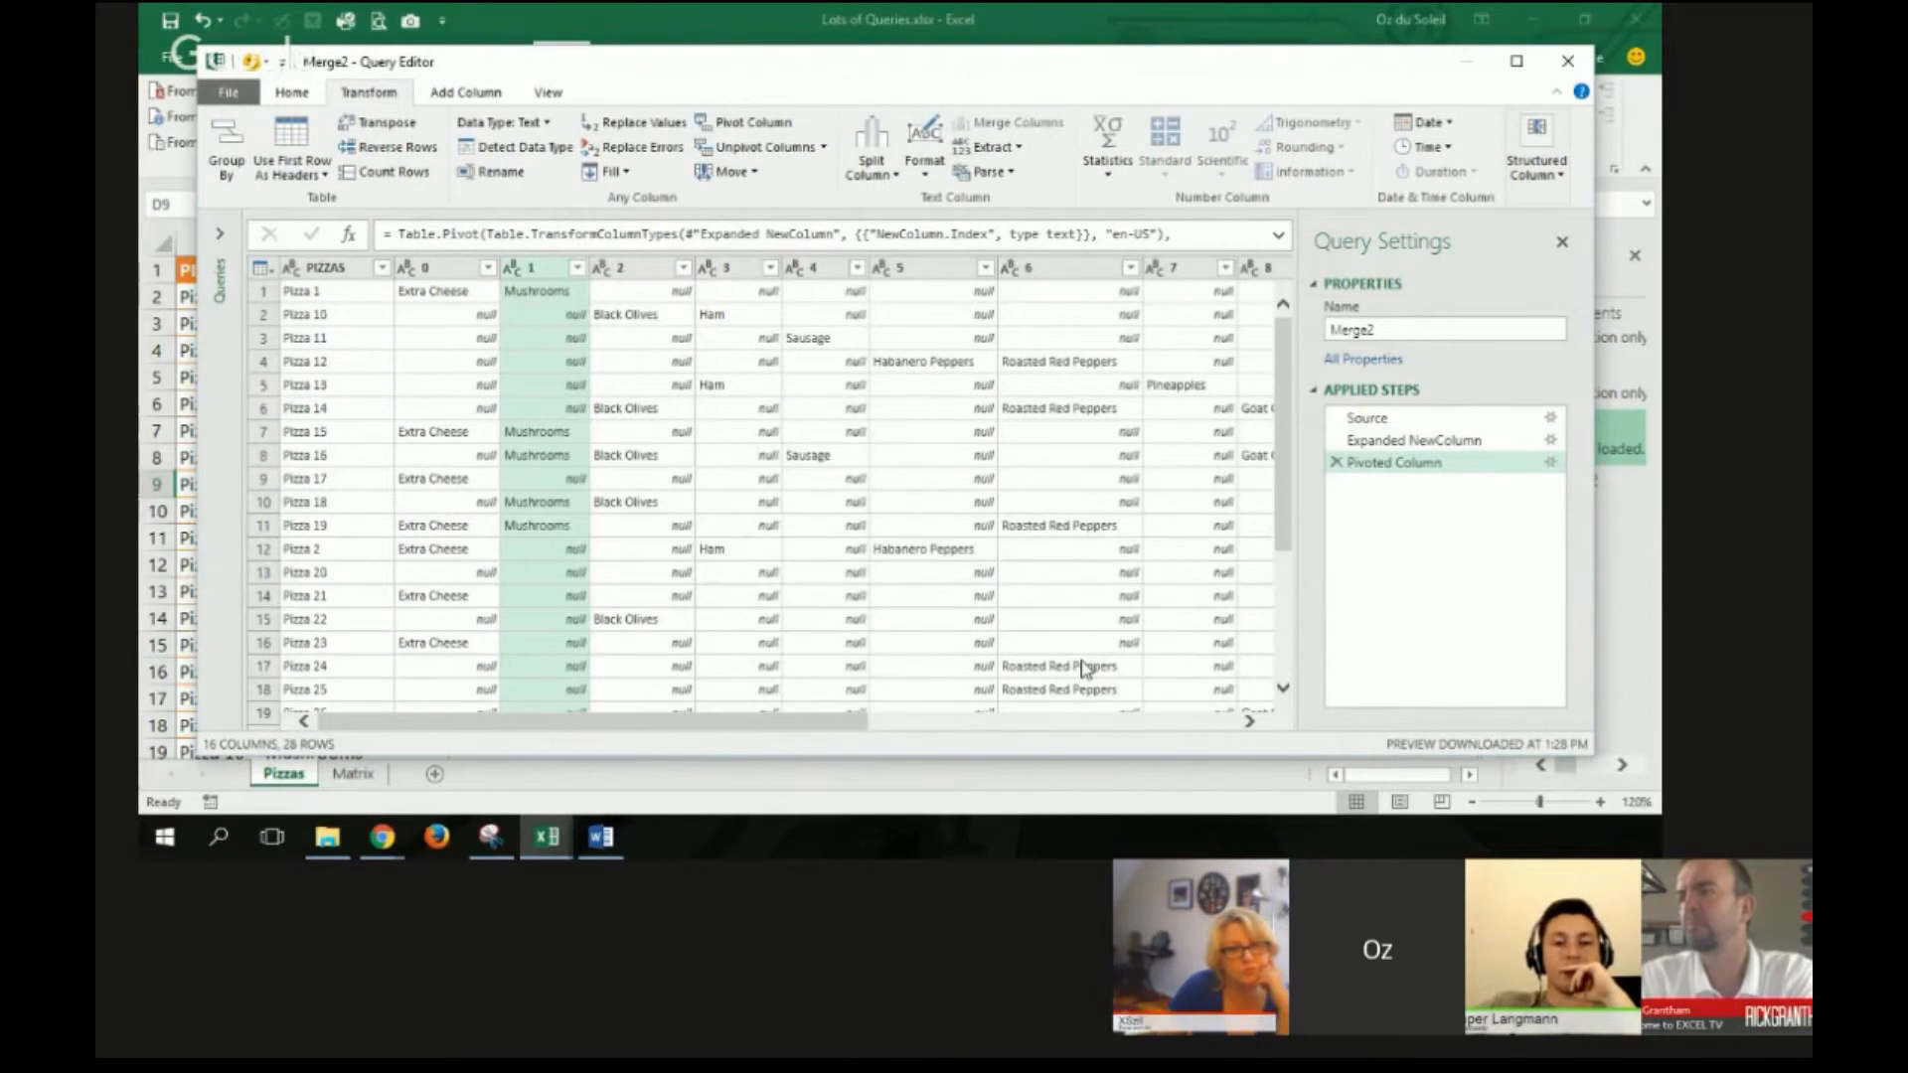
pyautogui.moveTo(505, 538)
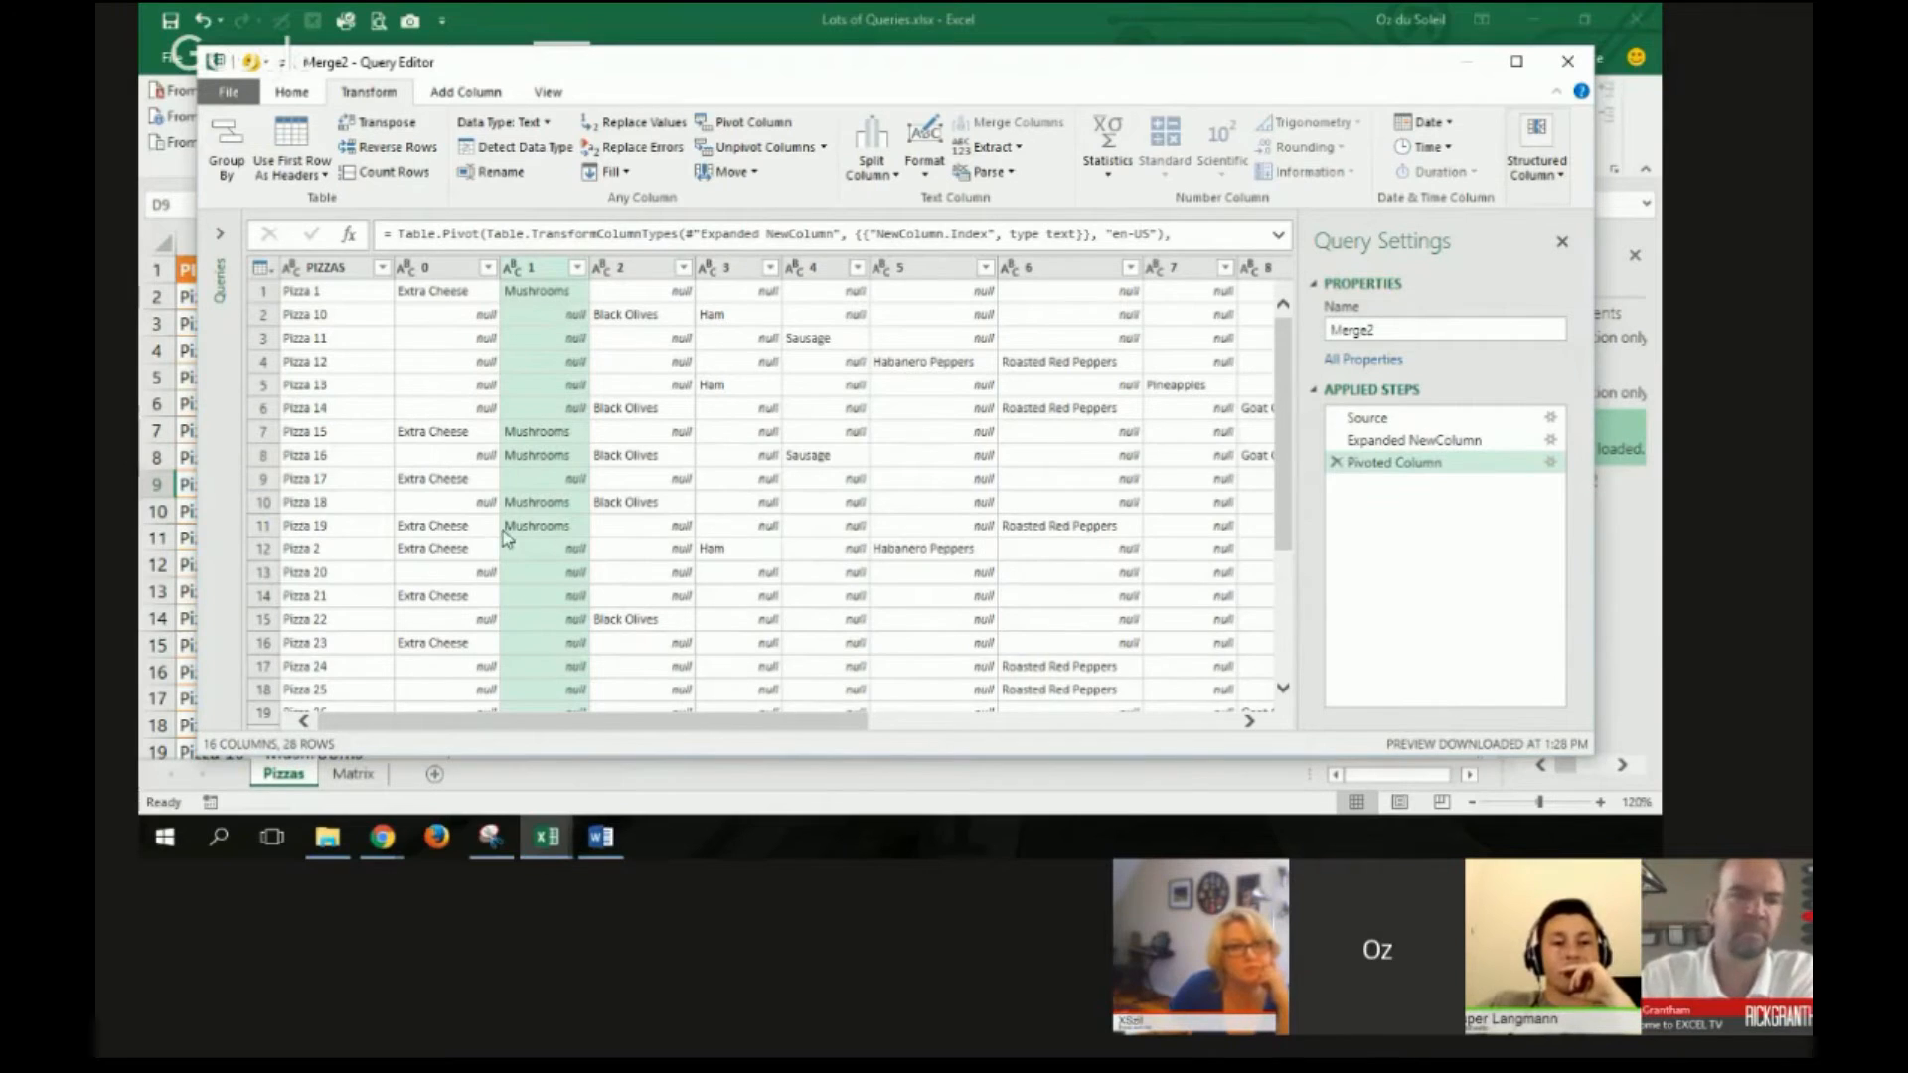
pyautogui.moveTo(612, 507)
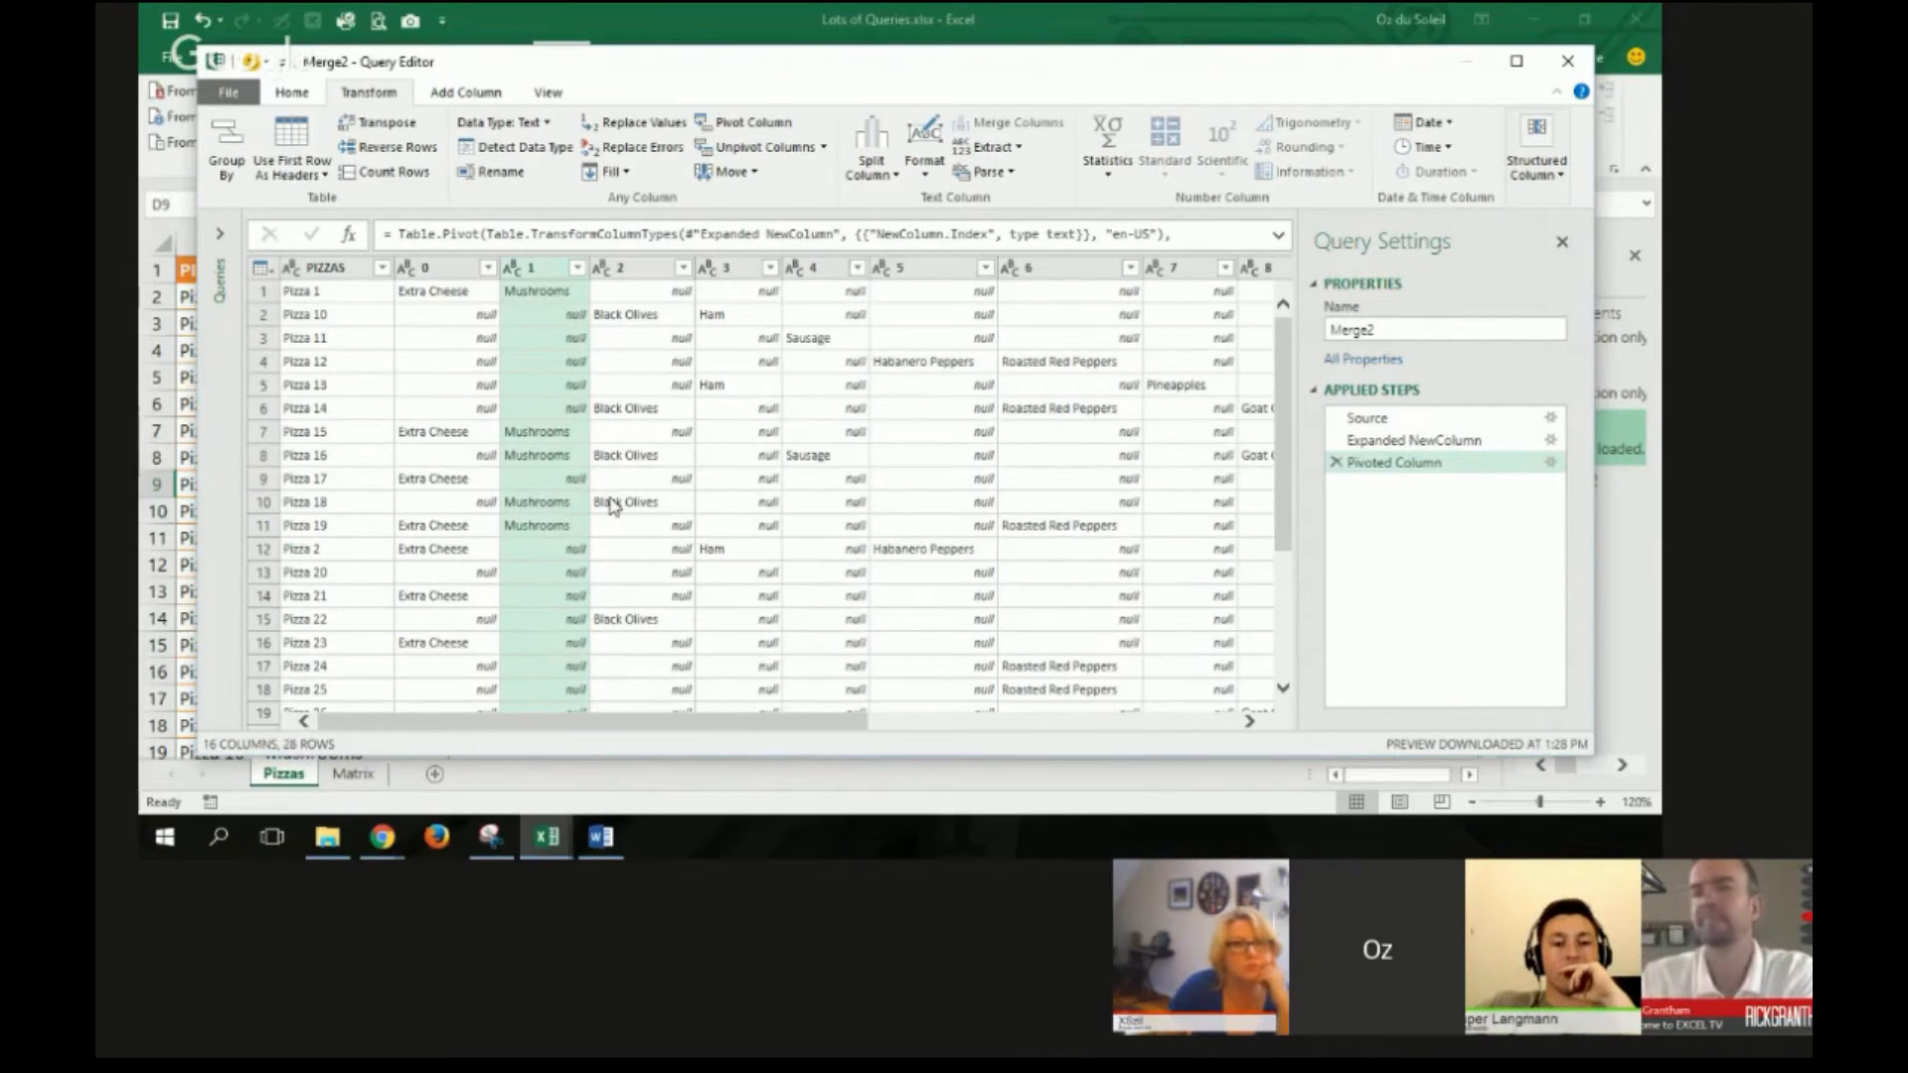
pyautogui.moveTo(512, 537)
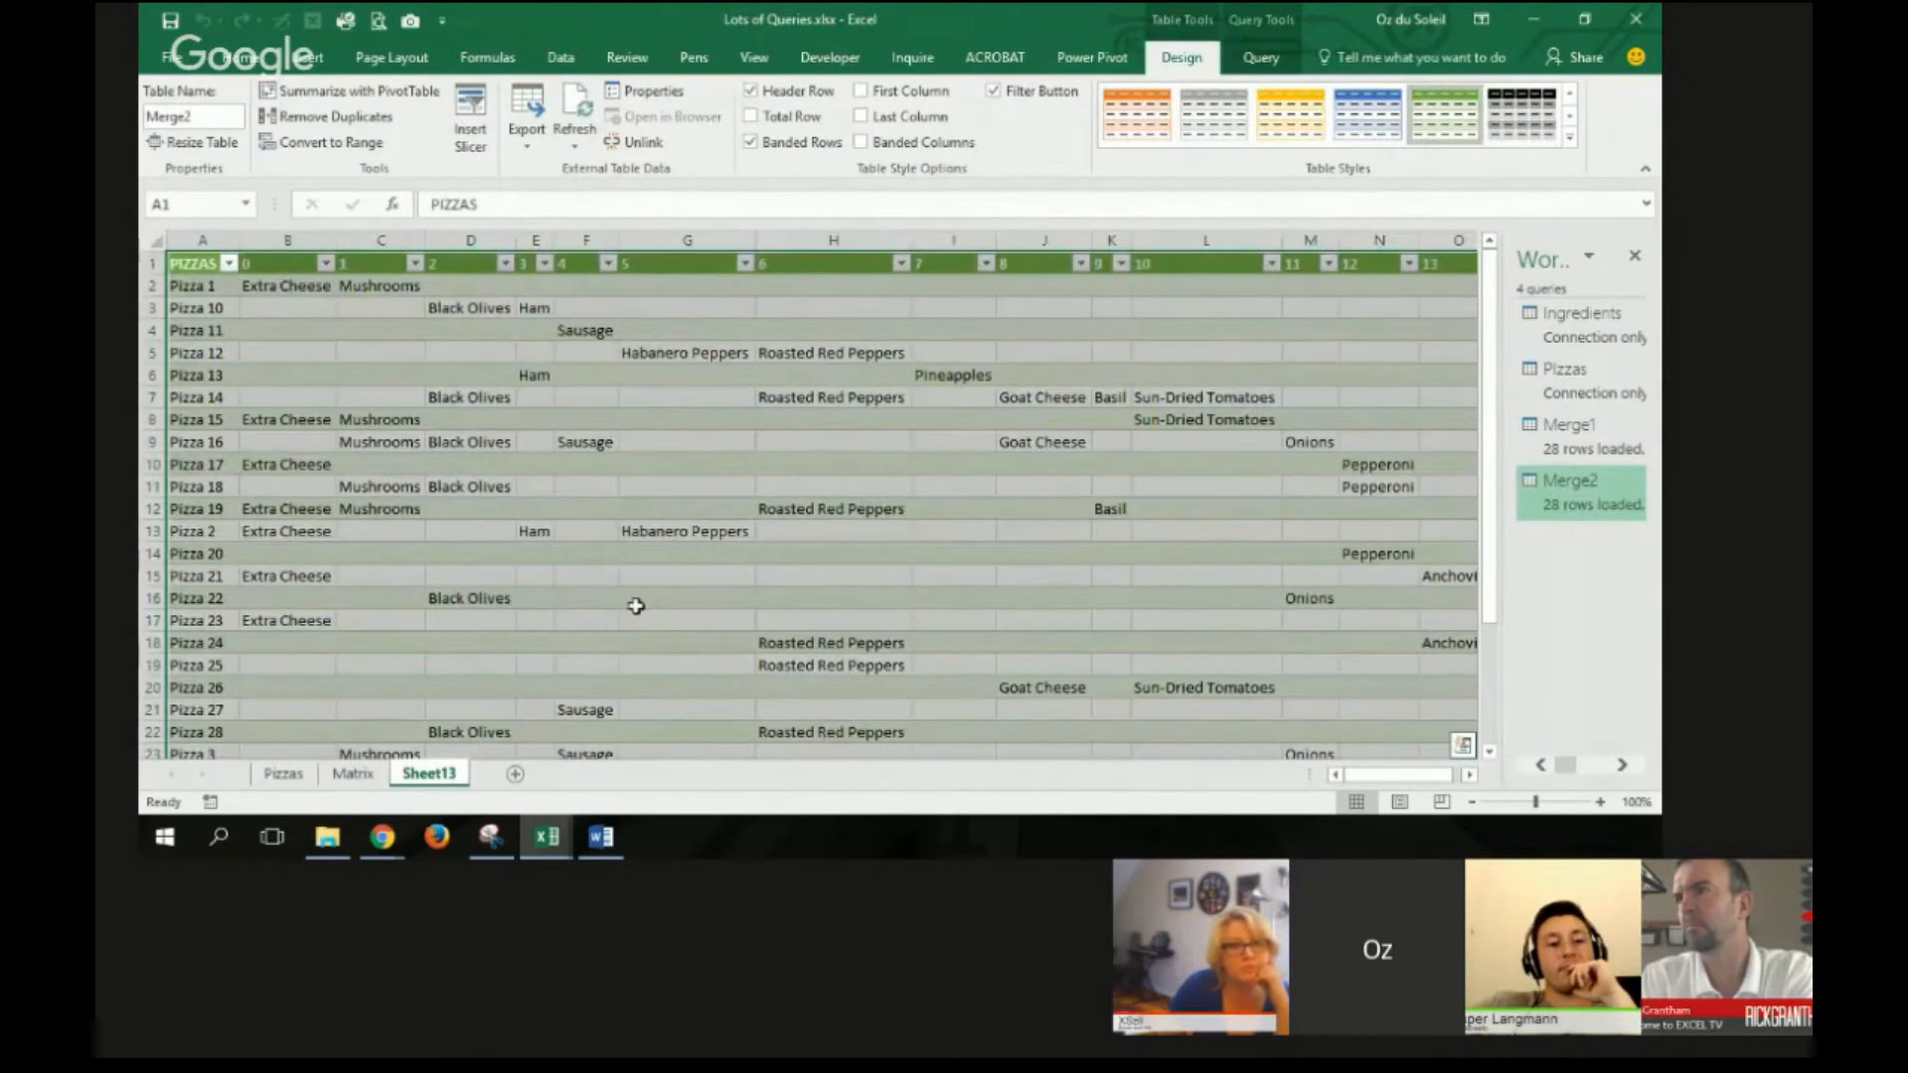
# Step: Open the column 0 filter on the loaded Merge2 matrix table
pyautogui.click(686, 598)
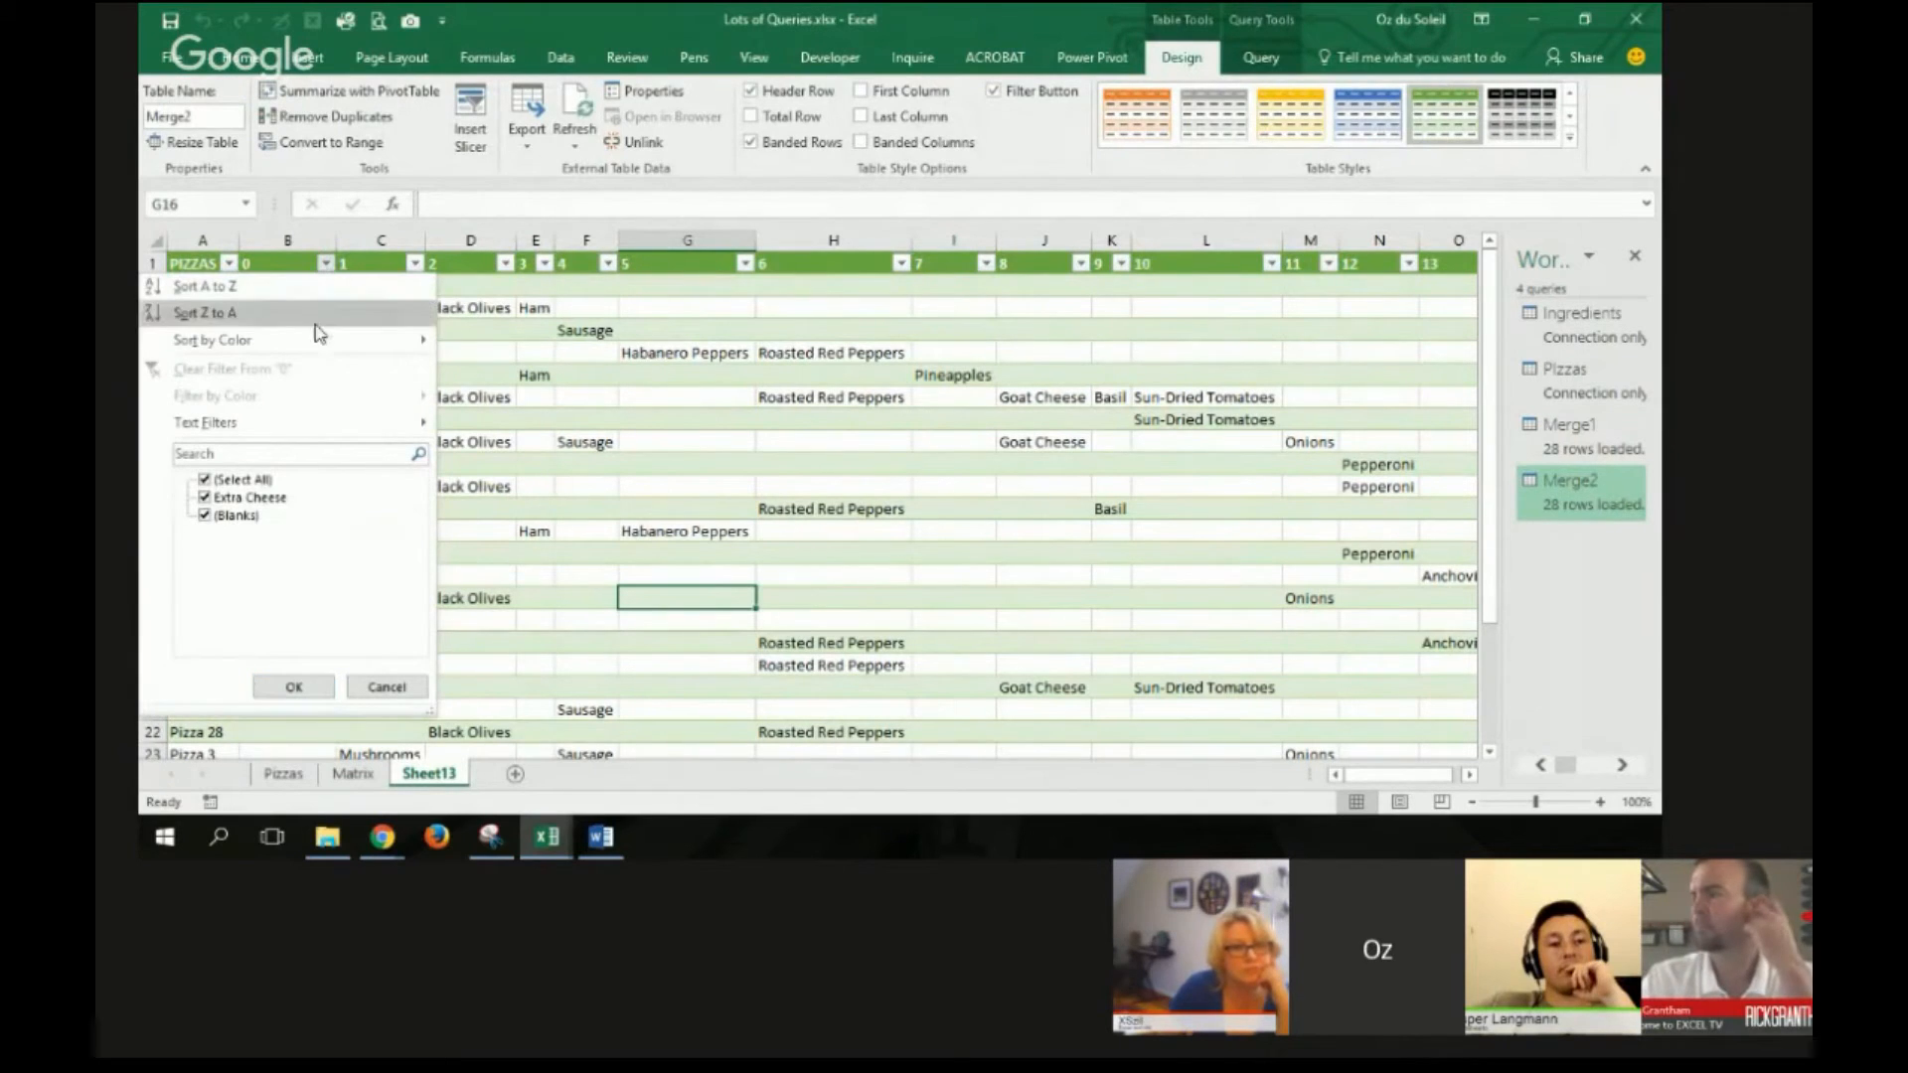
# Step: Uncheck (Blanks) in column 0 so only the 9 Extra Cheese pizzas remain listed
pyautogui.click(237, 514)
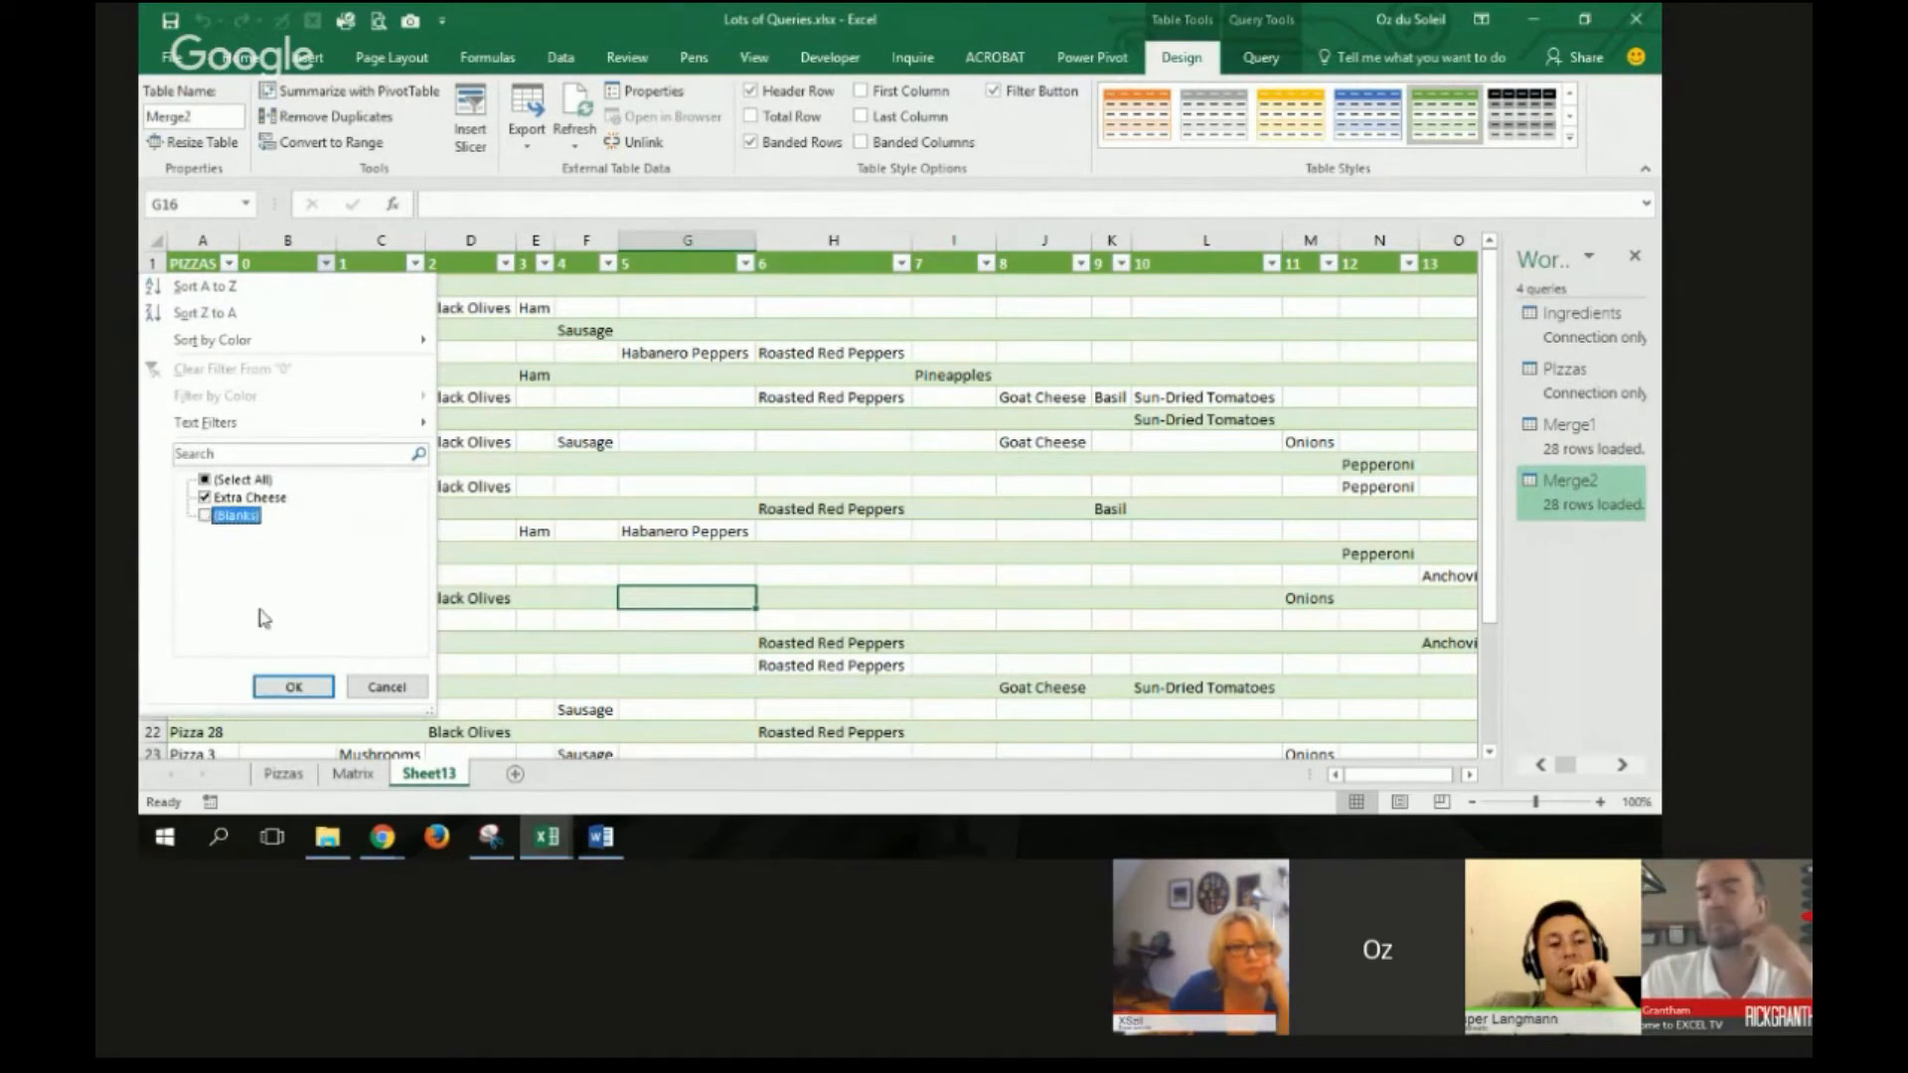
pyautogui.click(292, 686)
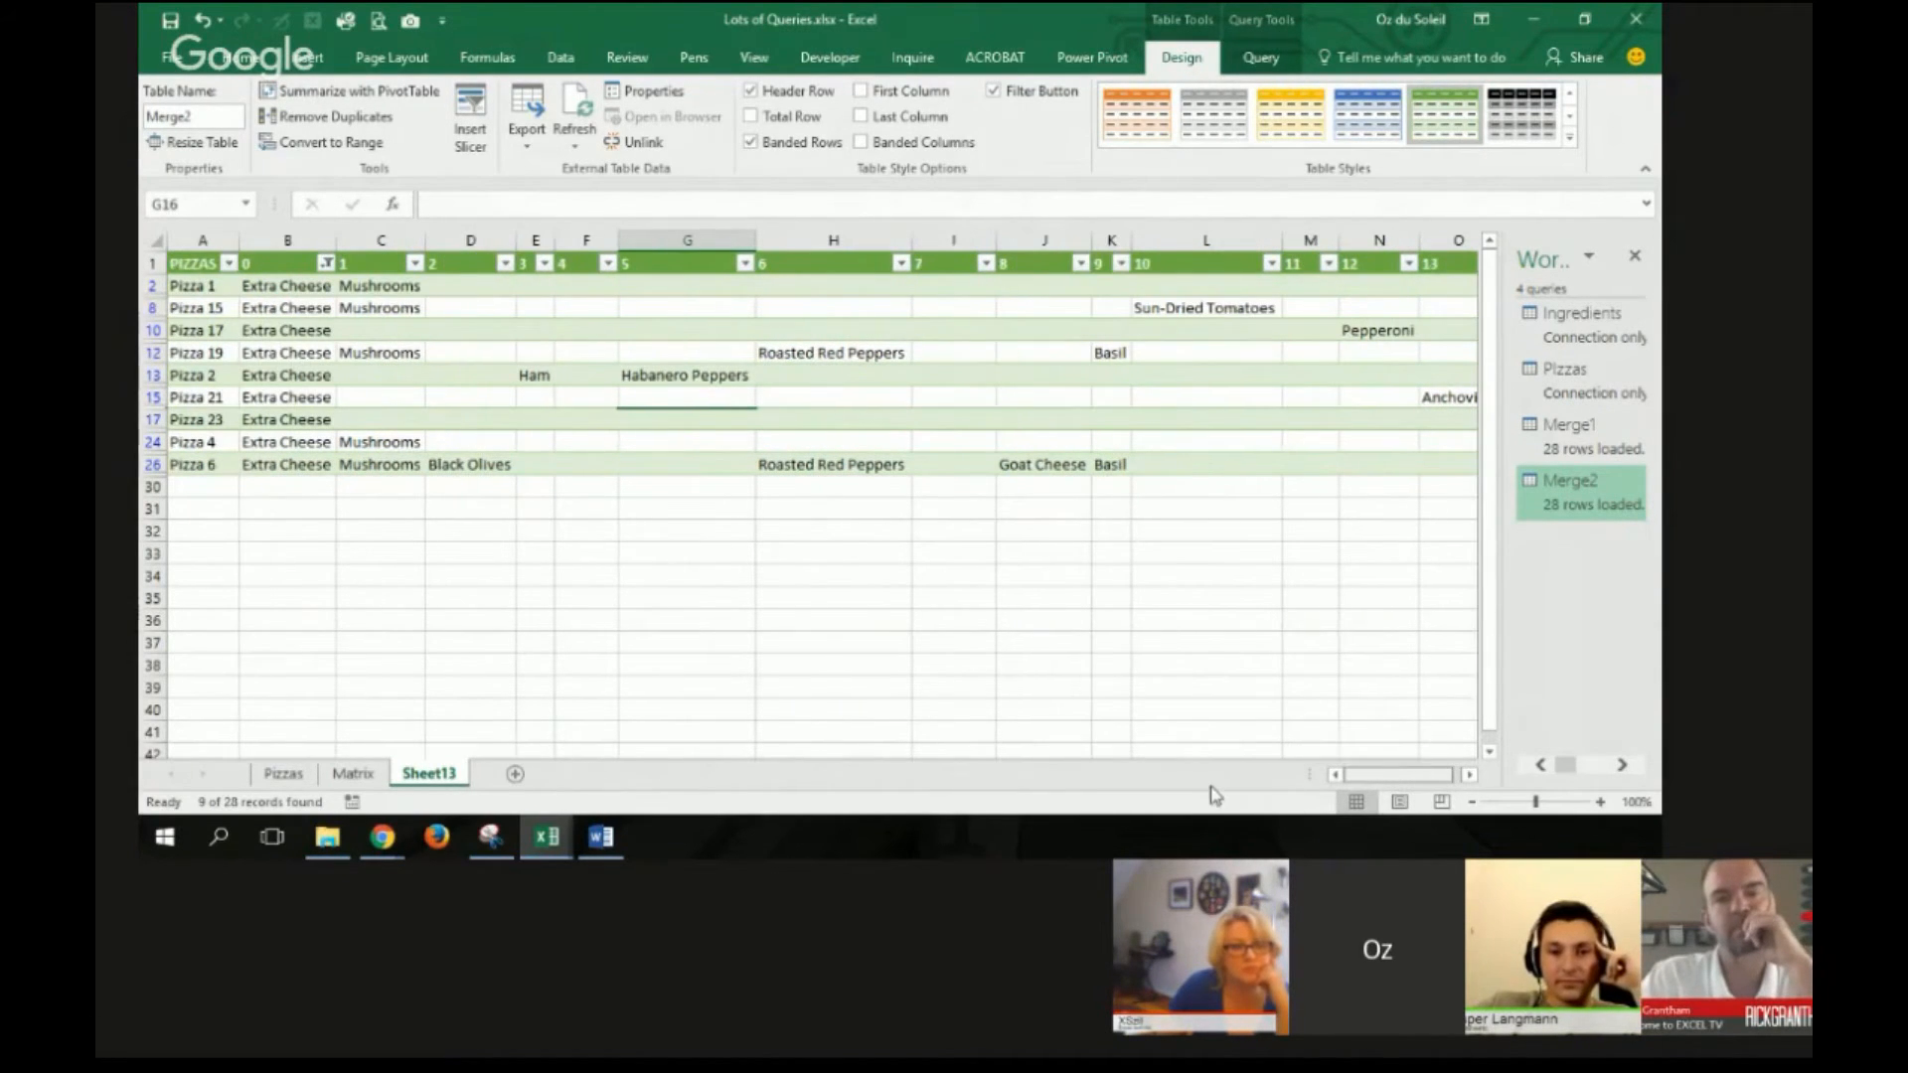
pyautogui.click(560, 57)
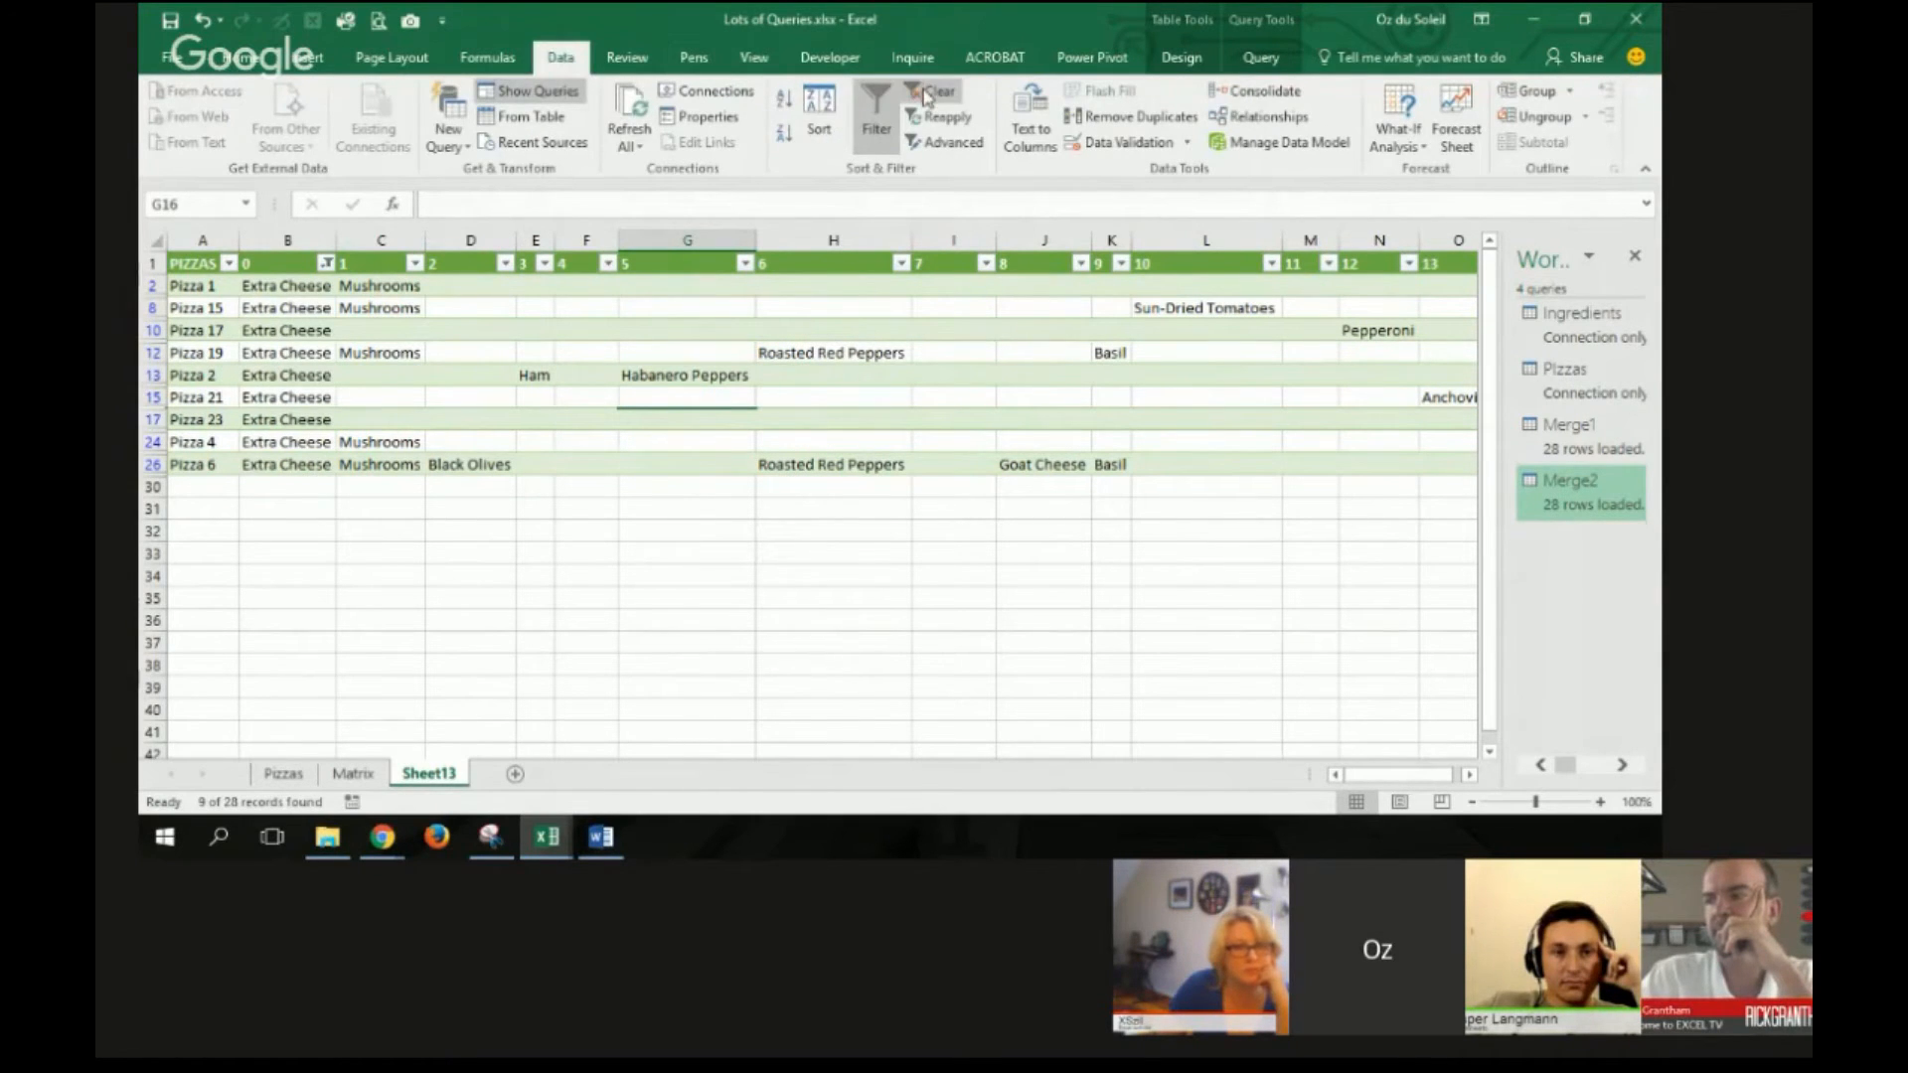
# Step: Clear the filter to show all 28 pizzas again and return to the Pizzas sheet
pyautogui.click(934, 96)
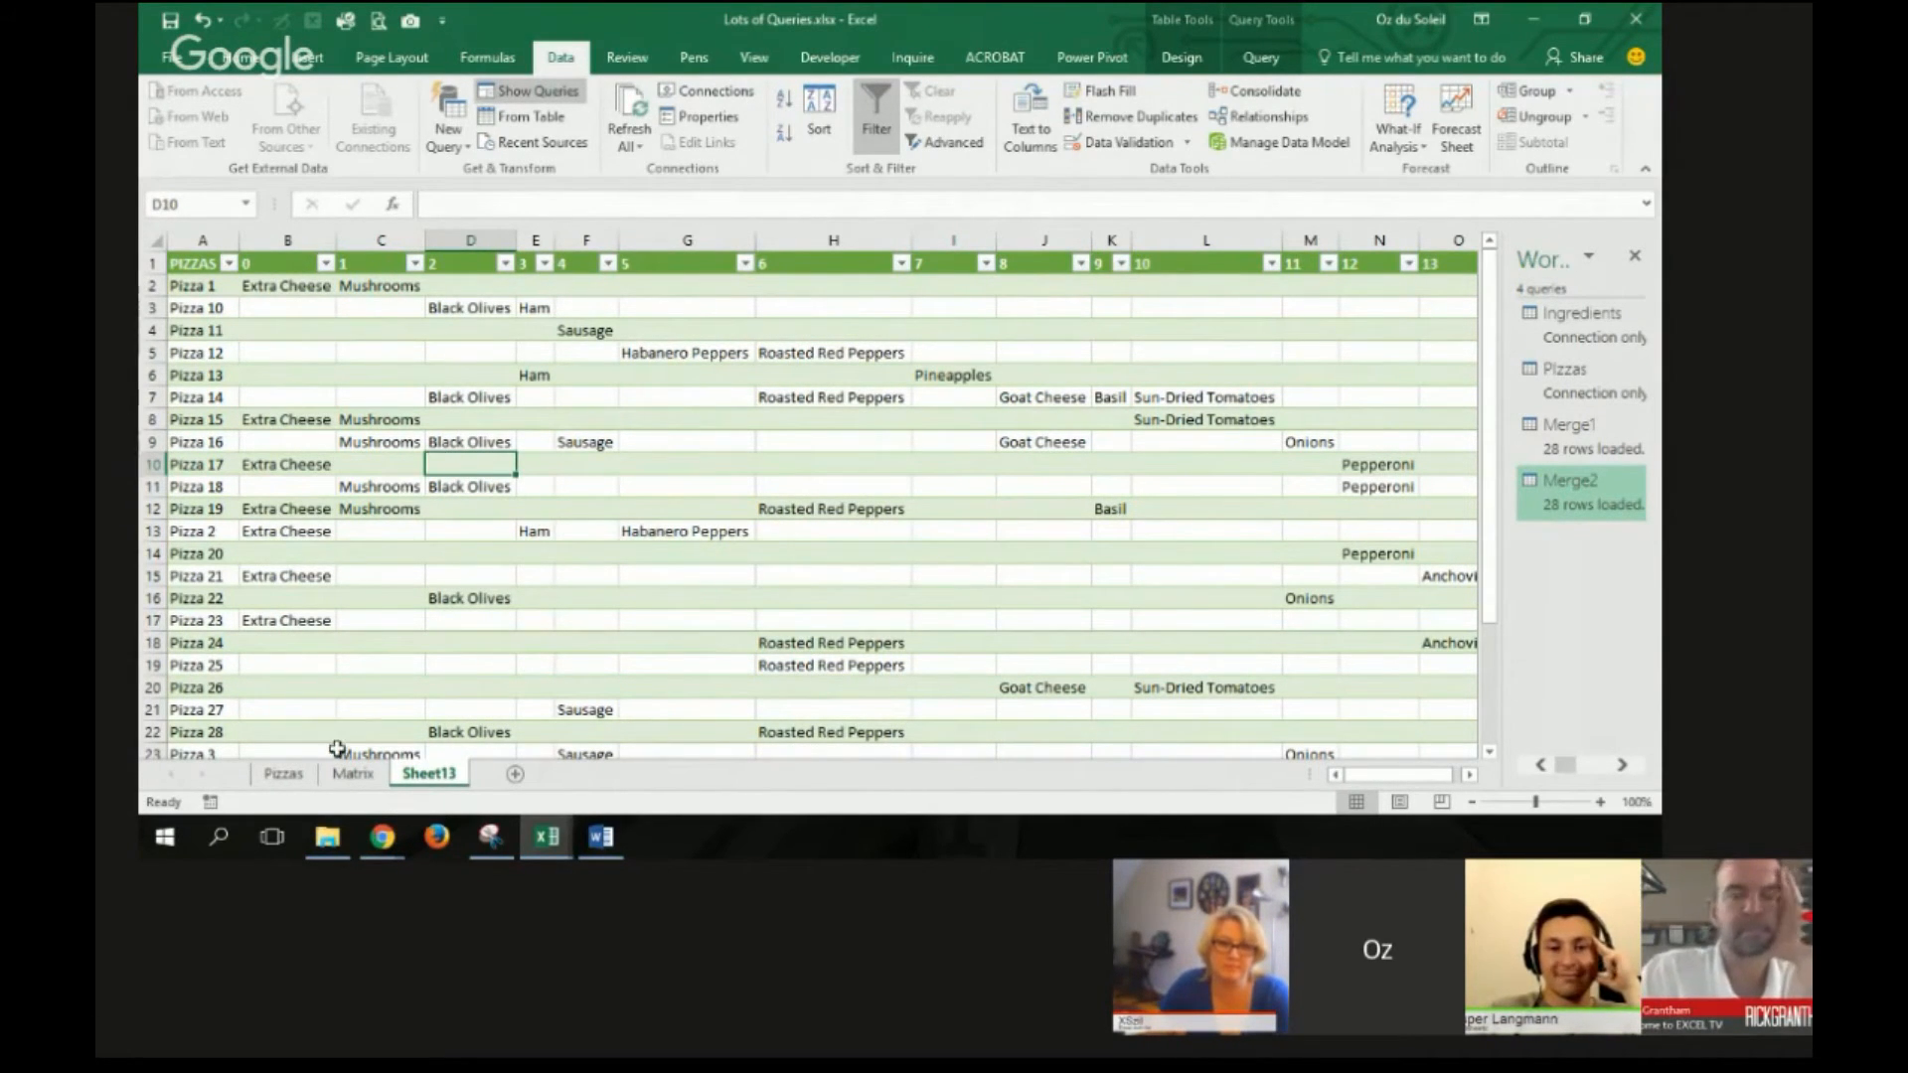
pyautogui.click(283, 773)
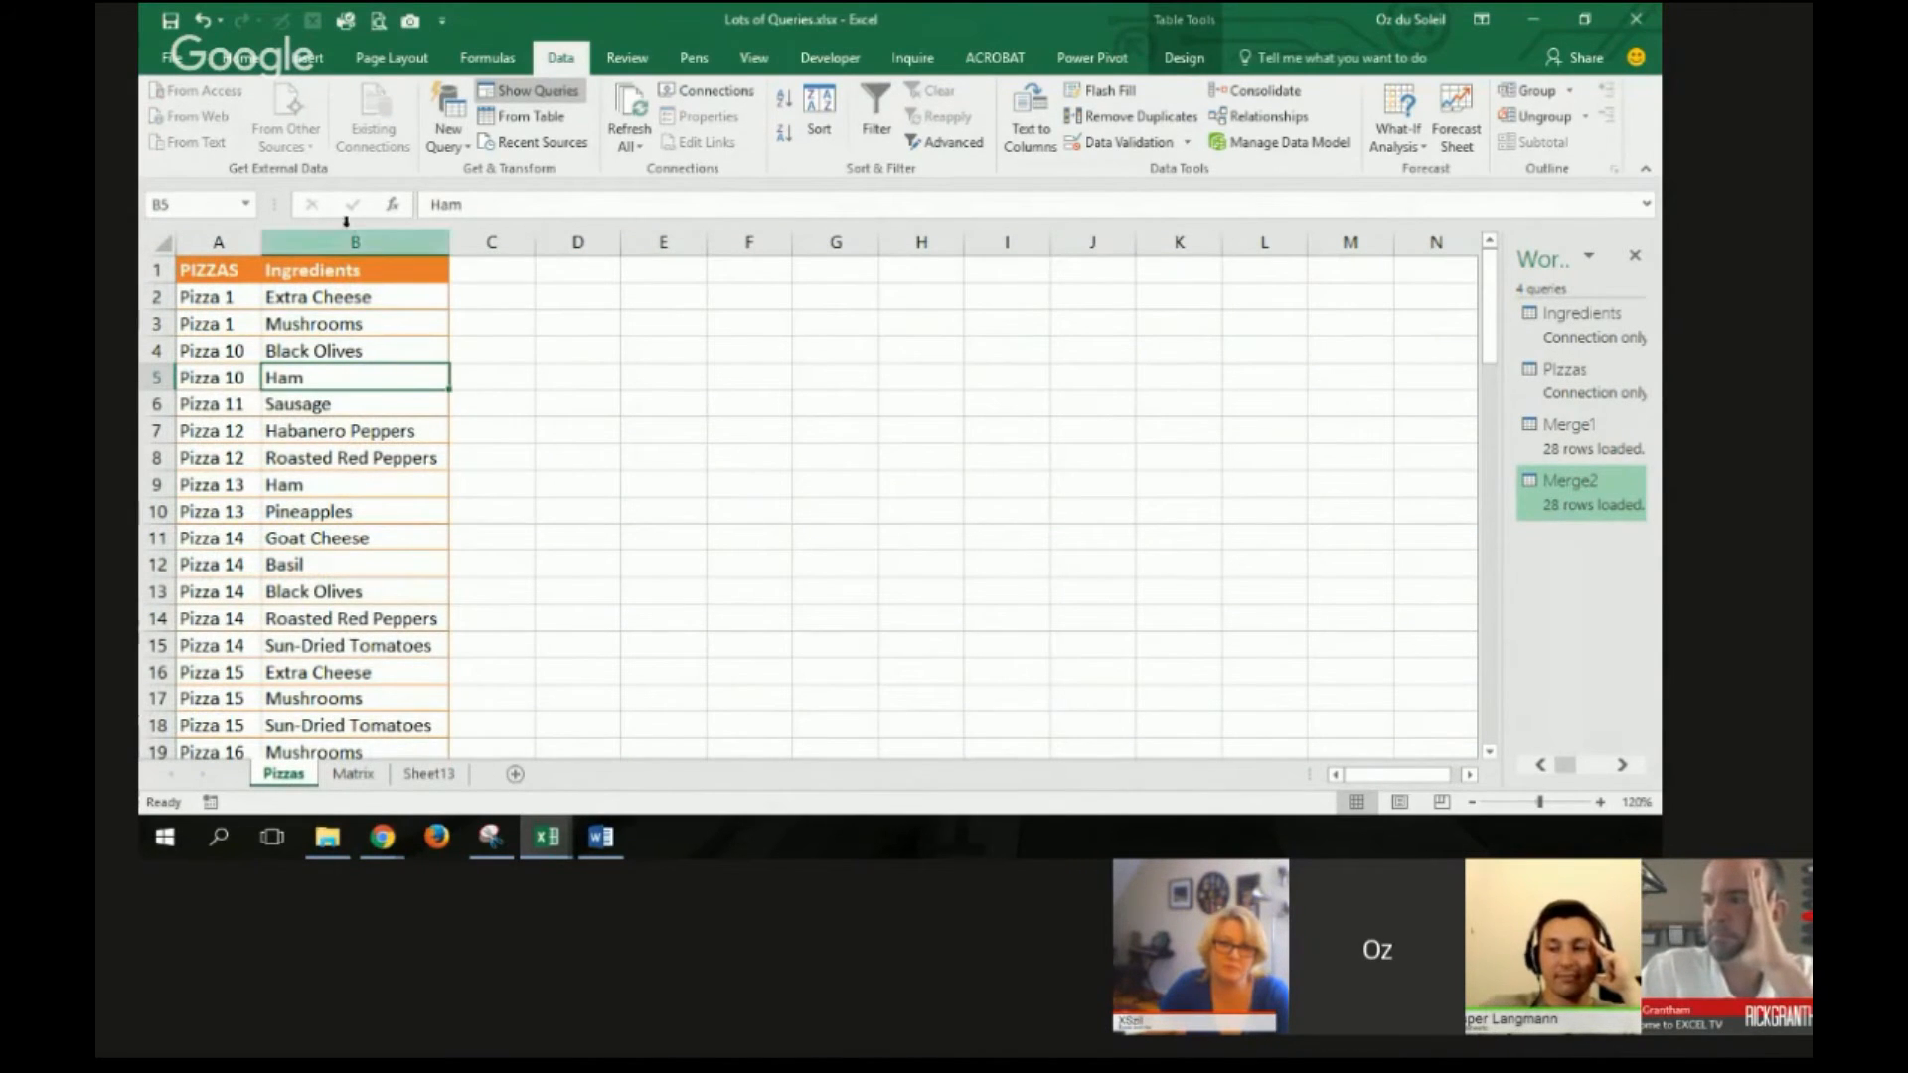
pyautogui.click(308, 57)
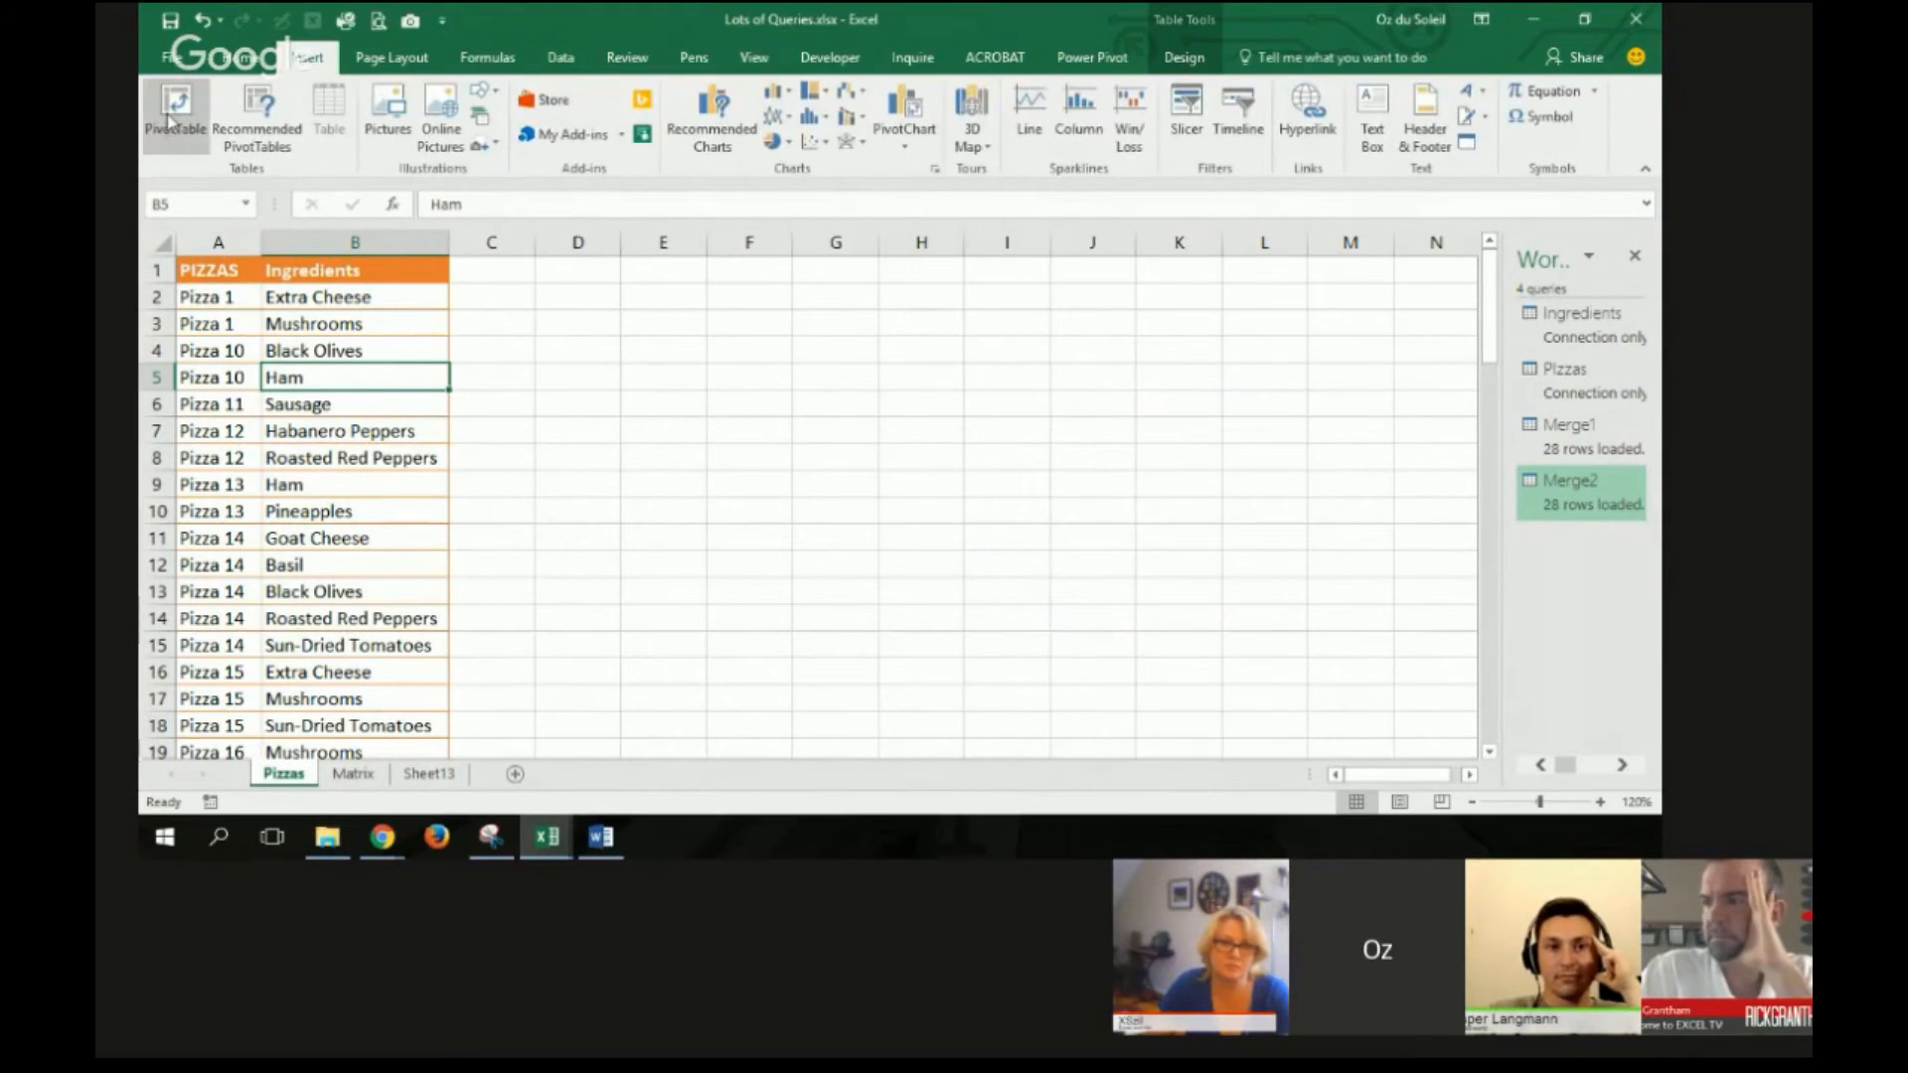
# Step: Create a PivotTable on a new sheet with PIZZAS as rows and a count of Ingredients
pyautogui.click(175, 115)
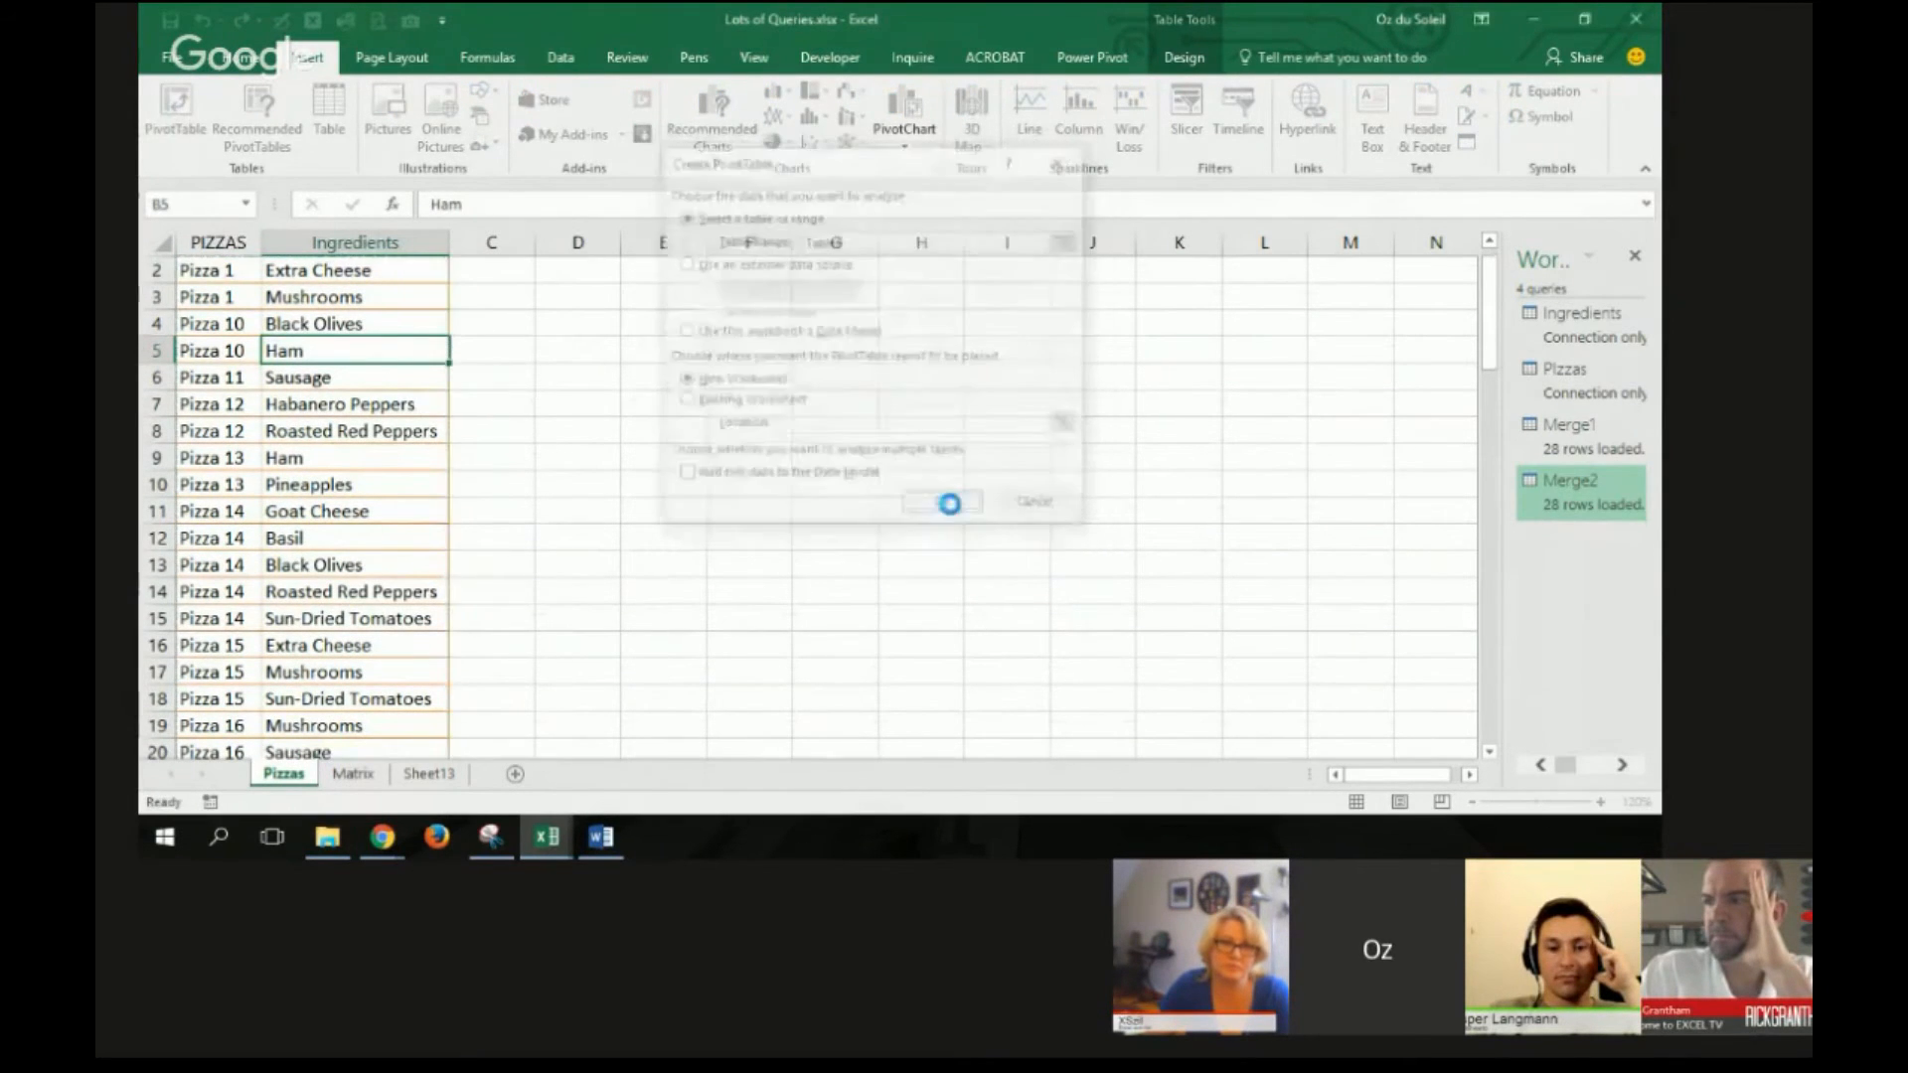
pyautogui.click(950, 503)
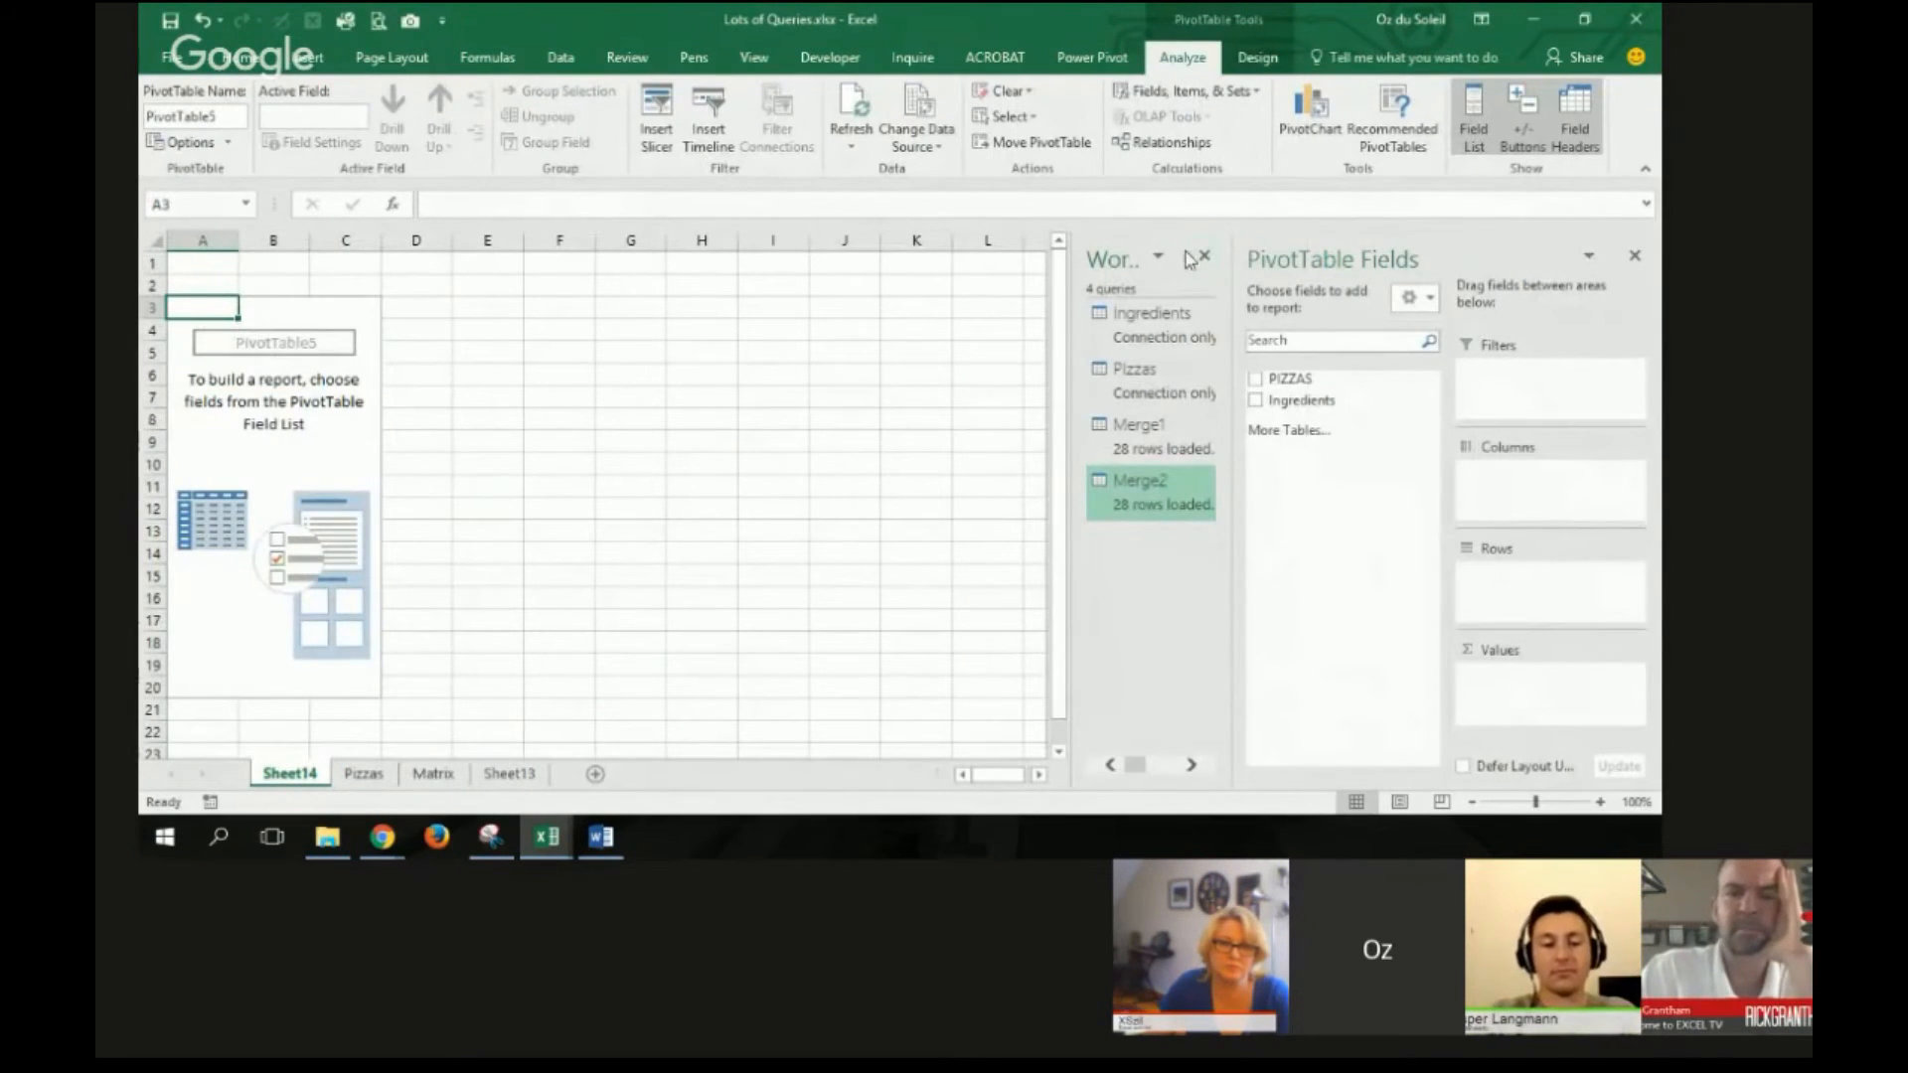
pyautogui.click(1204, 256)
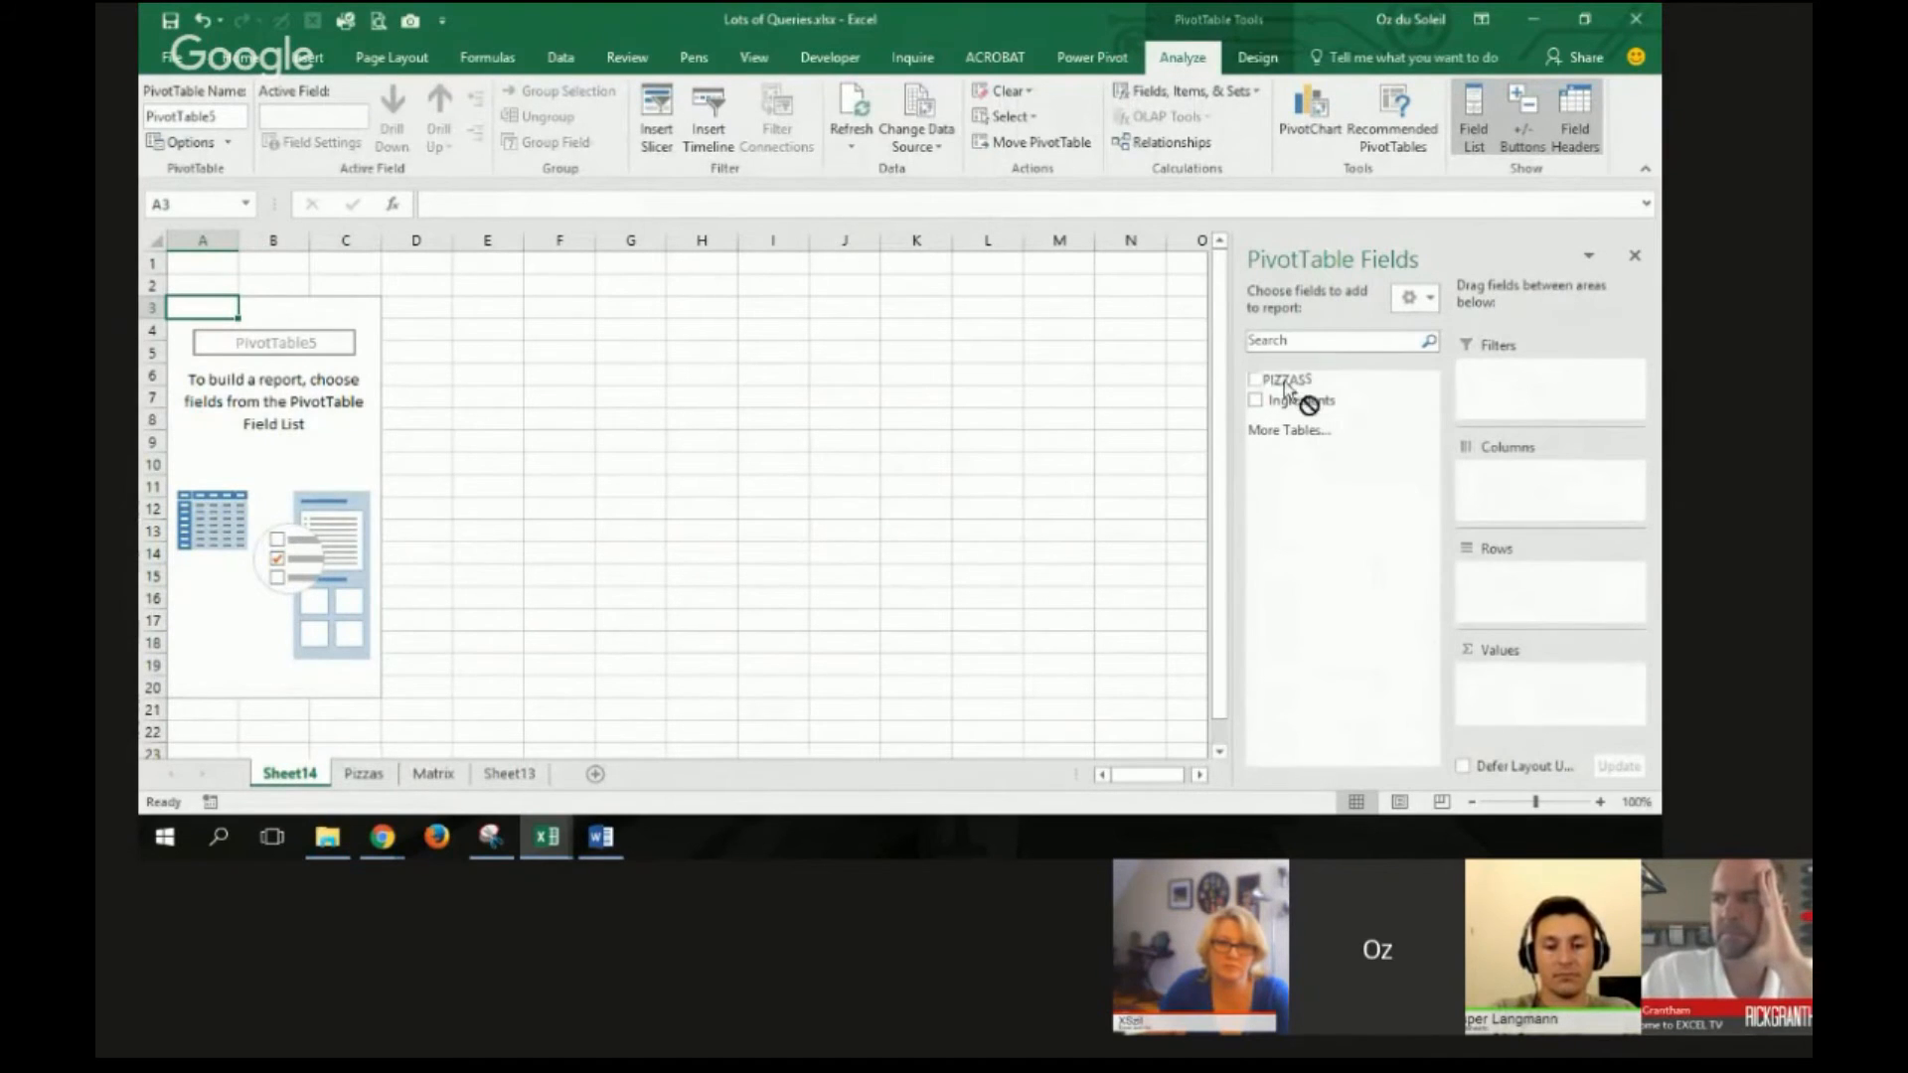
pyautogui.click(1256, 378)
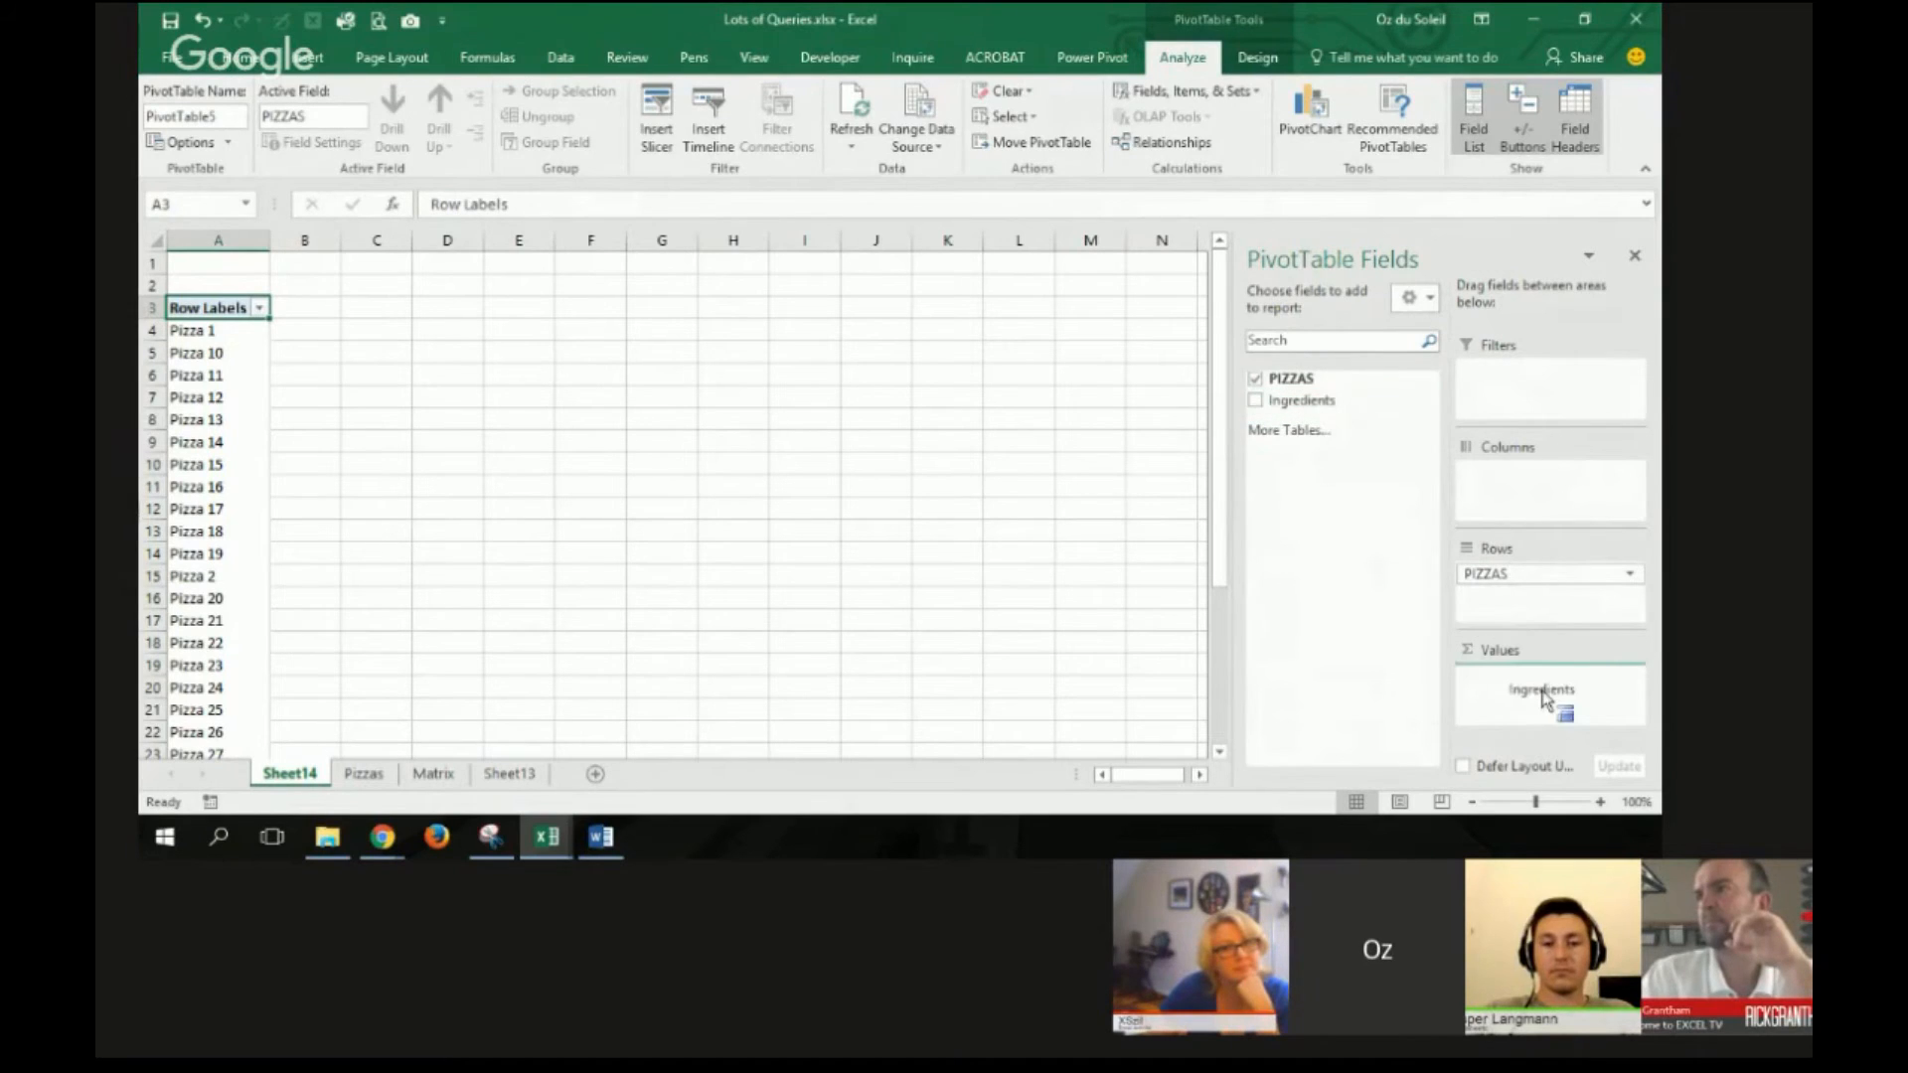
pyautogui.click(1254, 400)
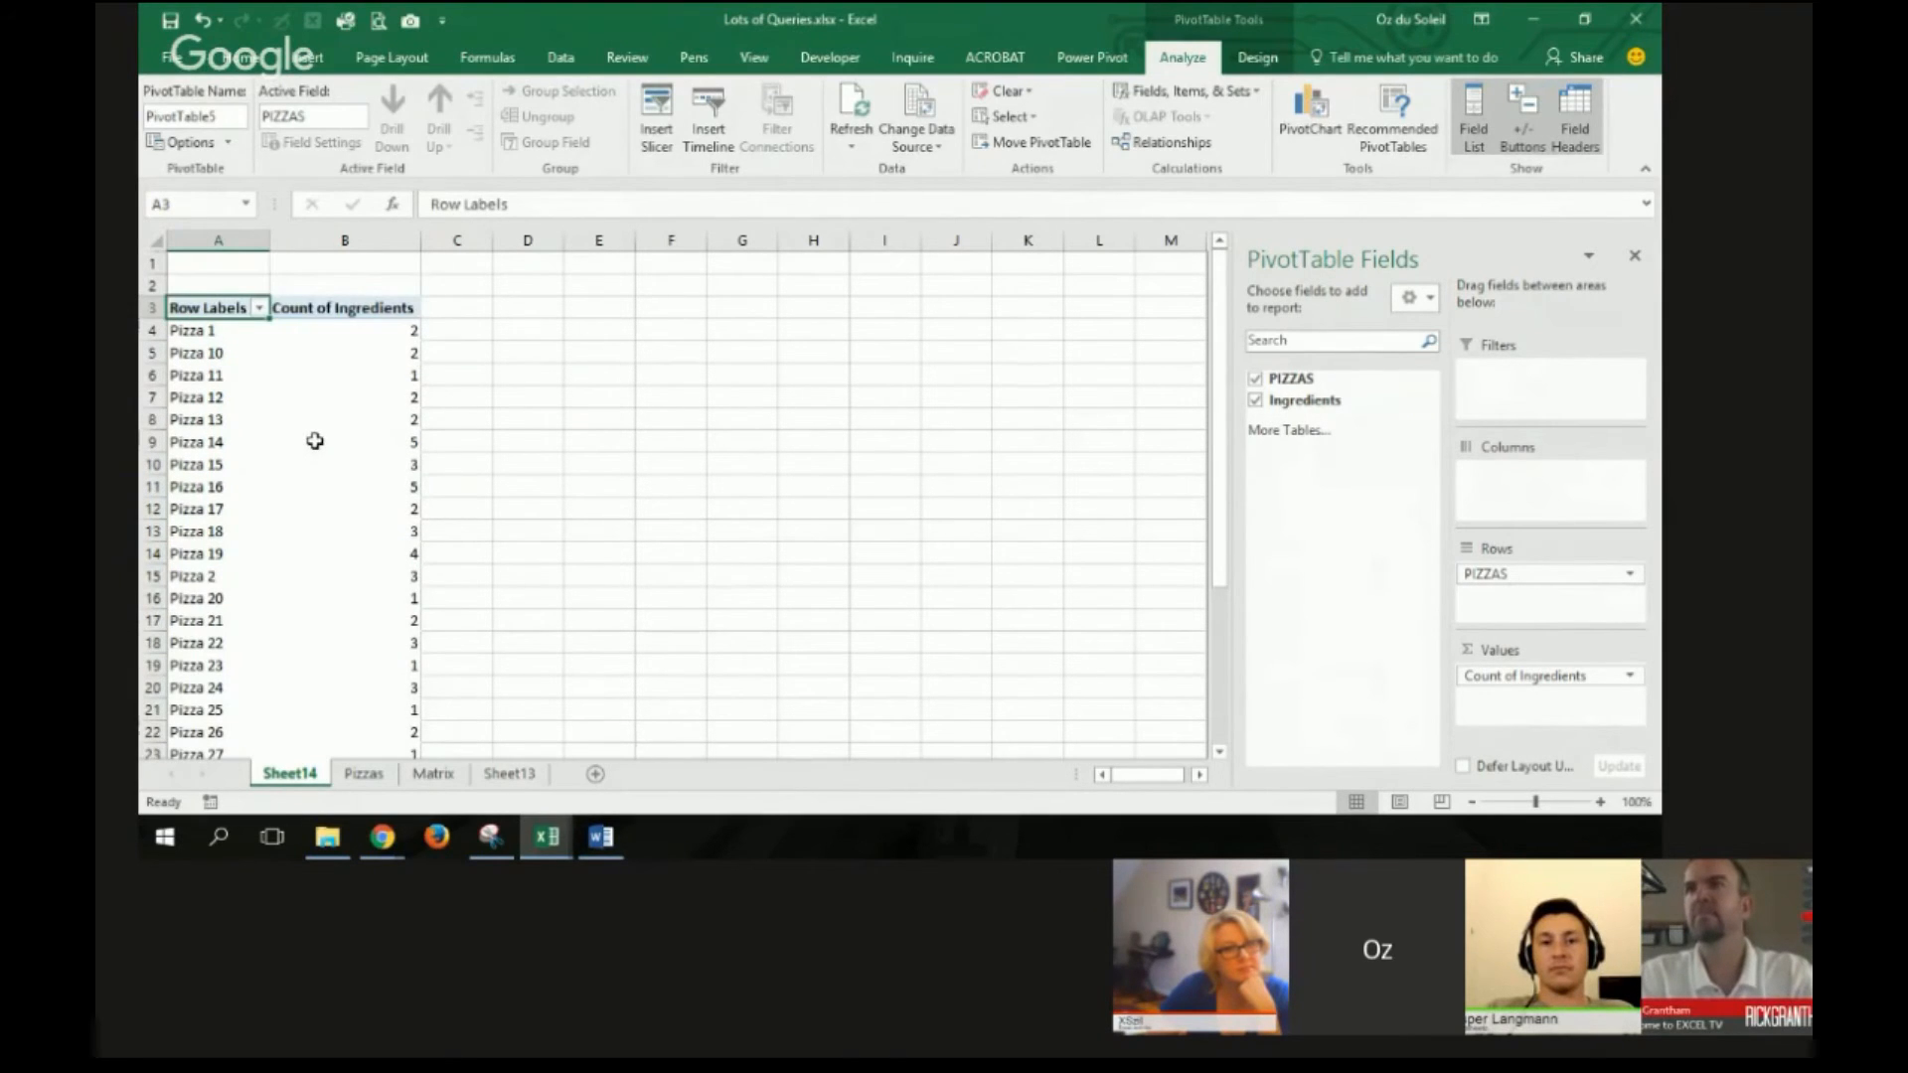
# Step: Swap rows to Ingredients so pizzas are counted per ingredient, Mushrooms highest at 10 of 75
pyautogui.click(1256, 377)
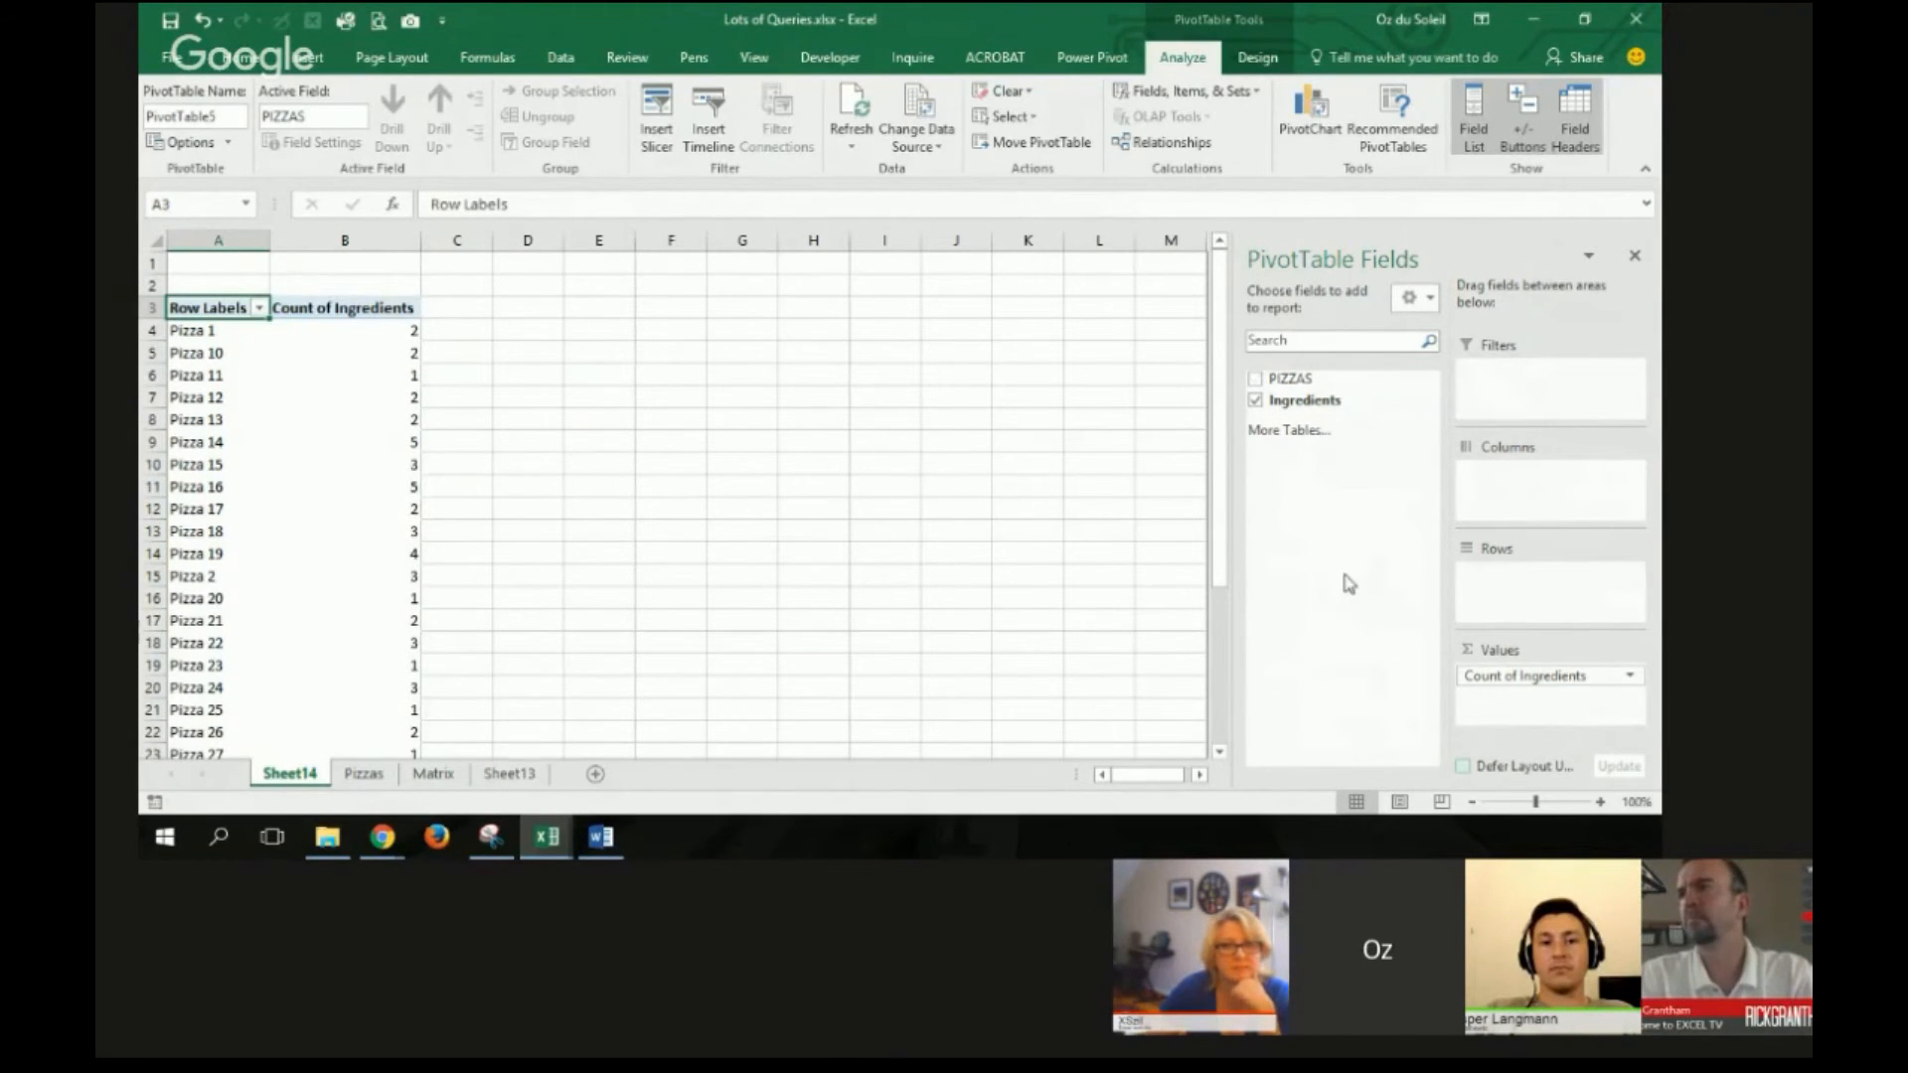
pyautogui.click(1303, 400)
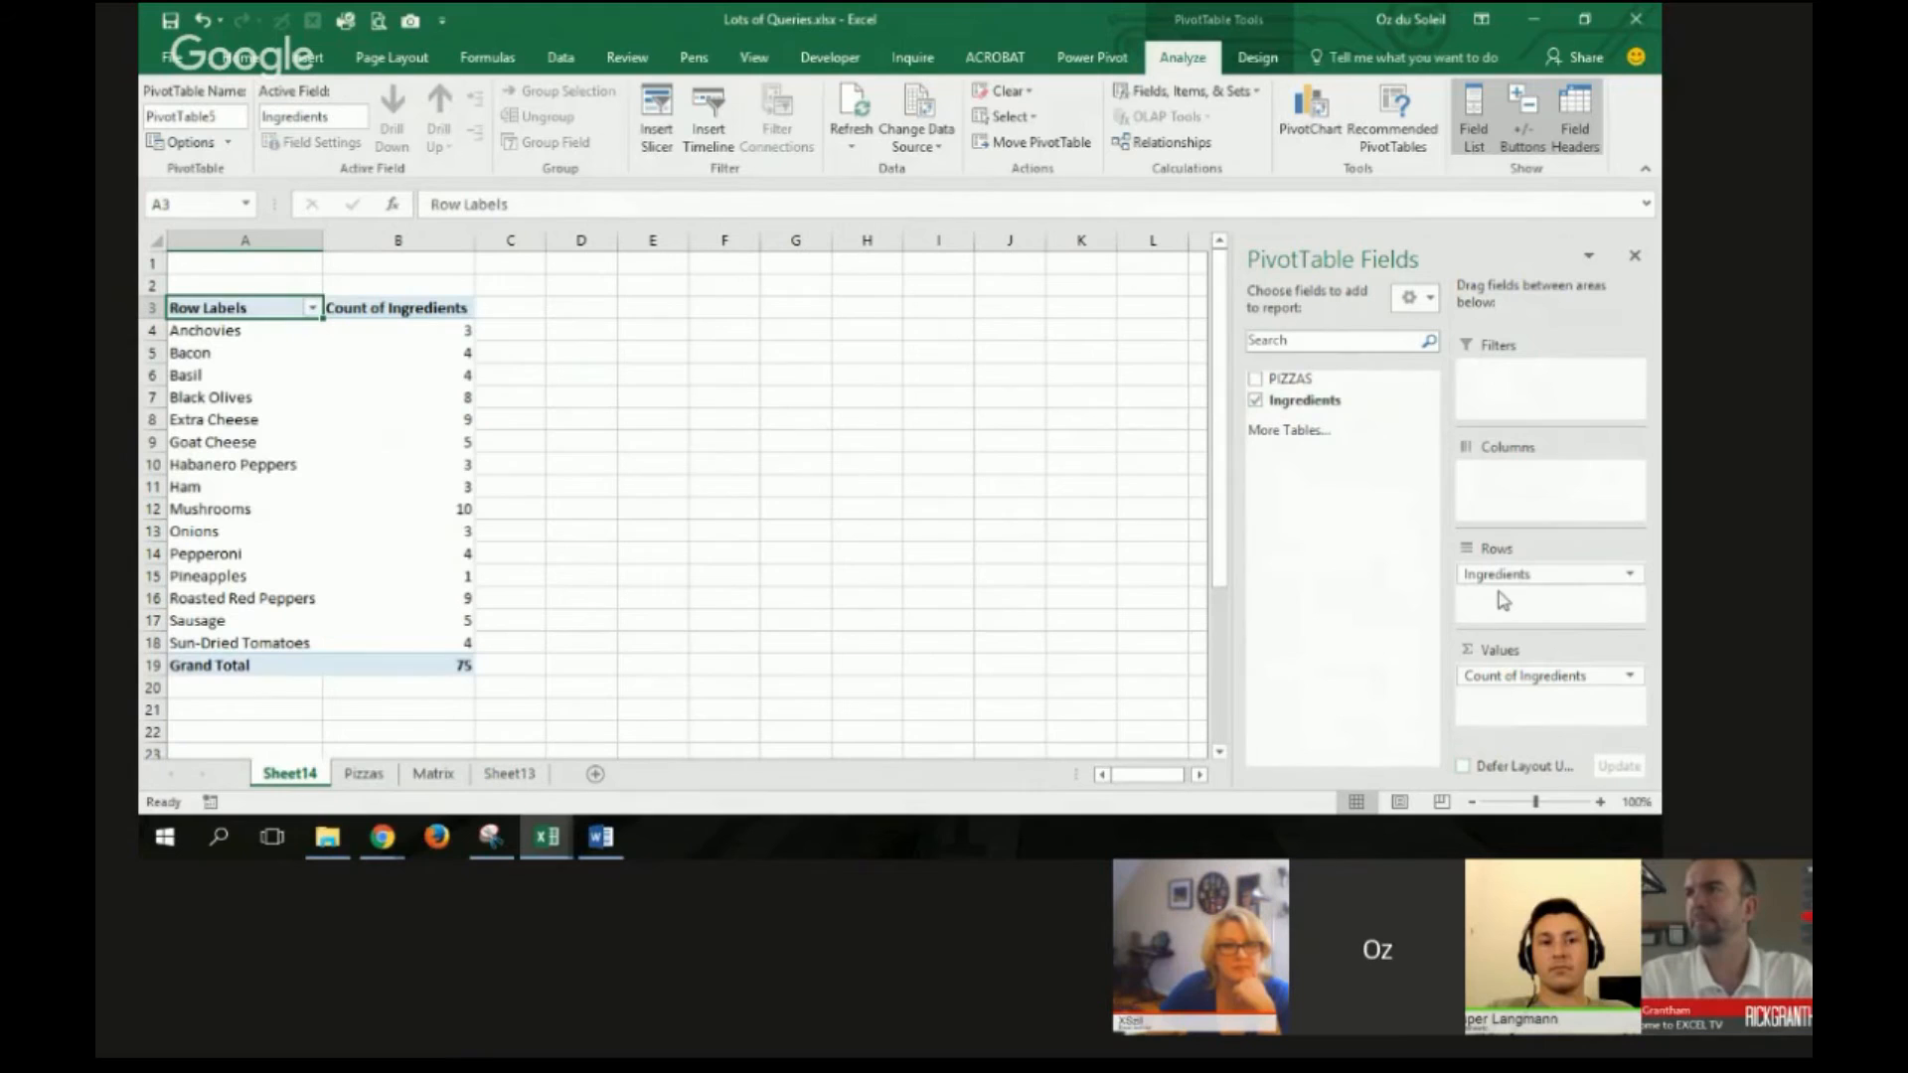
pyautogui.click(398, 508)
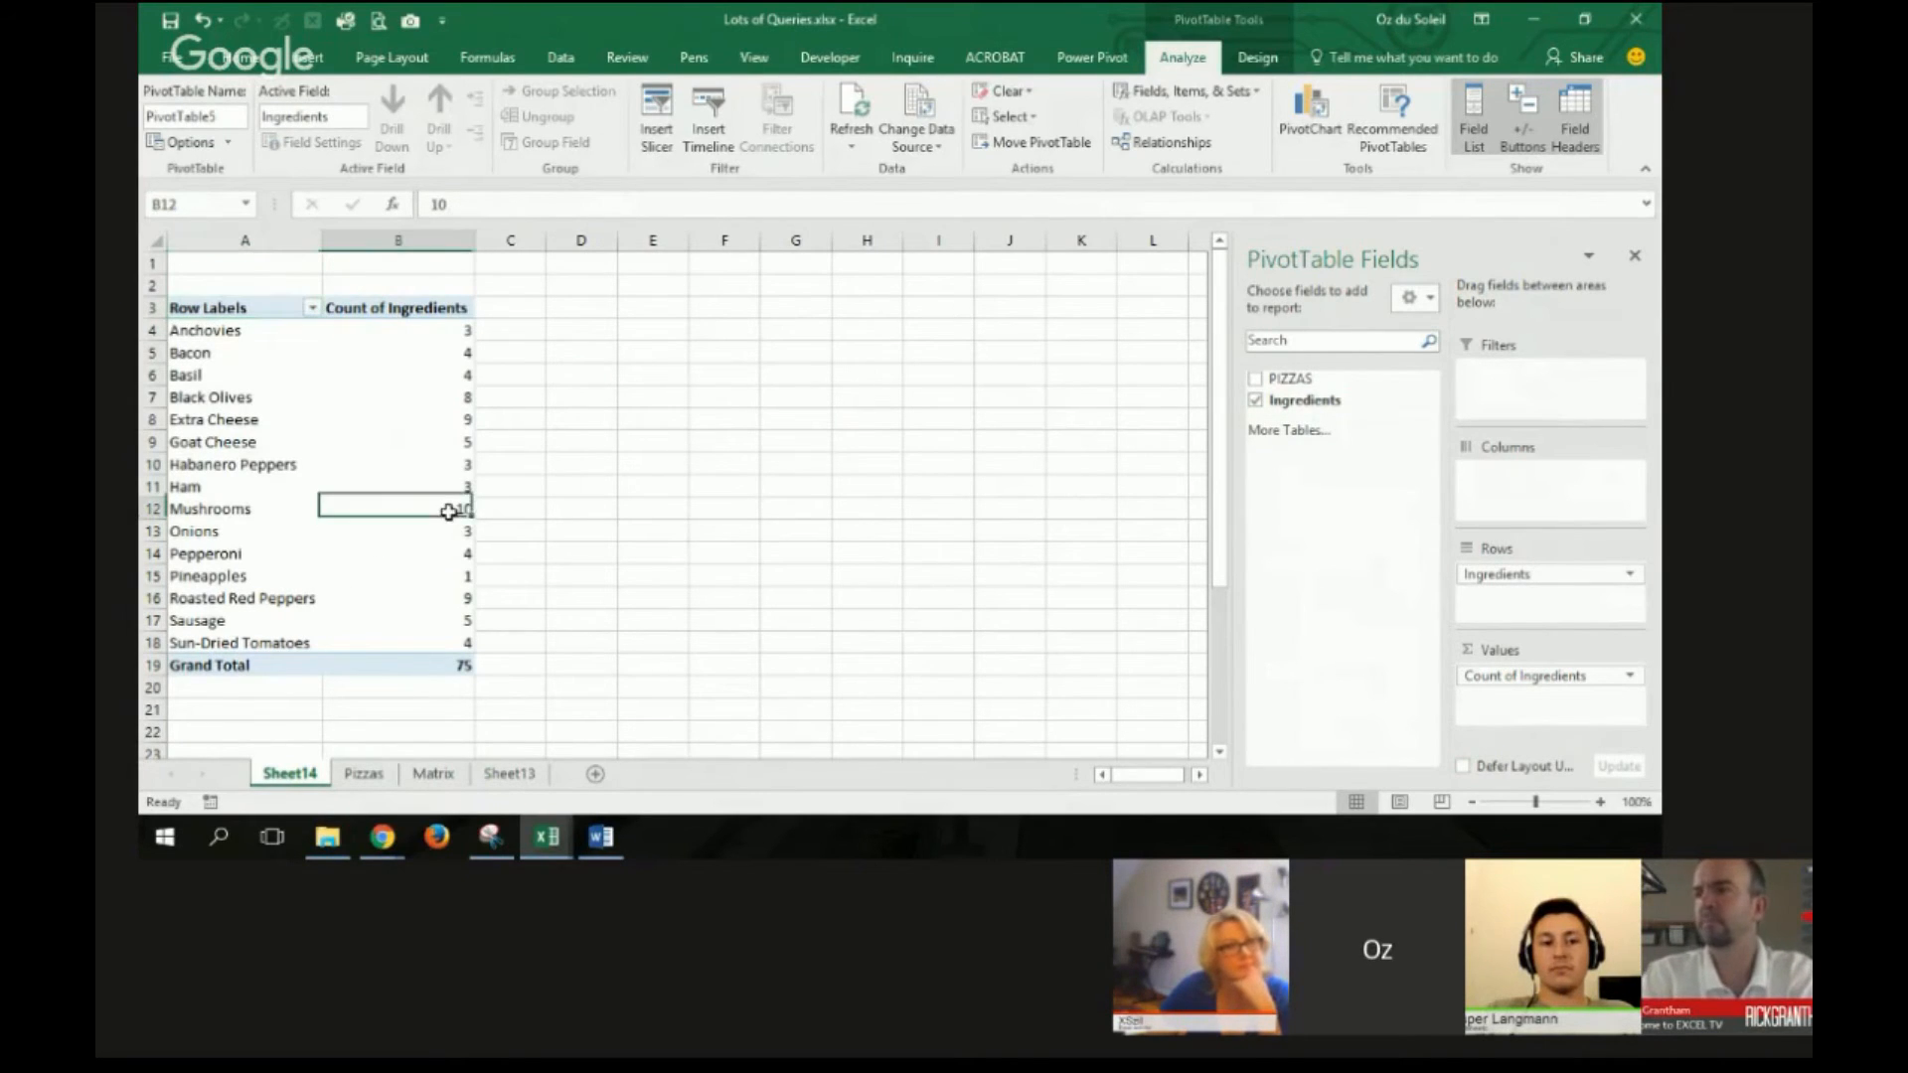
pyautogui.click(397, 507)
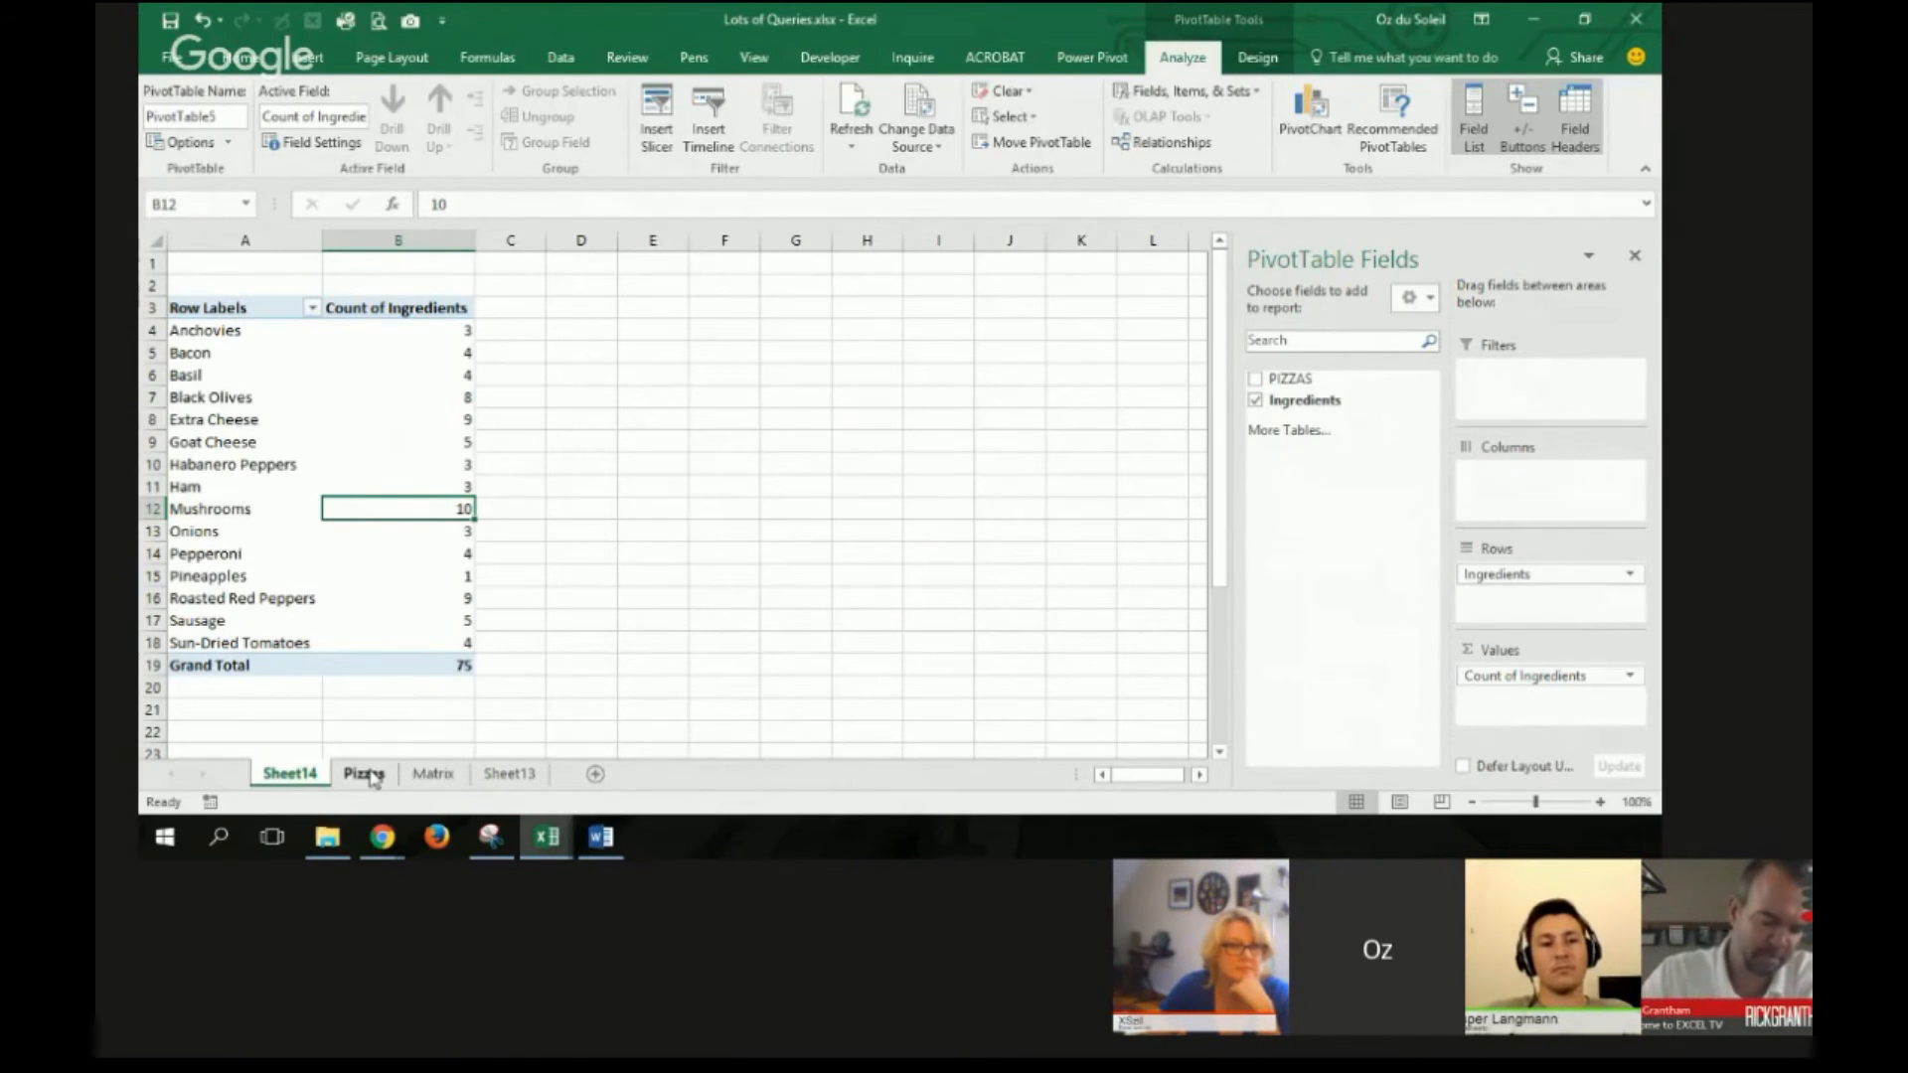
# Step: On the Pizzas sheet, enter Pizza 30 with Carolina Reaper Peppers in row 77
pyautogui.click(362, 773)
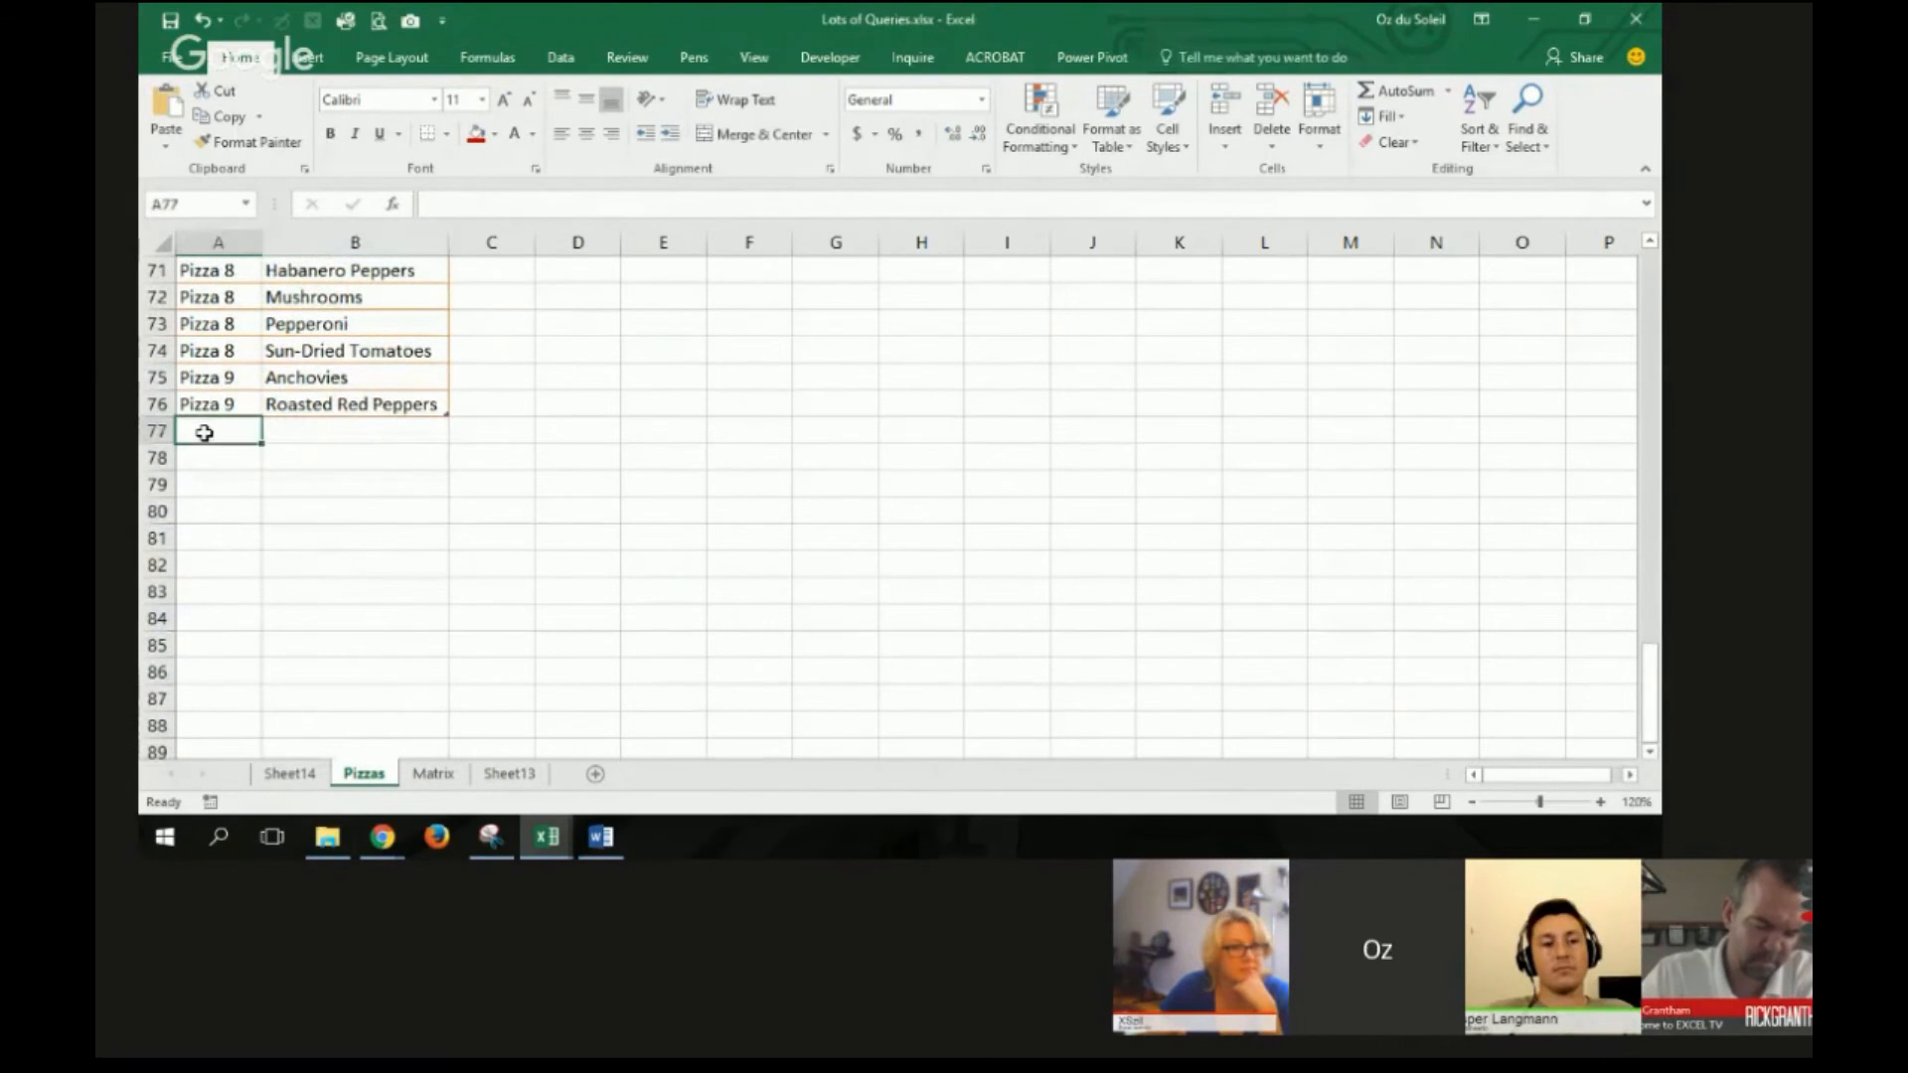
pyautogui.write('Pizza 30')
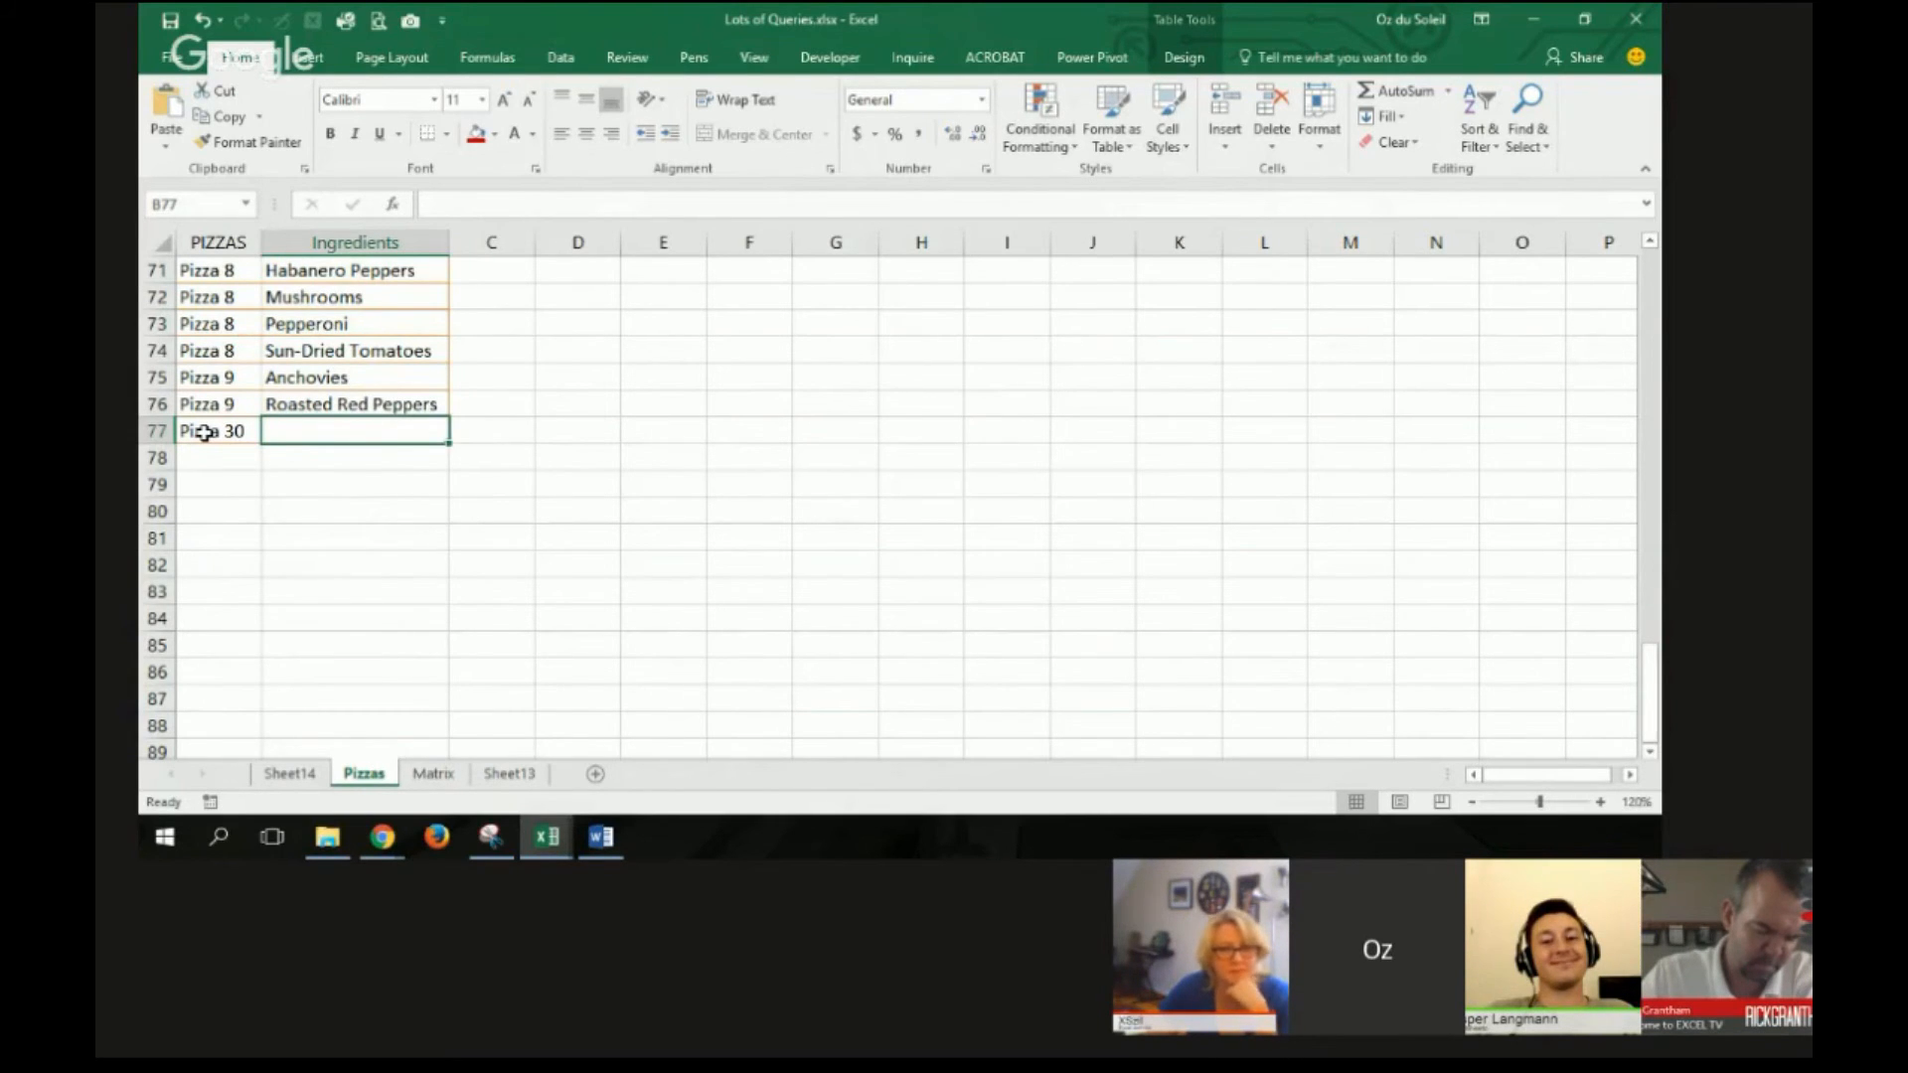
pyautogui.write('Ca')
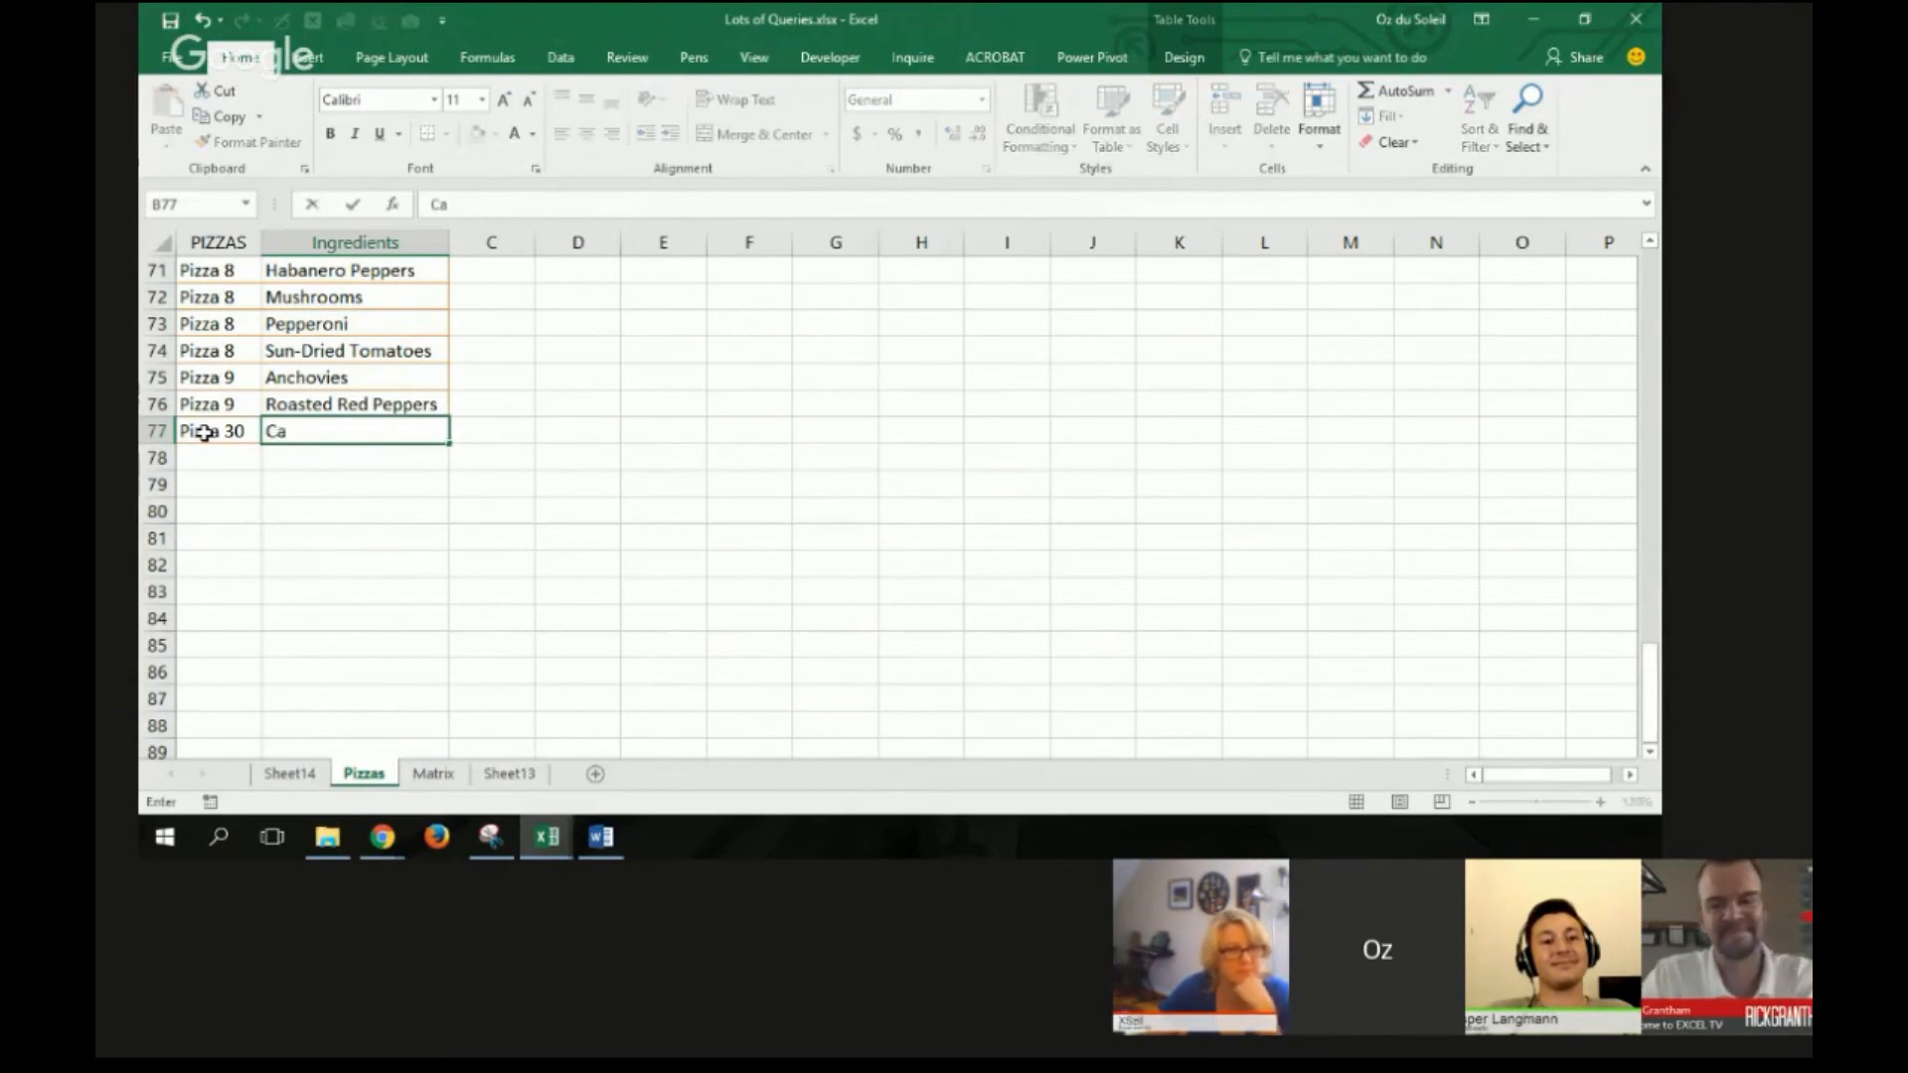
pyautogui.write('rolina')
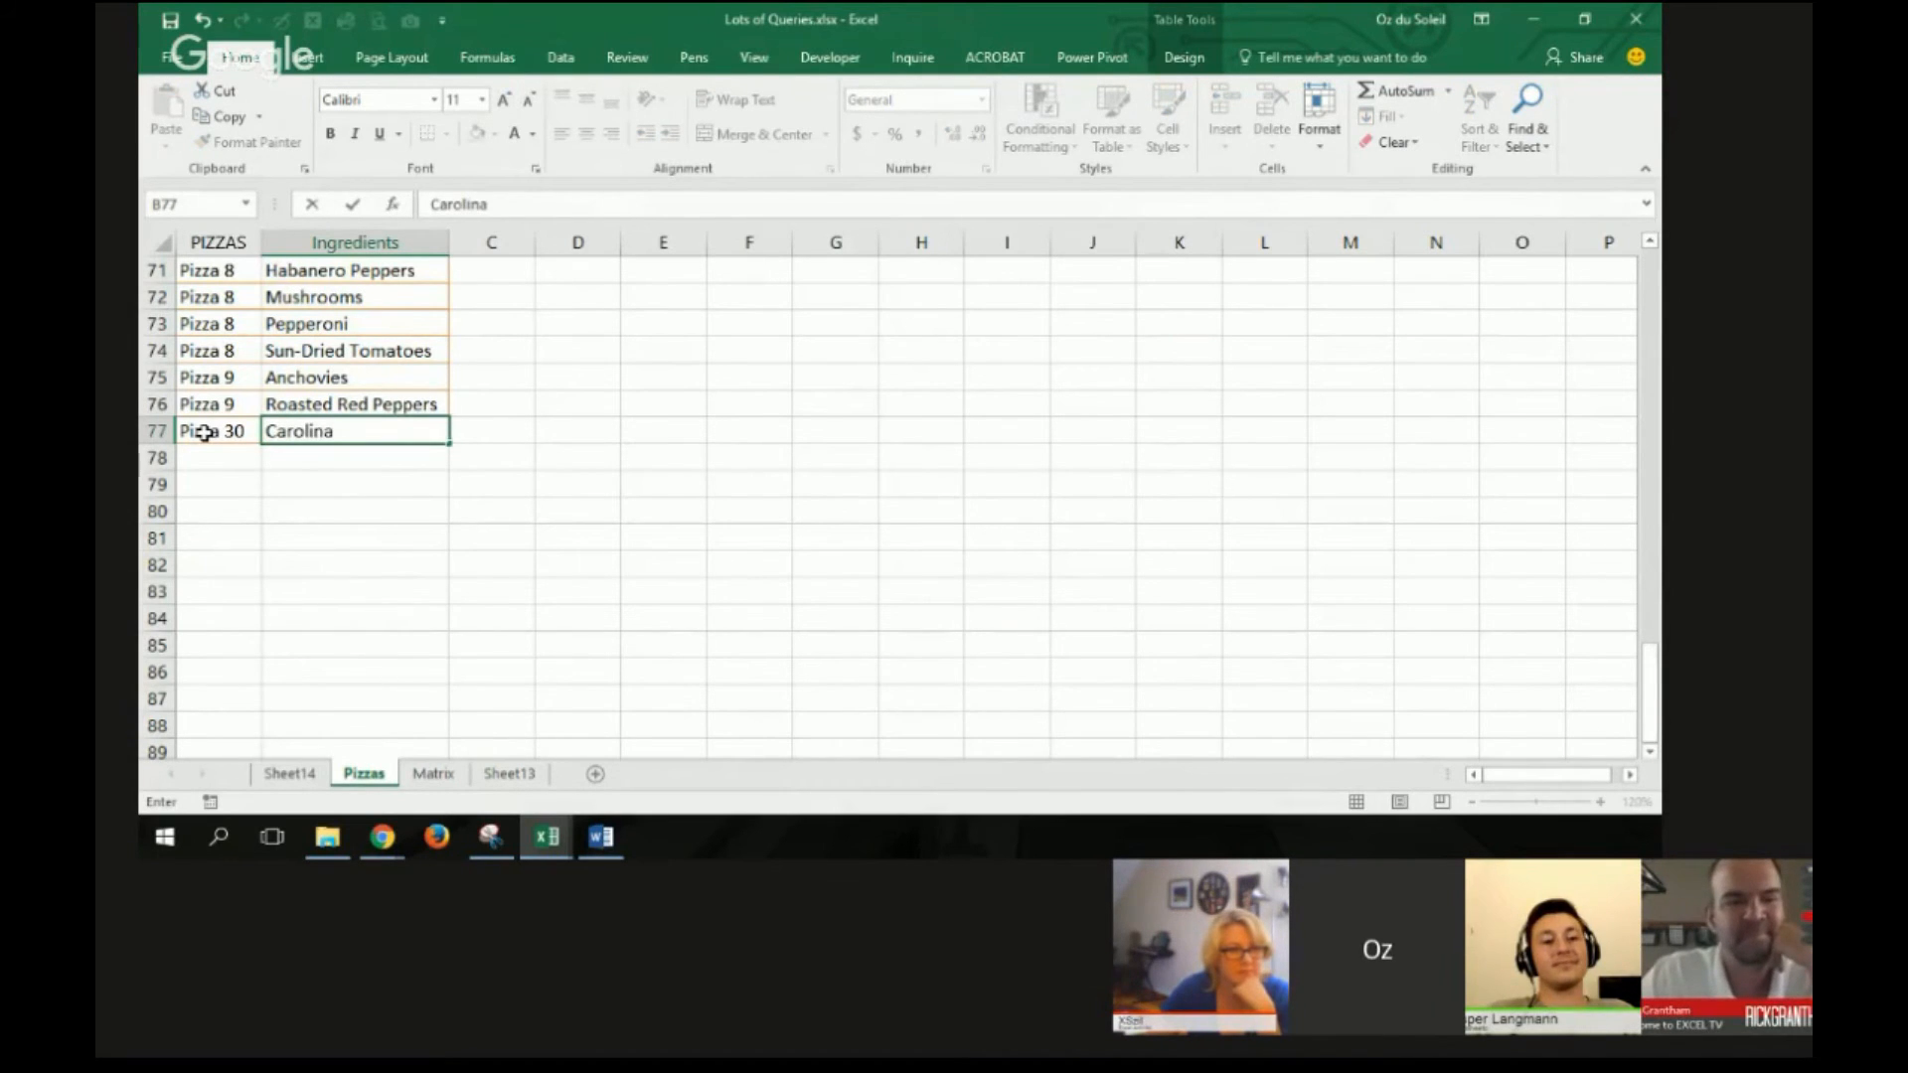
pyautogui.write('Reaper Peppers')
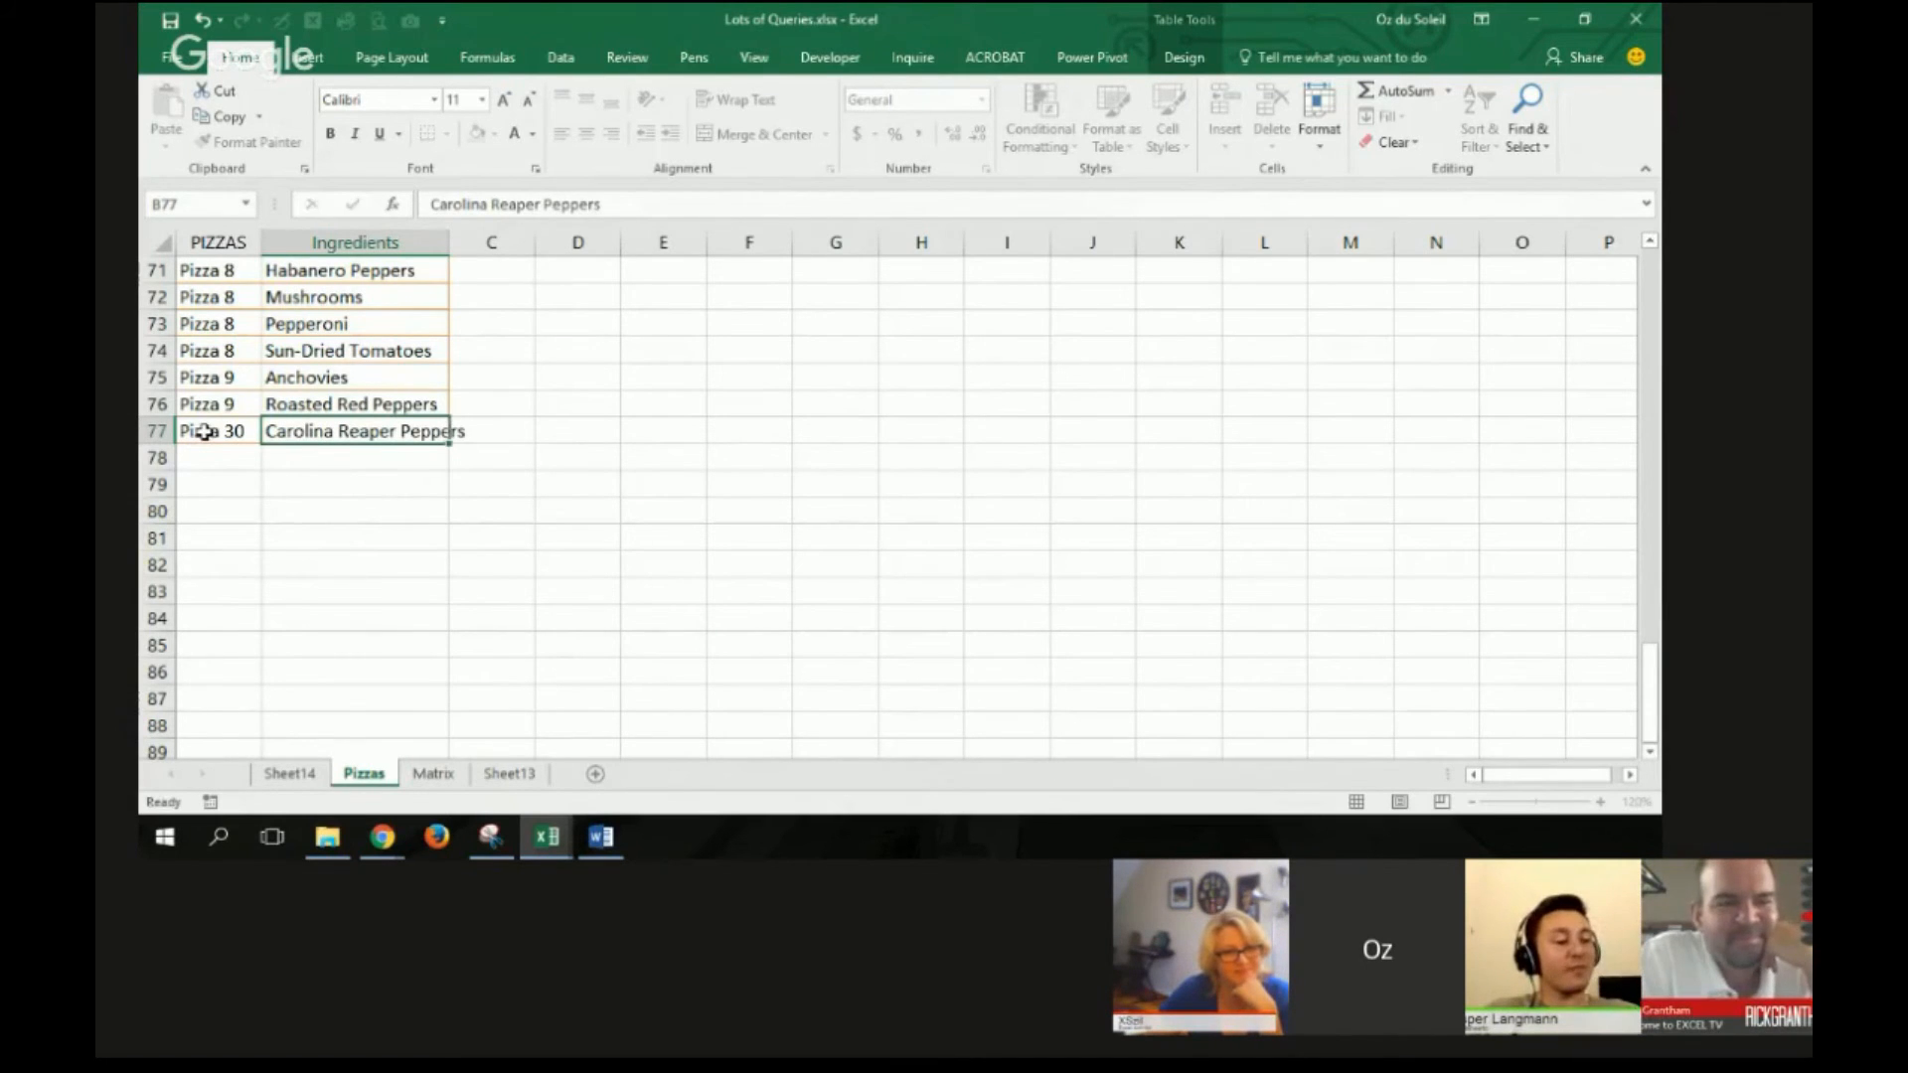
pyautogui.click(219, 457)
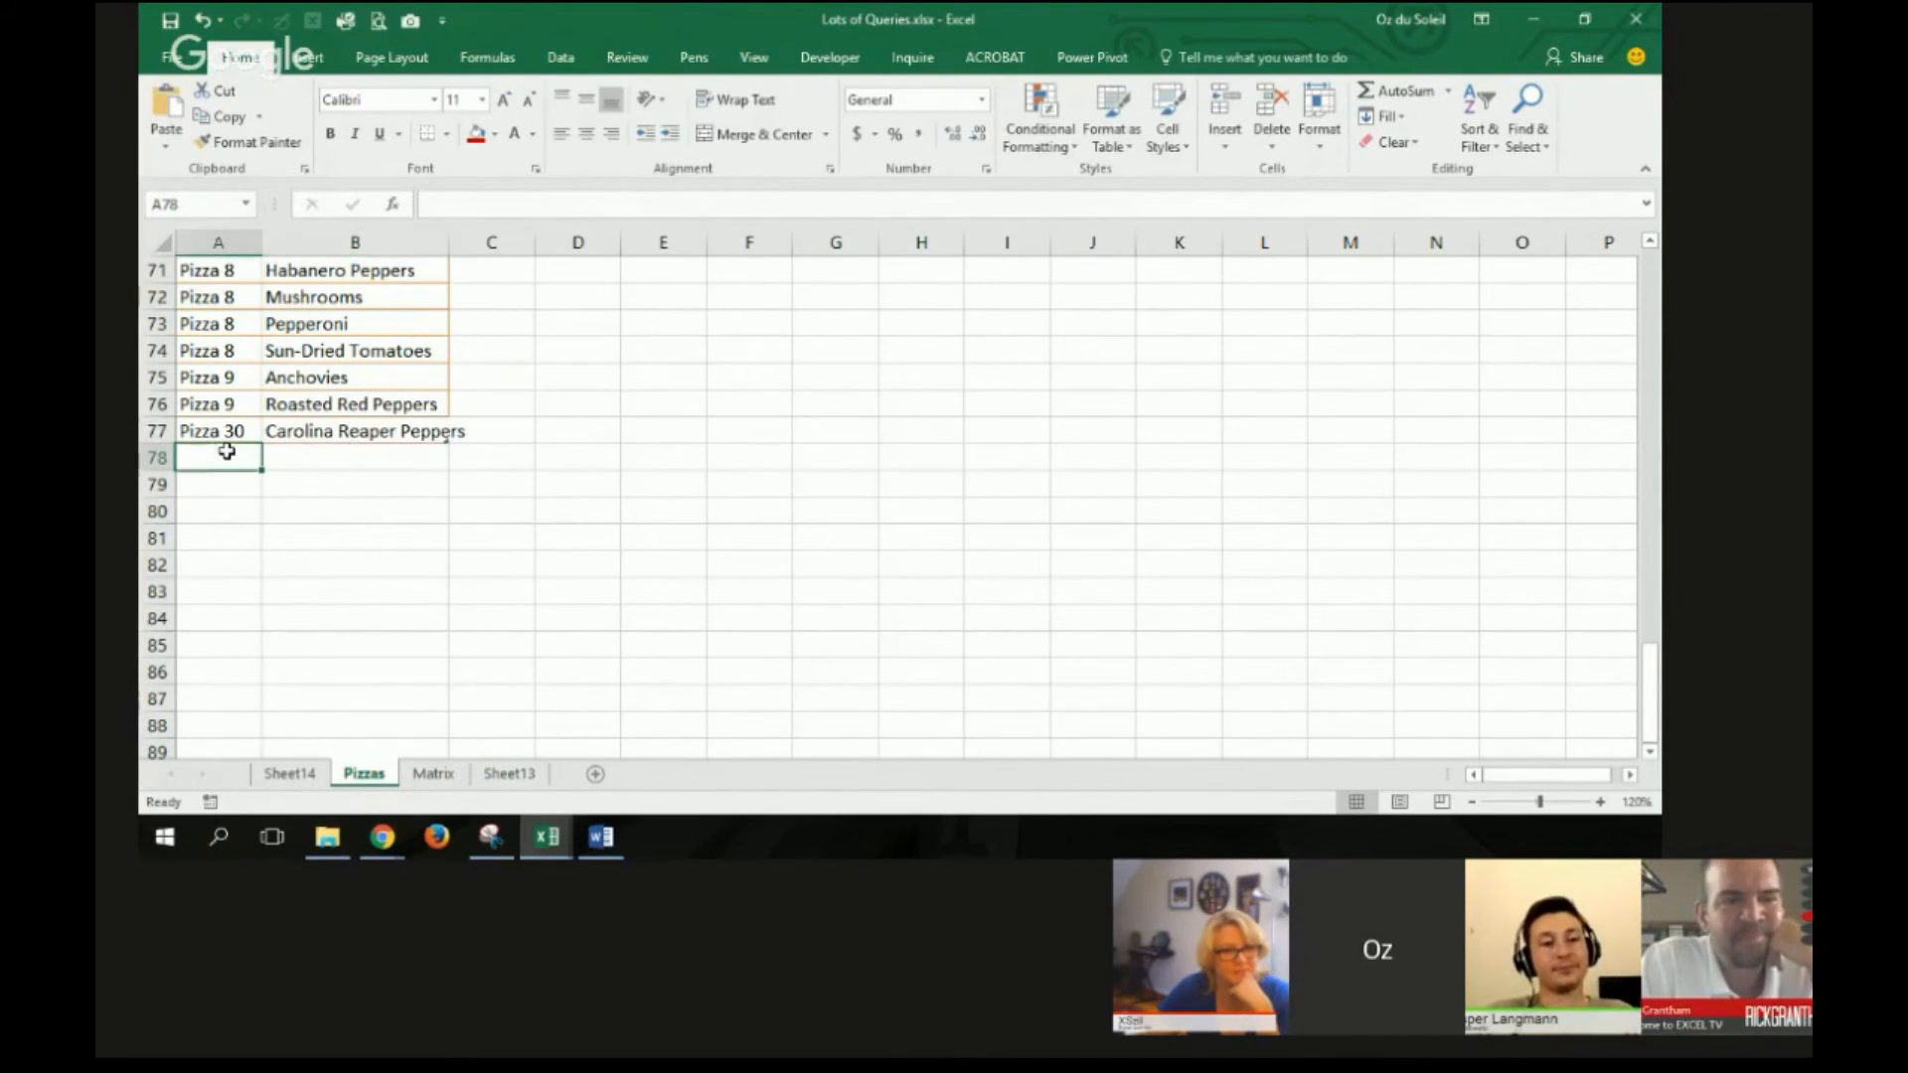
# Step: Add Pizza 30 rows for Extra Cheese, Pineapples and Pepperoni in rows 78–80
pyautogui.write('Pizza 30')
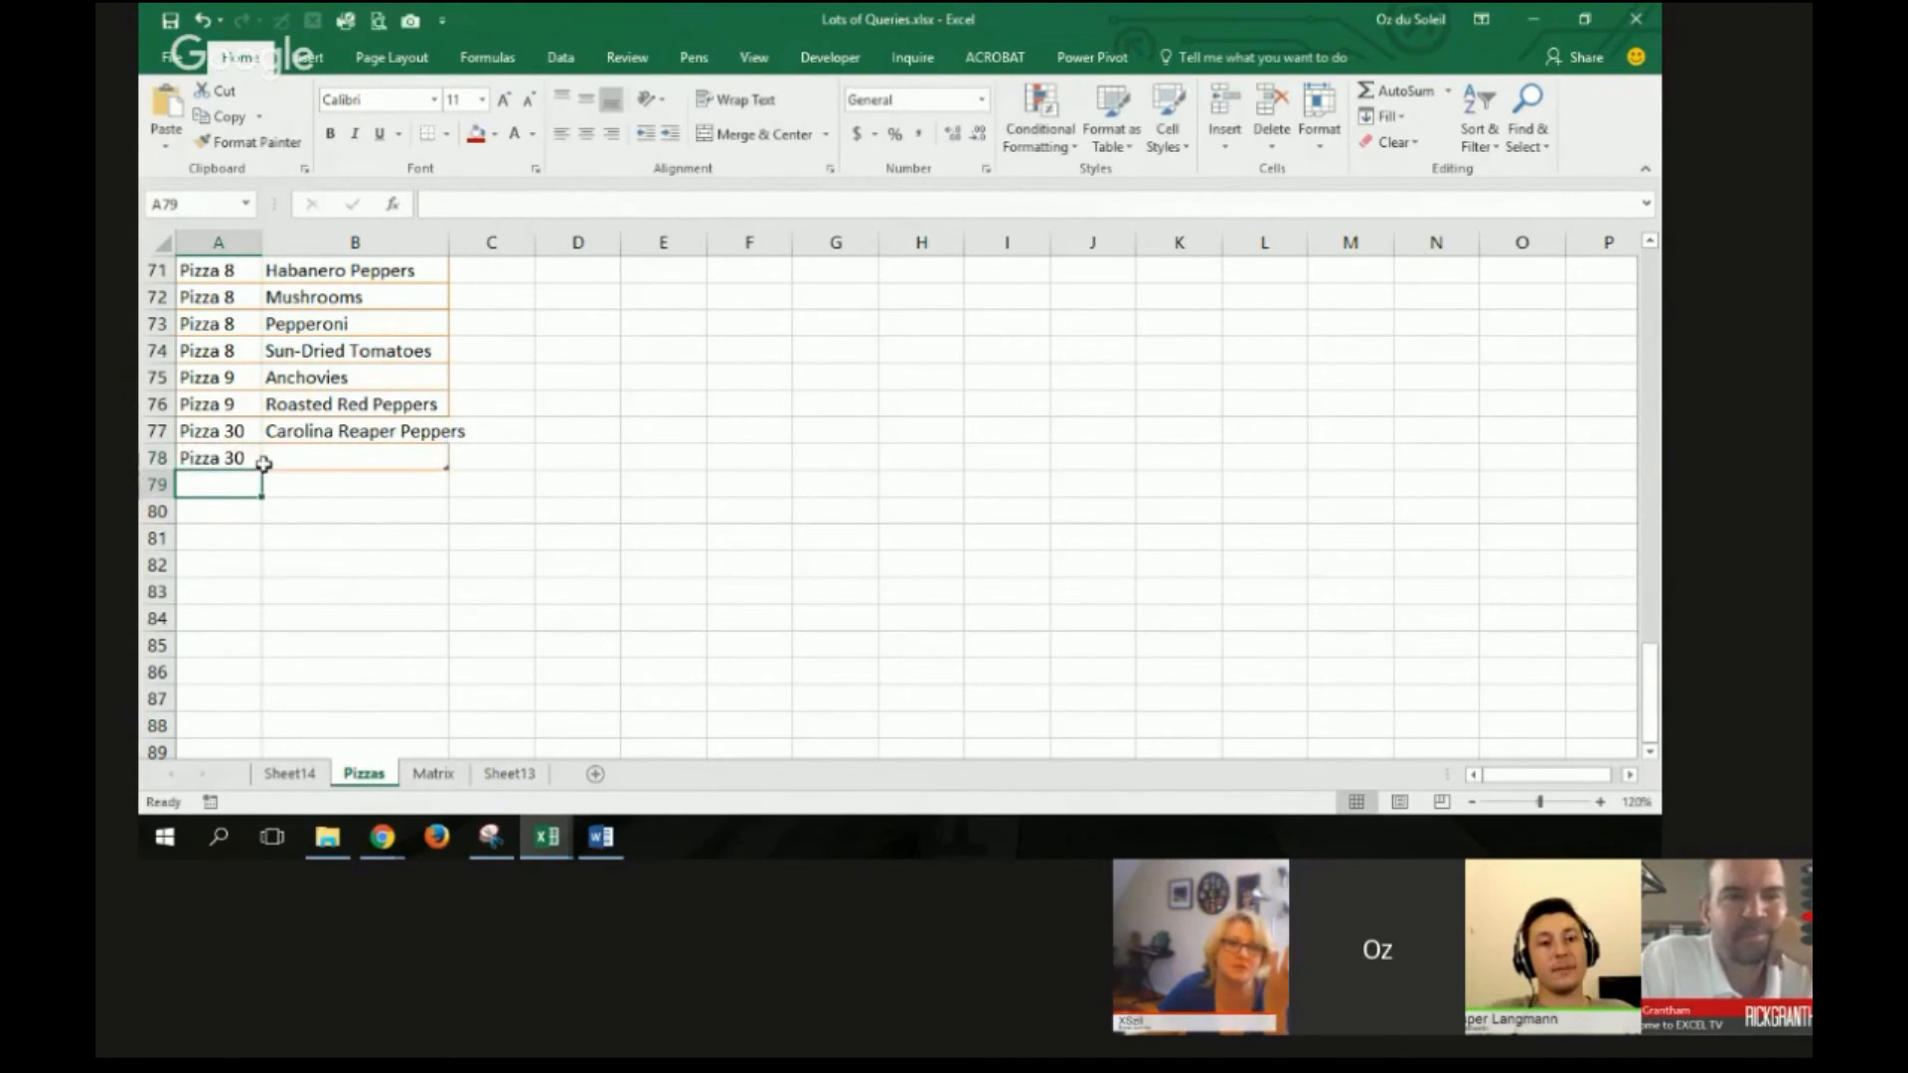
pyautogui.click(354, 457)
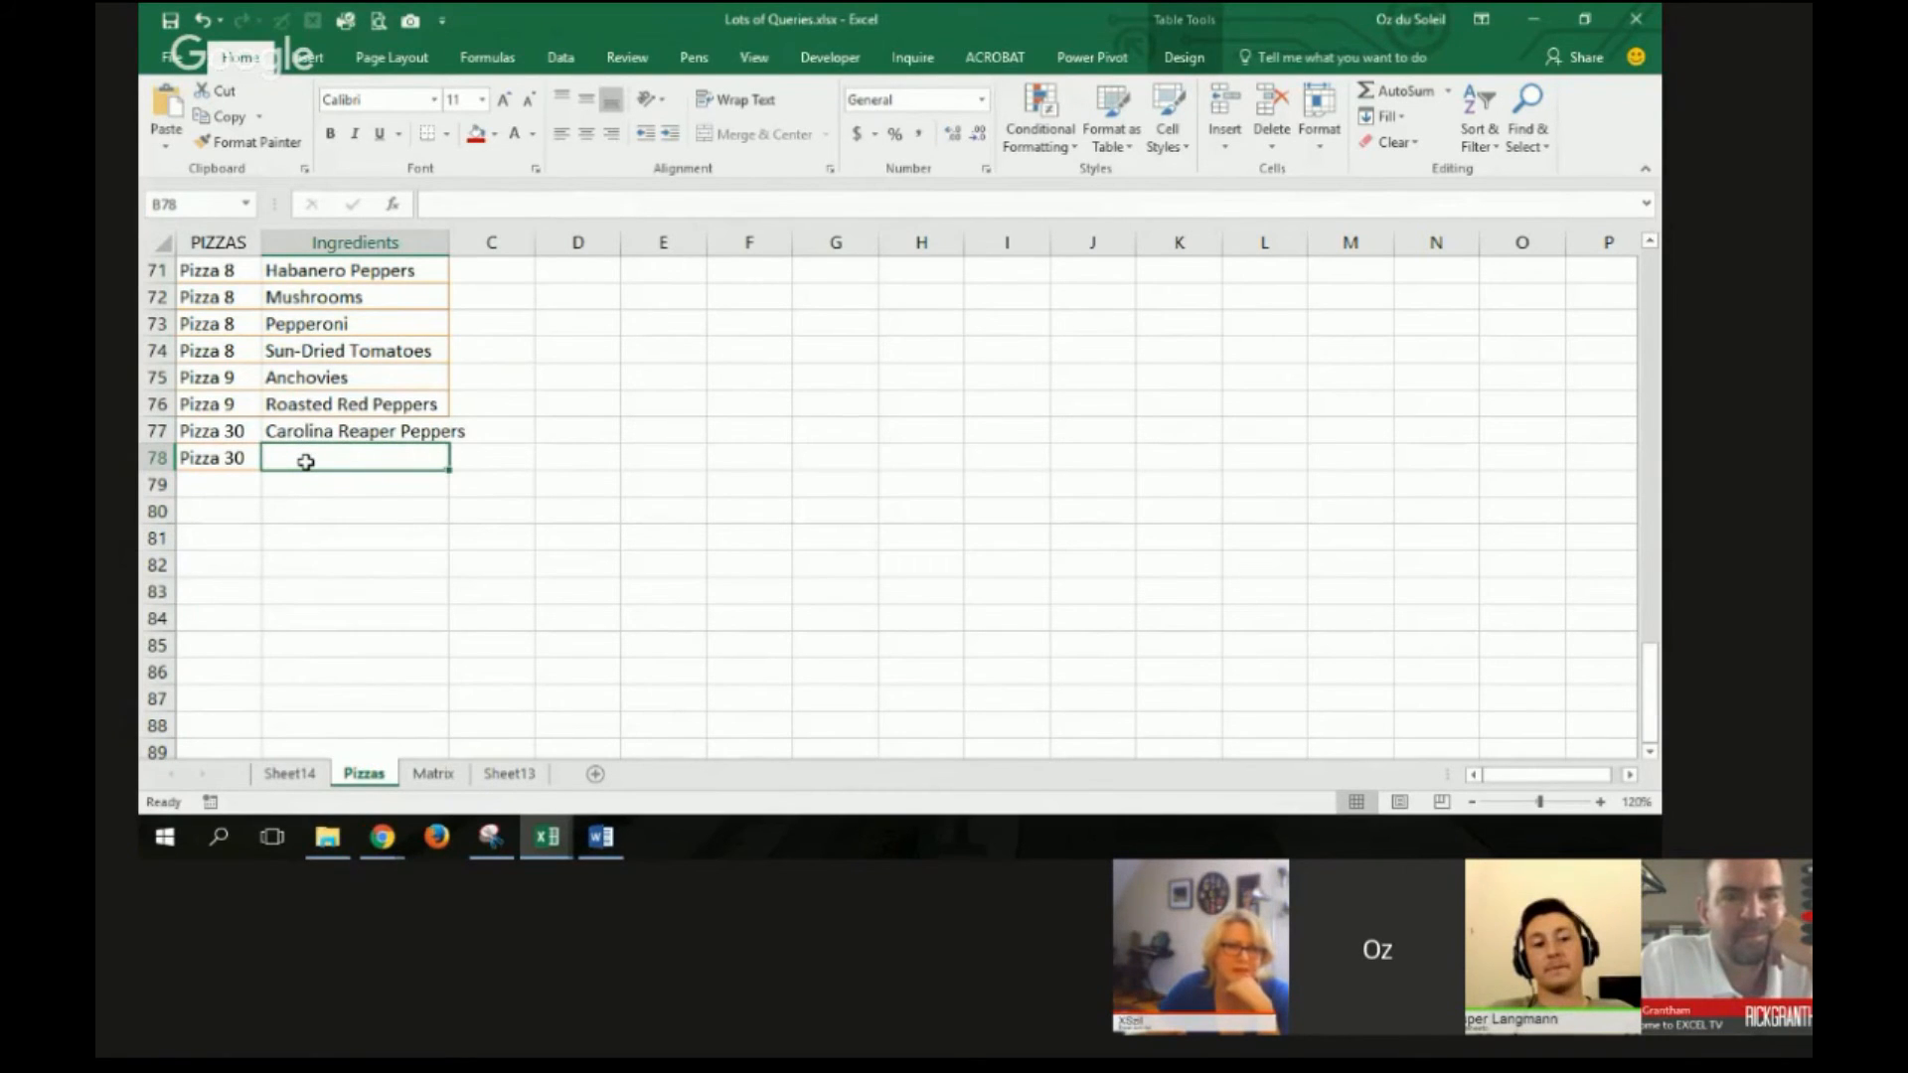
pyautogui.write('Extra Cheese')
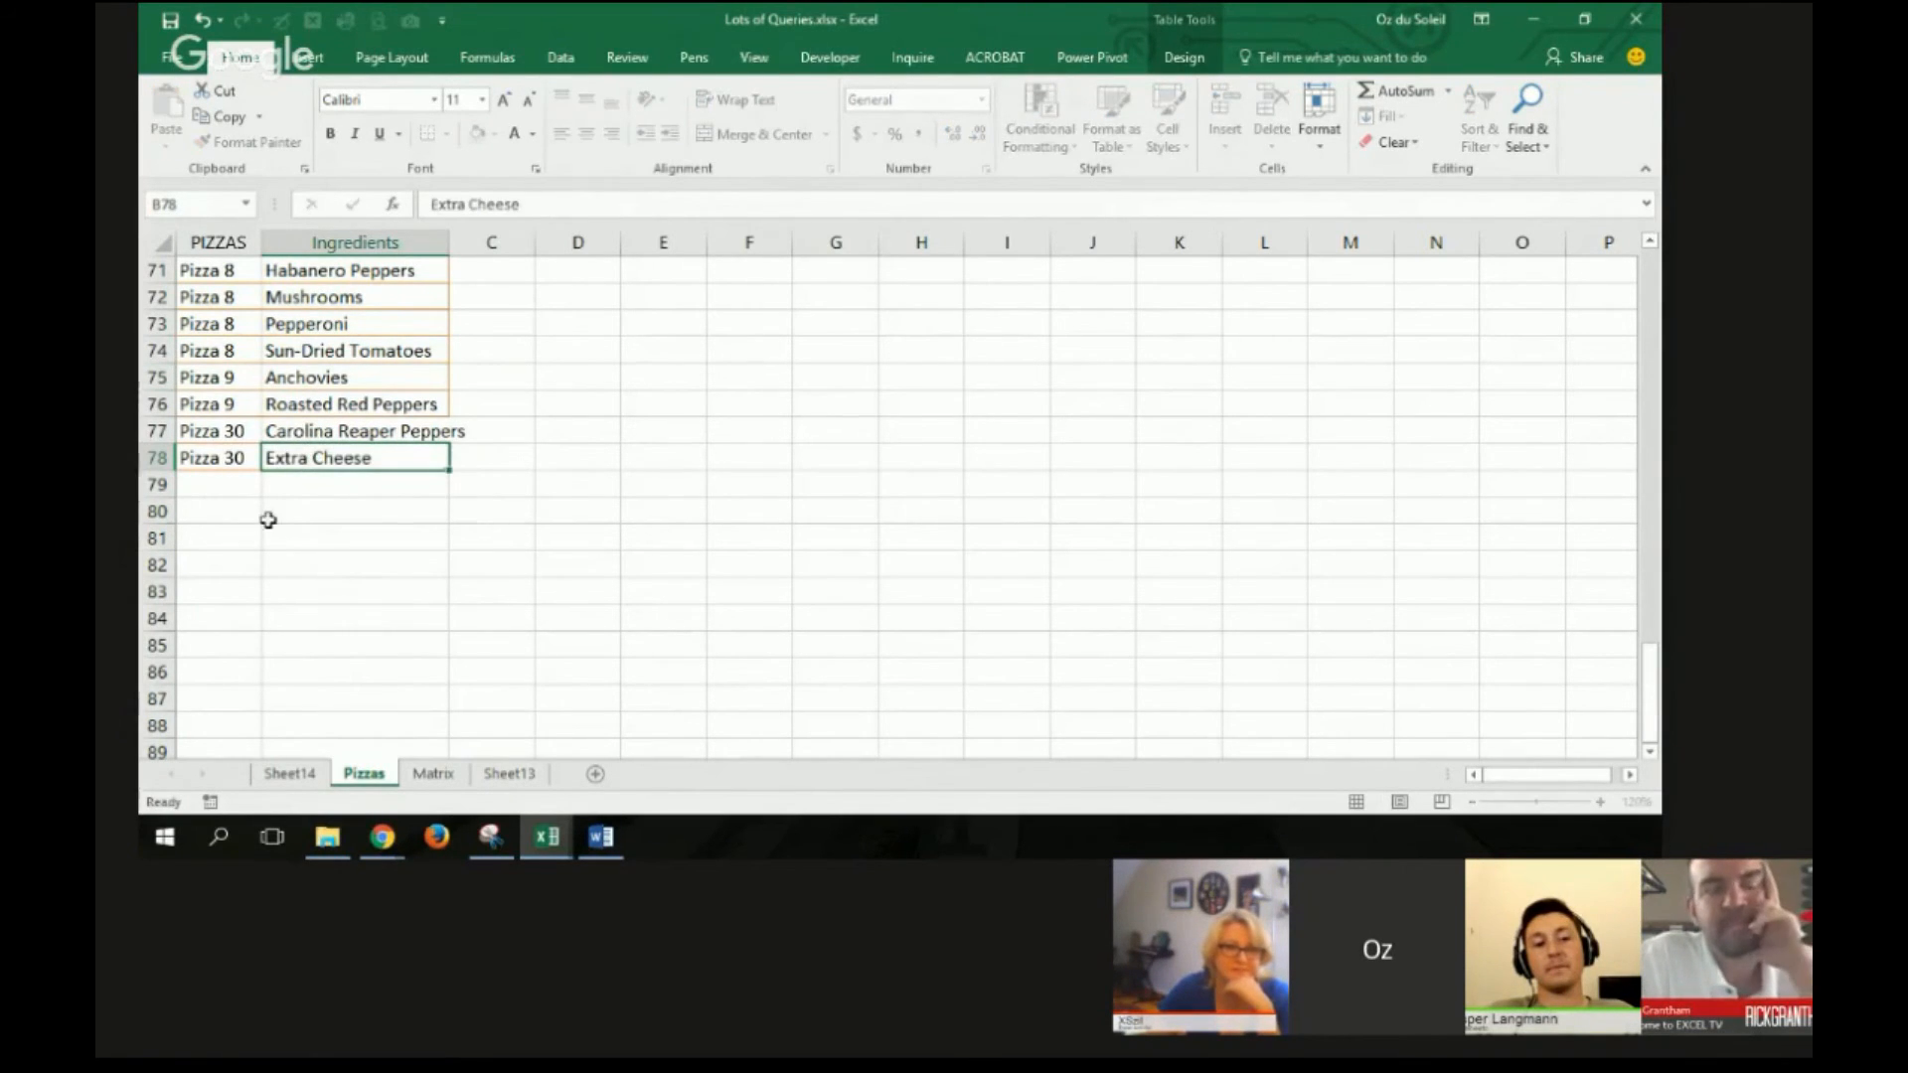
pyautogui.click(218, 485)
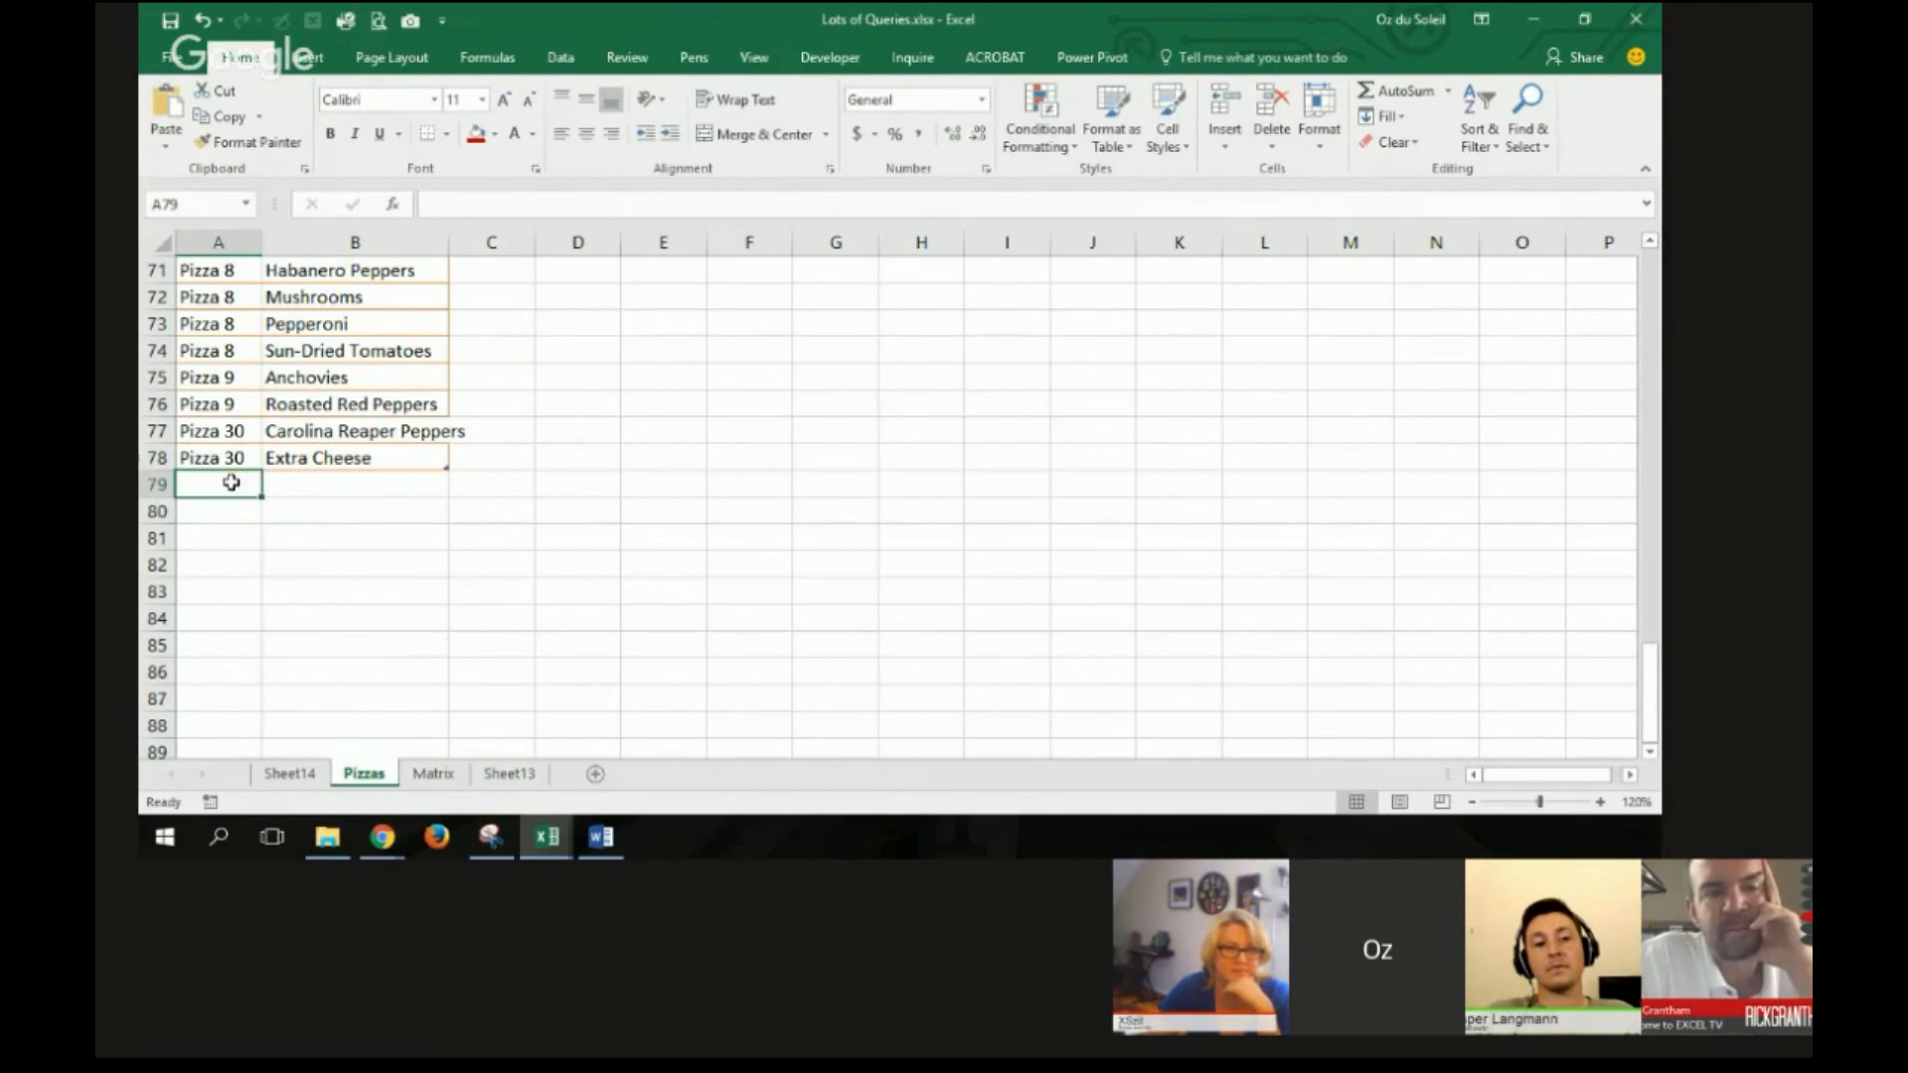
pyautogui.write('Pizza 30')
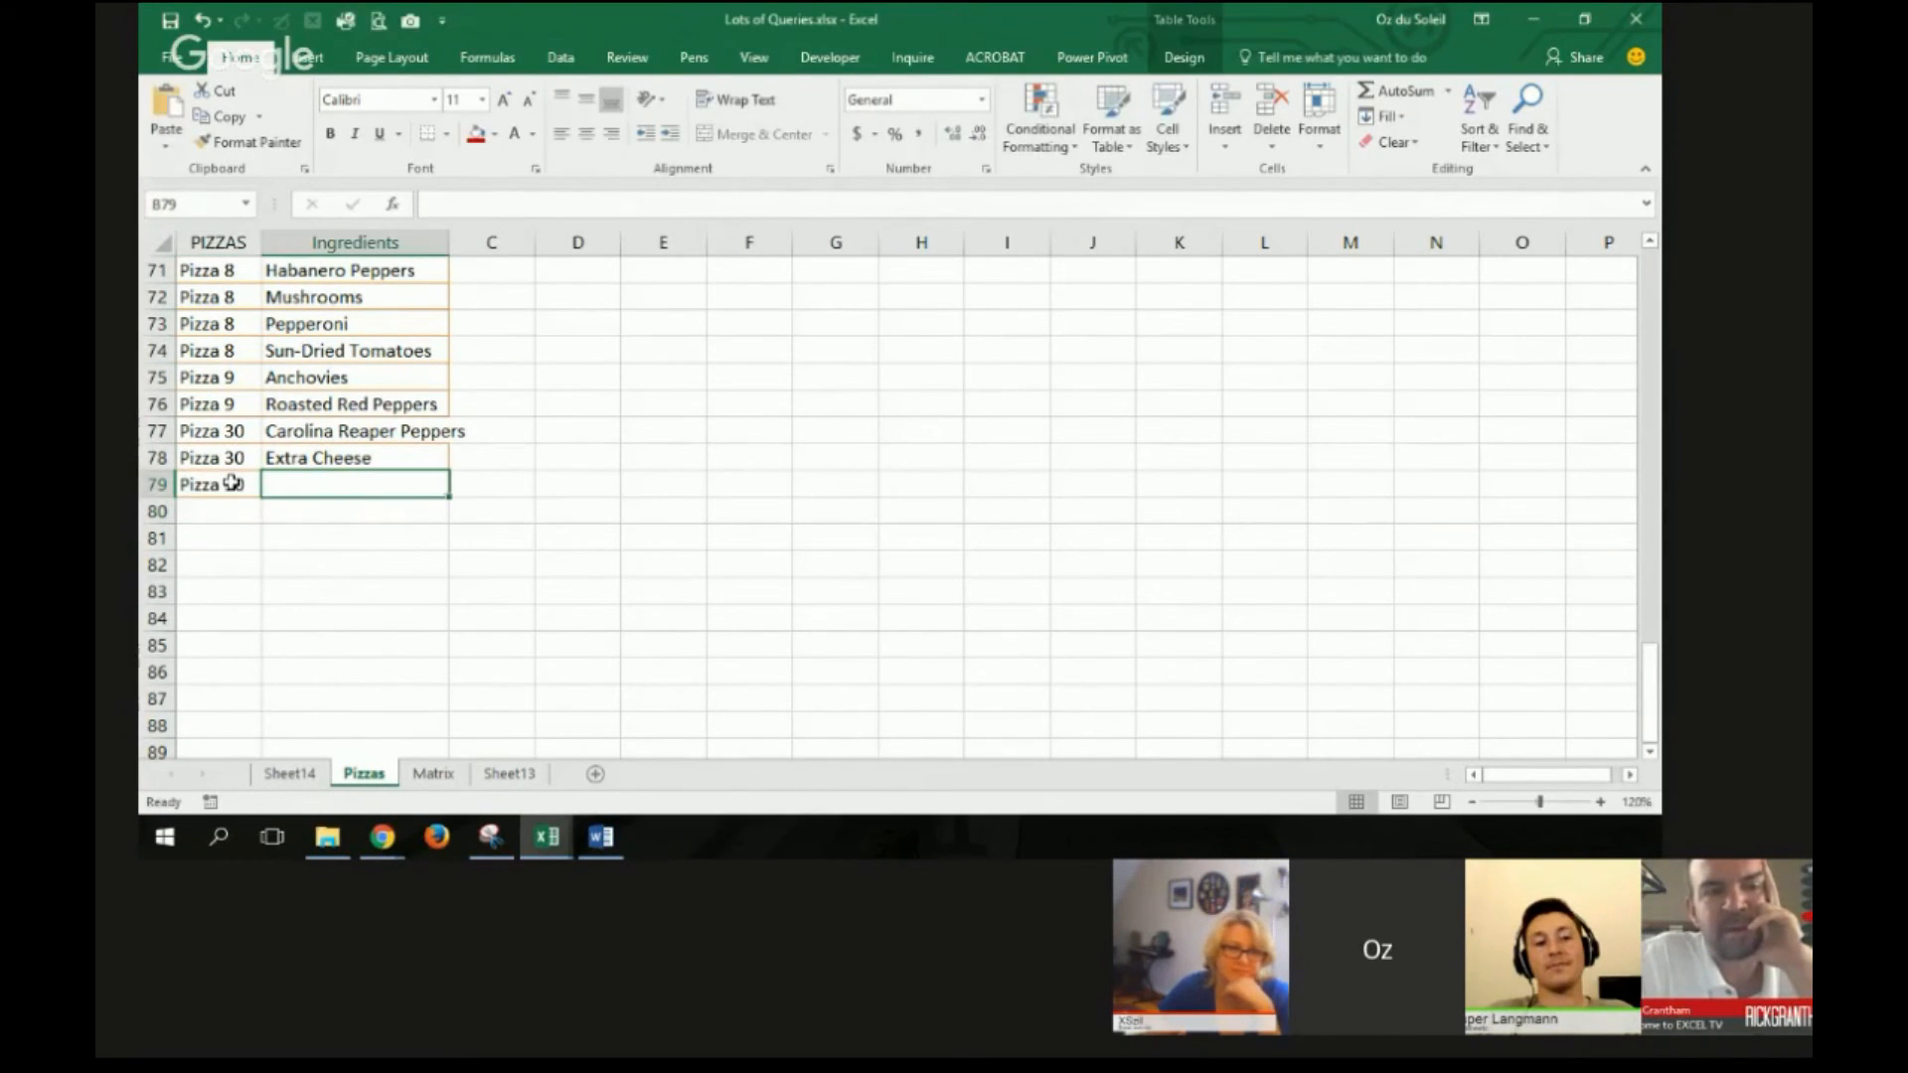
pyautogui.write('Pineapples')
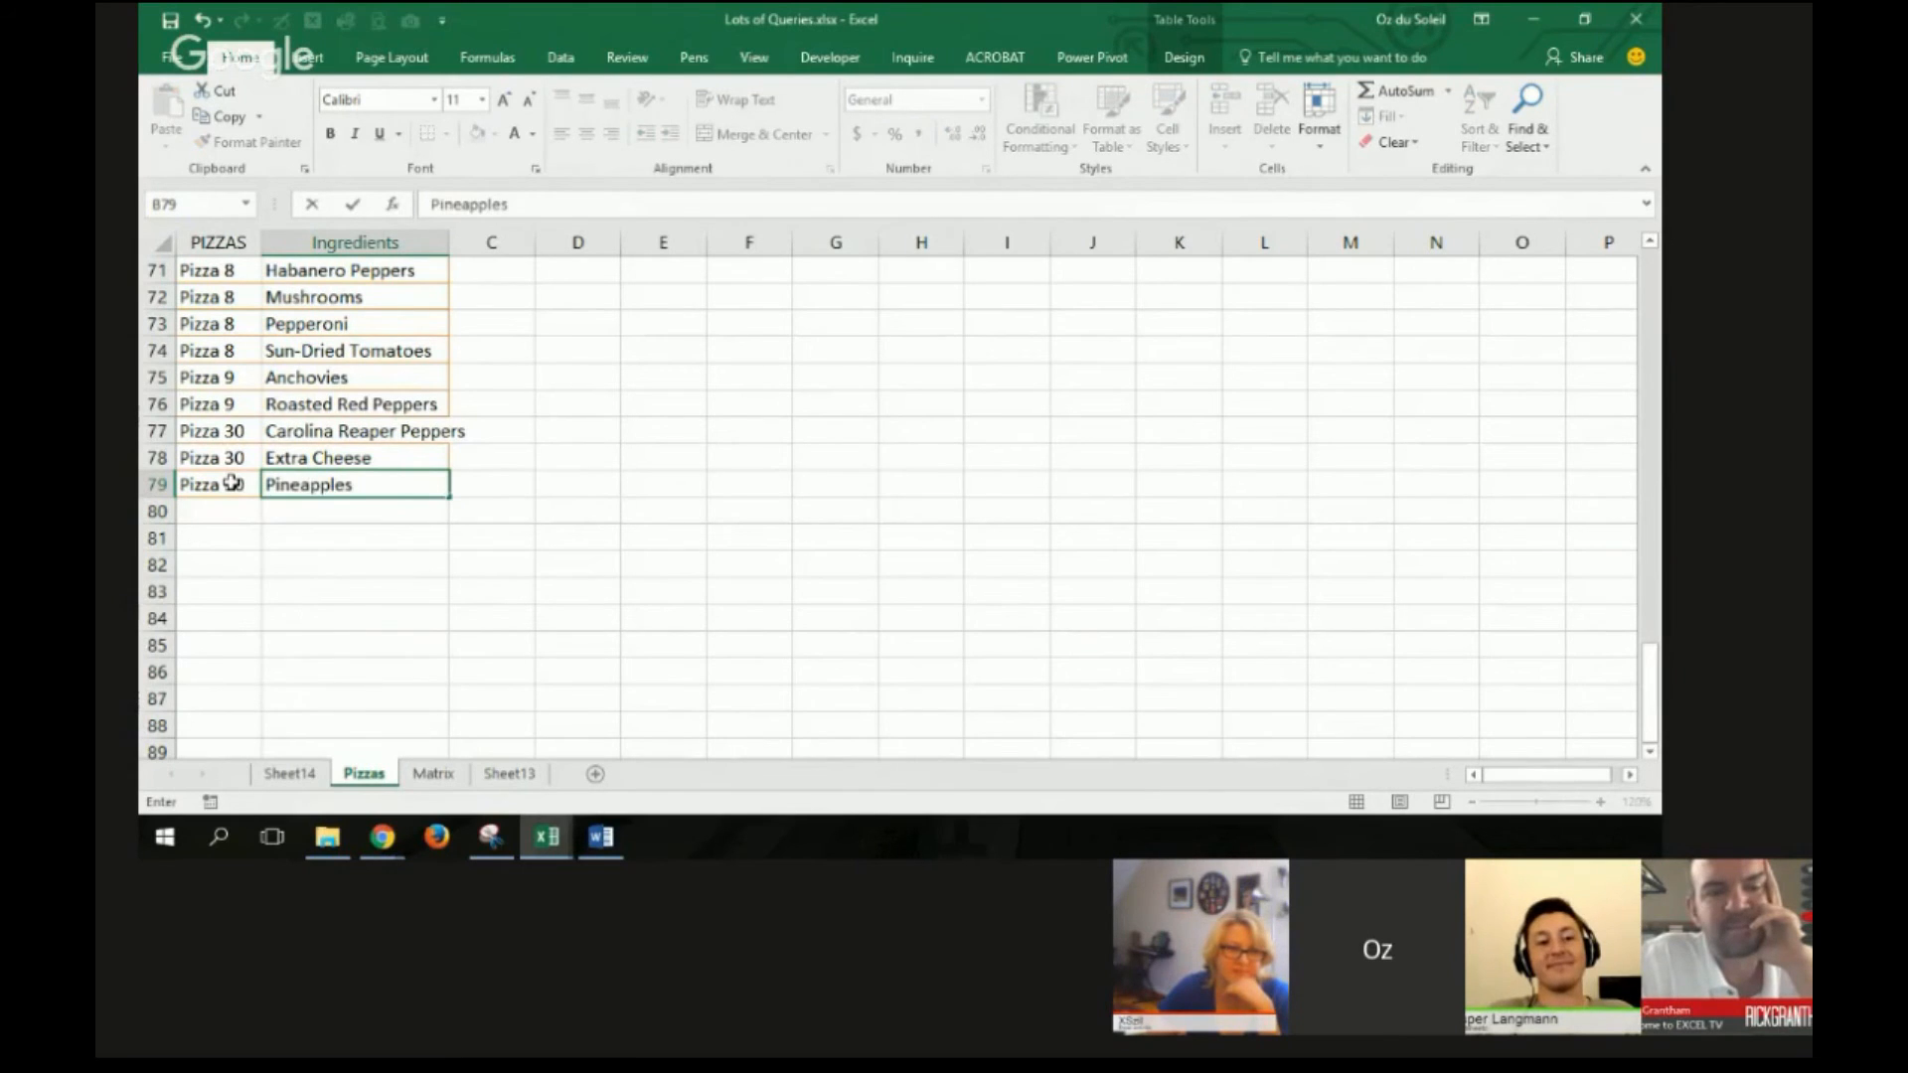
pyautogui.press('Return')
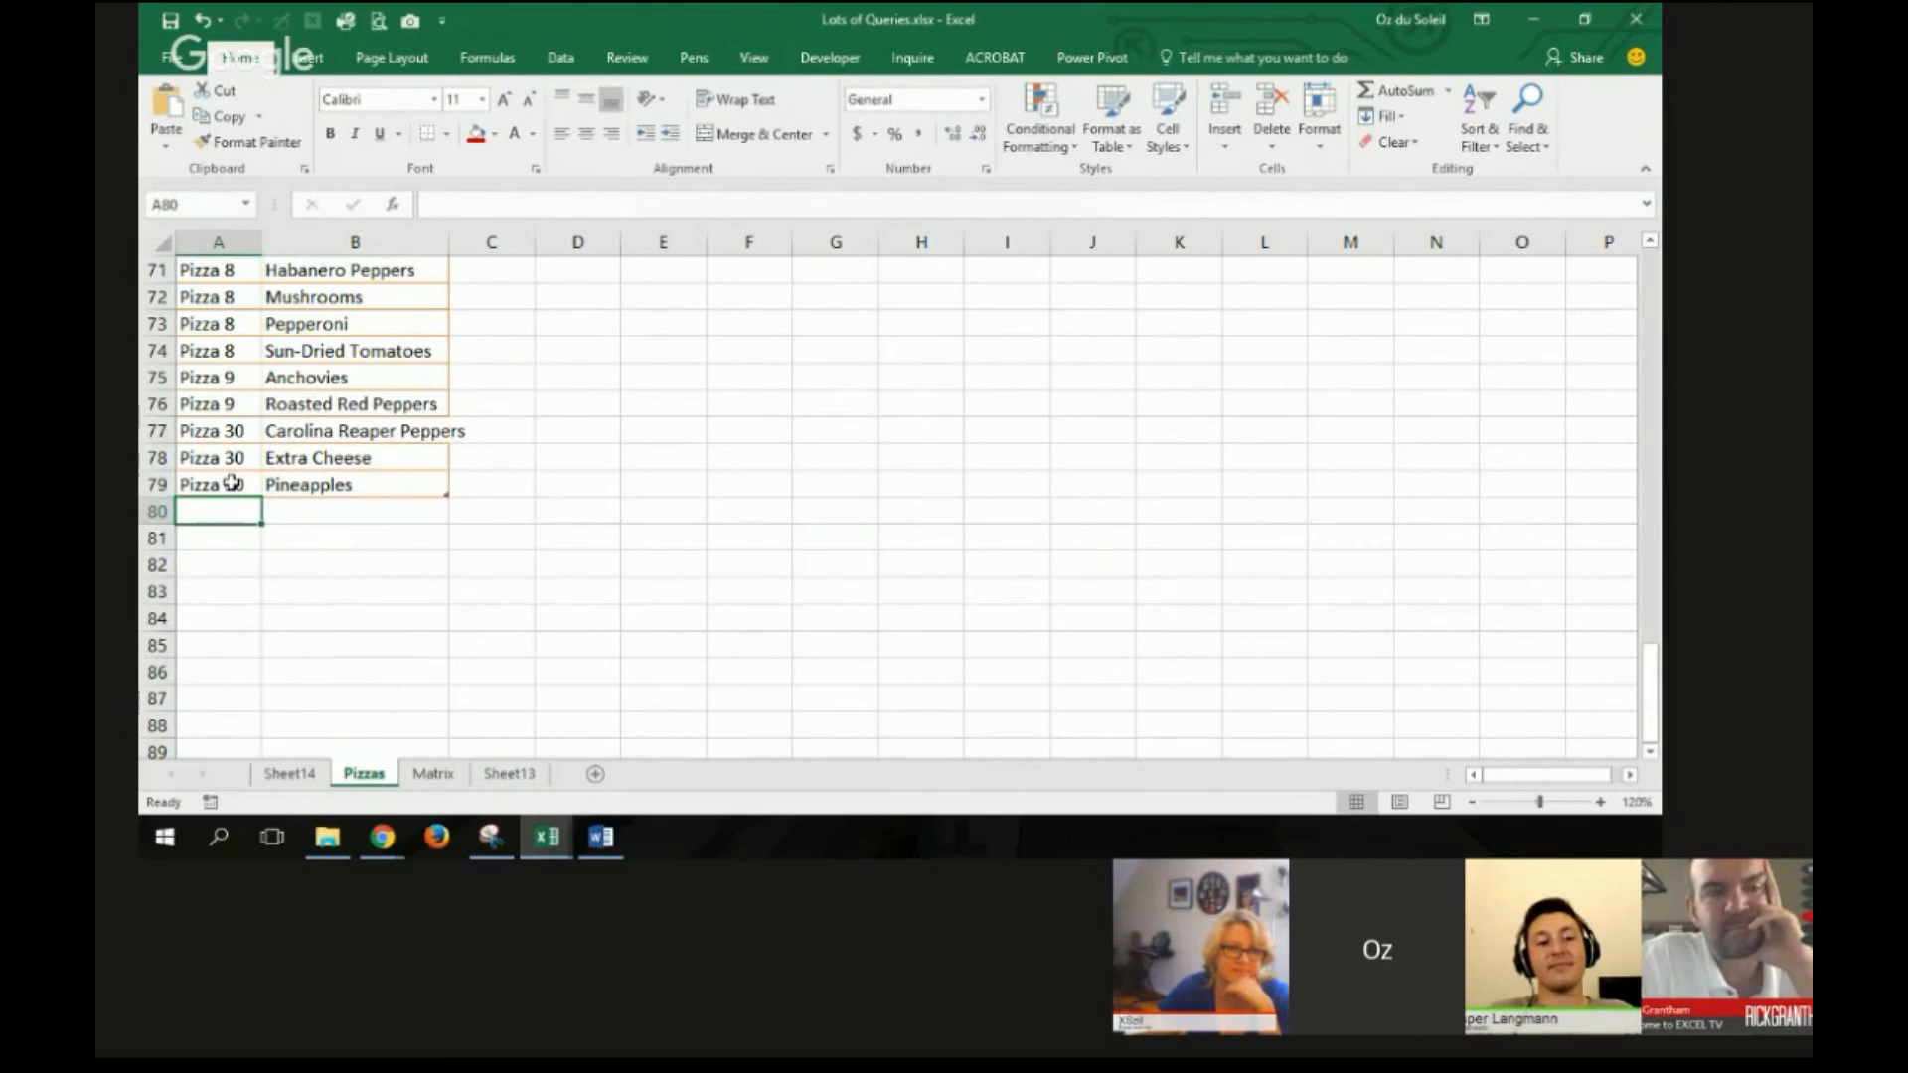
pyautogui.write('Pizza 30')
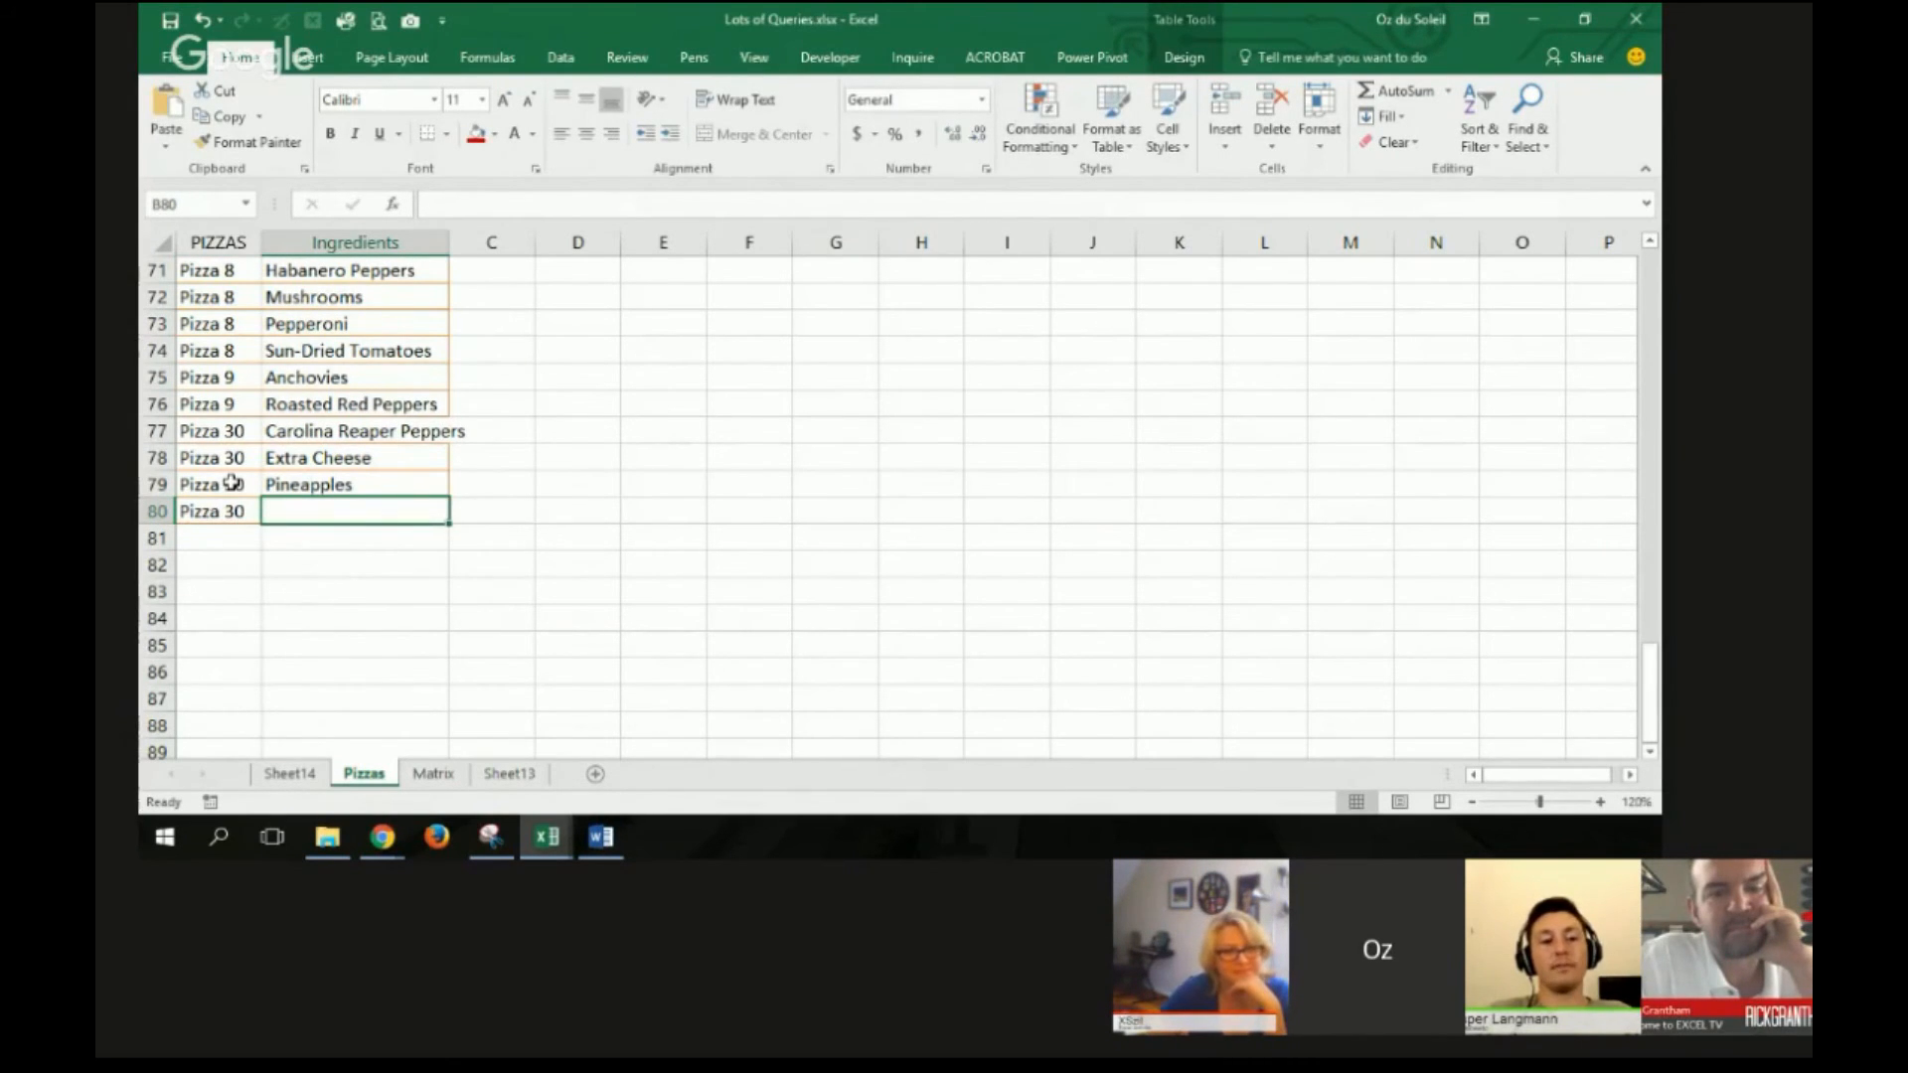
pyautogui.write('Pepperoni')
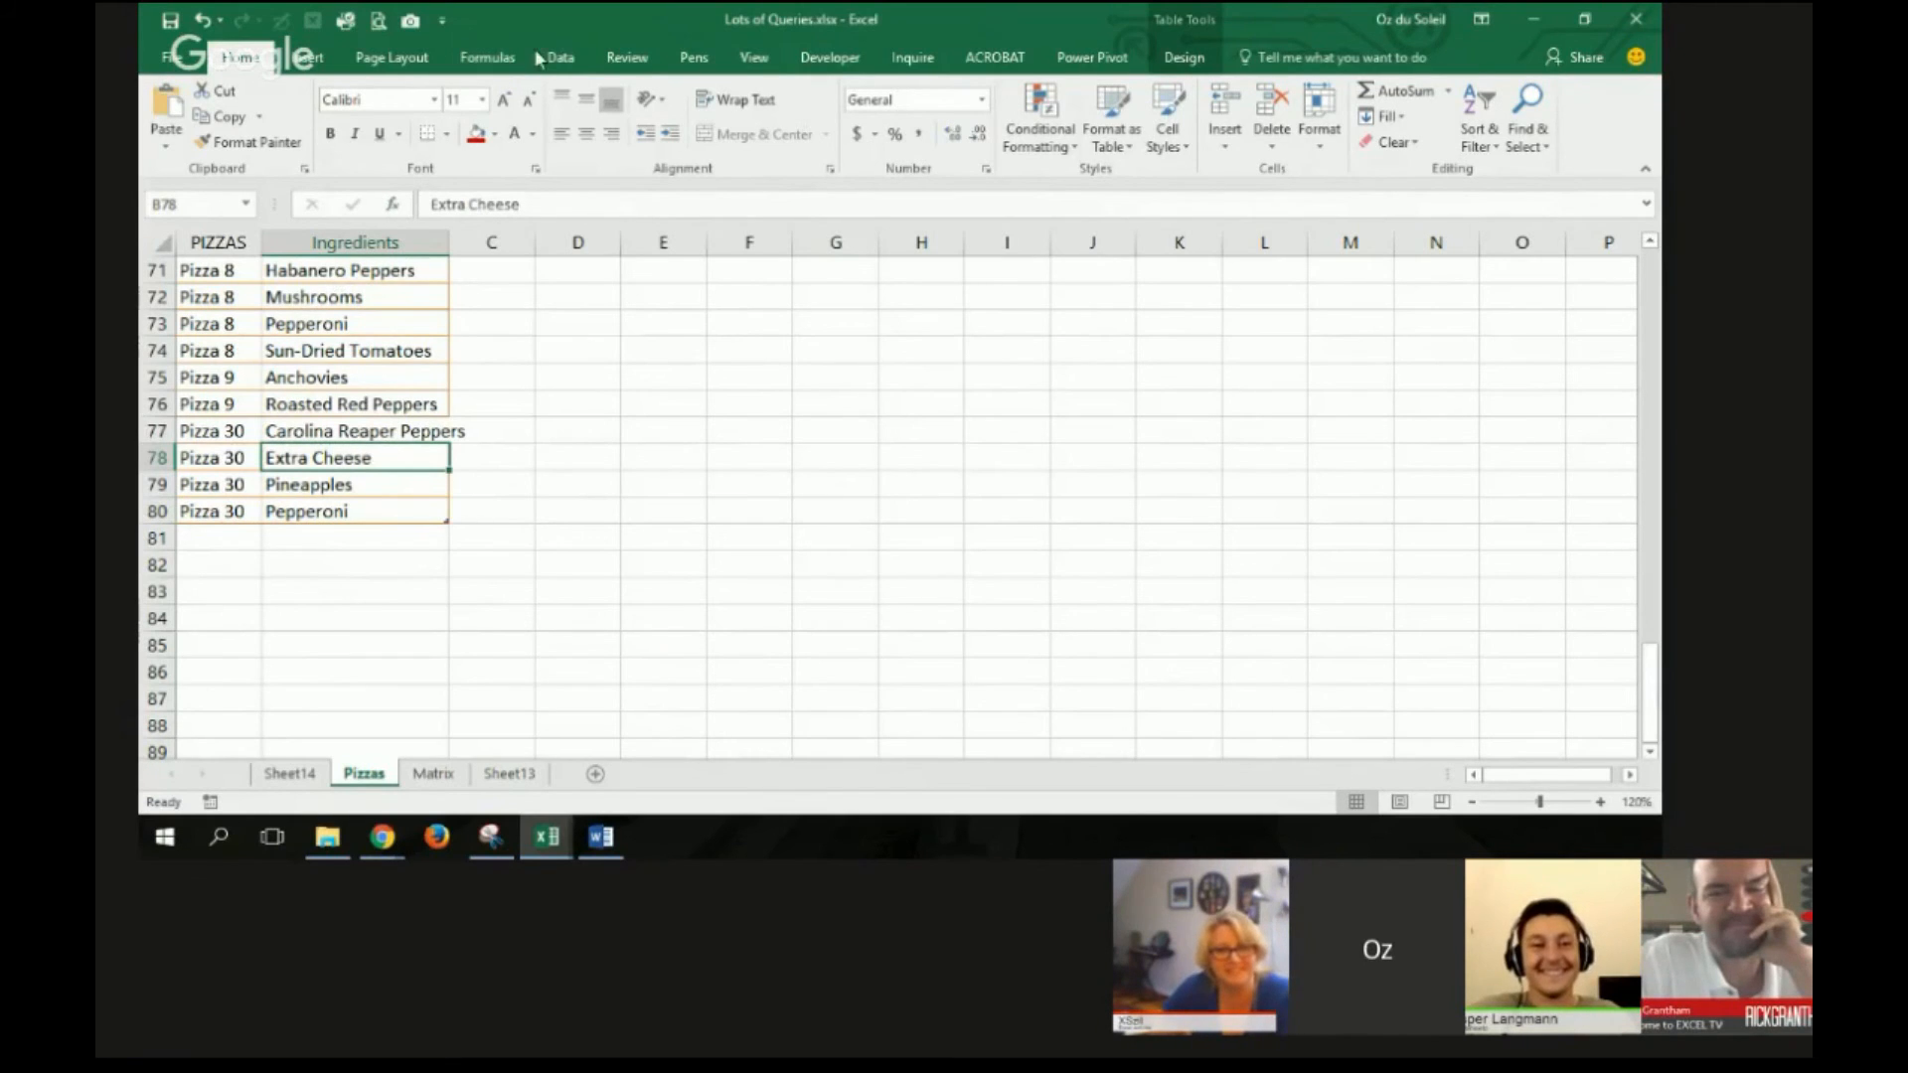
# Step: Refresh All from the Data ribbon so the Sheet13 matrix shows Pizza 30 and Carolina Reaper Peppers
pyautogui.click(558, 57)
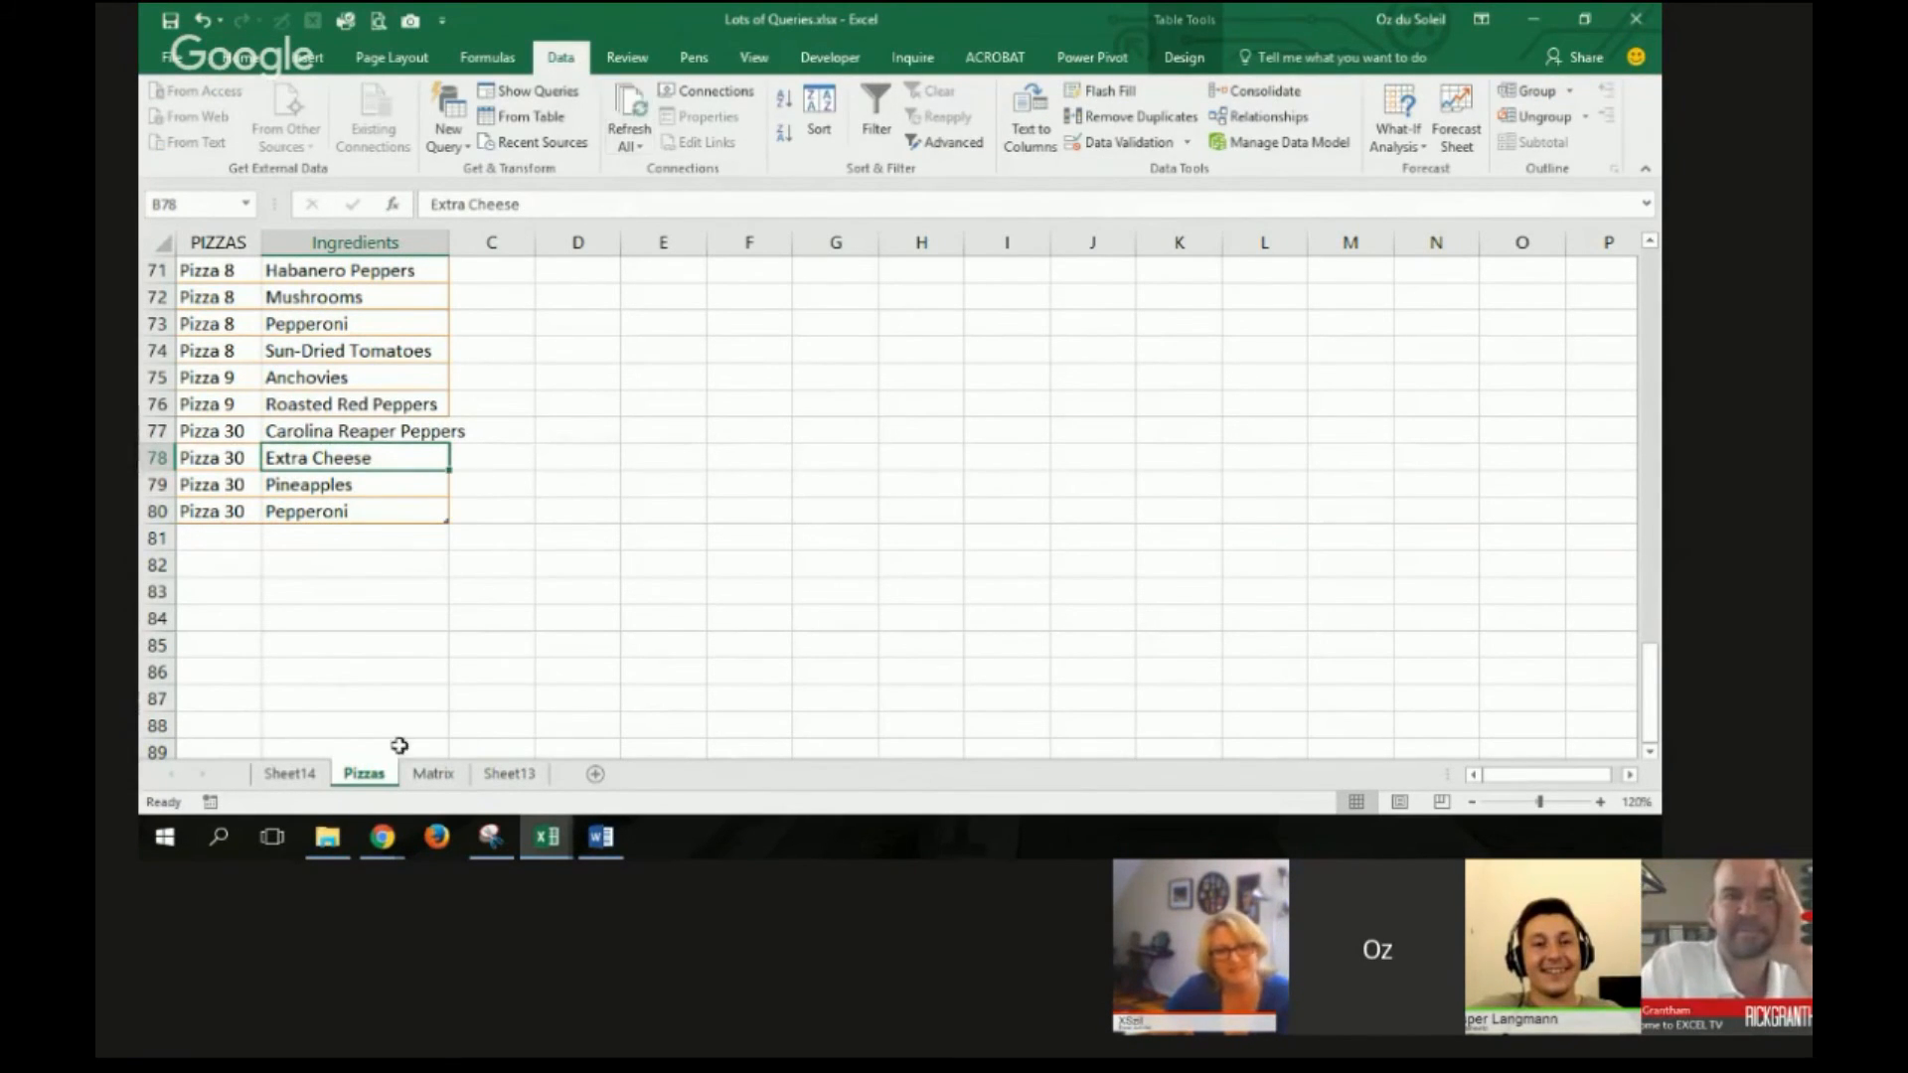
pyautogui.click(509, 773)
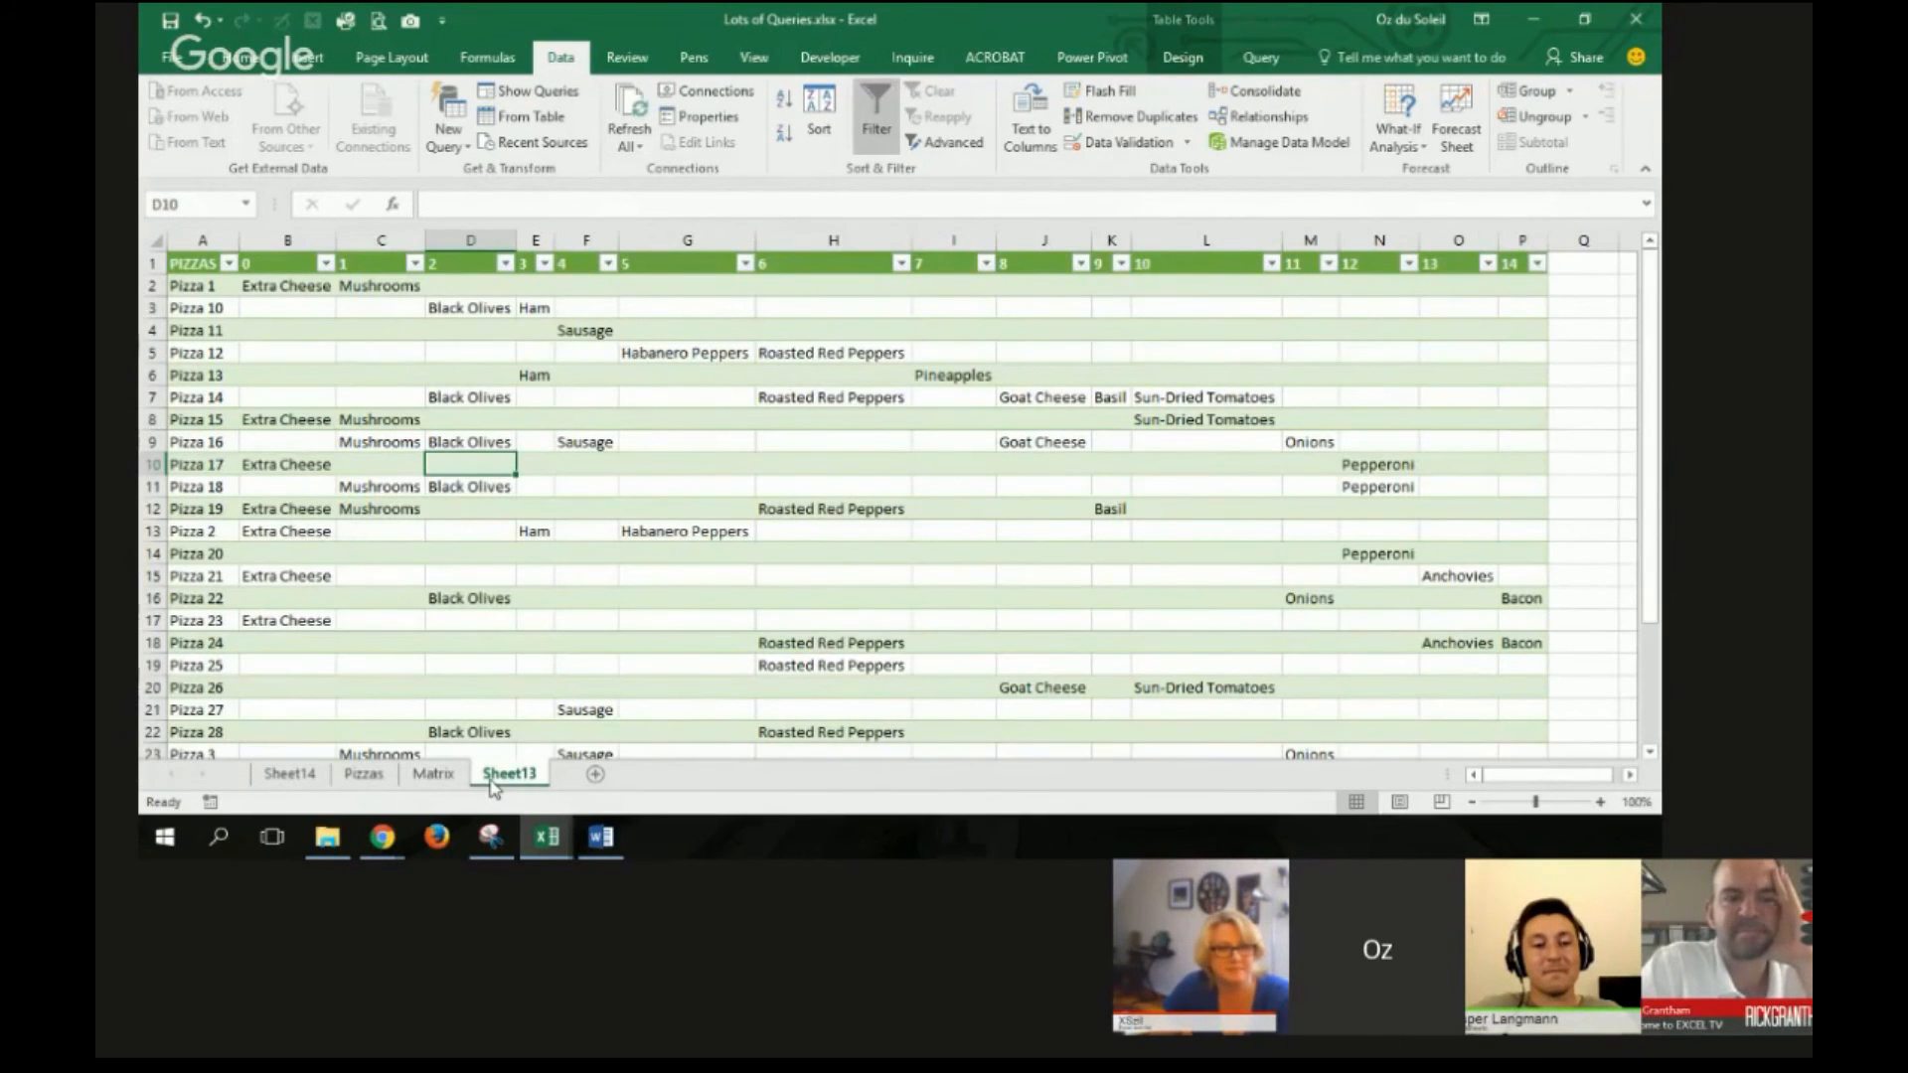
pyautogui.moveTo(630, 110)
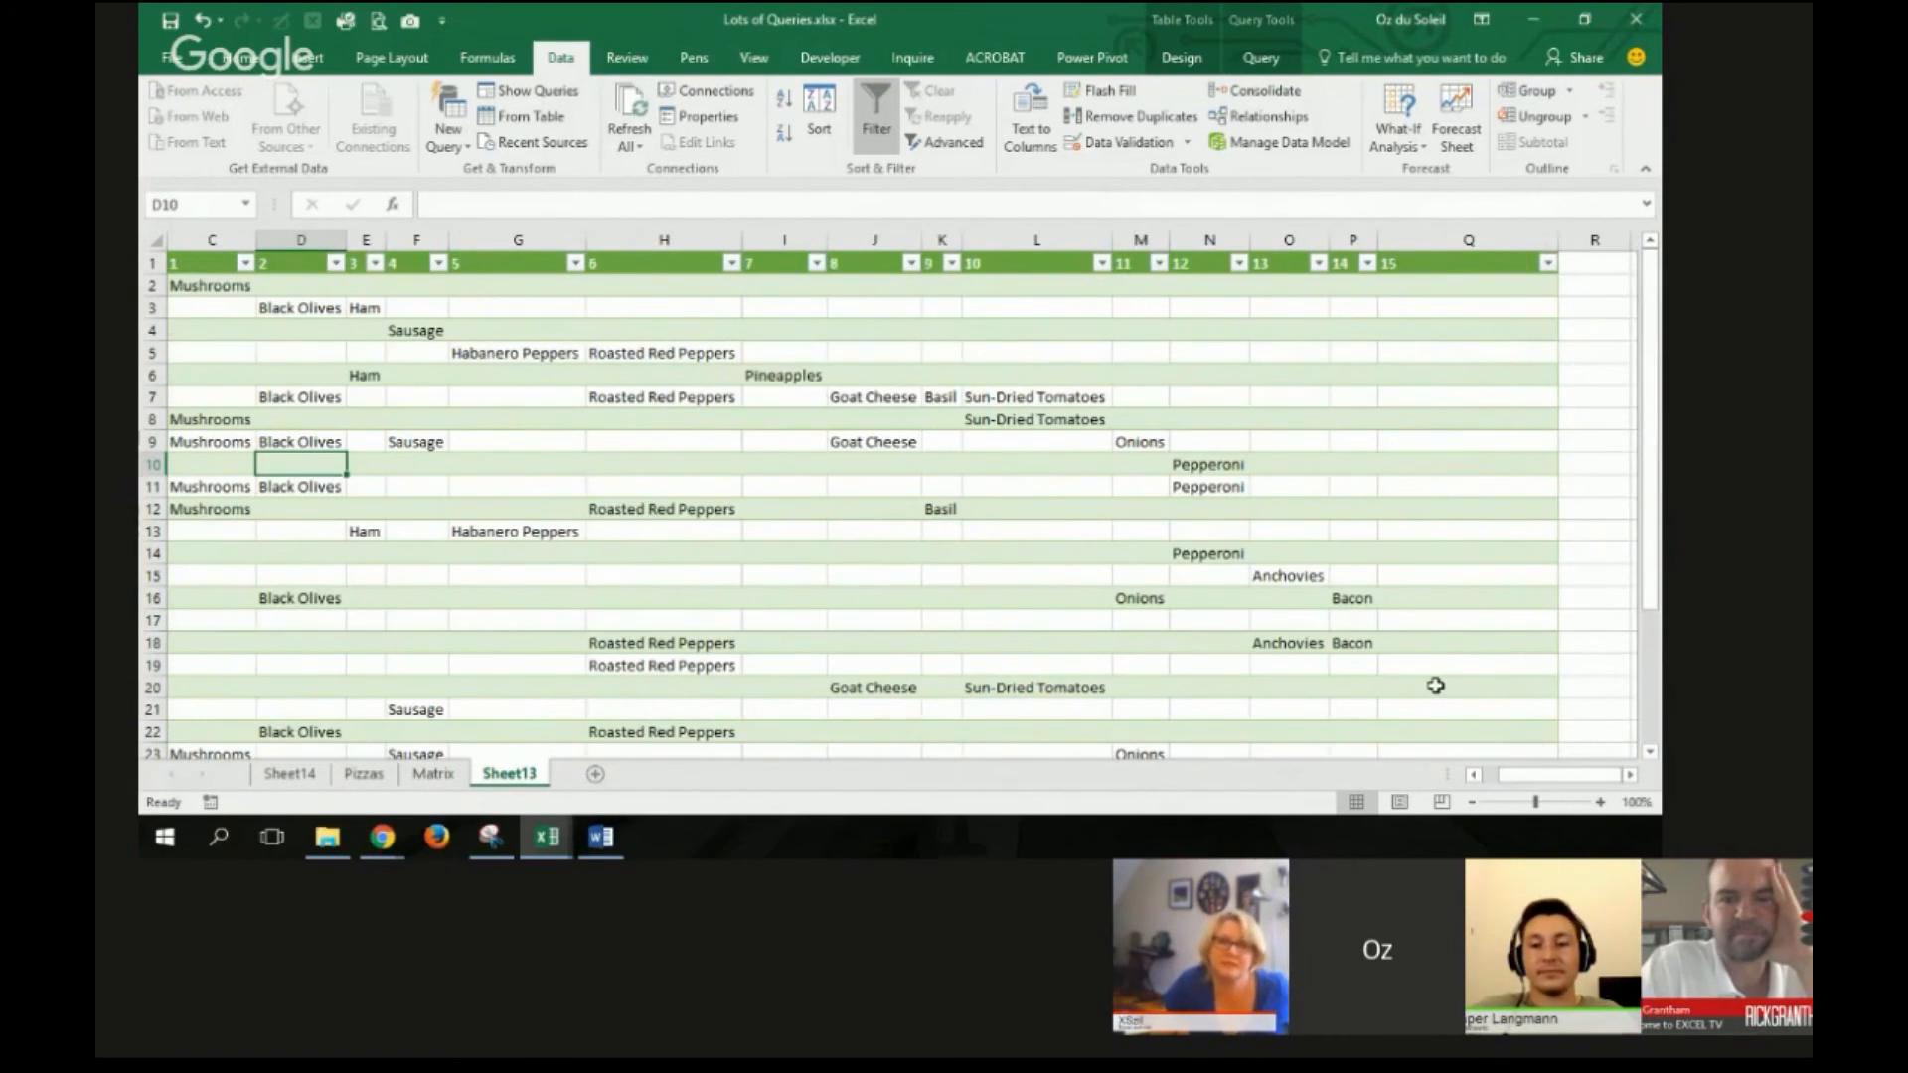
pyautogui.scroll(-3)
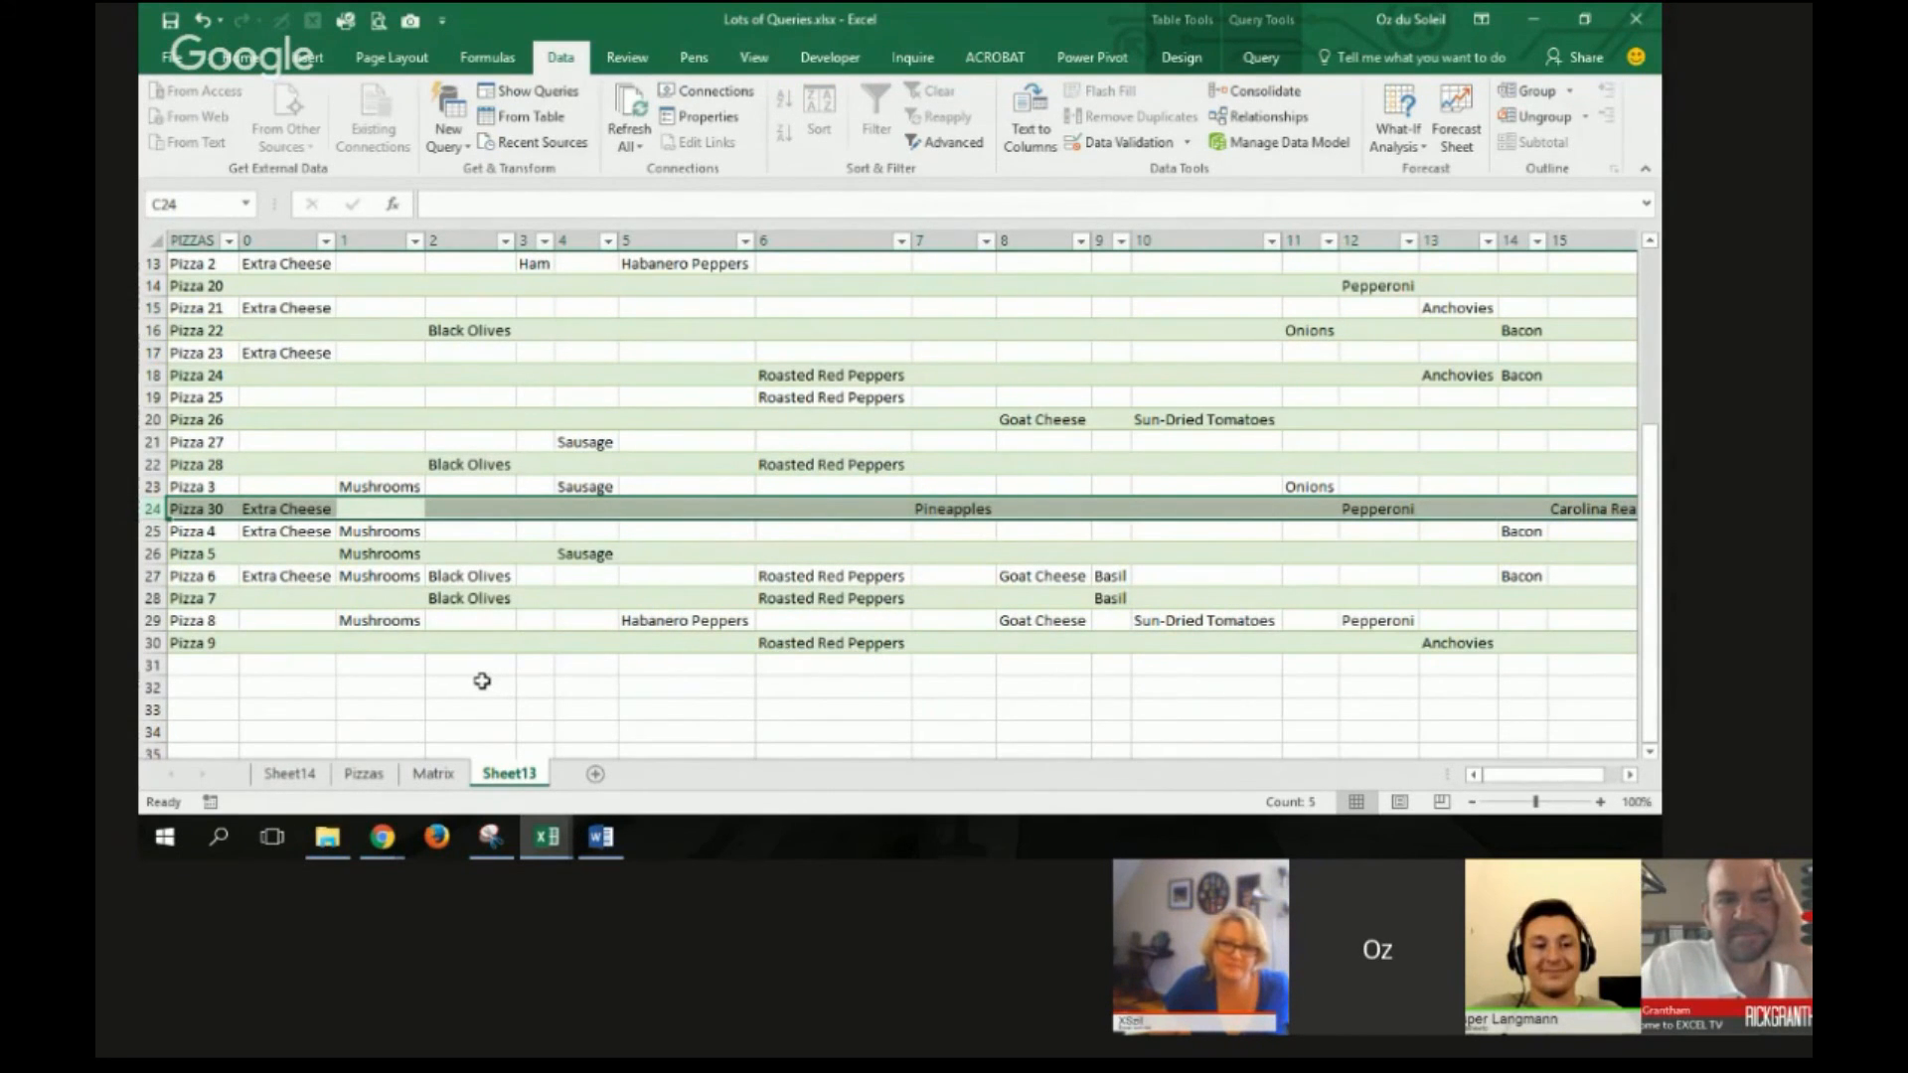
pyautogui.moveTo(473, 555)
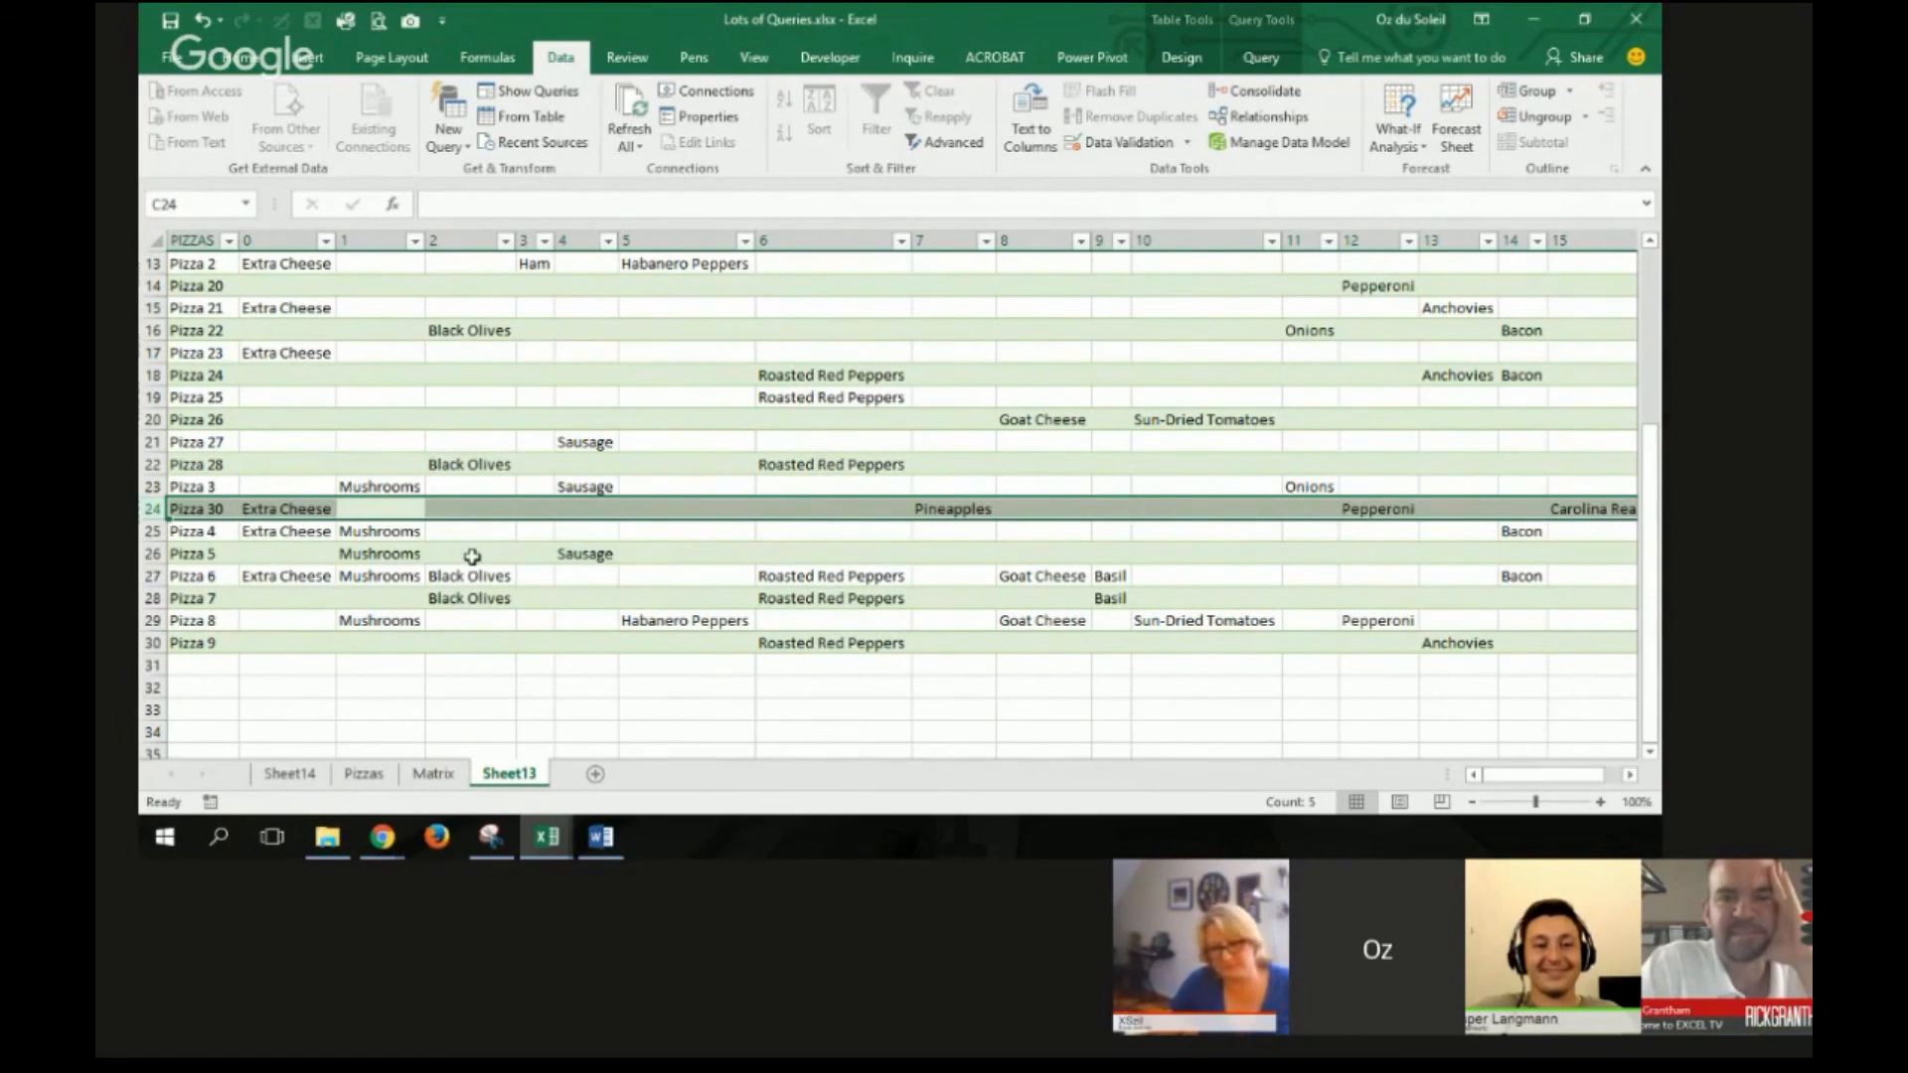
pyautogui.click(469, 554)
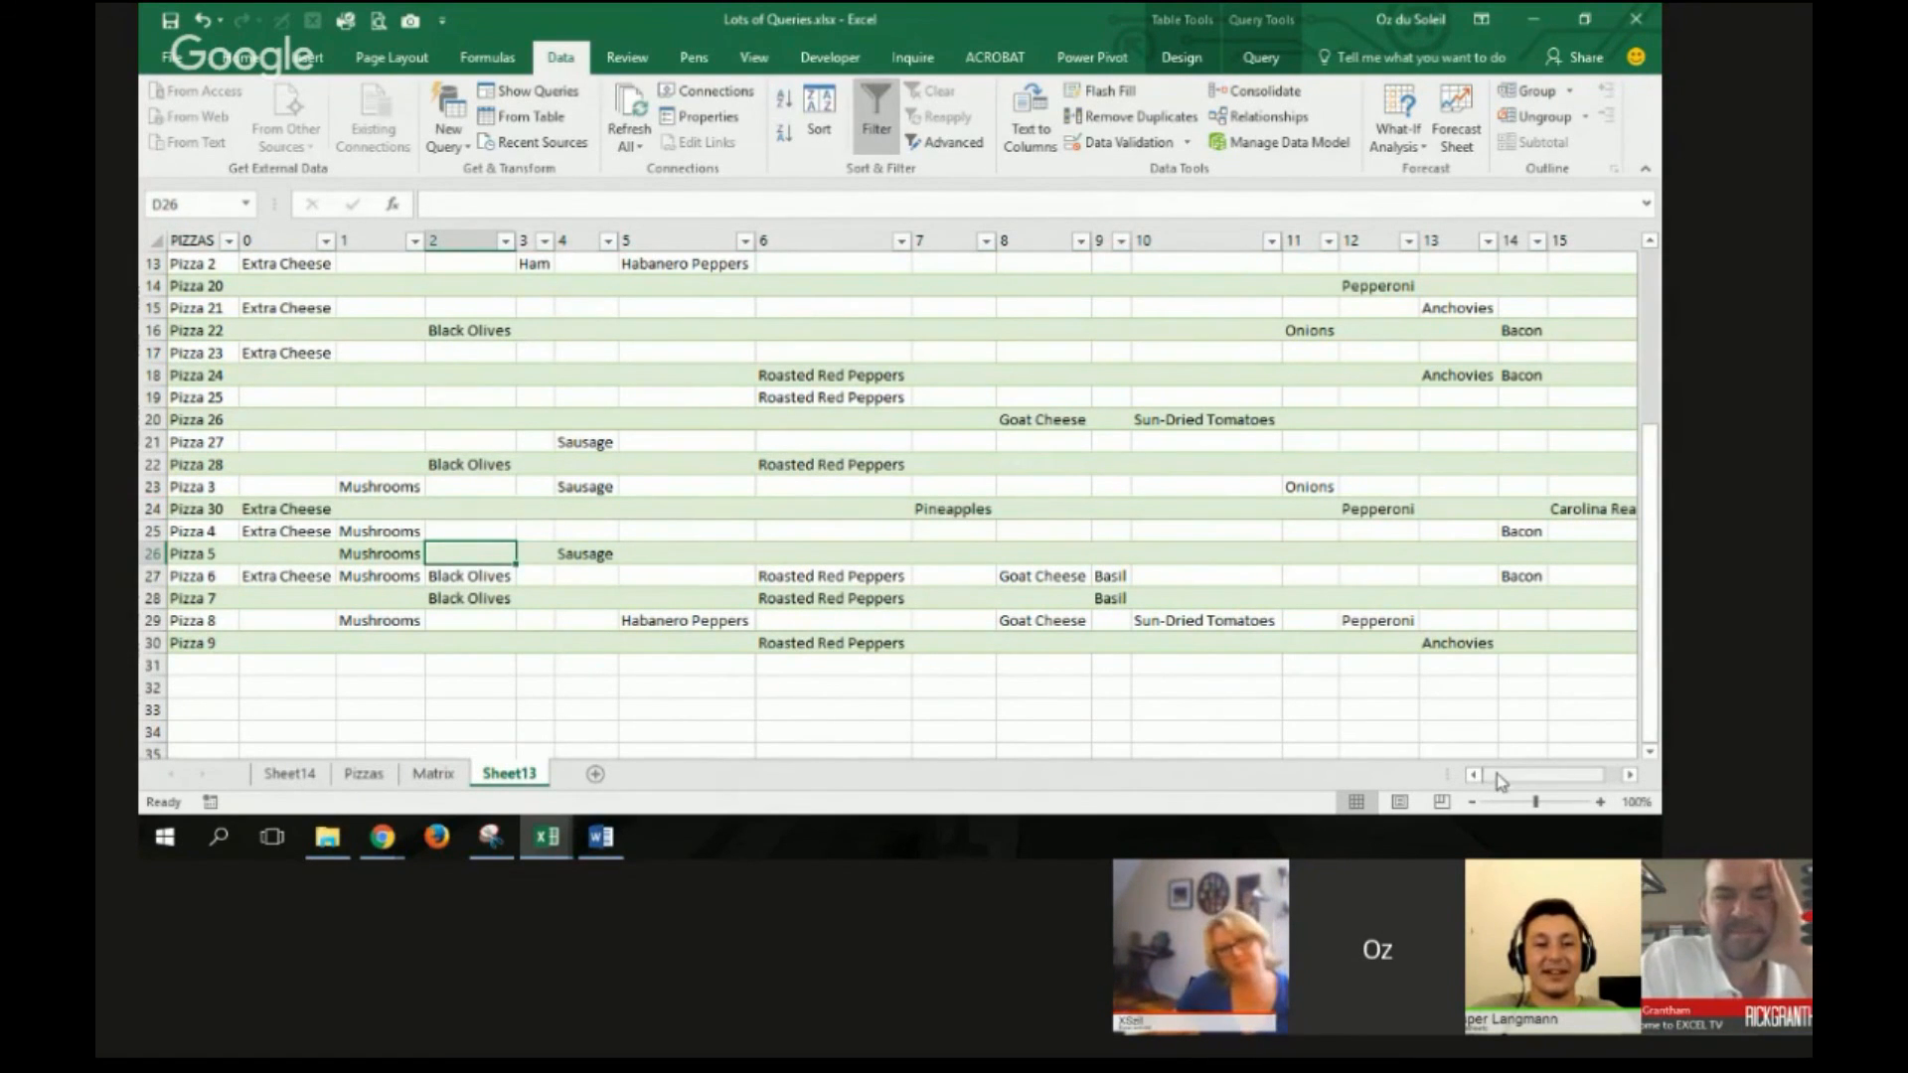
pyautogui.hscroll(-3)
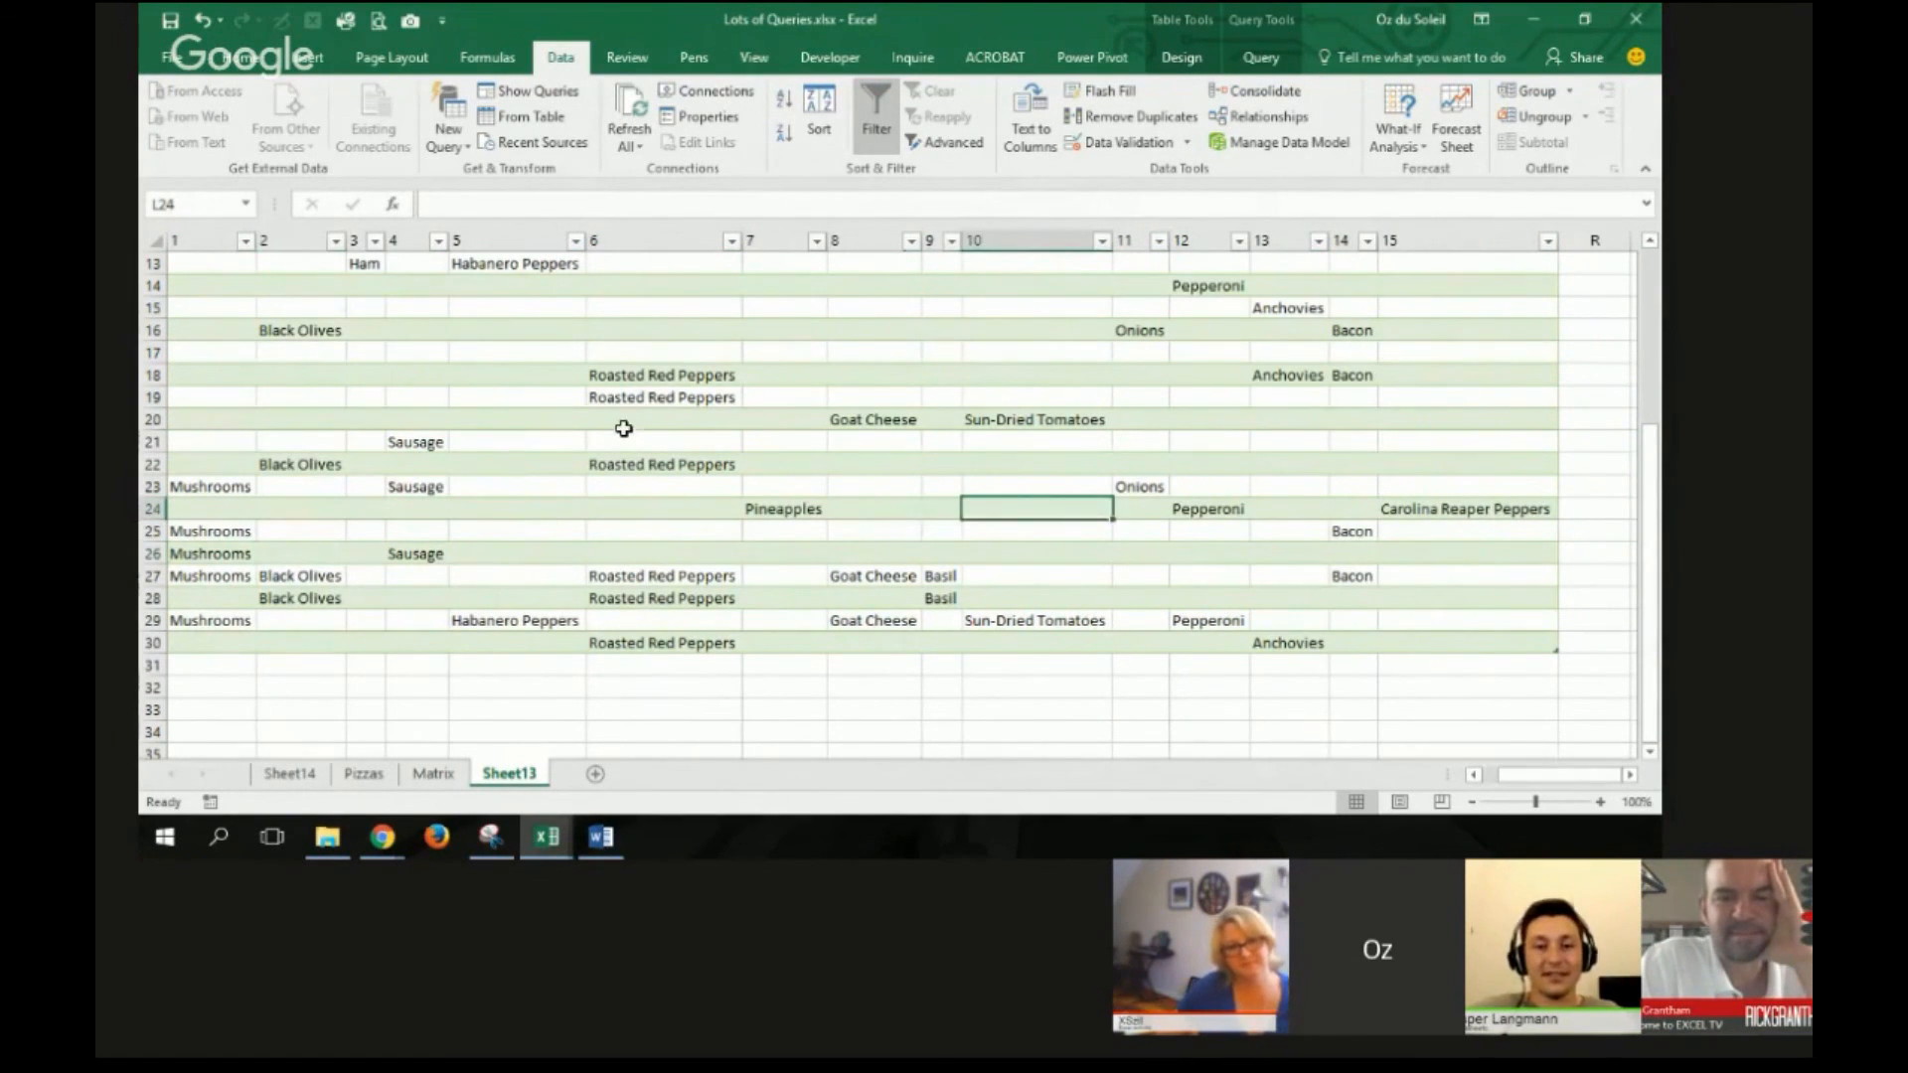
pyautogui.moveTo(420, 548)
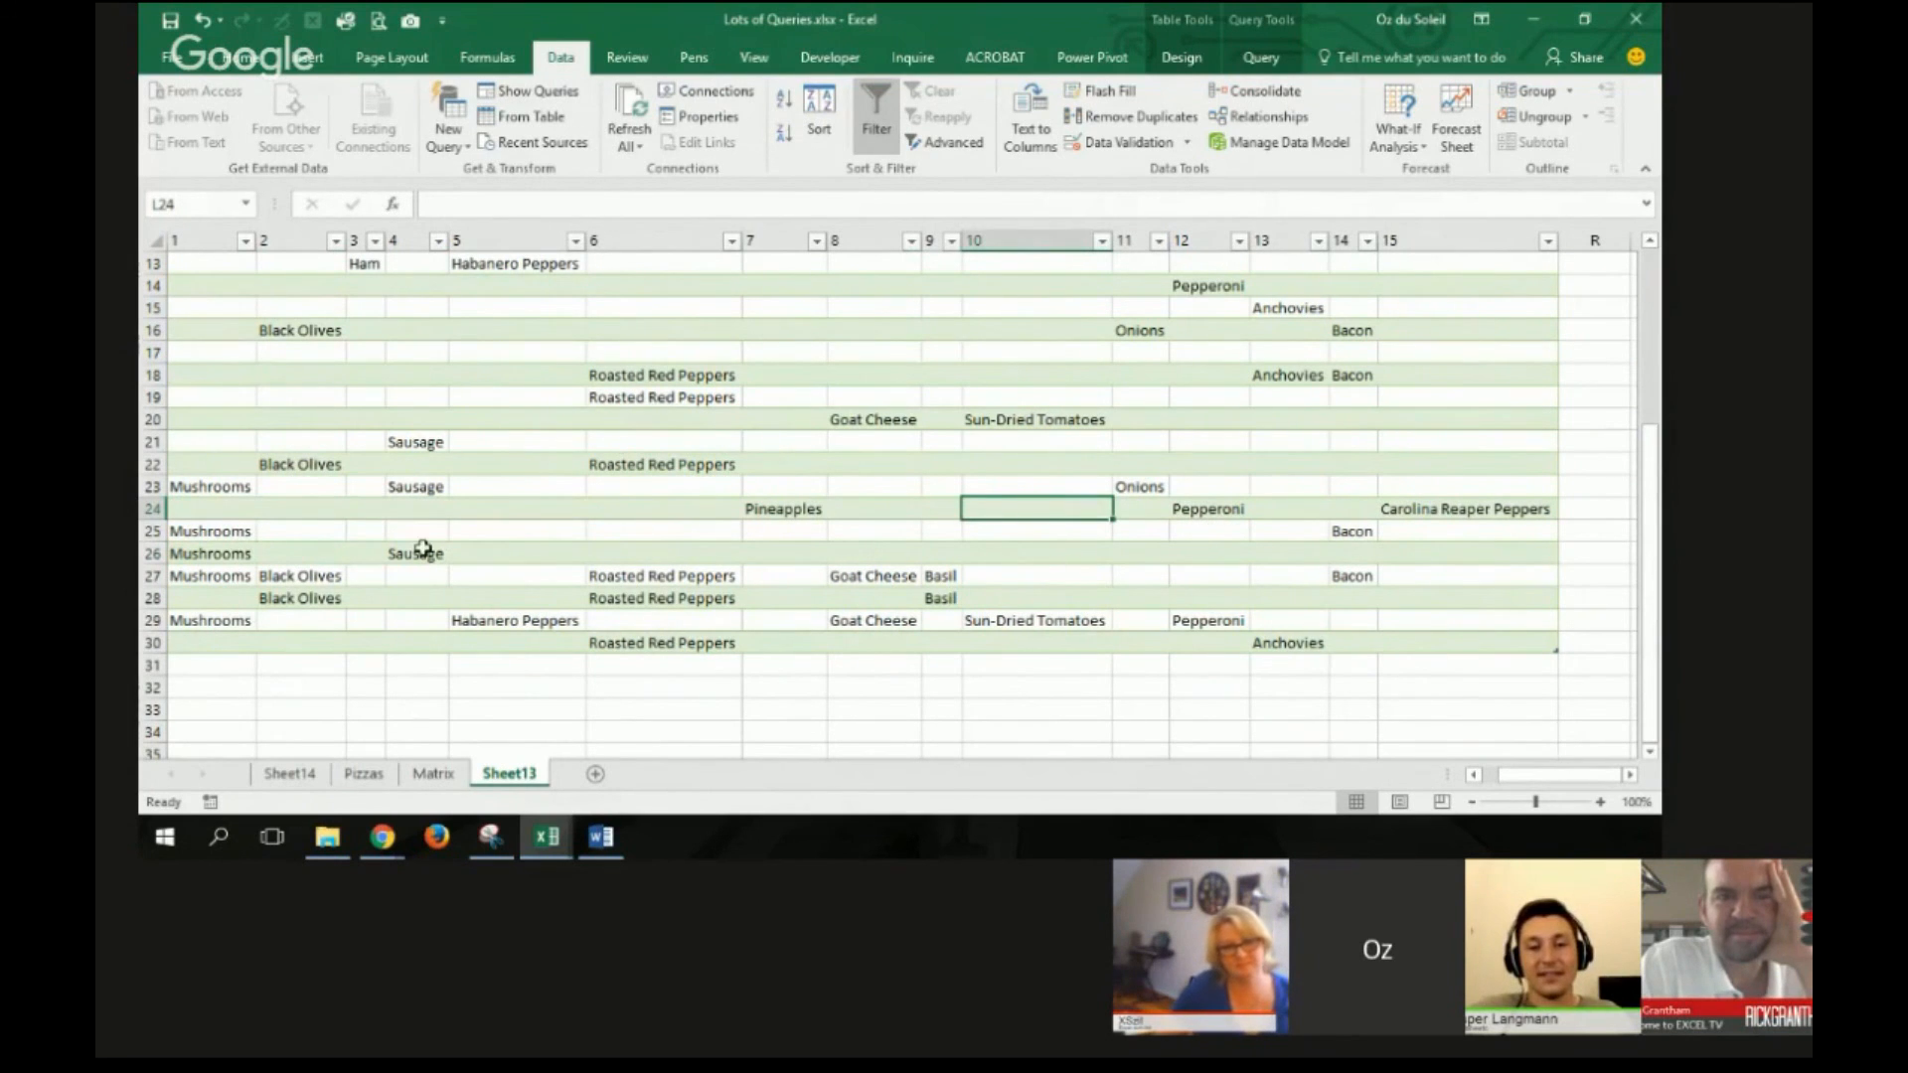